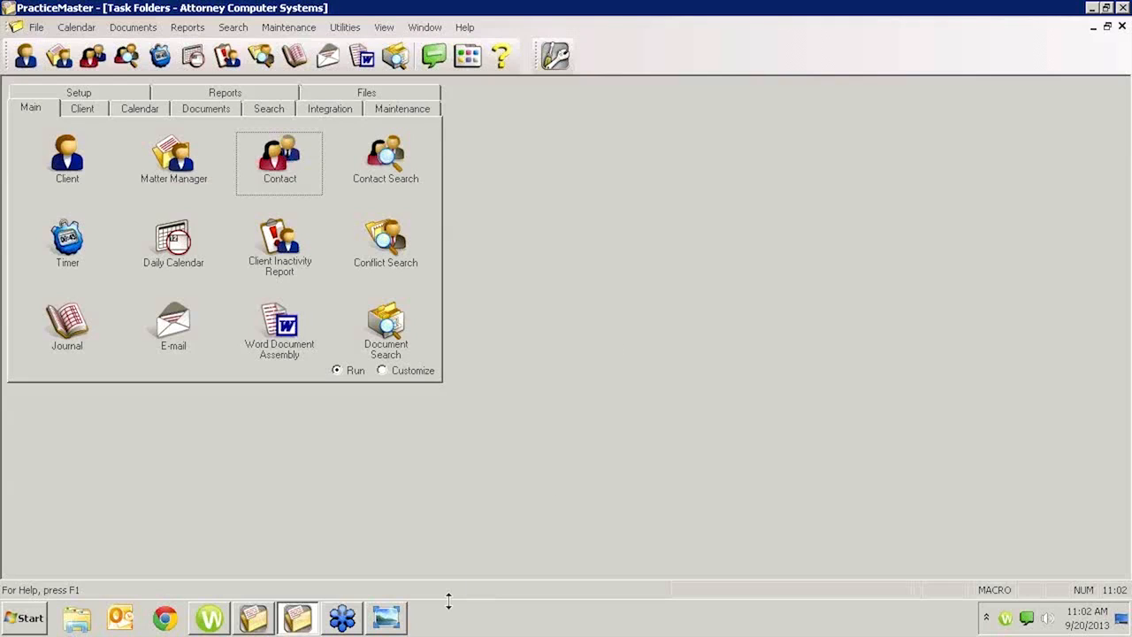
mouse_move(385, 616)
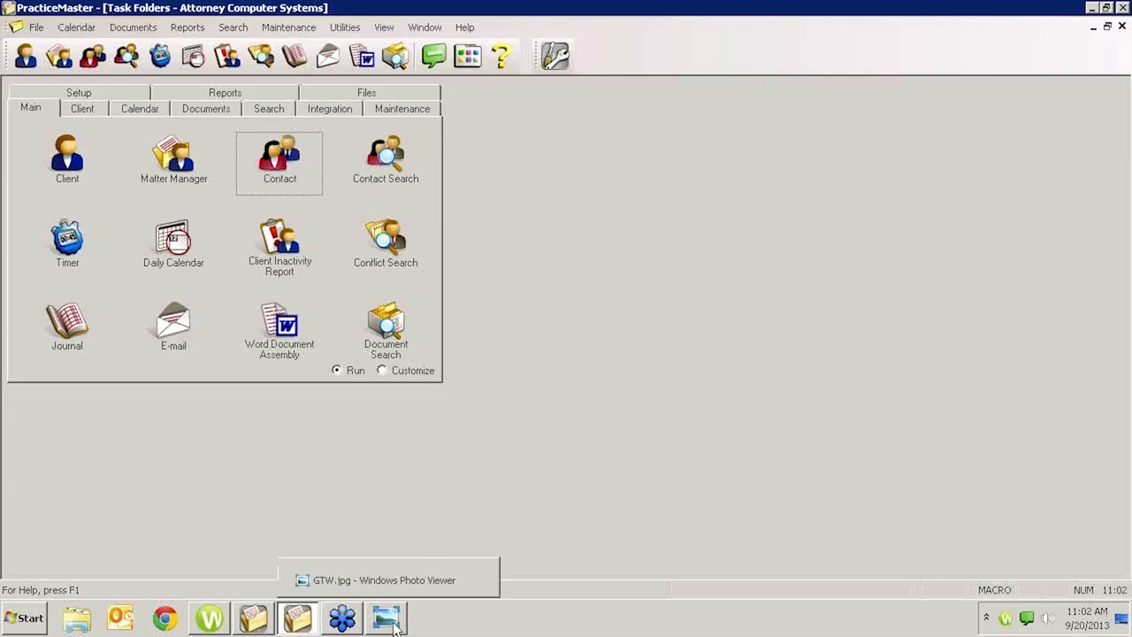
mouse_move(729, 464)
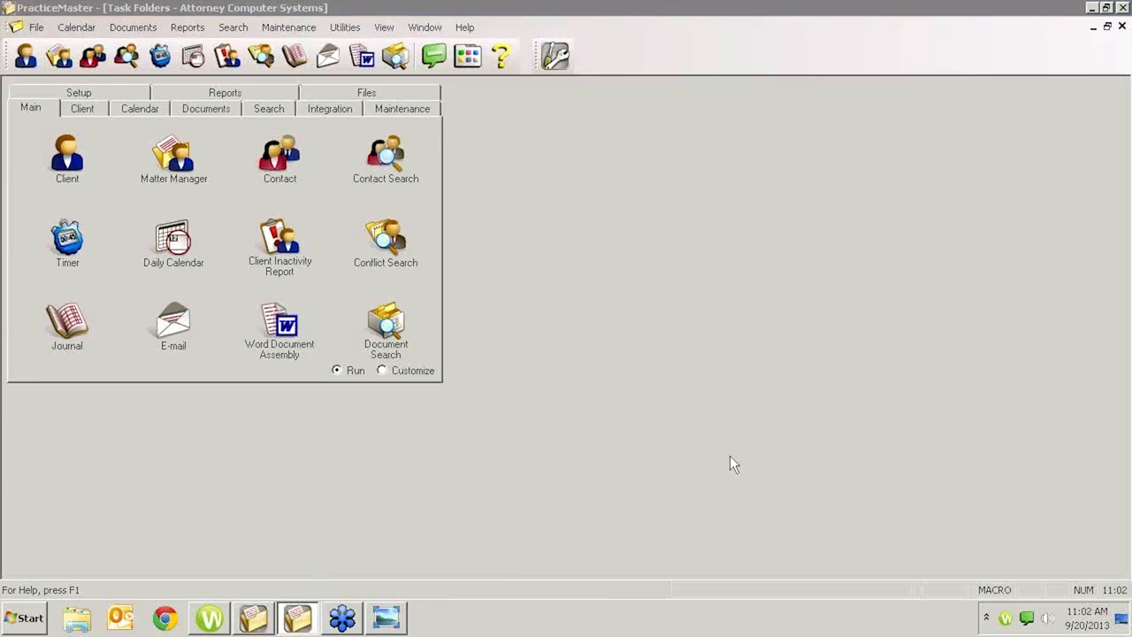
click(384, 615)
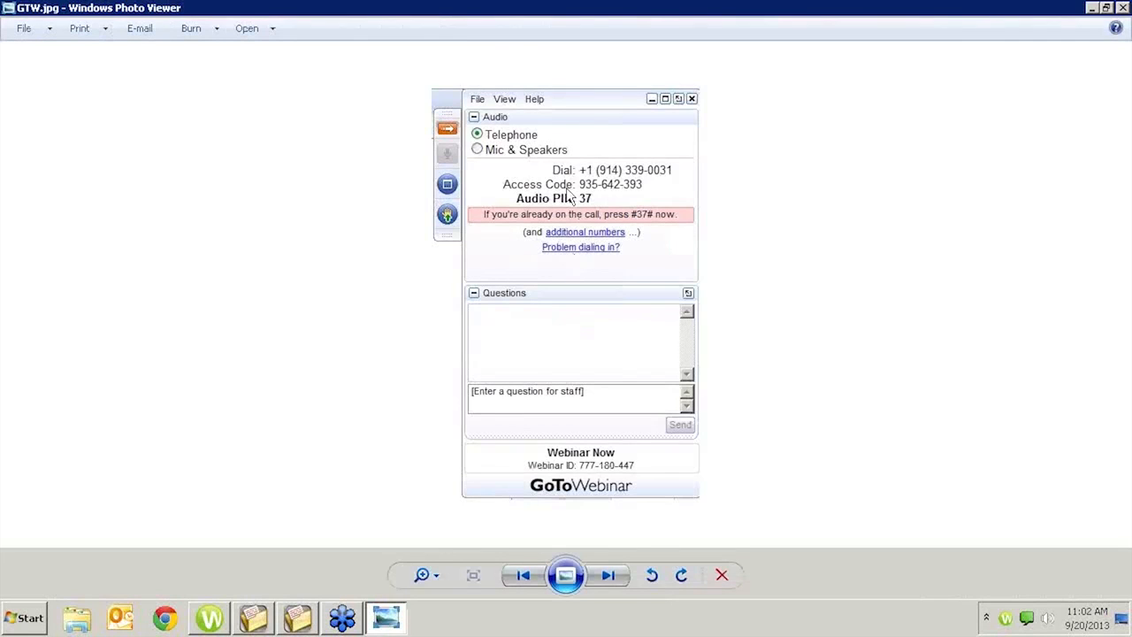
mouse_move(423, 209)
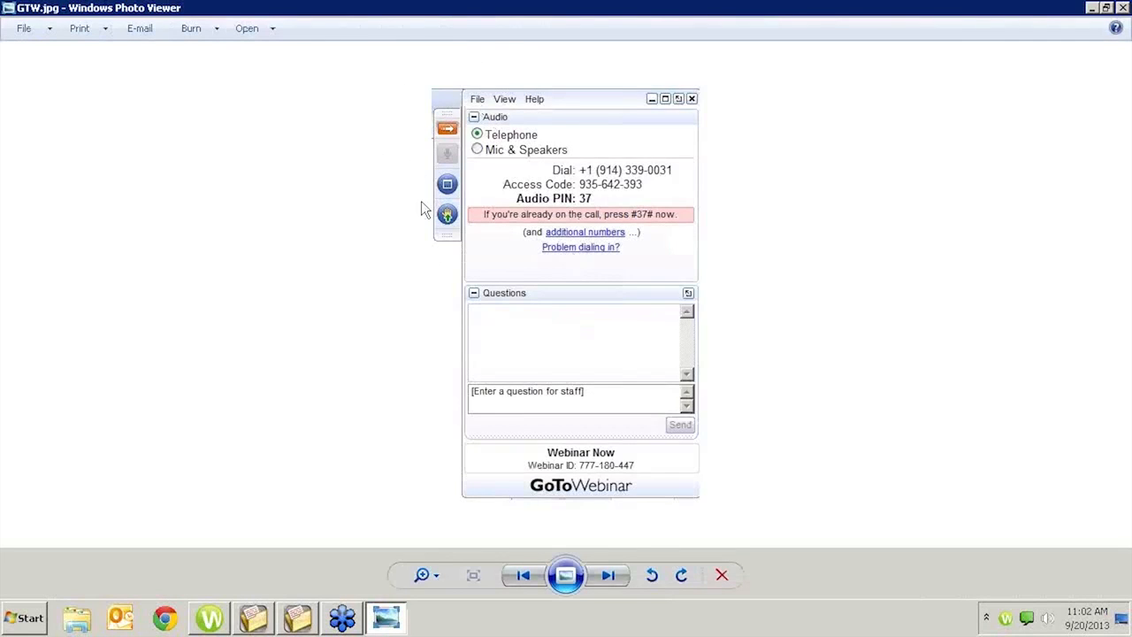
mouse_move(455, 143)
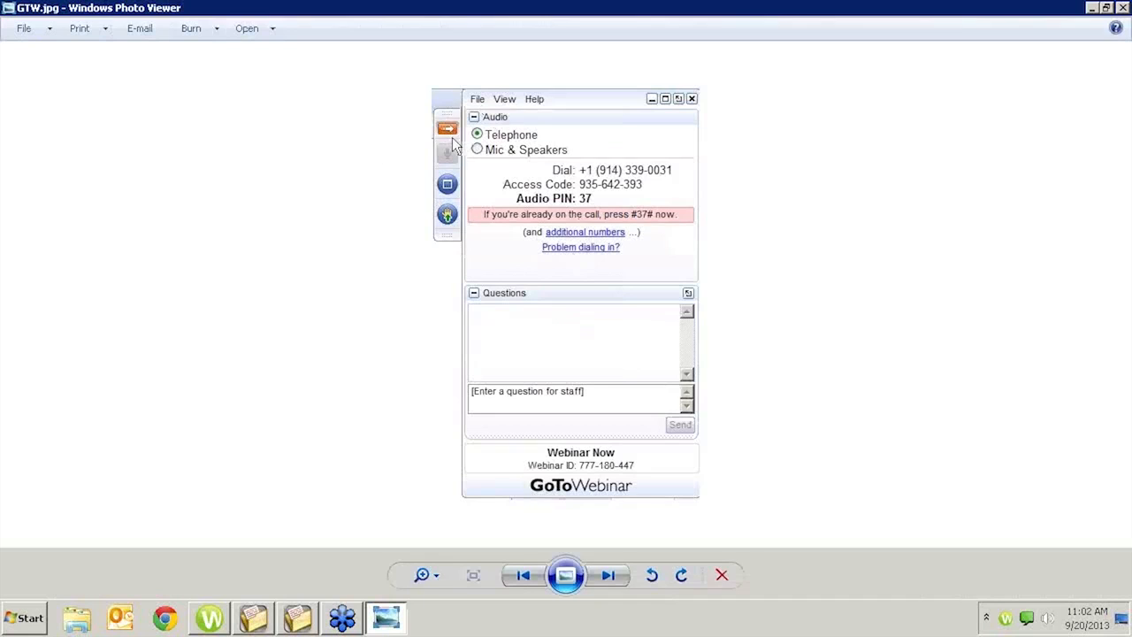
mouse_move(575, 340)
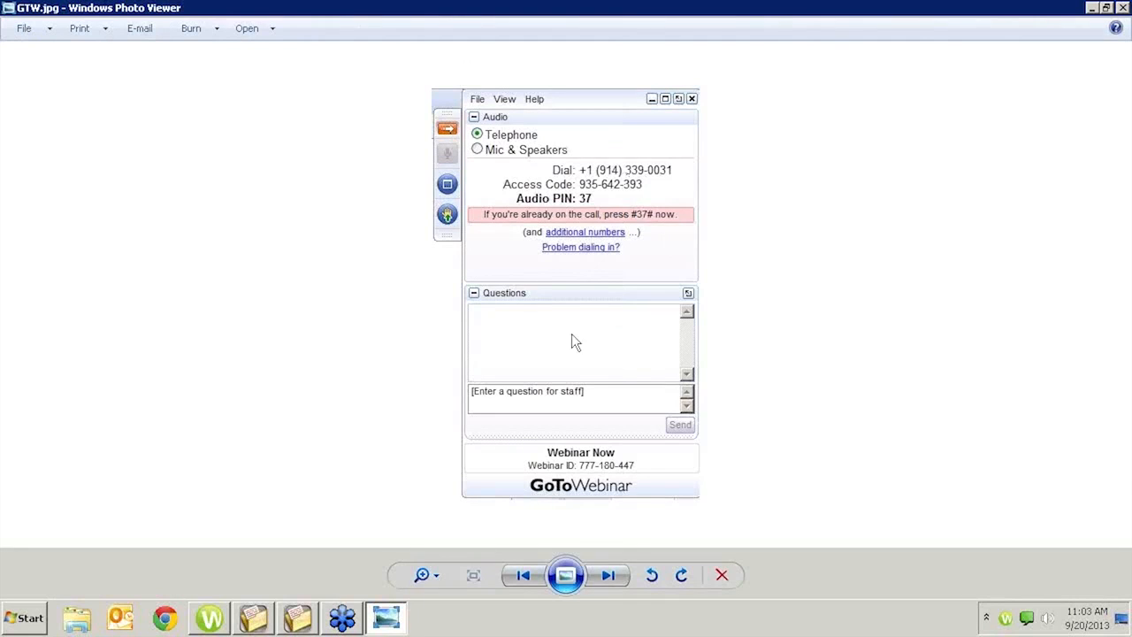
mouse_move(446, 127)
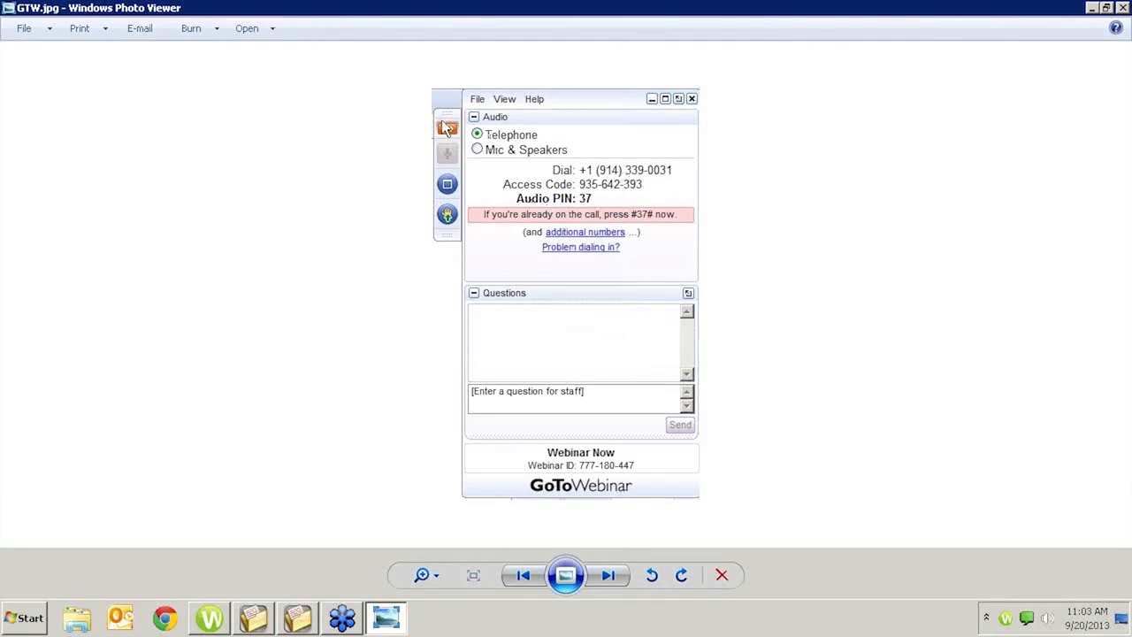
mouse_move(453, 142)
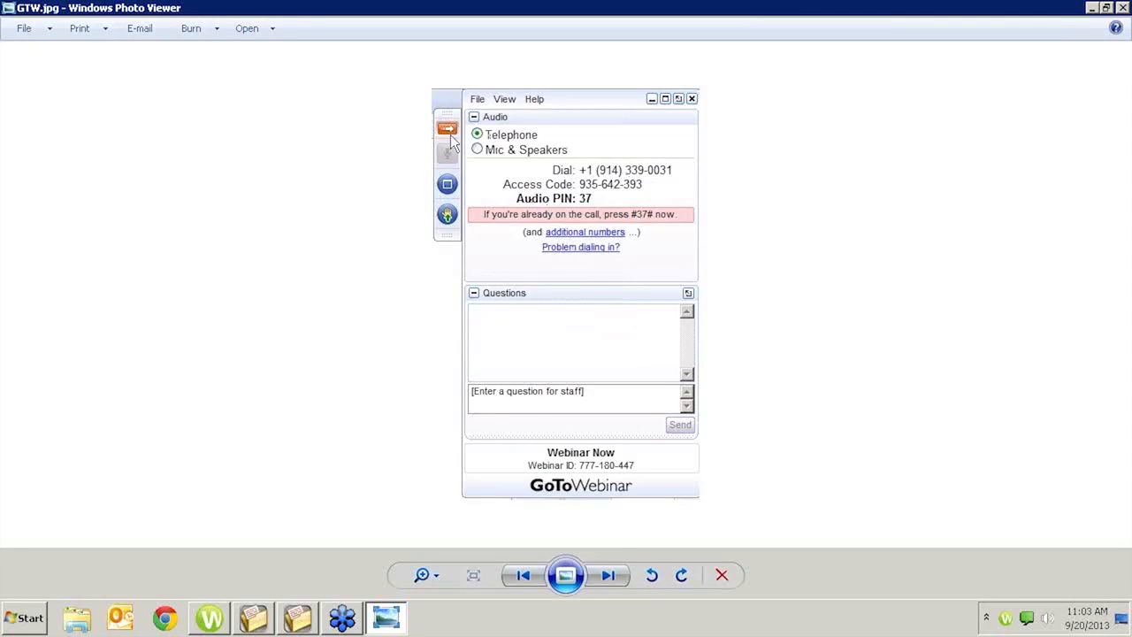
mouse_move(614, 322)
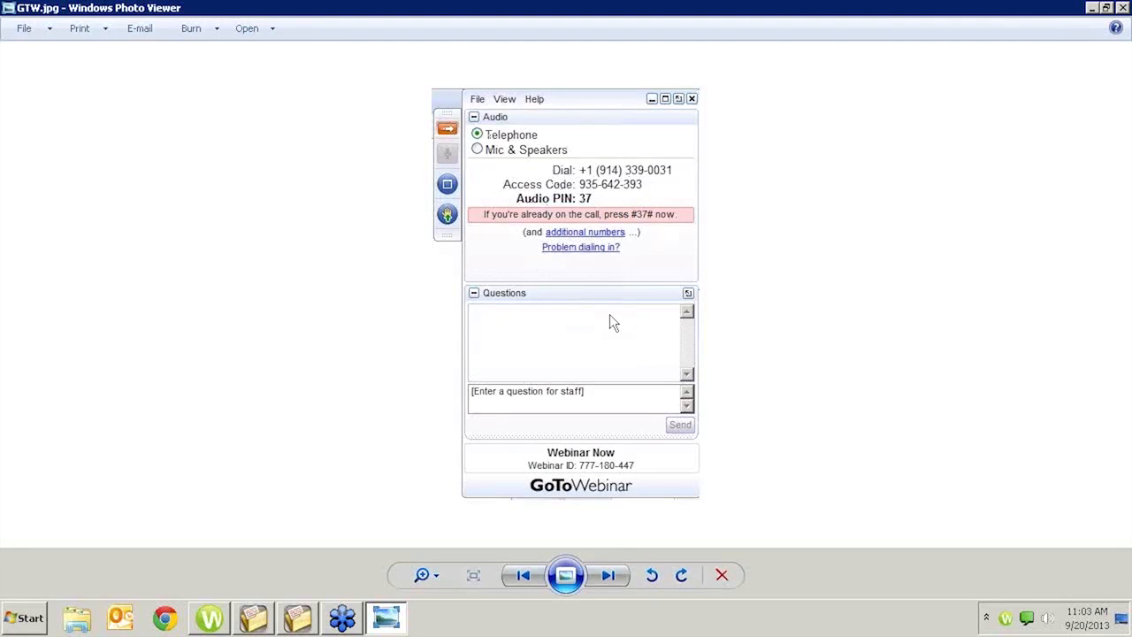
mouse_move(589, 308)
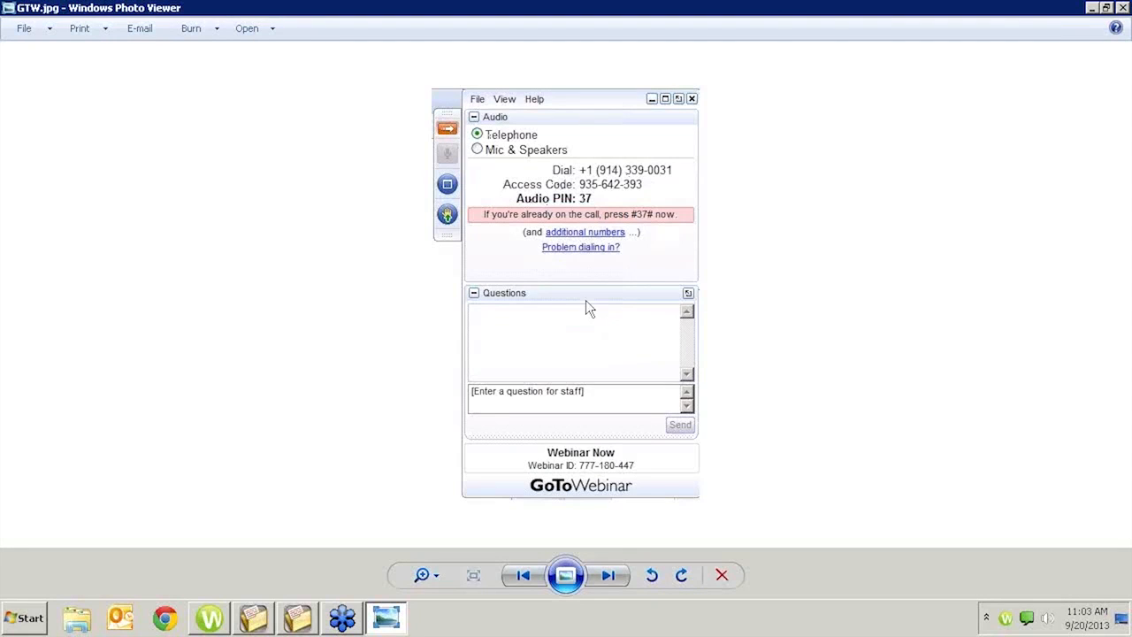
mouse_move(478, 196)
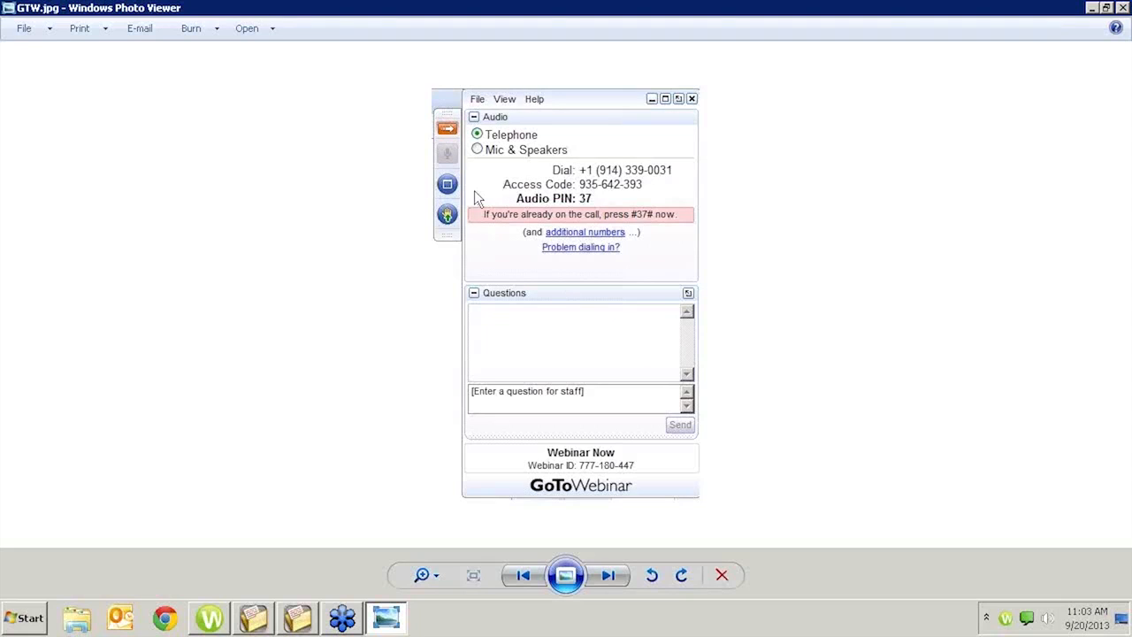
mouse_move(471, 108)
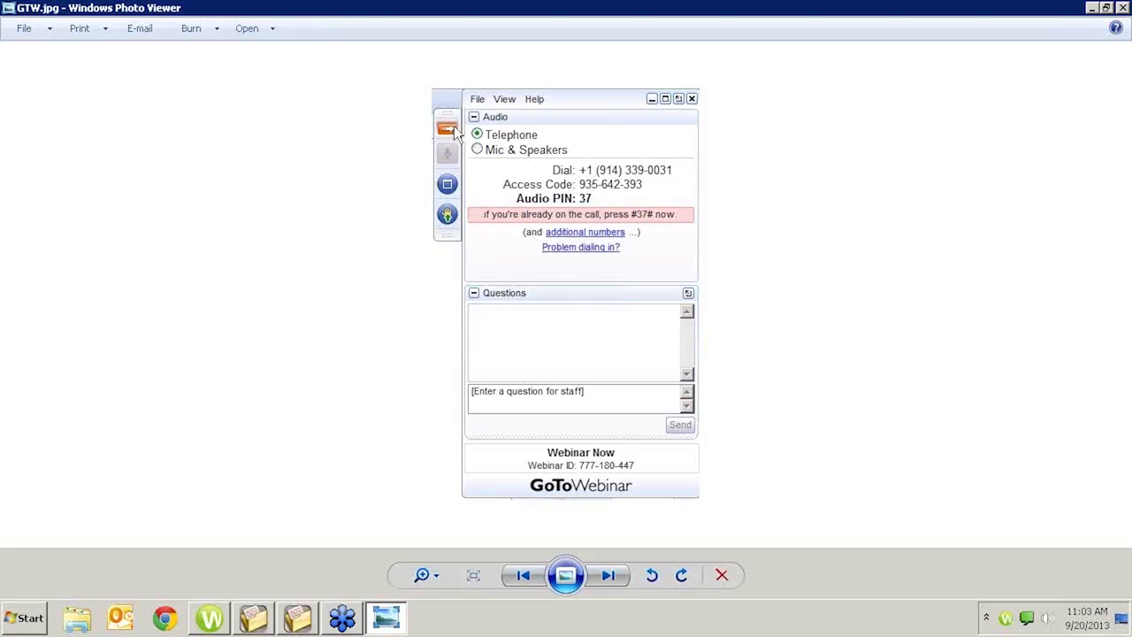
mouse_move(458, 142)
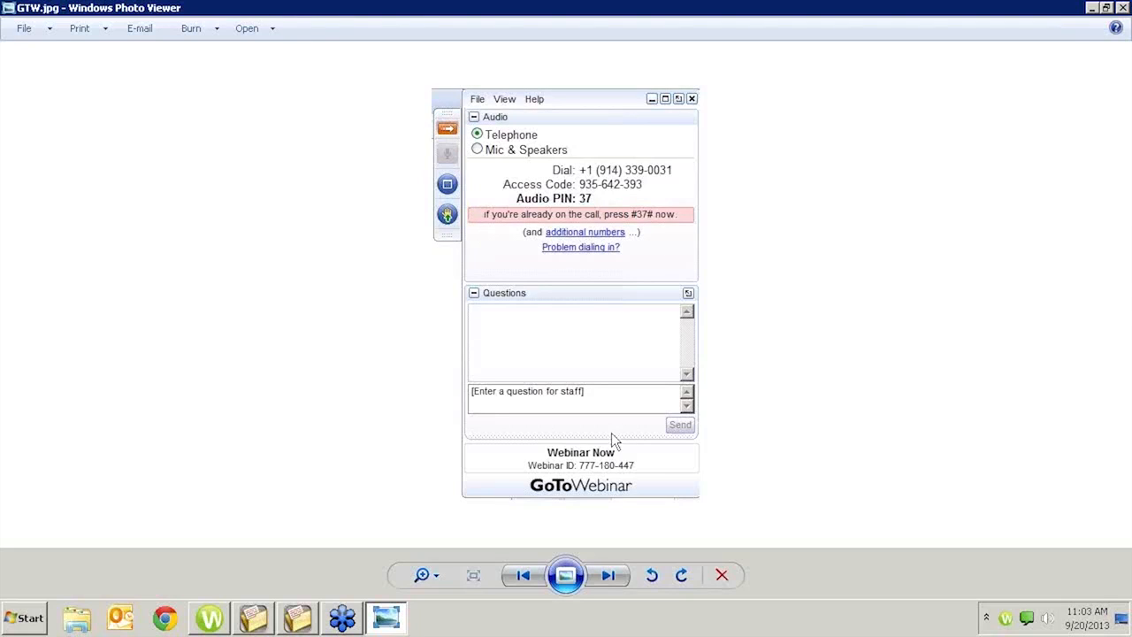
mouse_move(563, 323)
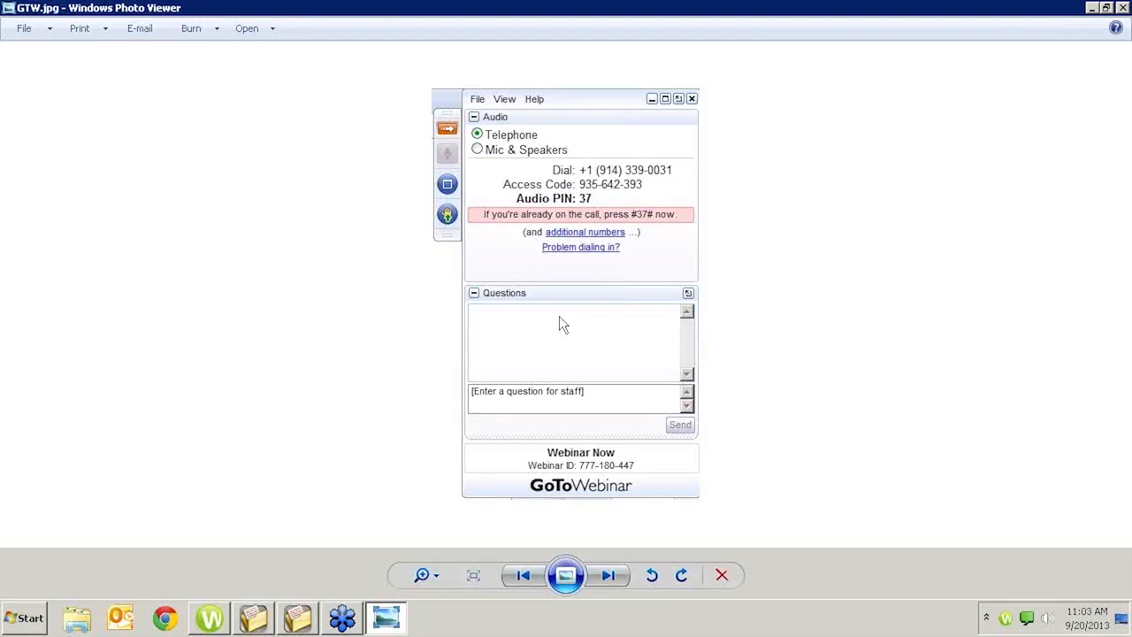
mouse_move(577, 400)
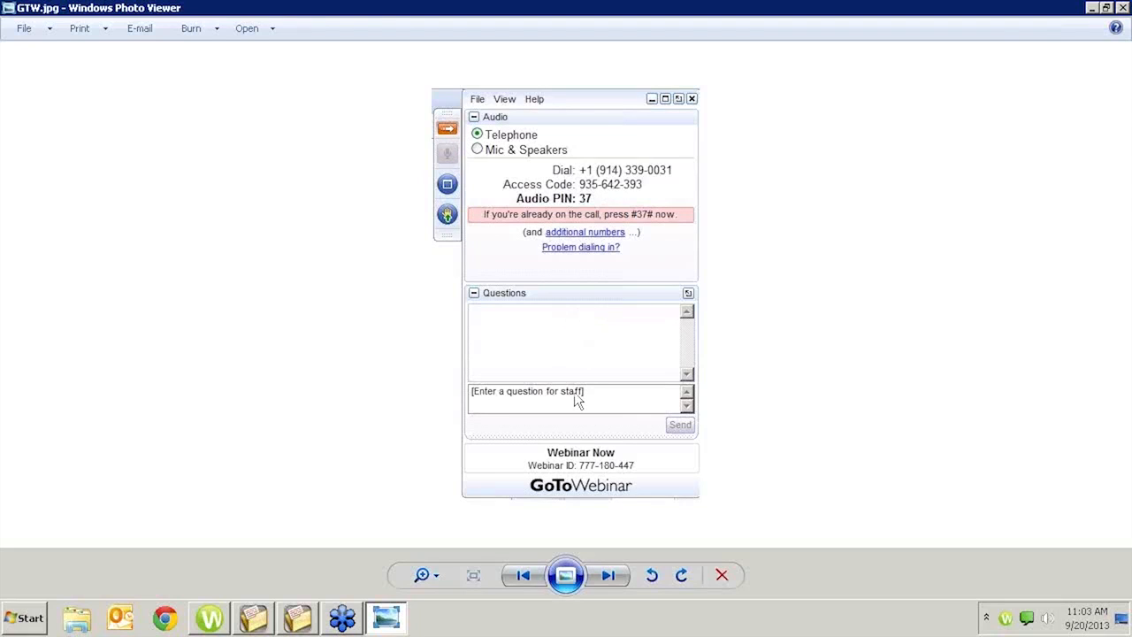
mouse_move(552, 209)
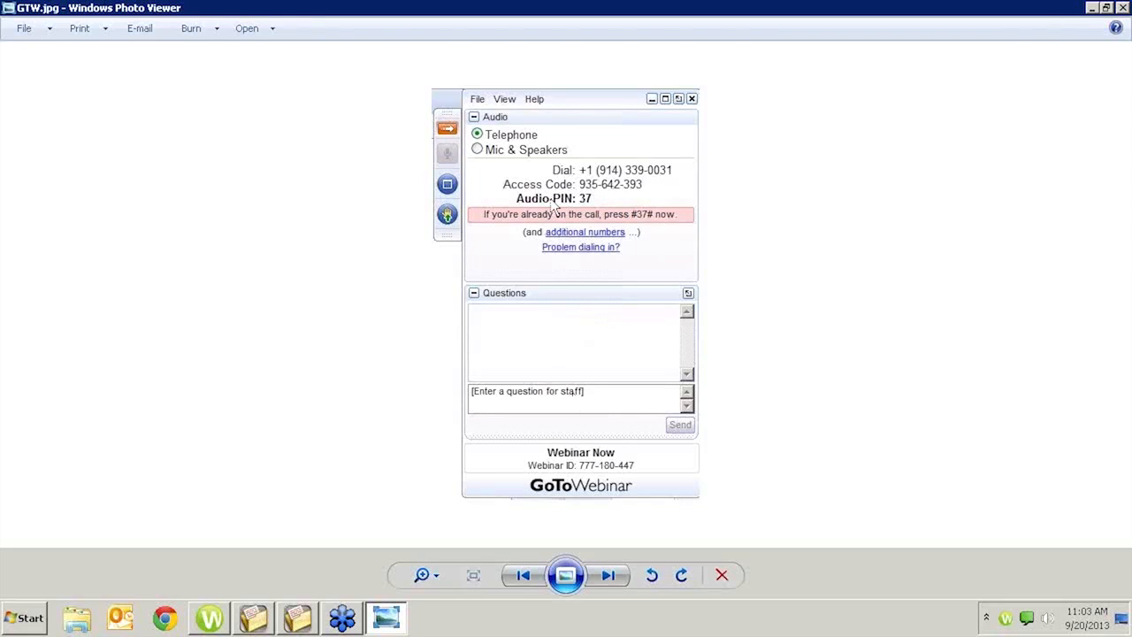
mouse_move(558, 396)
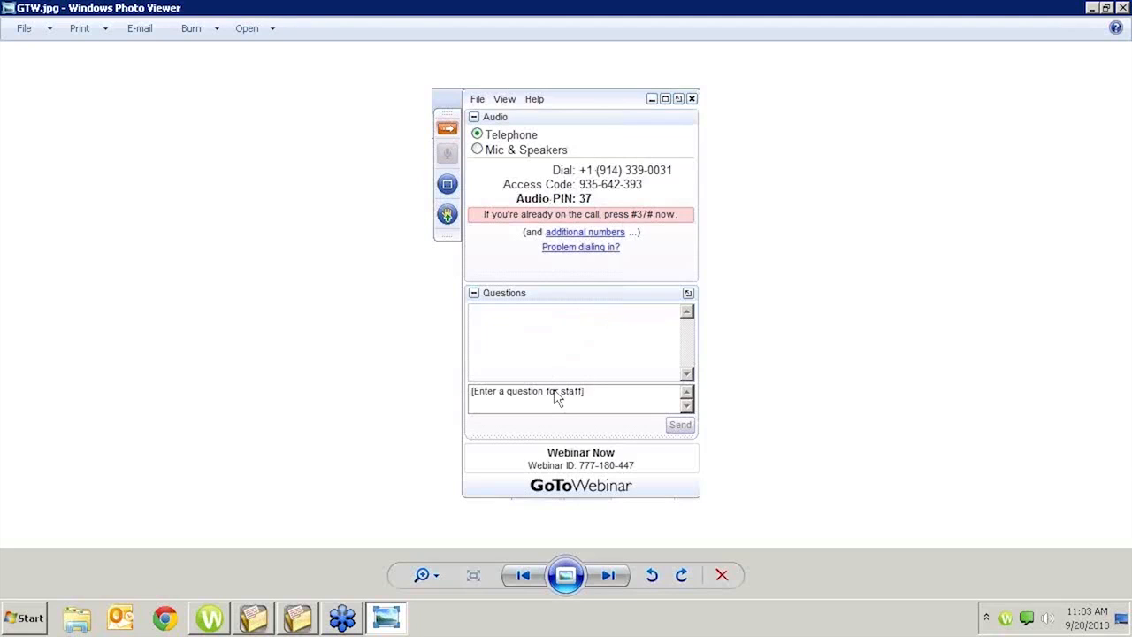
mouse_move(611, 421)
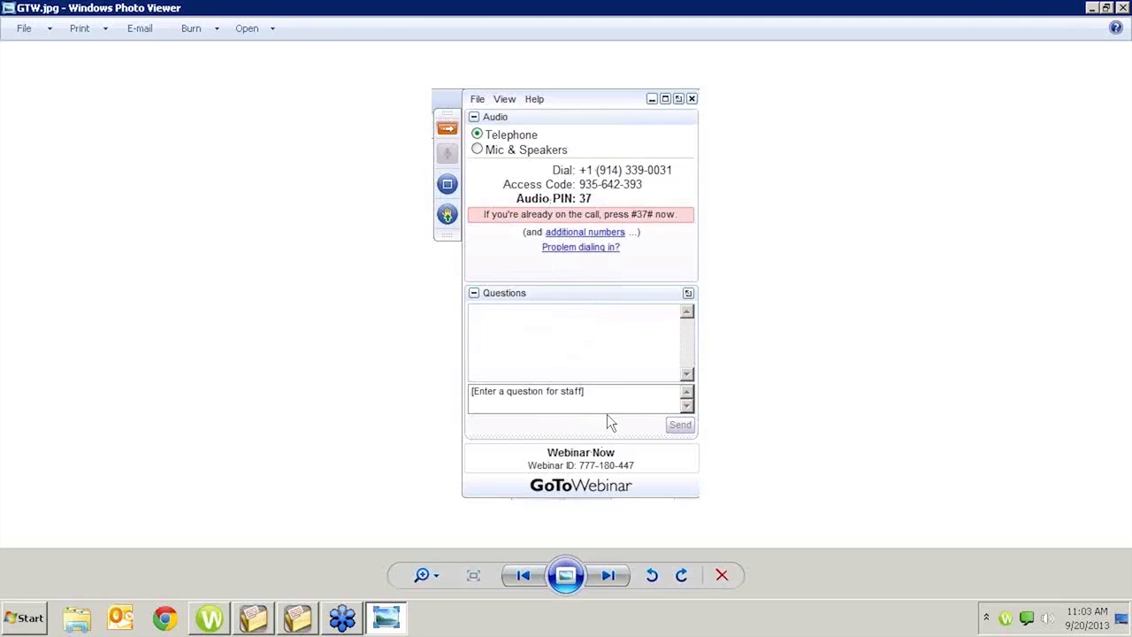
mouse_move(676, 432)
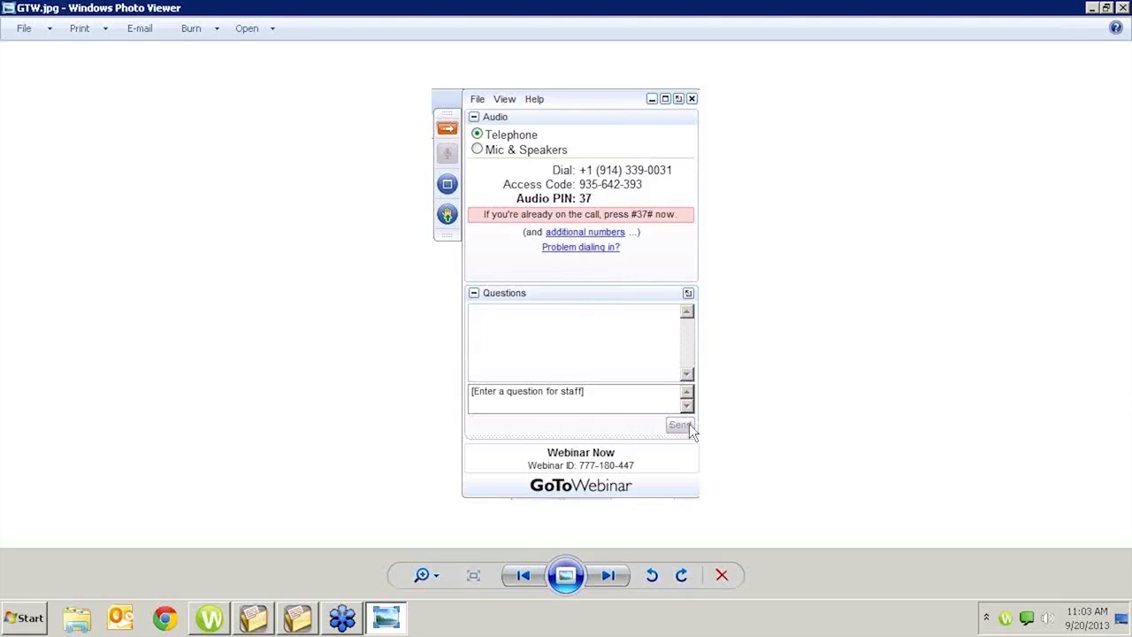
mouse_move(608, 404)
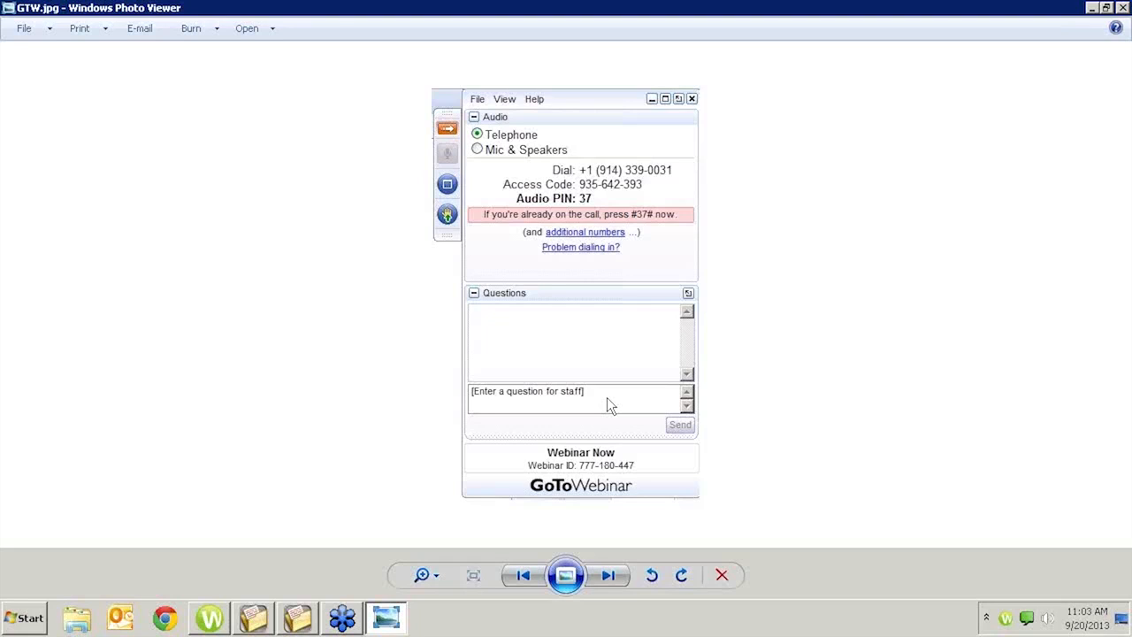
mouse_move(484, 219)
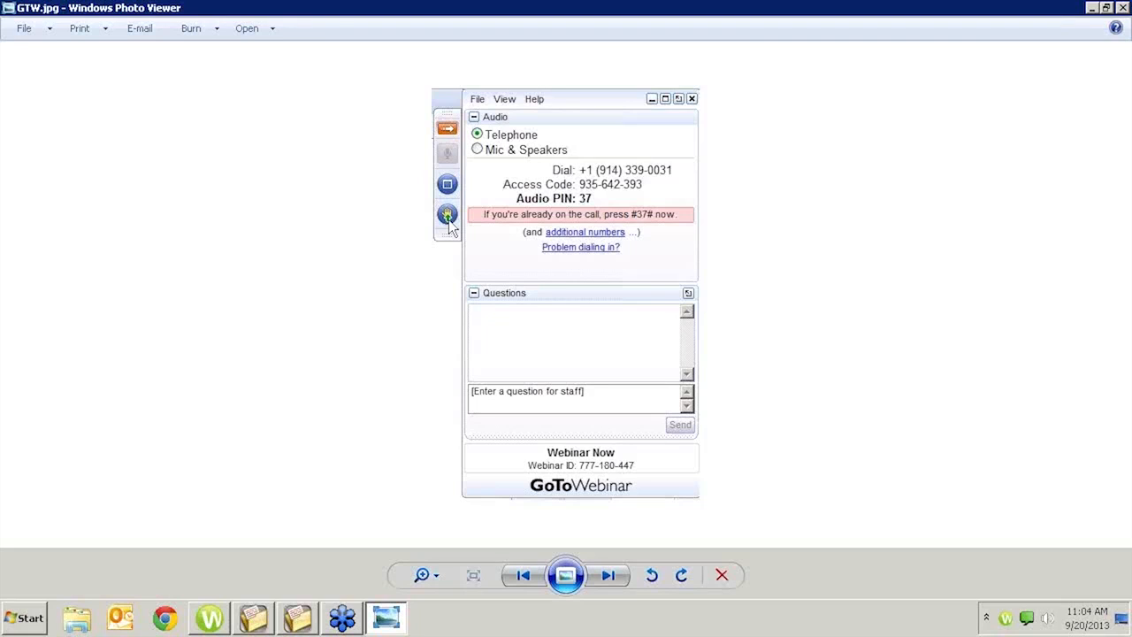
mouse_move(648, 202)
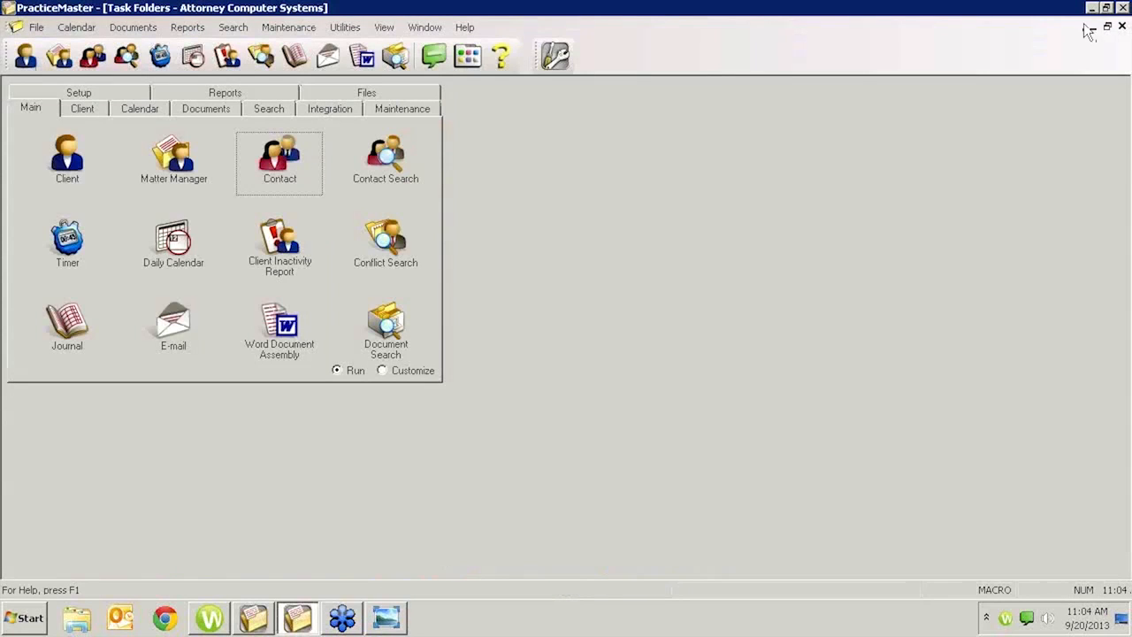
mouse_move(973, 226)
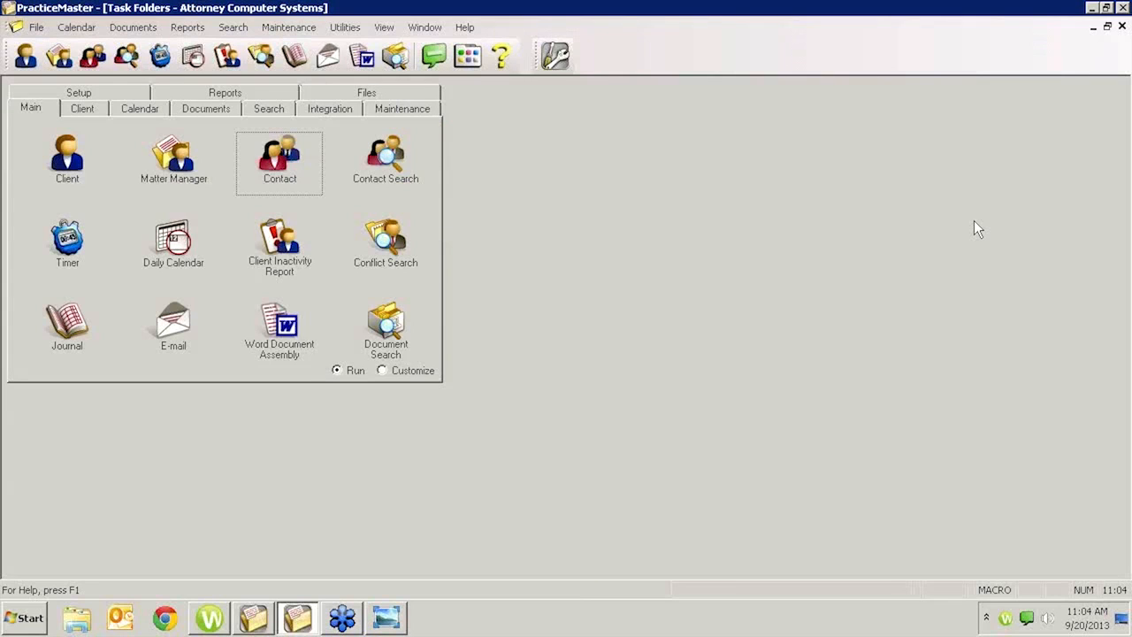
click(280, 162)
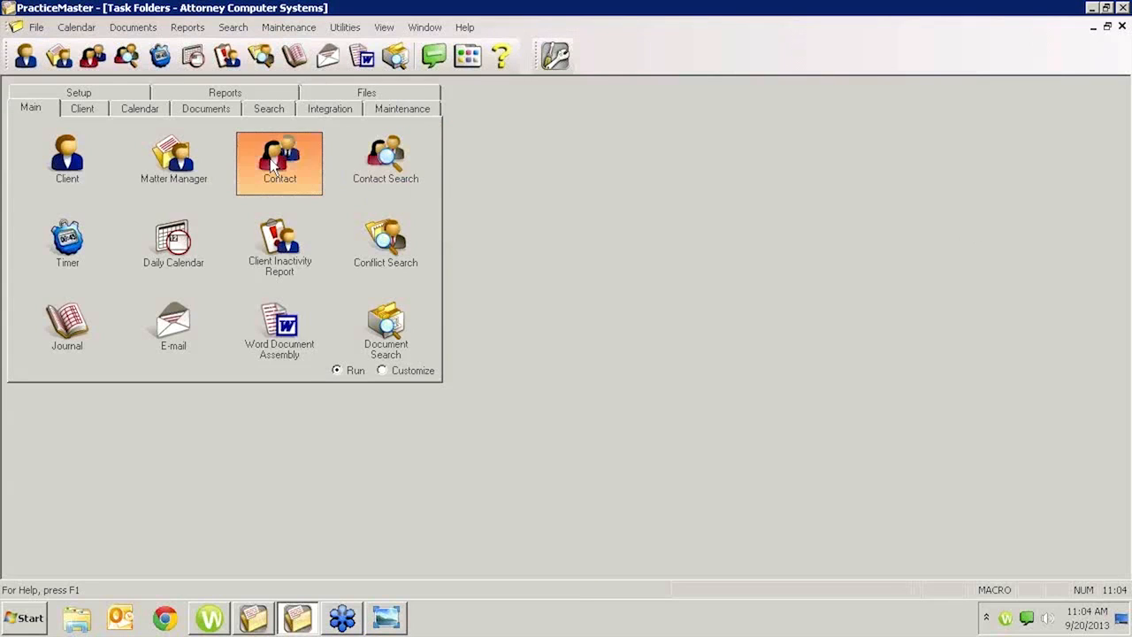
double_click(280, 163)
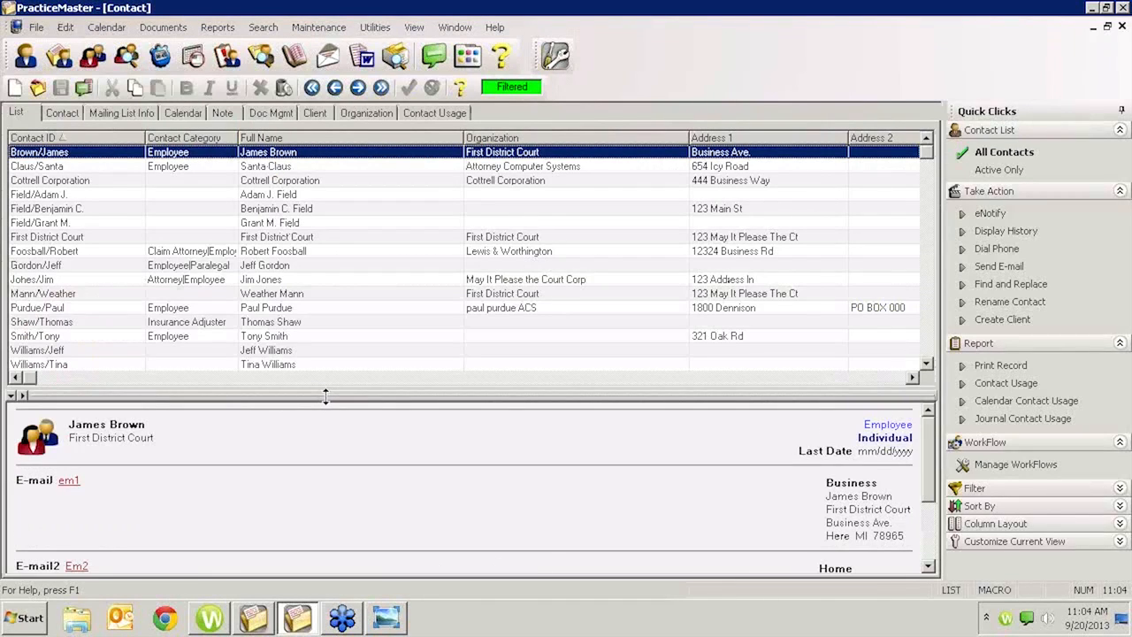
click(45, 193)
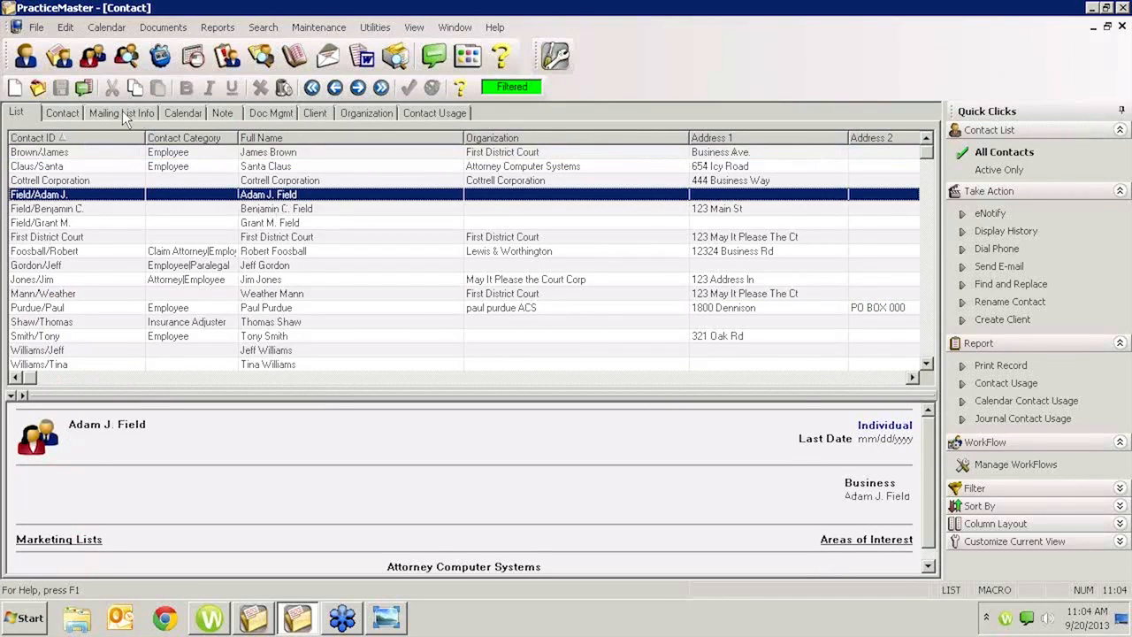
click(121, 113)
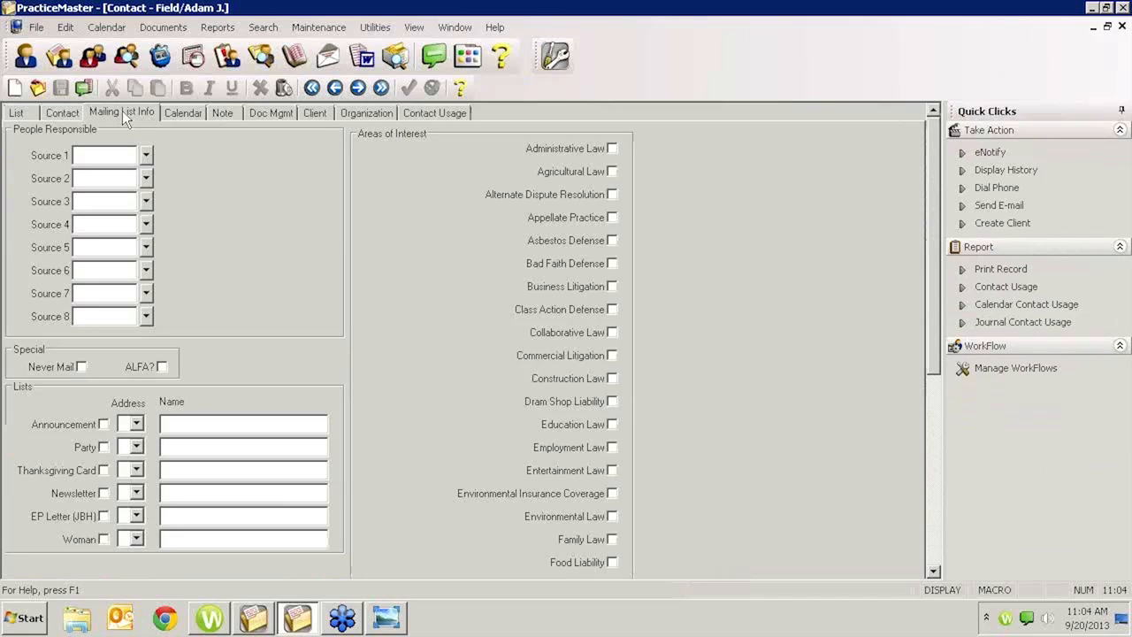
mouse_move(135, 117)
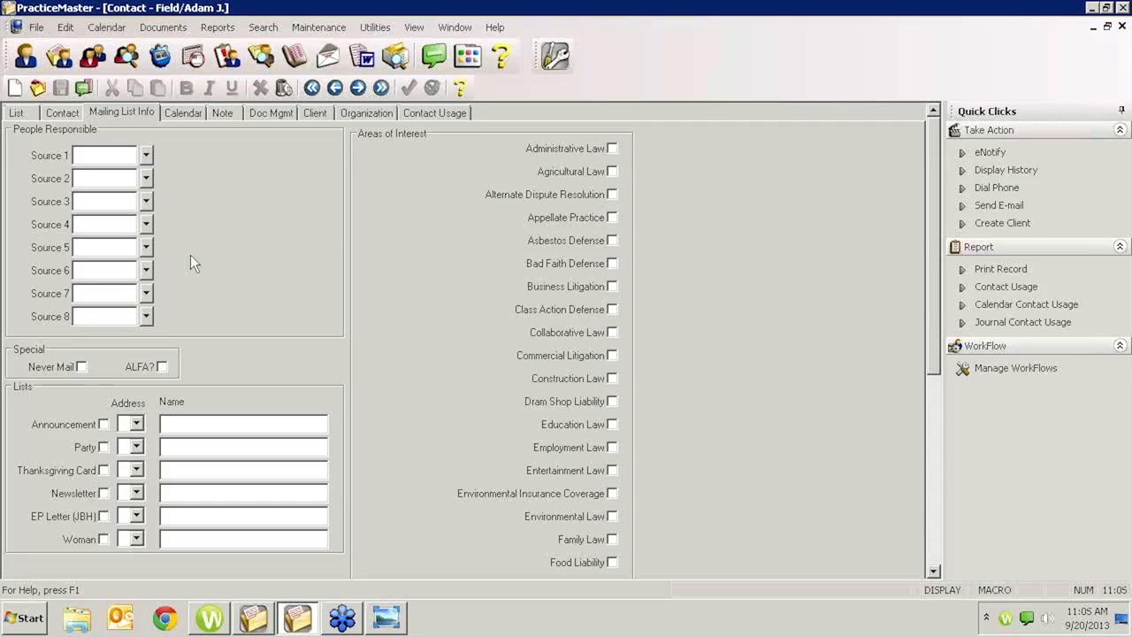
mouse_move(358, 354)
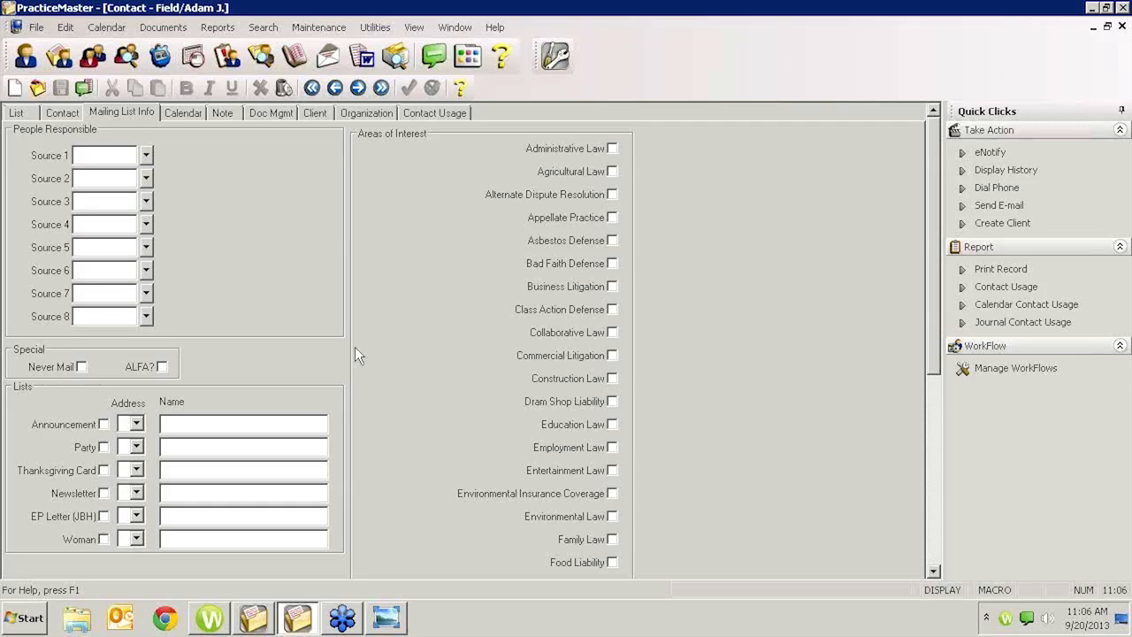
mouse_move(362, 393)
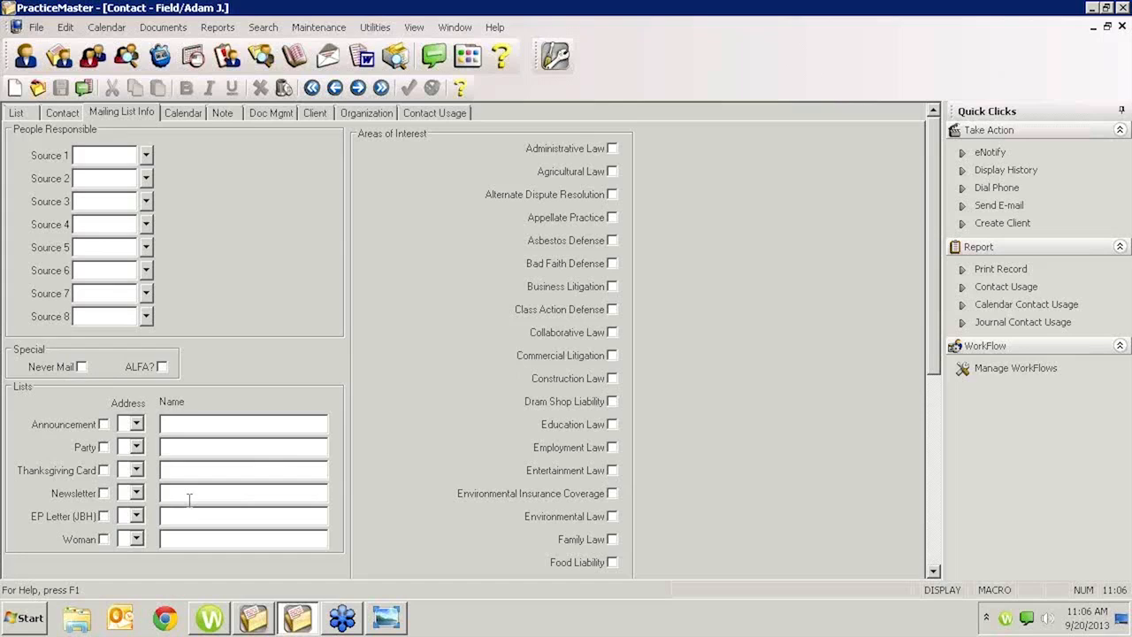
mouse_move(186, 490)
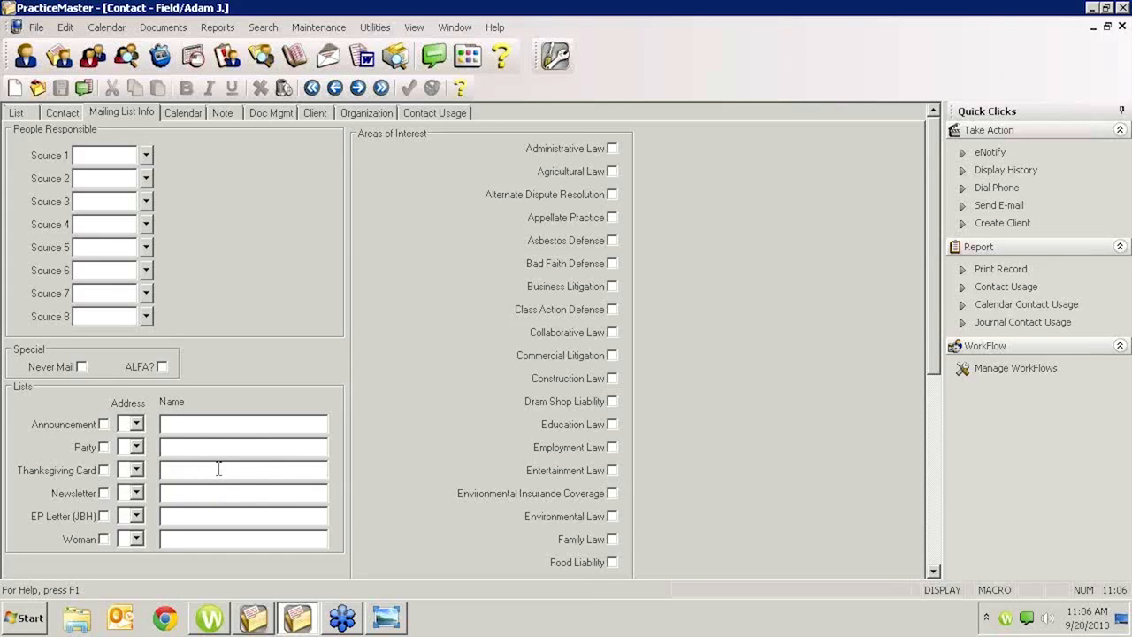
mouse_move(184, 410)
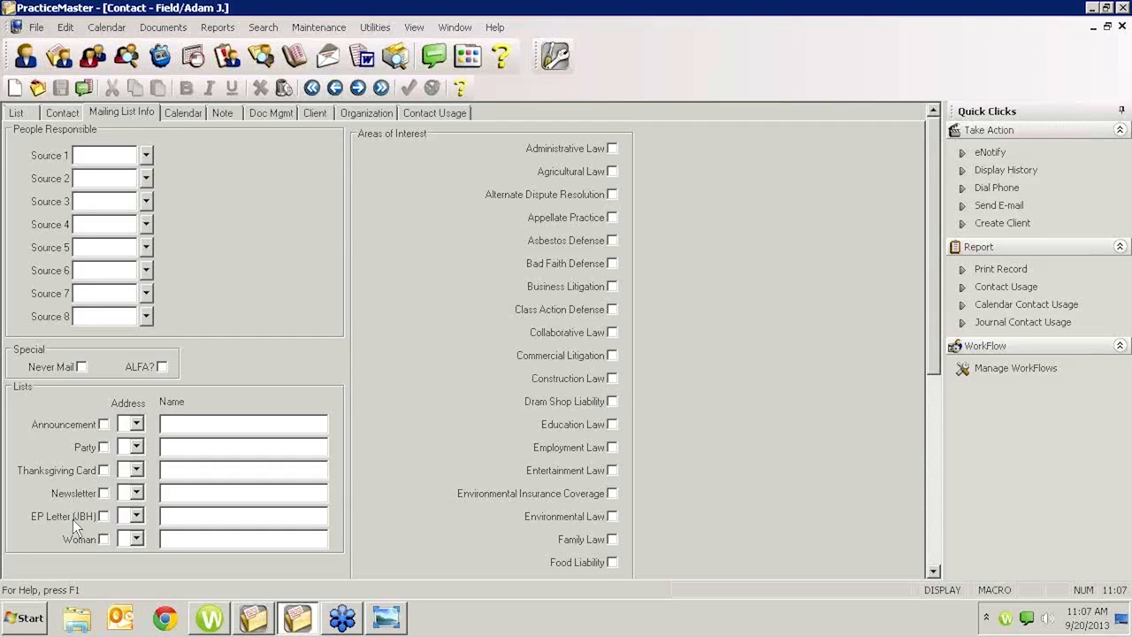
mouse_move(110, 545)
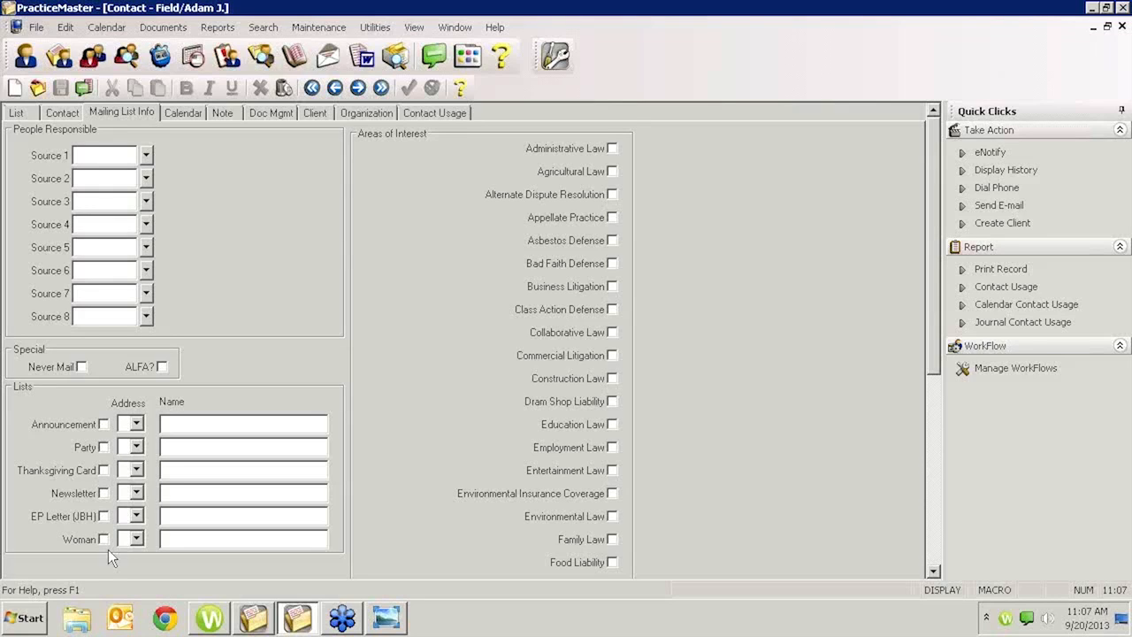
mouse_move(106, 460)
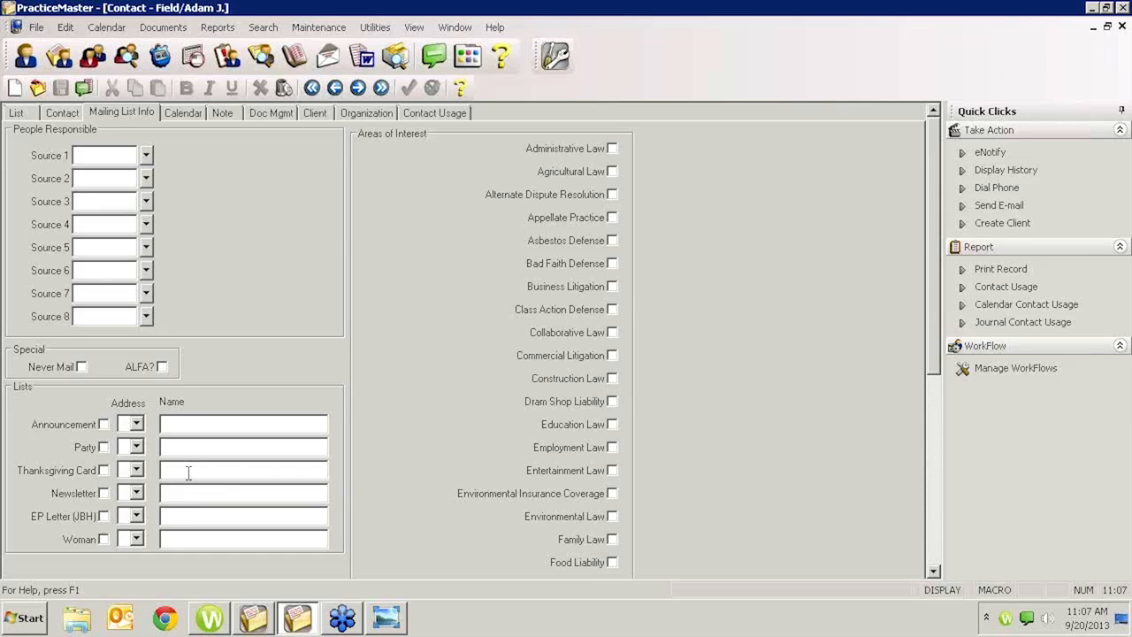
mouse_move(559, 325)
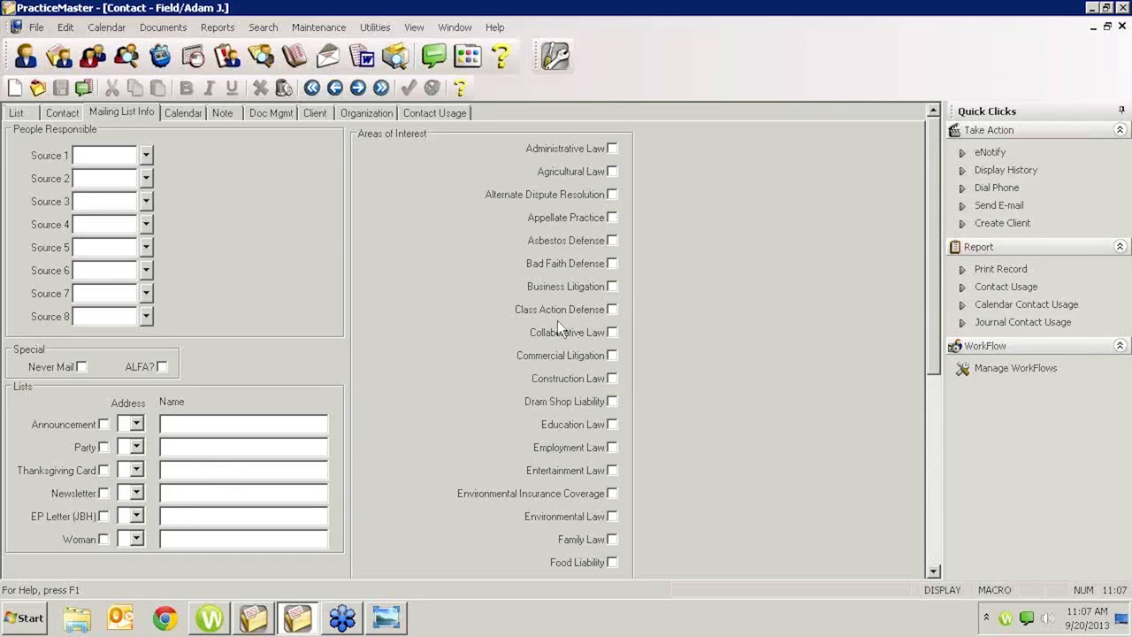
mouse_move(435, 152)
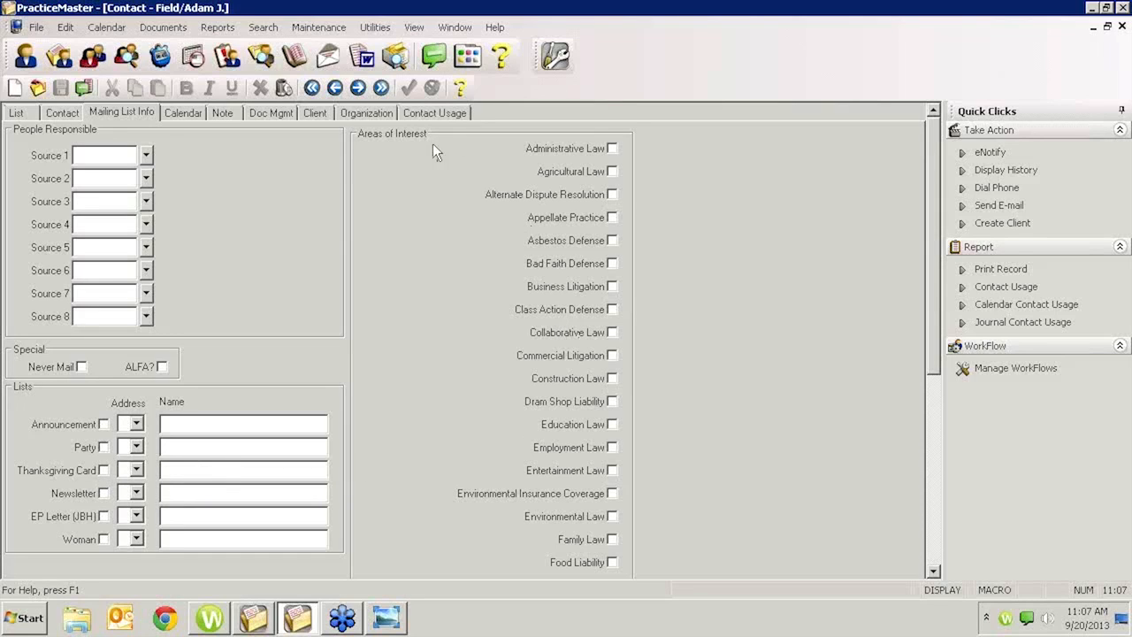
mouse_move(410, 155)
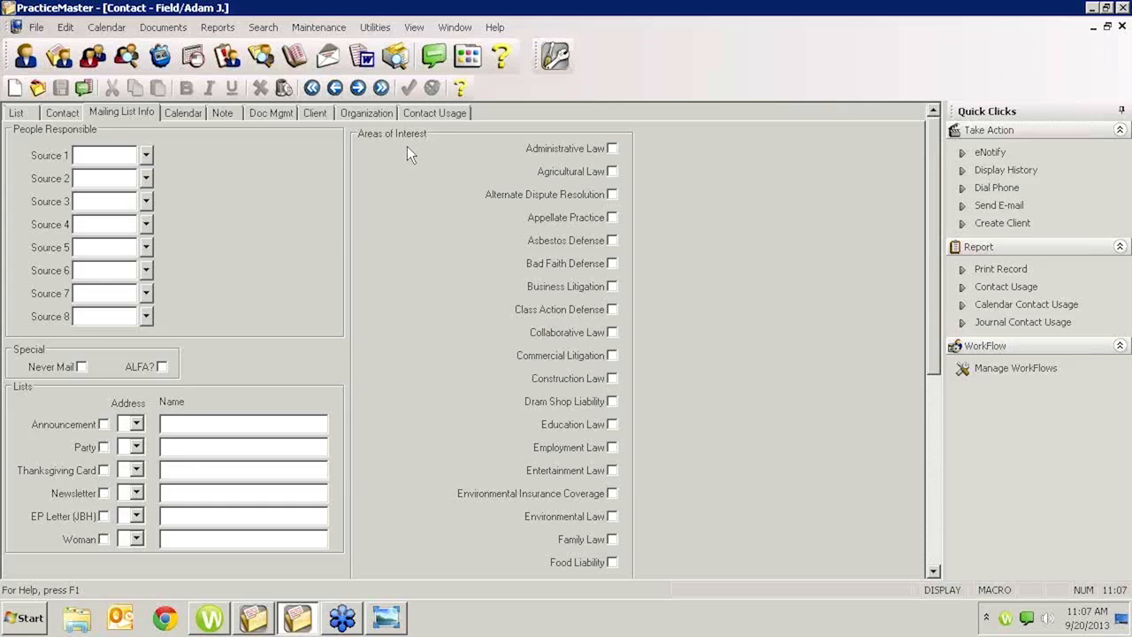
mouse_move(414, 152)
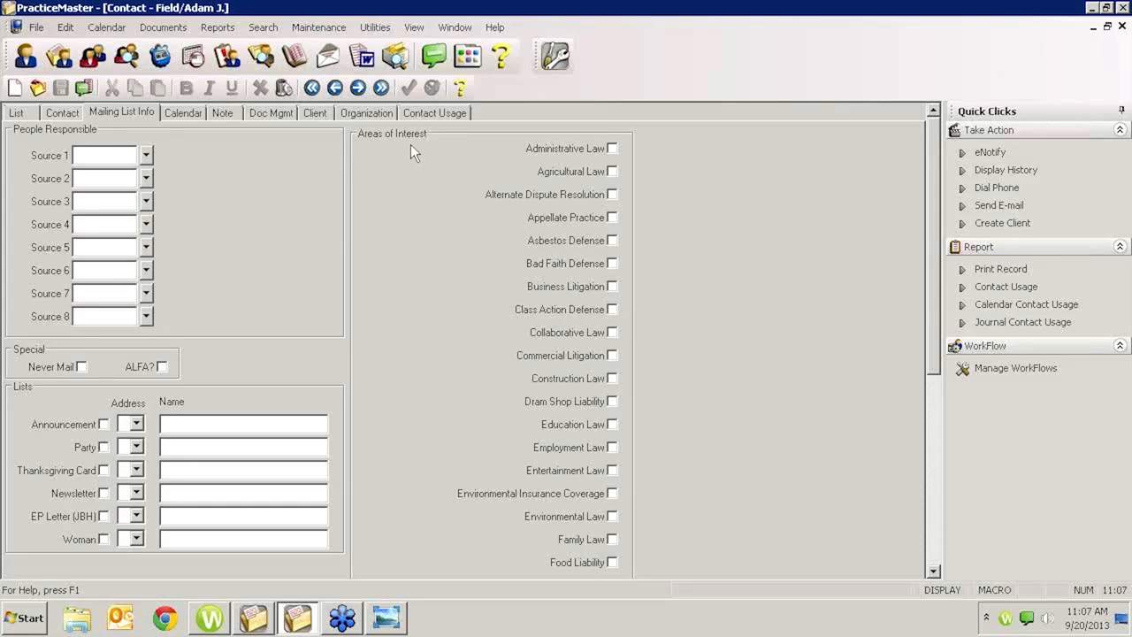
mouse_move(462, 157)
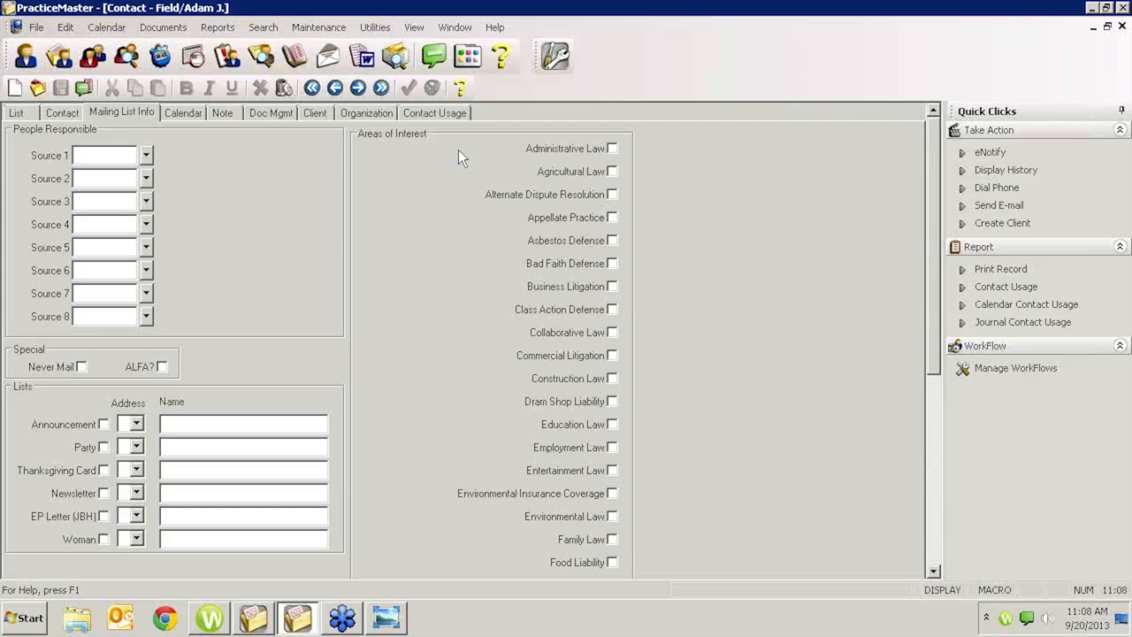
mouse_move(480, 182)
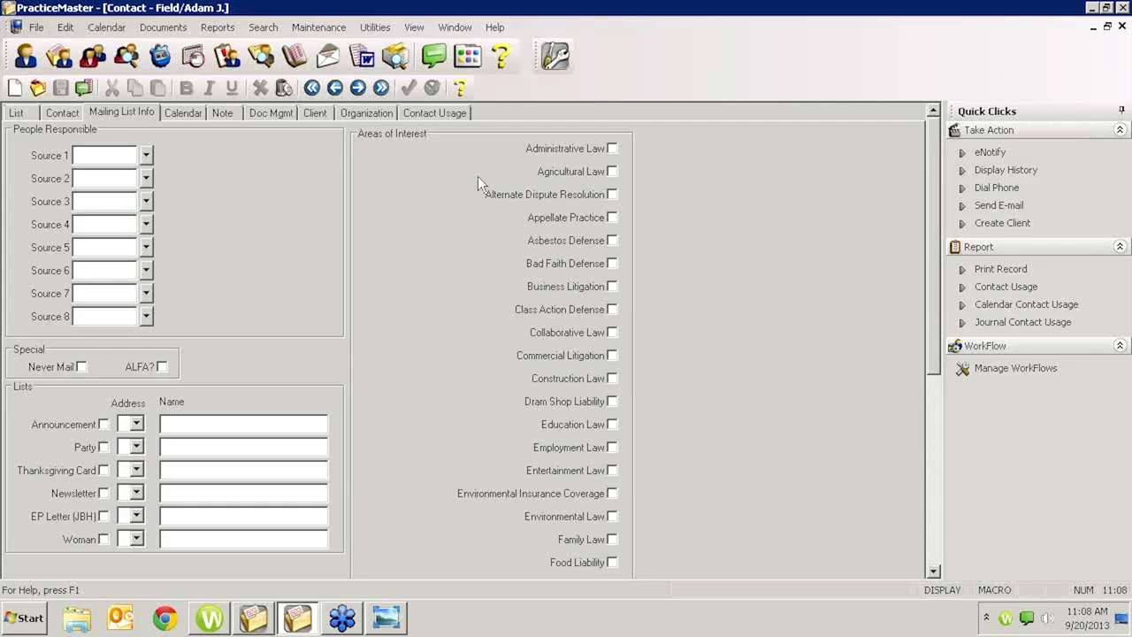
mouse_move(486, 171)
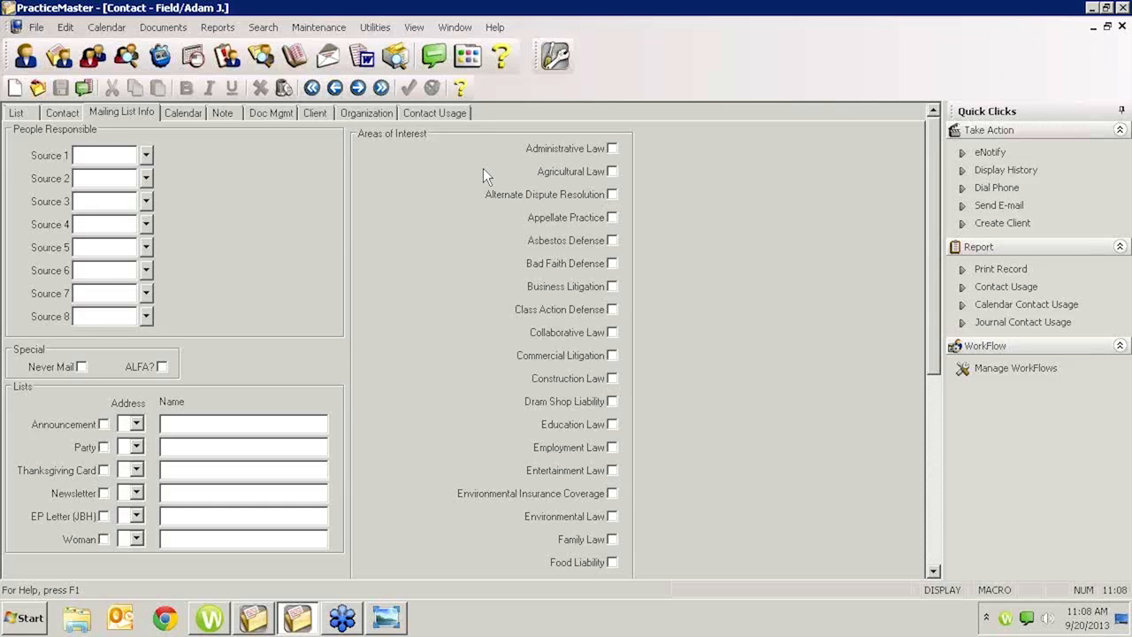
mouse_move(453, 267)
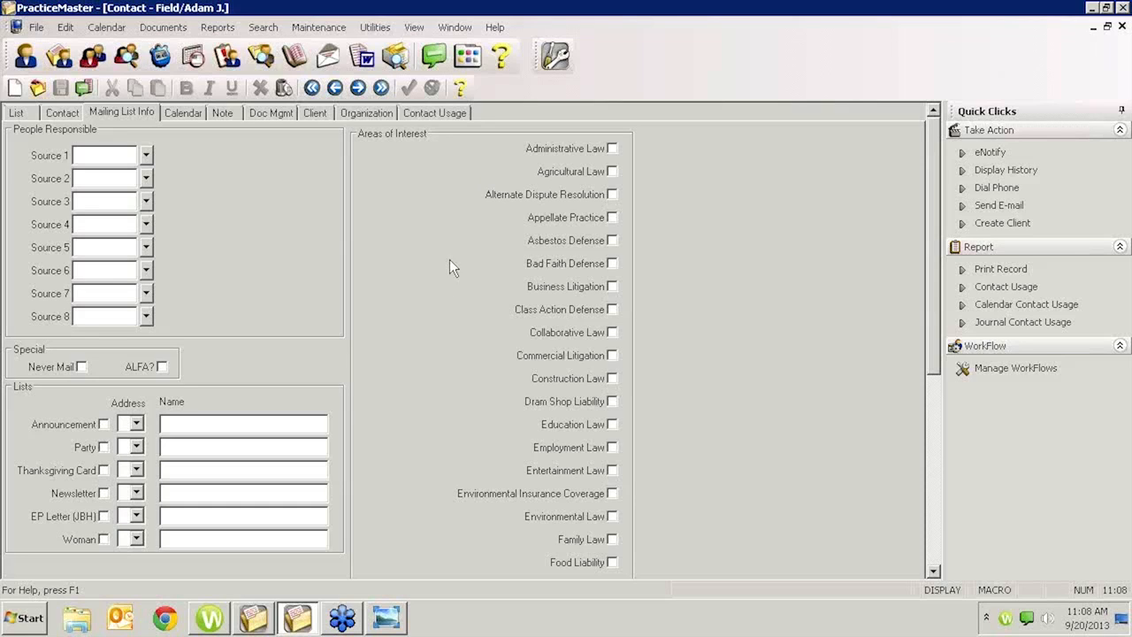
mouse_move(442, 308)
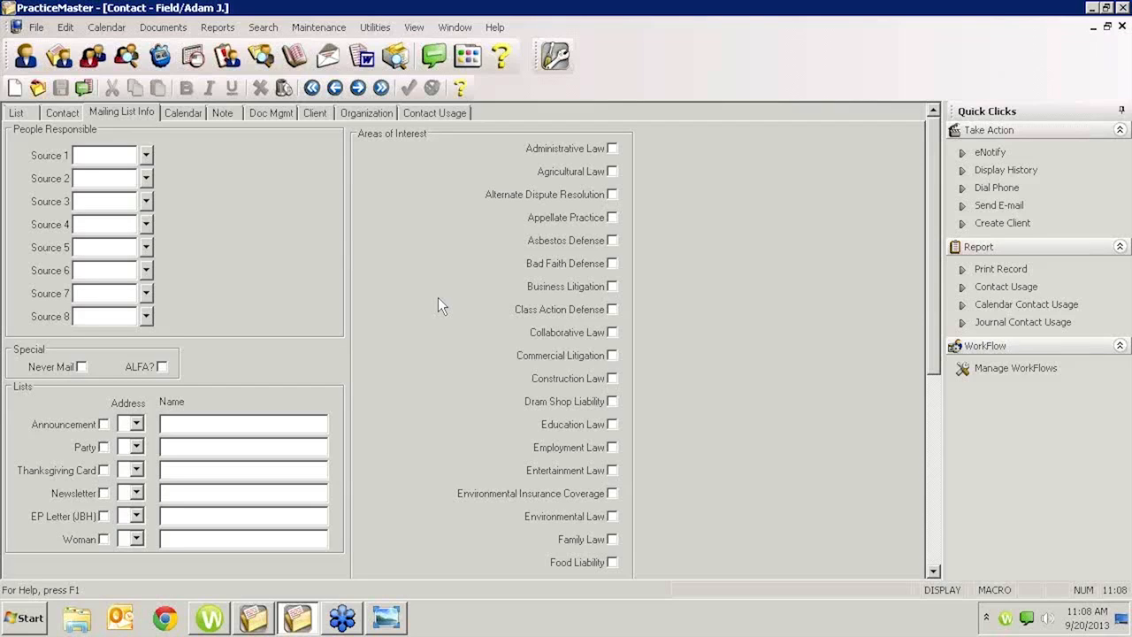
mouse_move(548, 205)
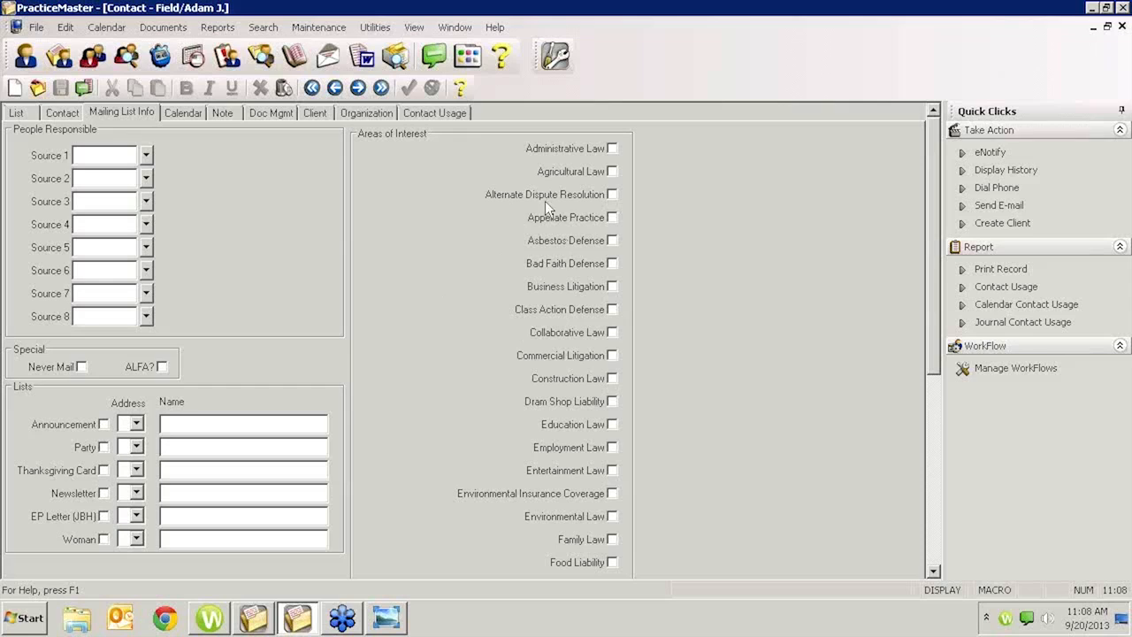
mouse_move(554, 411)
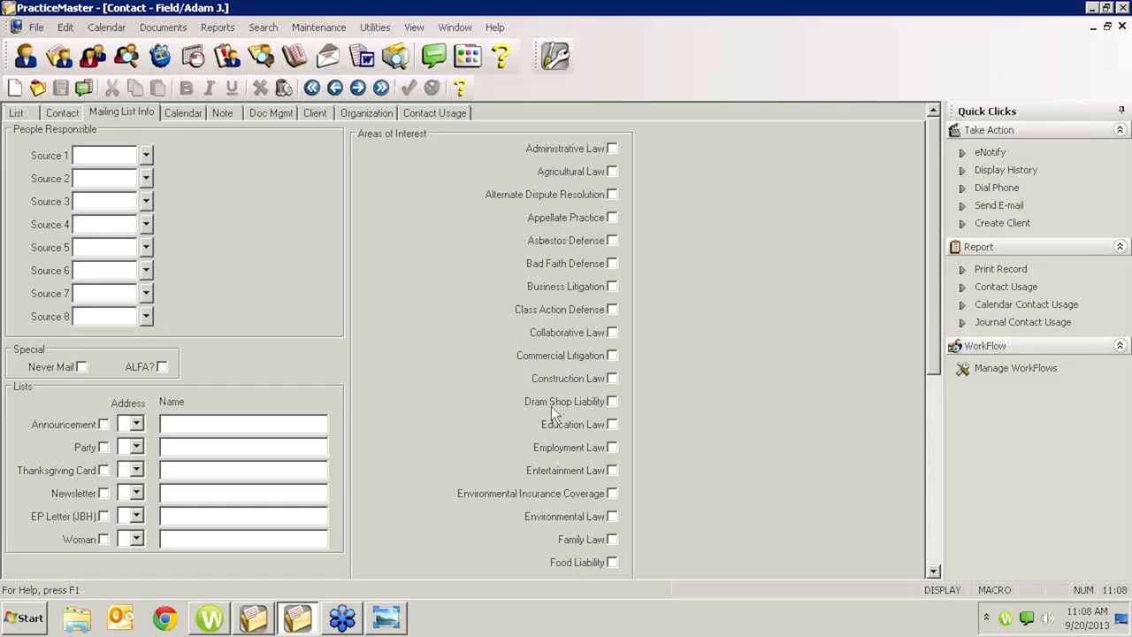
mouse_move(594, 286)
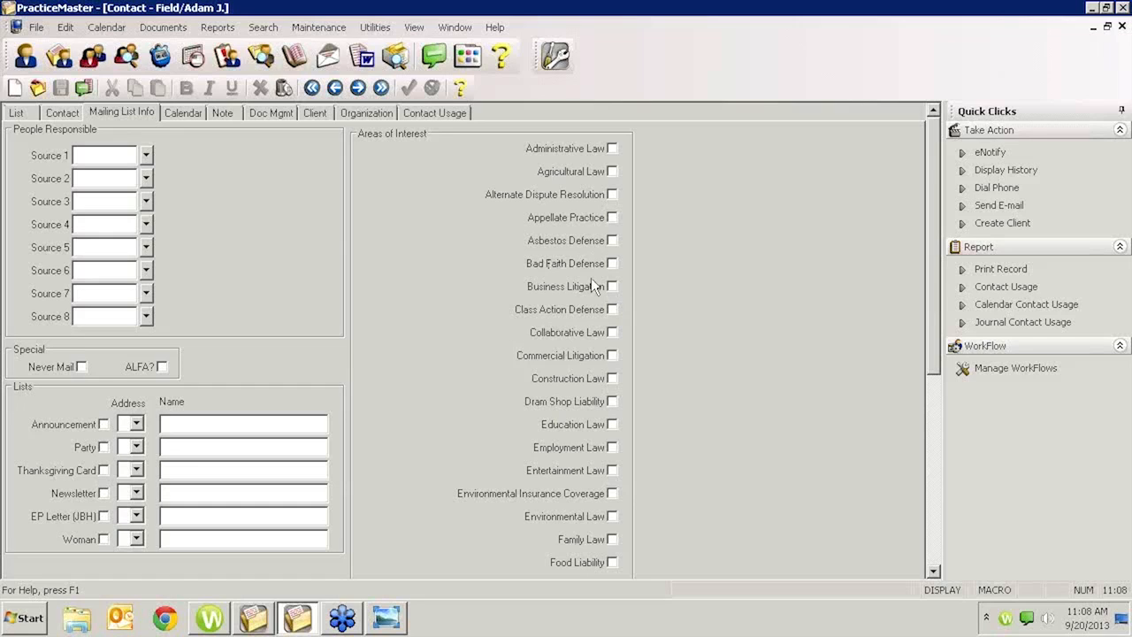
mouse_move(623, 416)
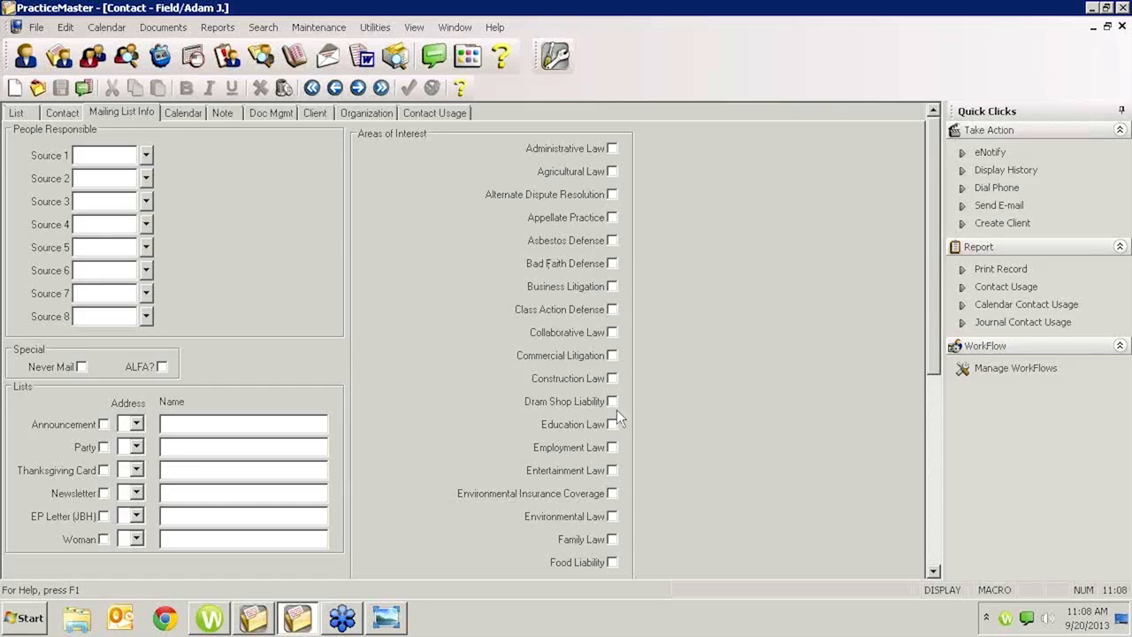
mouse_move(494, 251)
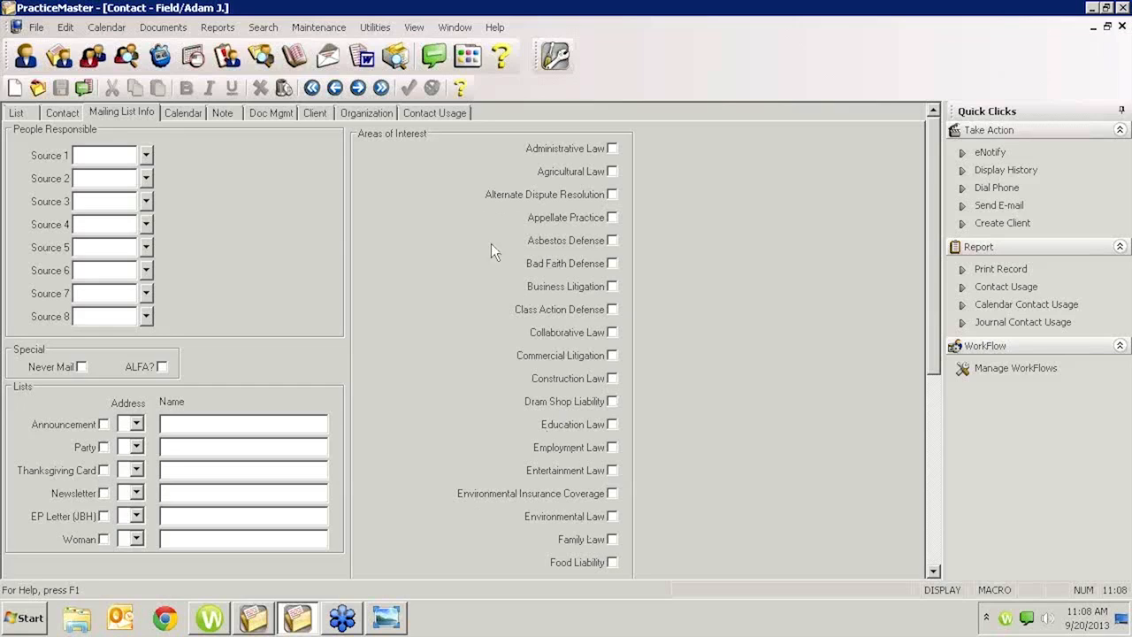
mouse_move(492, 460)
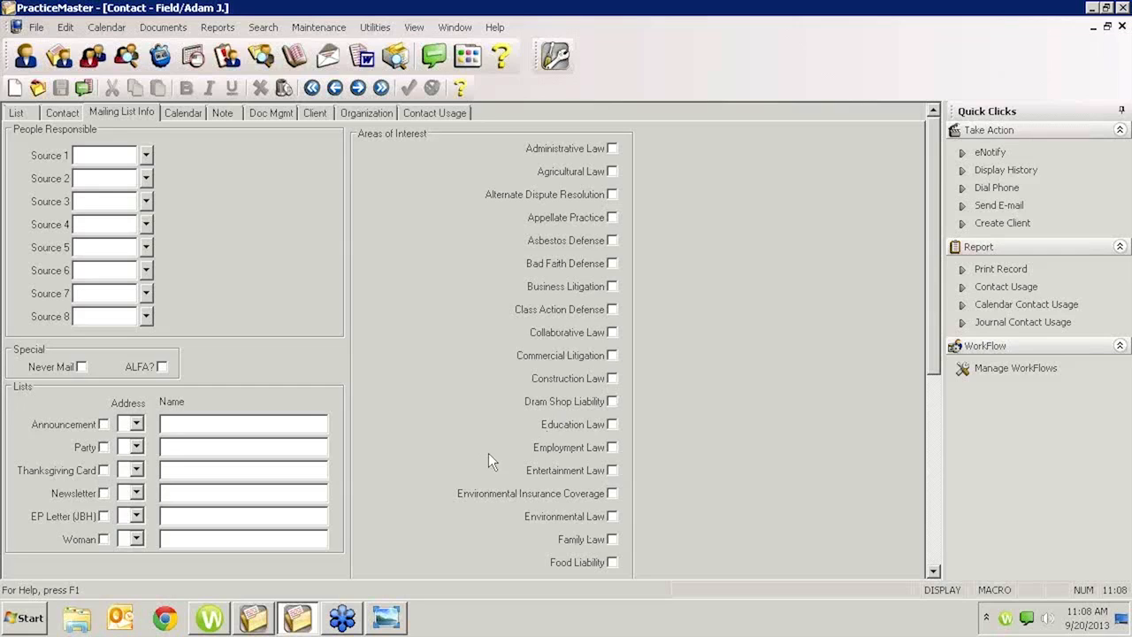
mouse_move(535, 265)
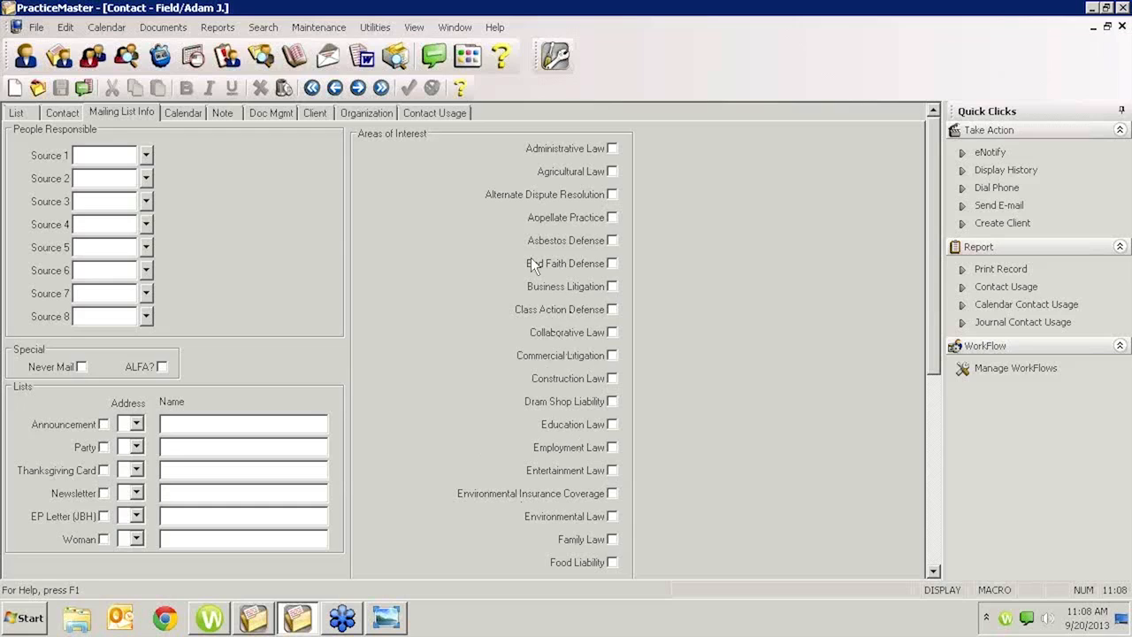
mouse_move(487, 315)
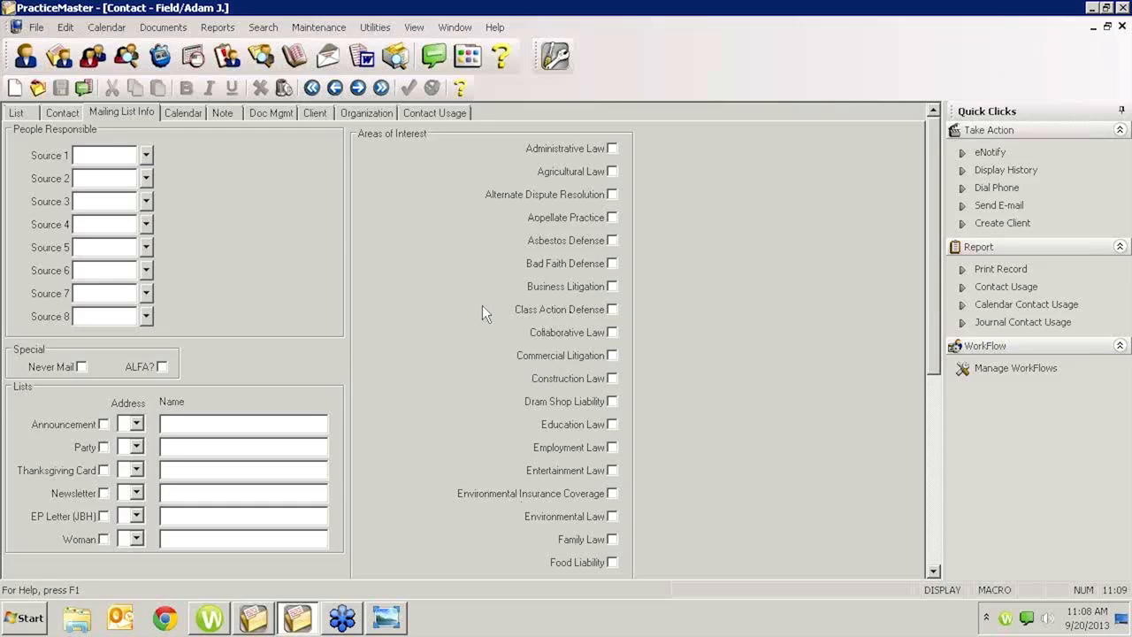
mouse_move(575, 252)
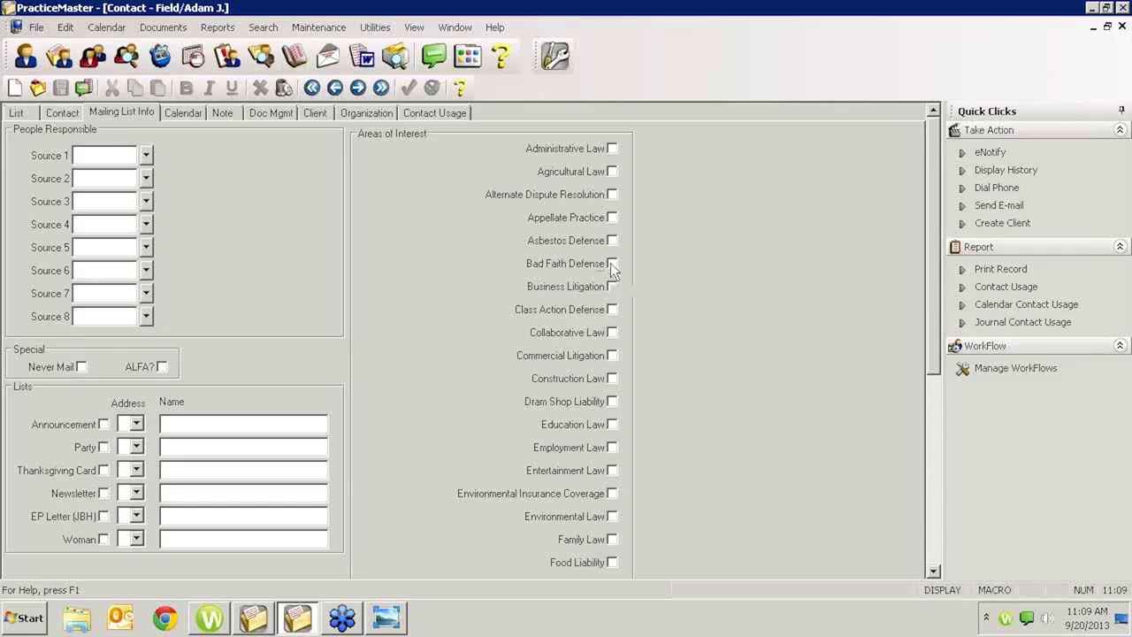
click(612, 262)
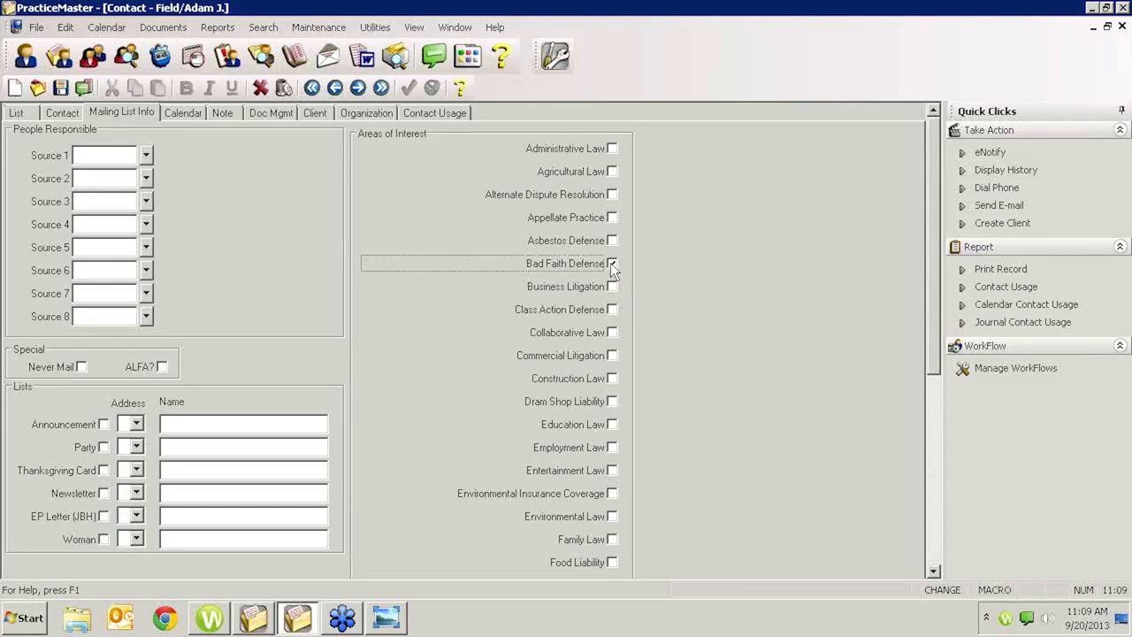
click(612, 264)
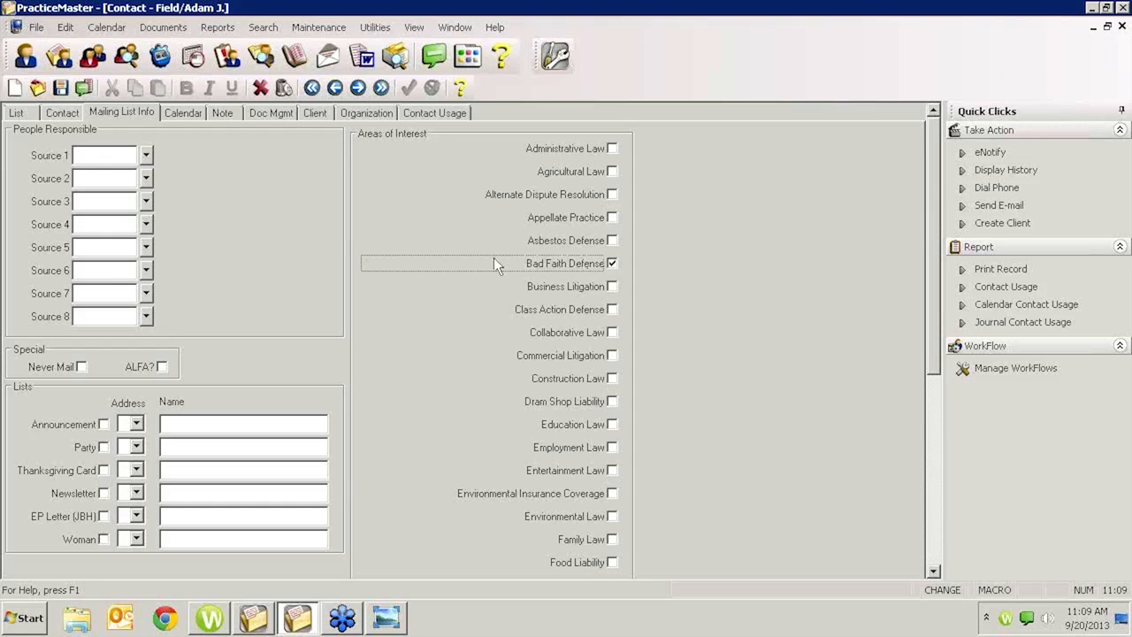
mouse_move(522, 273)
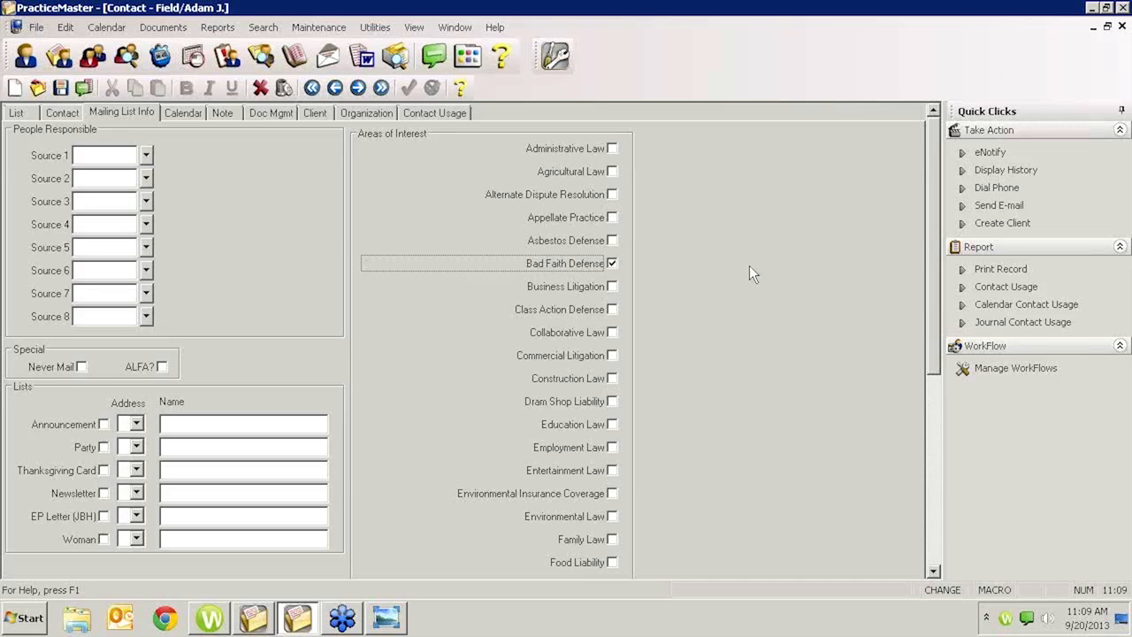
mouse_move(517, 460)
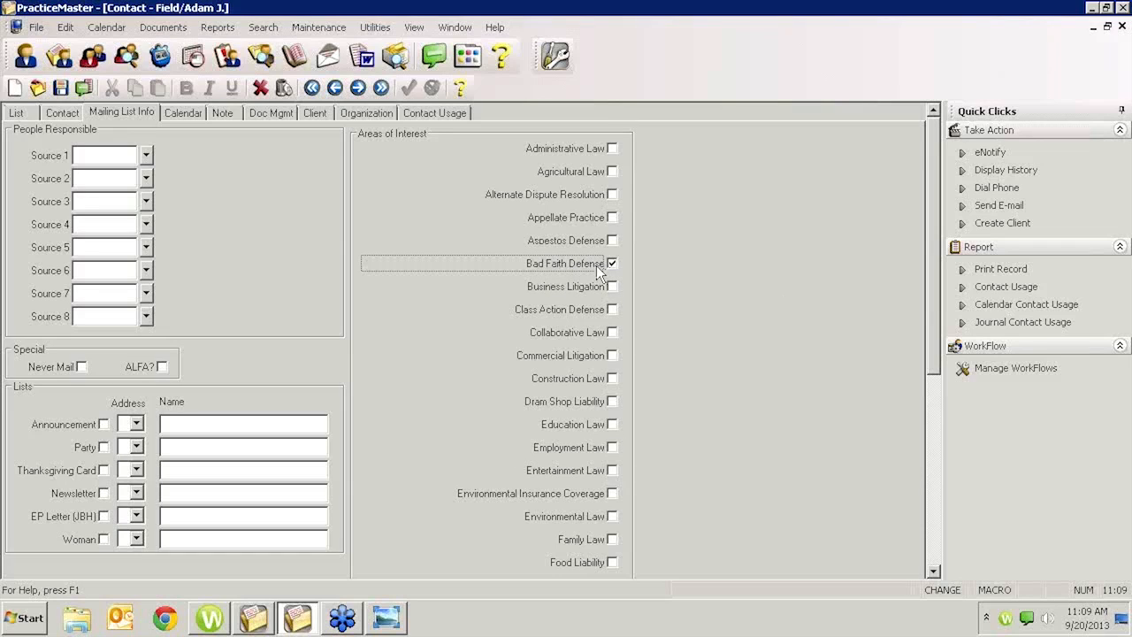
mouse_move(580, 274)
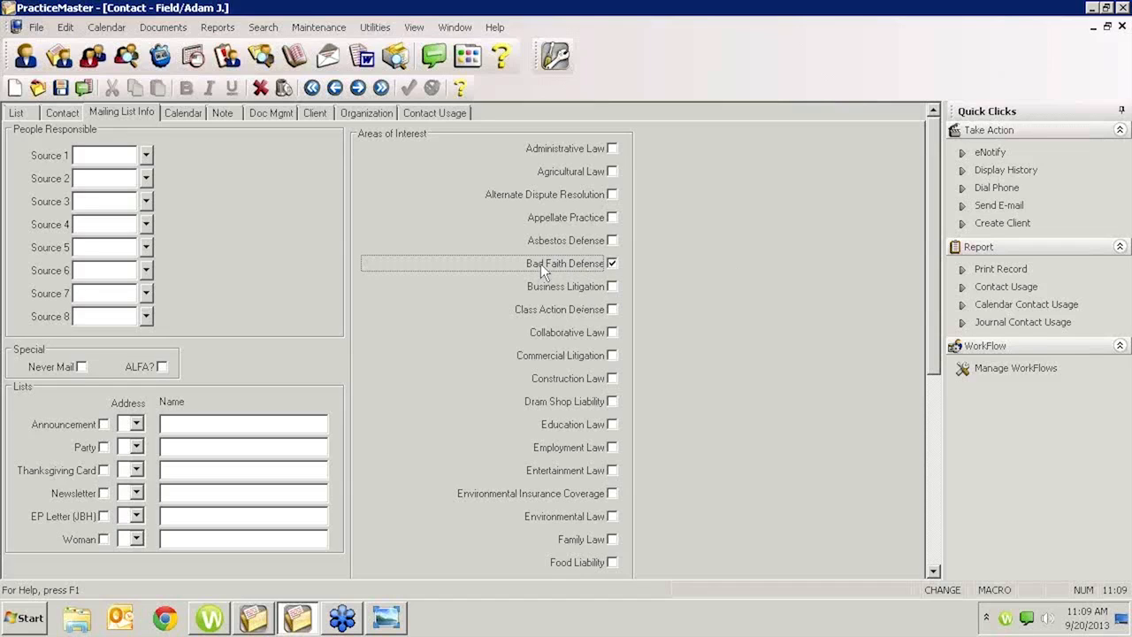
mouse_move(499, 258)
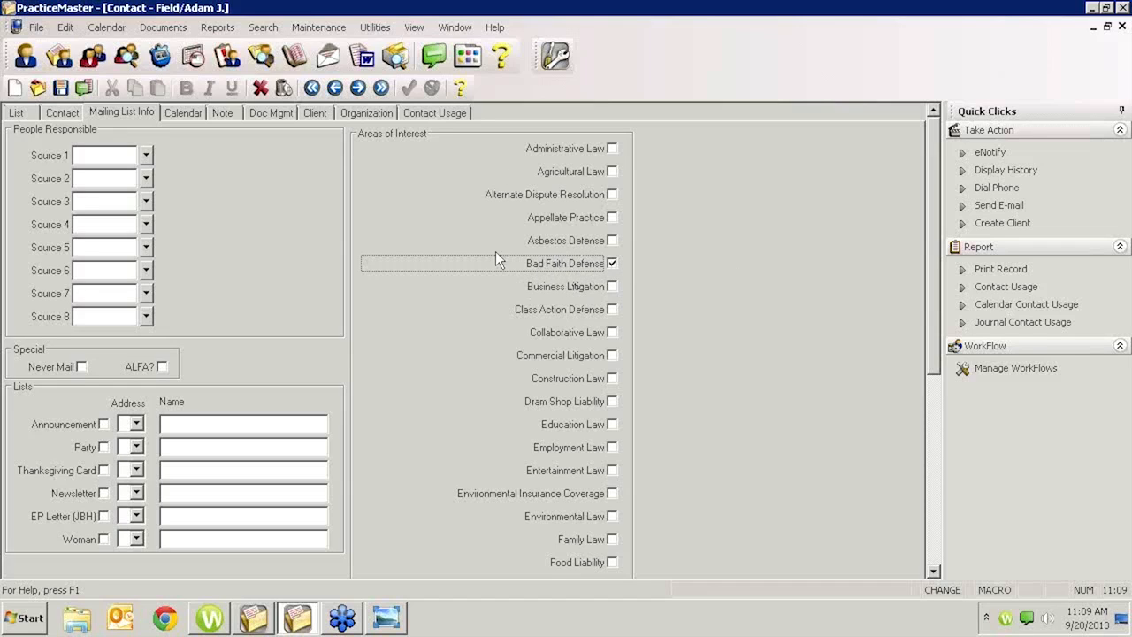
mouse_move(462, 460)
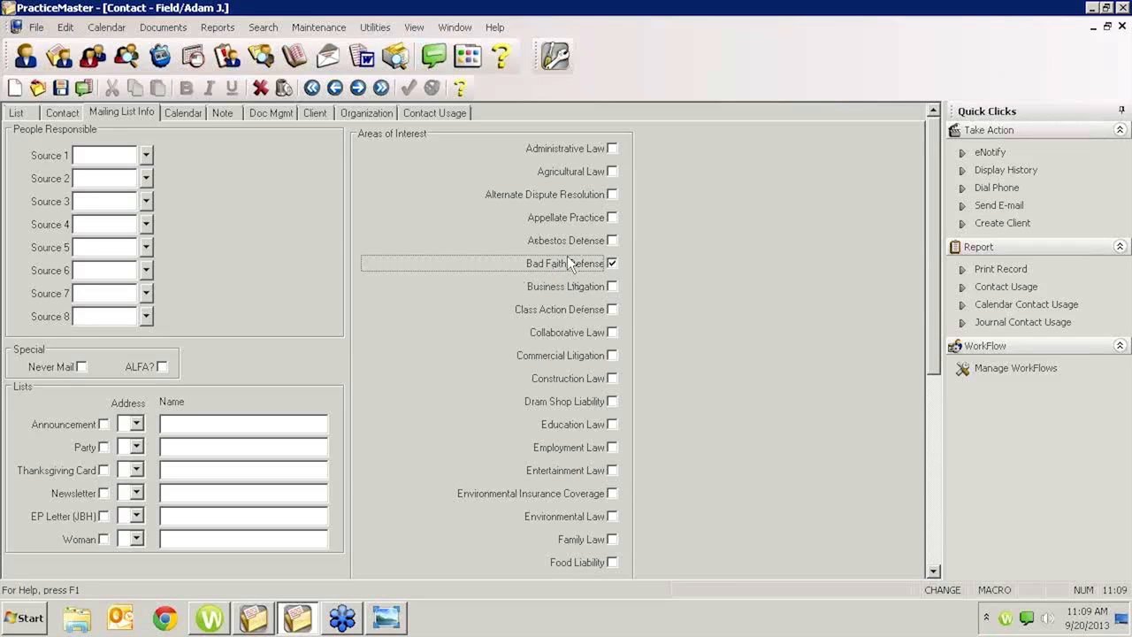
click(612, 262)
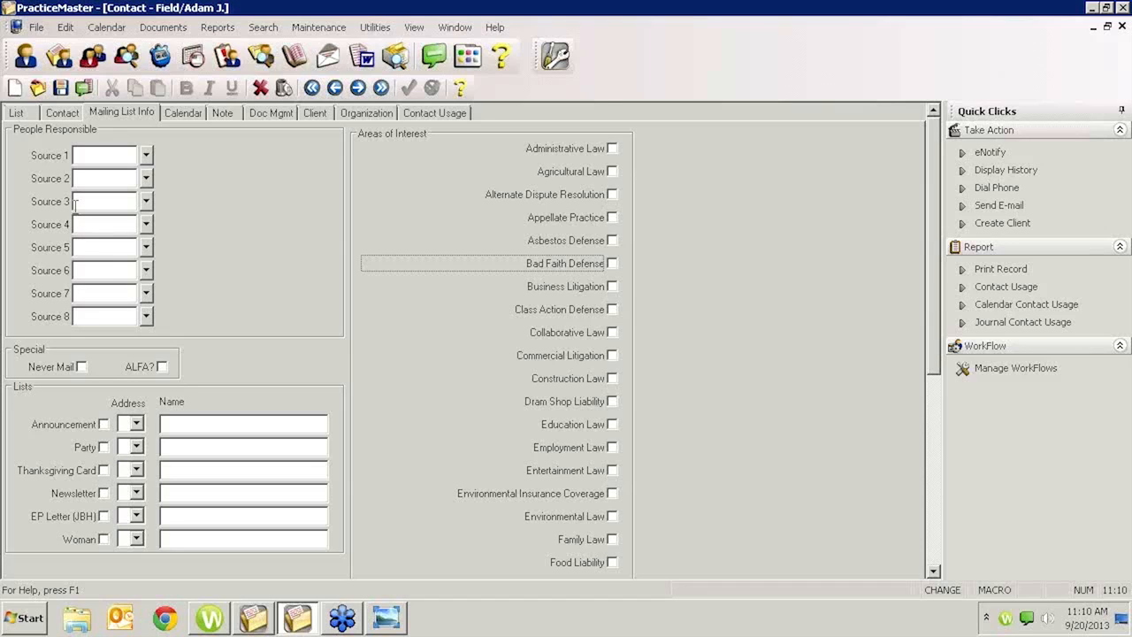
mouse_move(131, 294)
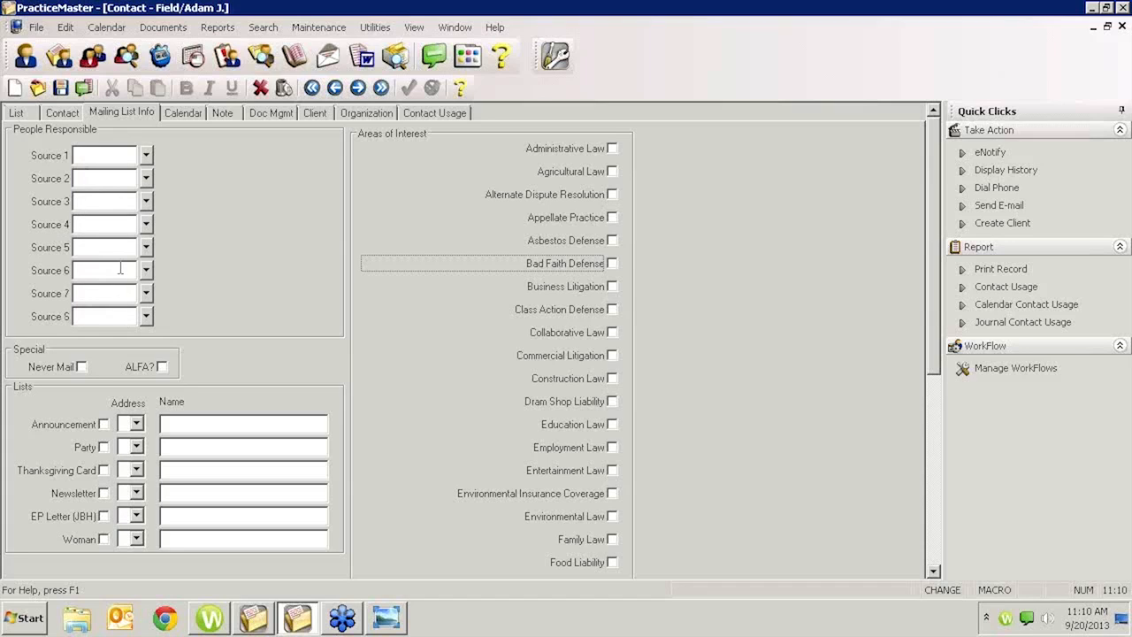
mouse_move(124, 265)
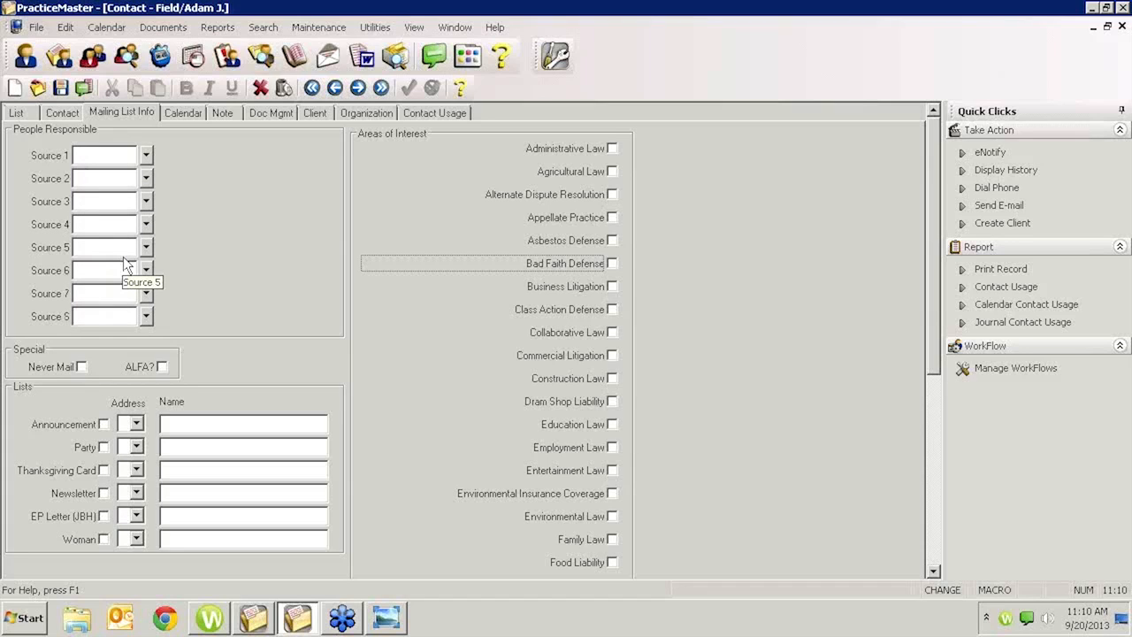
mouse_move(117, 263)
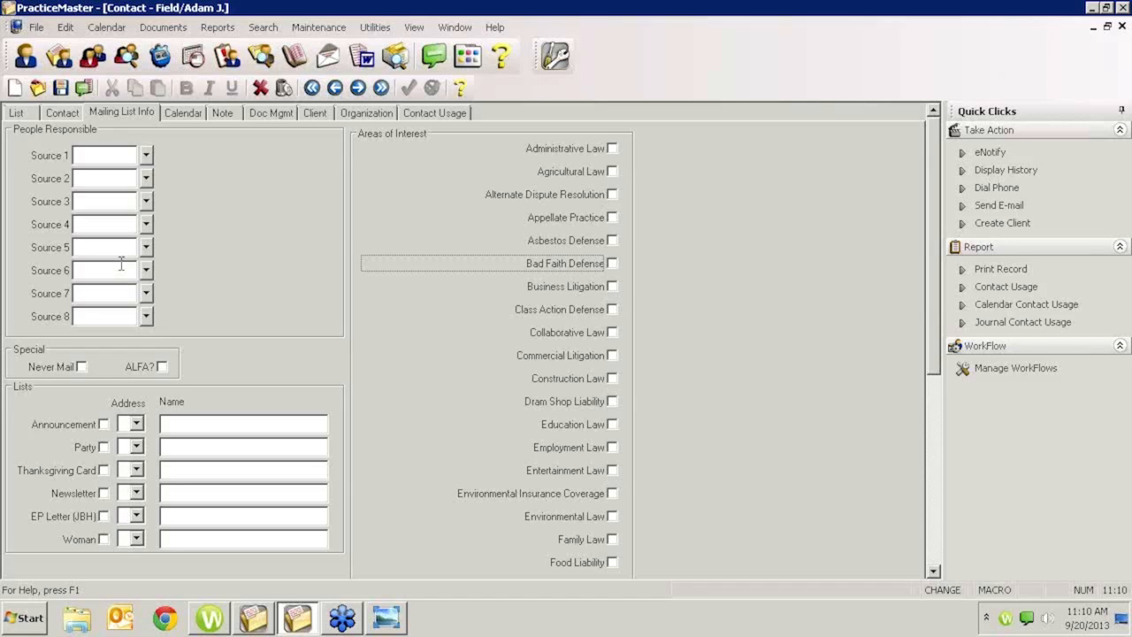
mouse_move(121, 223)
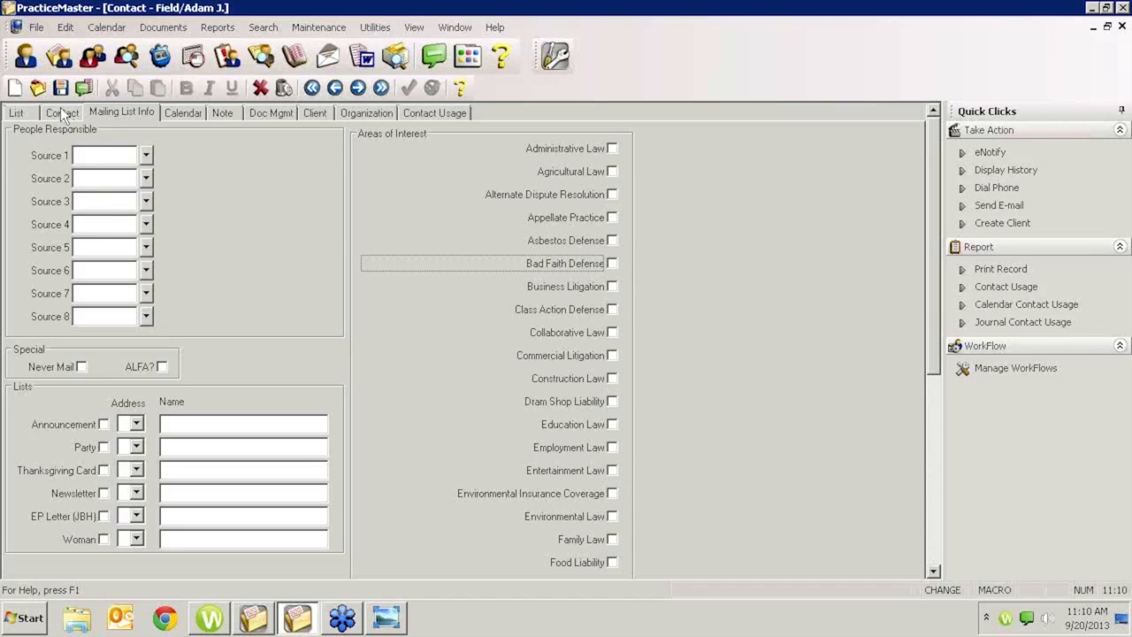
click(60, 113)
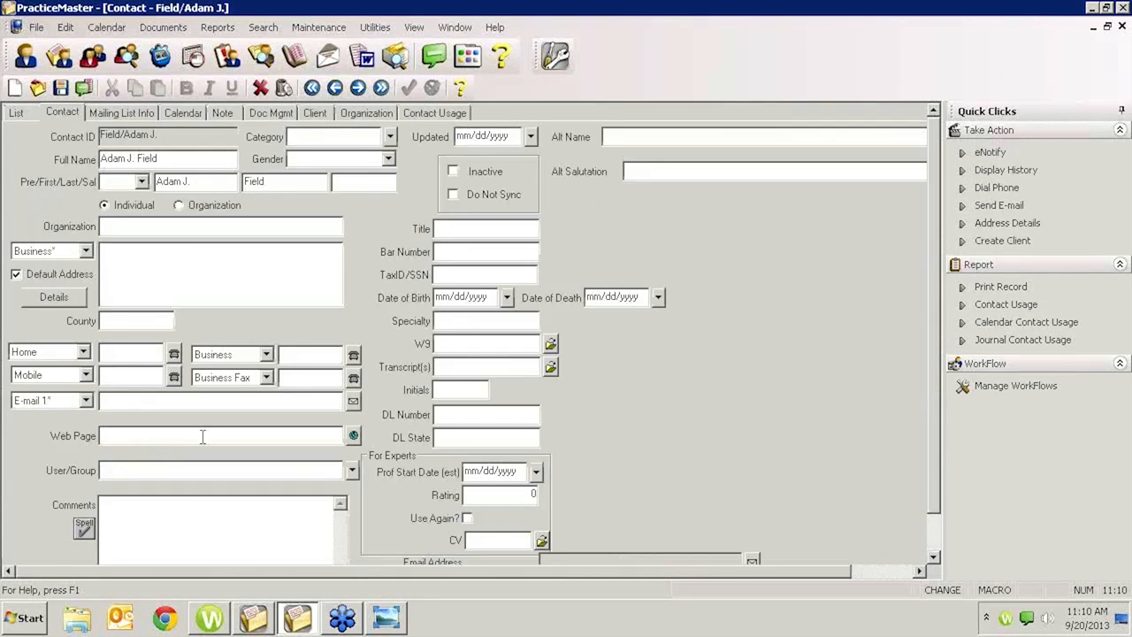
mouse_move(81, 474)
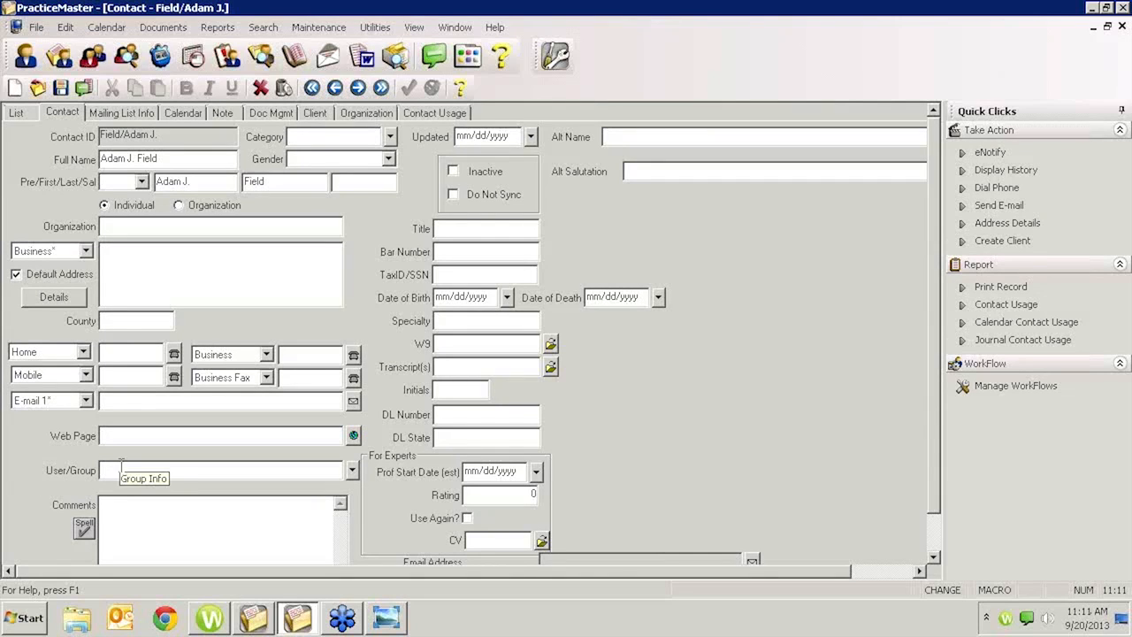
mouse_move(78, 478)
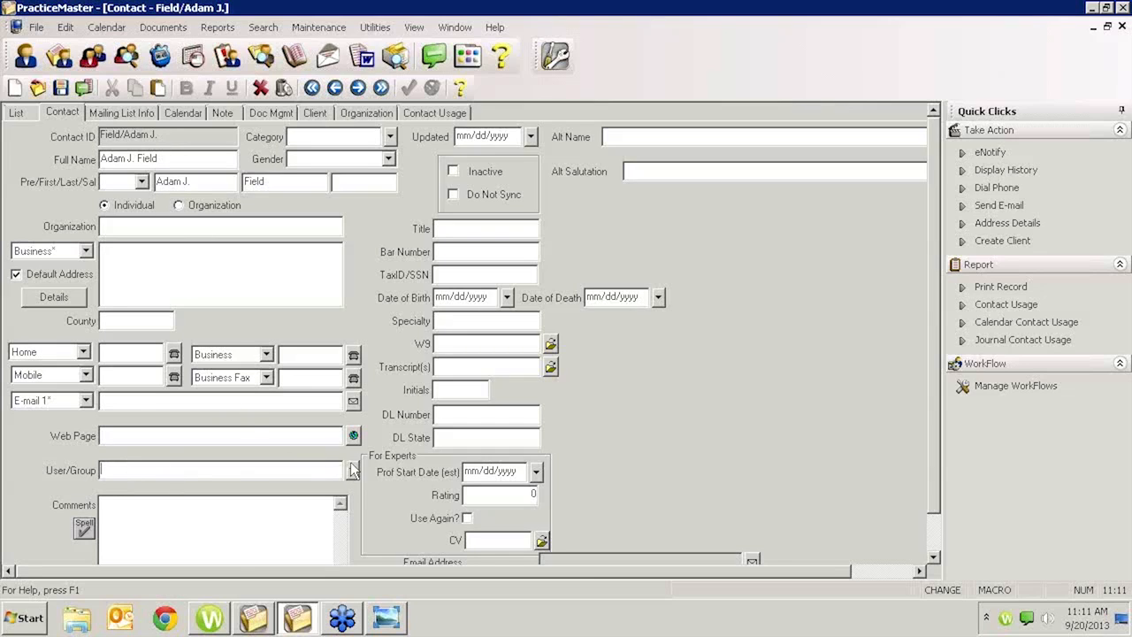
click(352, 471)
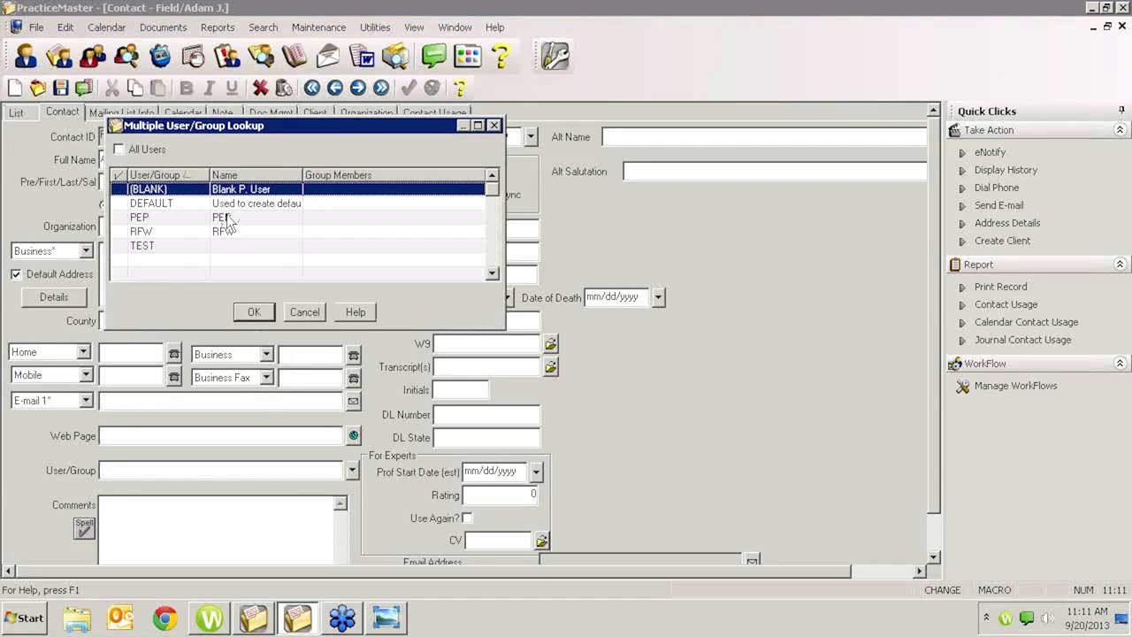
click(138, 216)
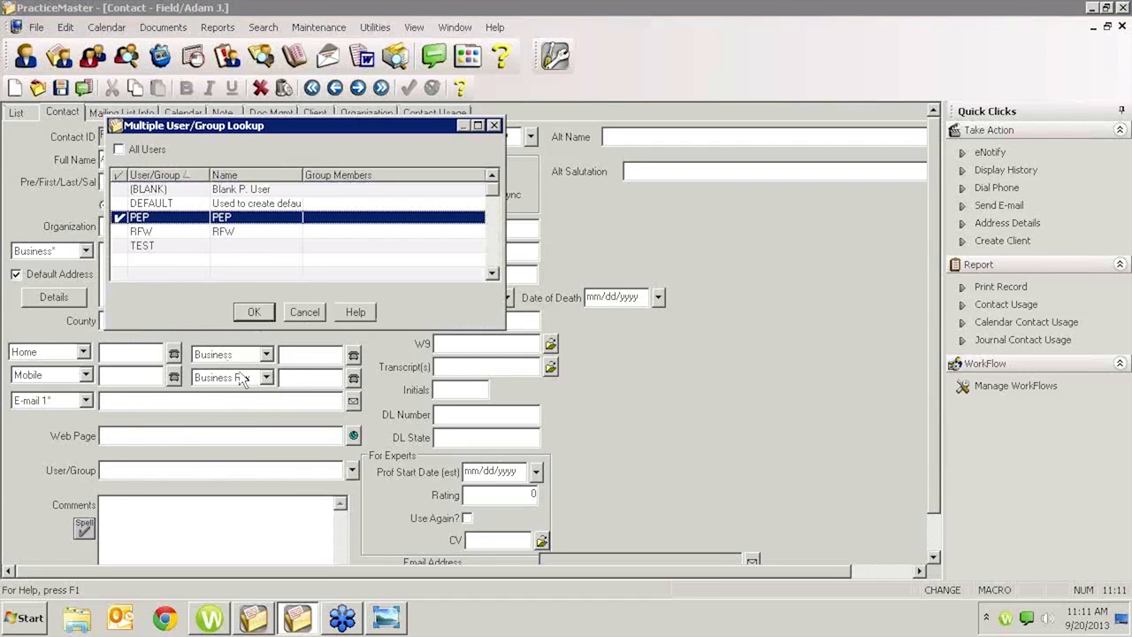
click(255, 312)
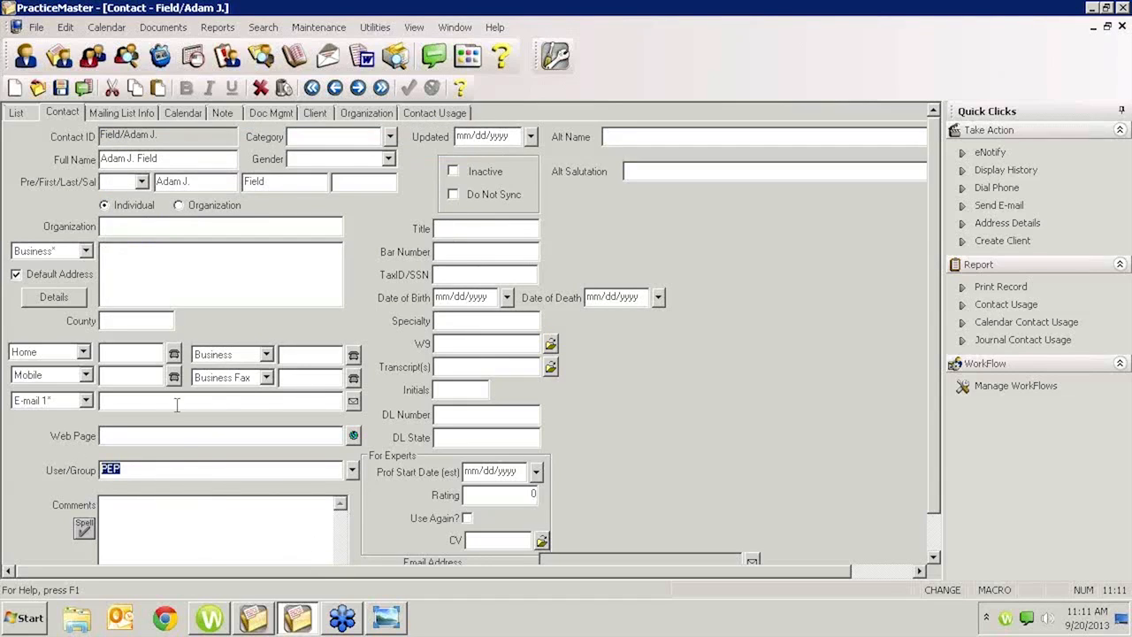
click(120, 113)
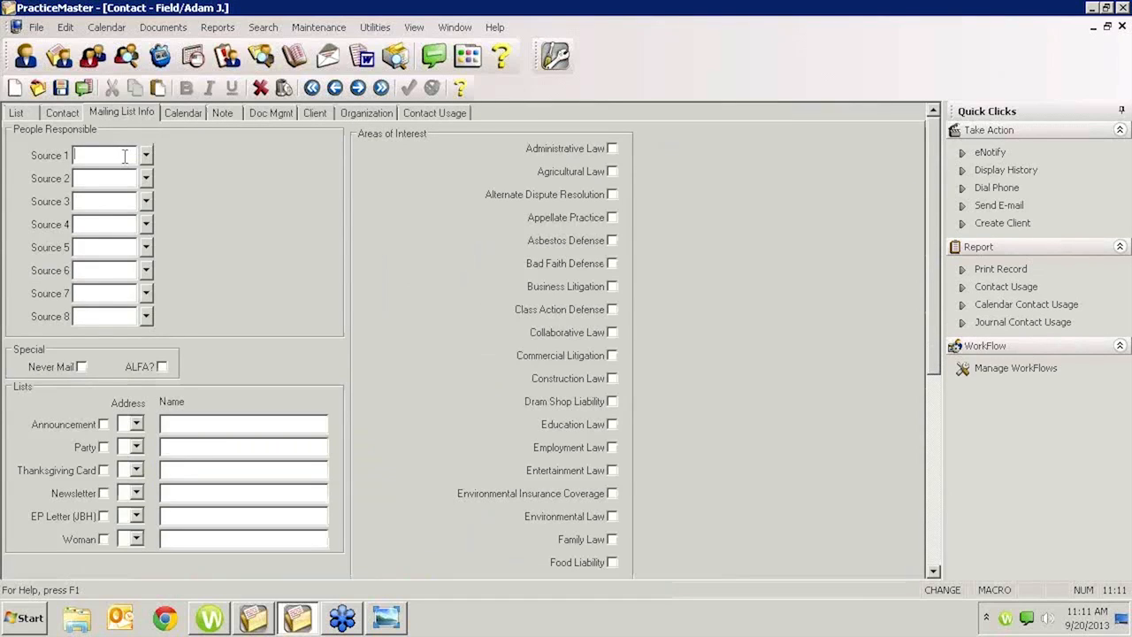
Enter PEP as Source 1 and clear PEP from the User/Group field on the contact details
text(PEP)
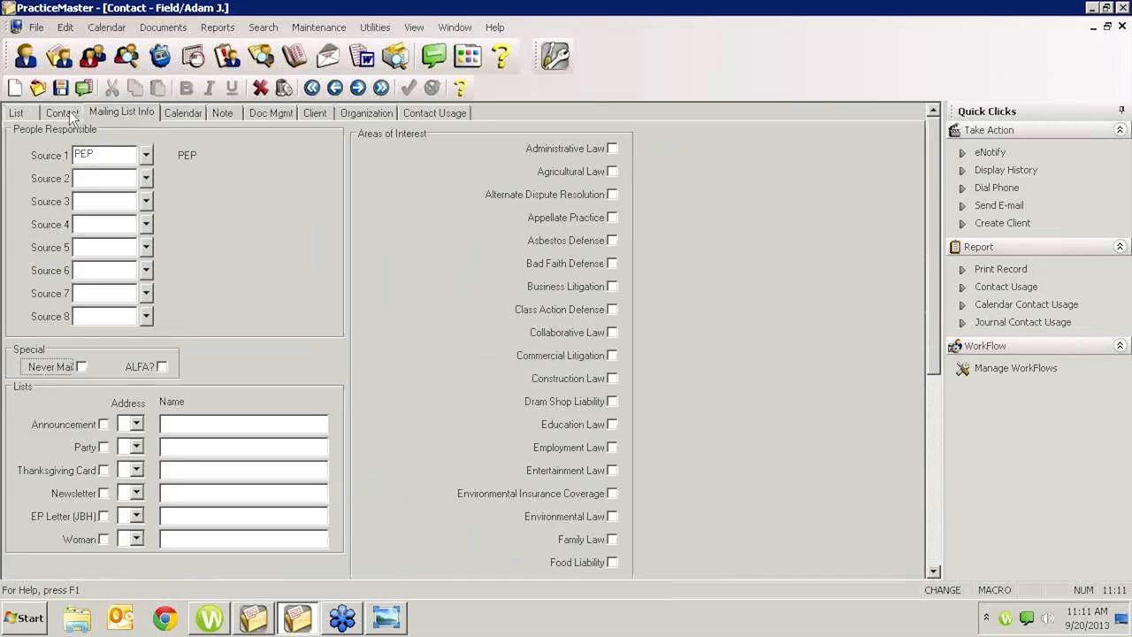
click(62, 111)
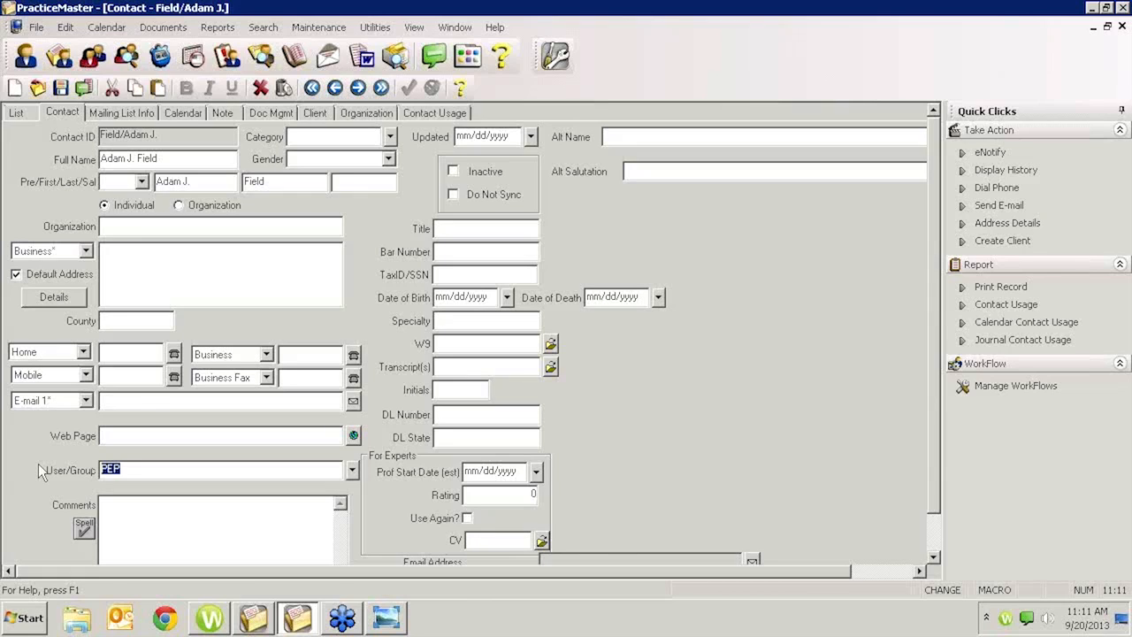
key(Delete)
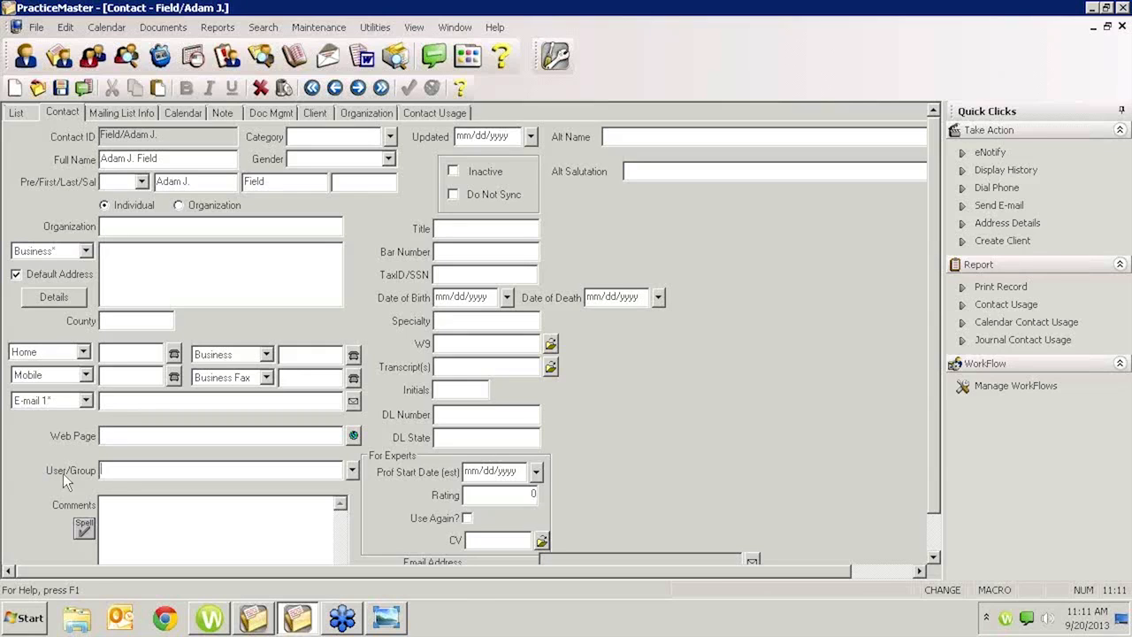
mouse_move(74, 425)
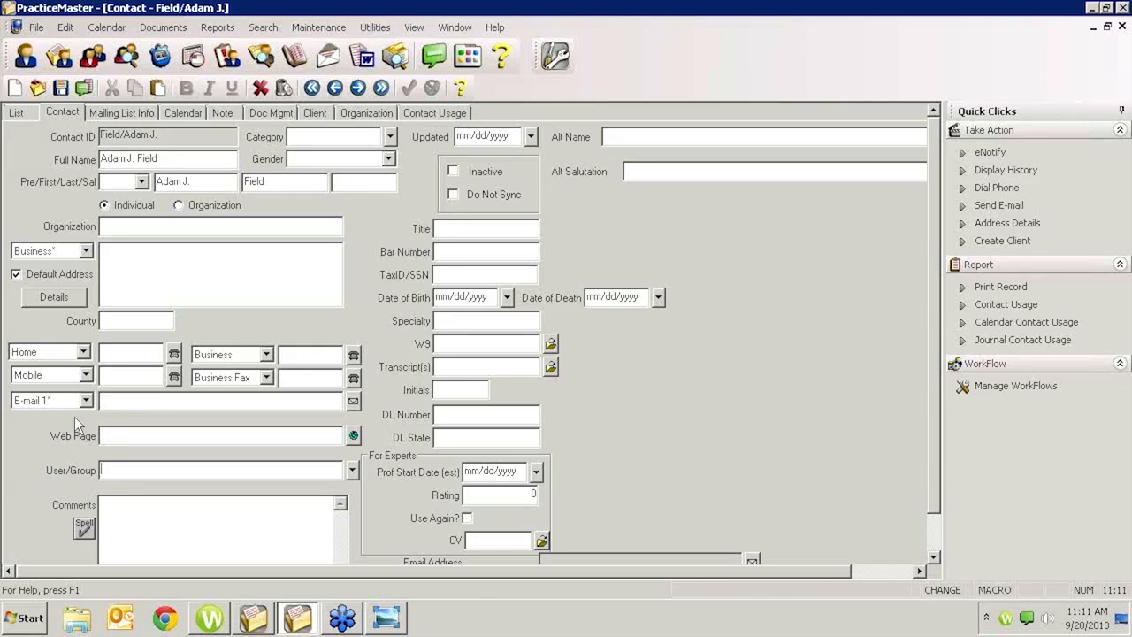
Verify the mailing list page still shows PEP as Source 1 while User/Group is blank
click(121, 113)
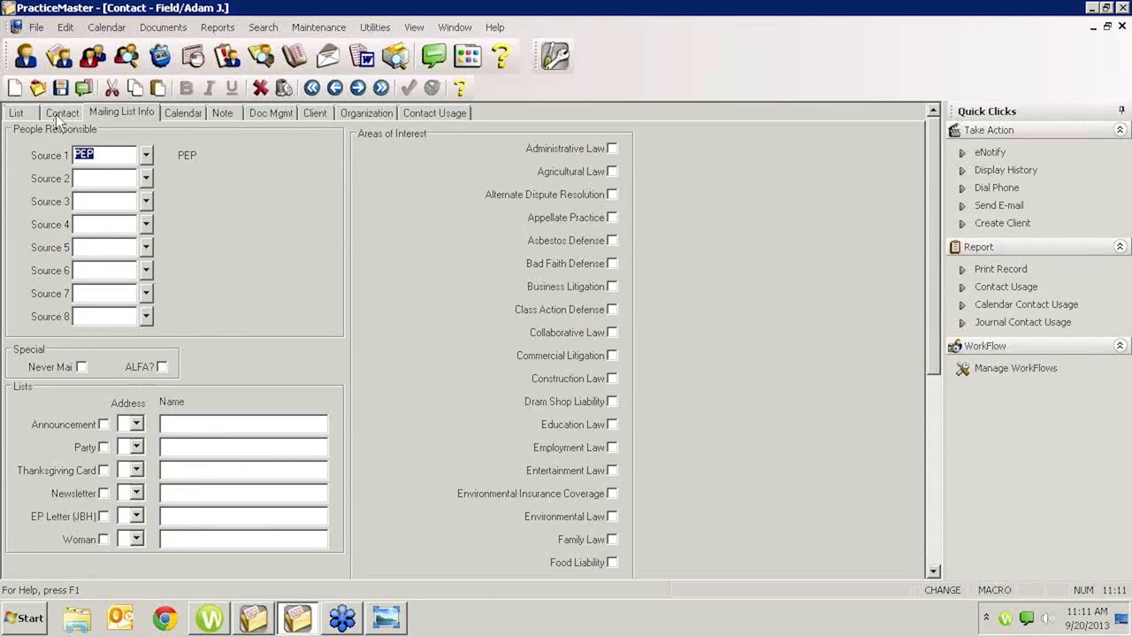
click(62, 114)
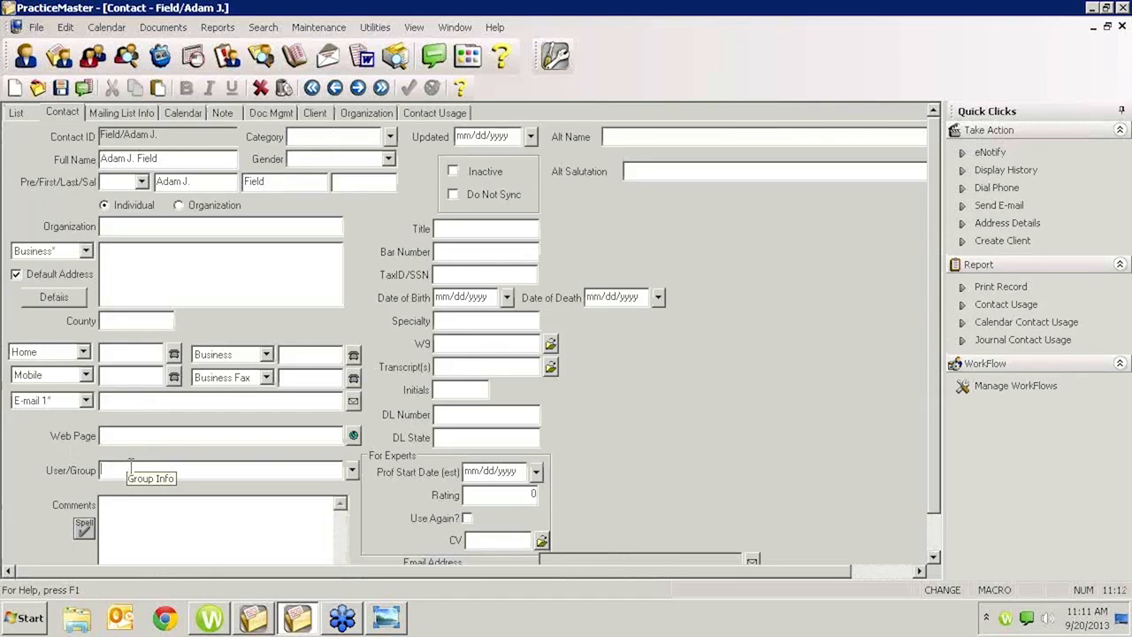
click(120, 113)
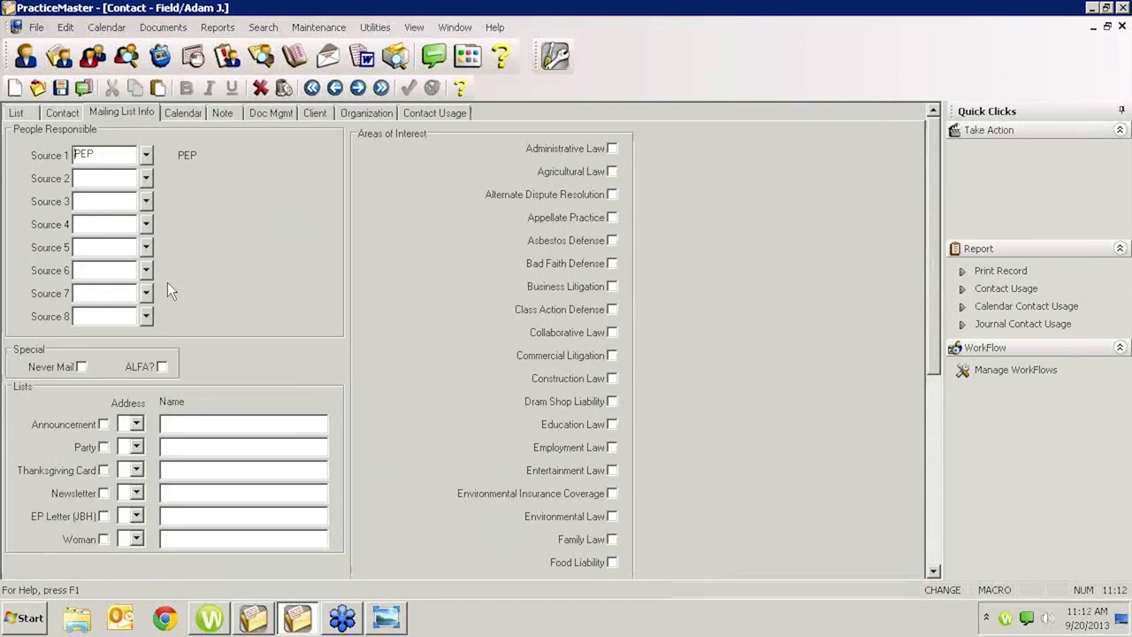
click(985, 129)
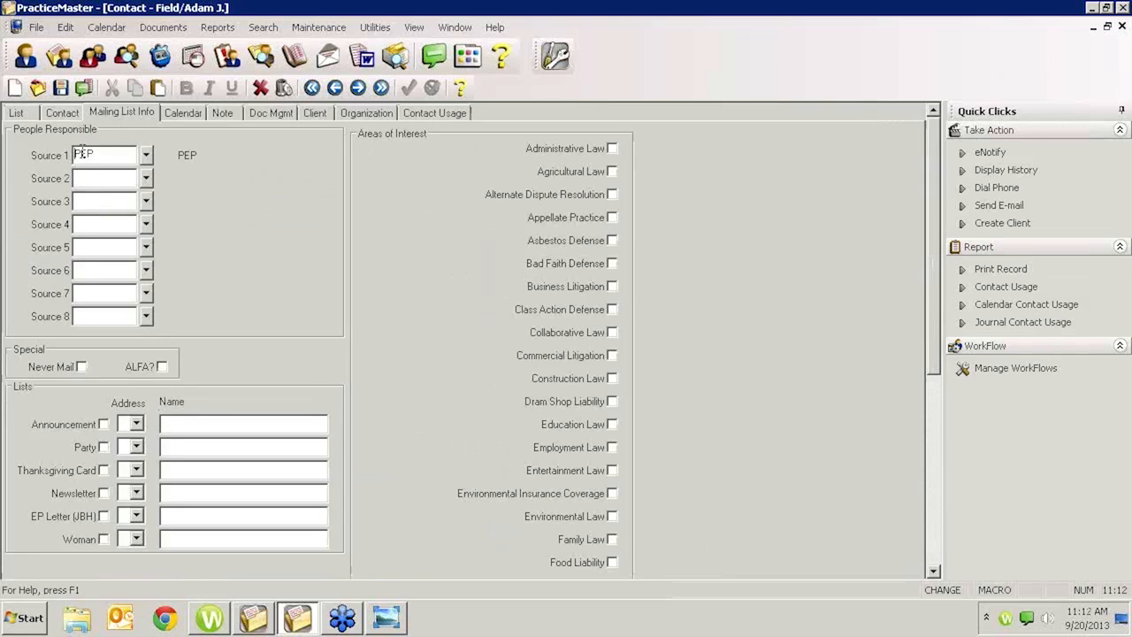
mouse_move(103, 269)
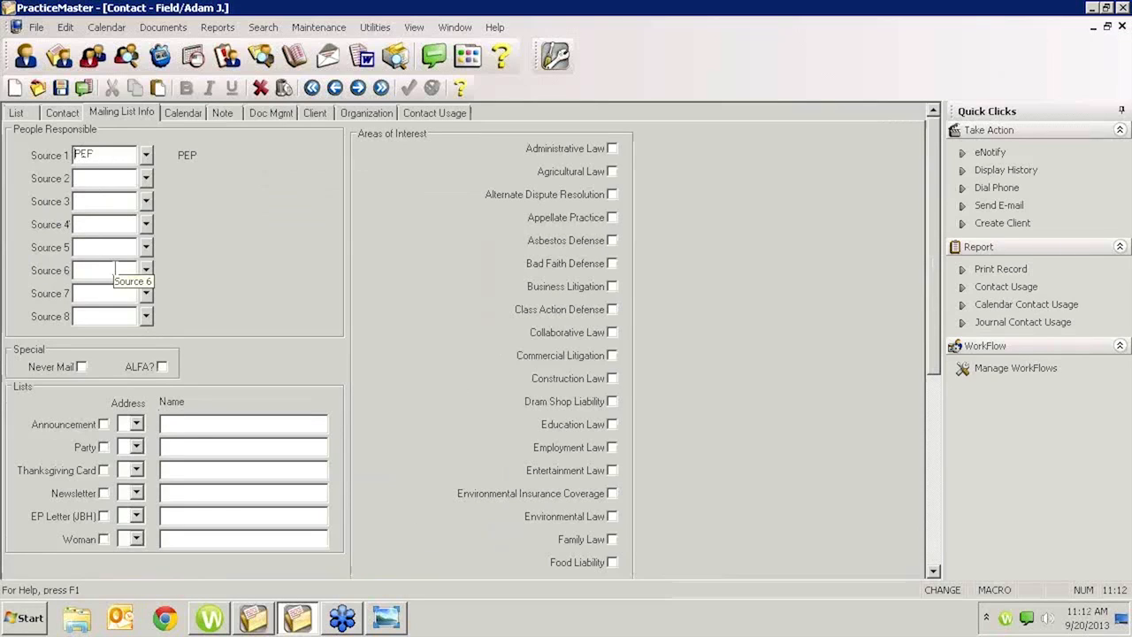
mouse_move(216, 308)
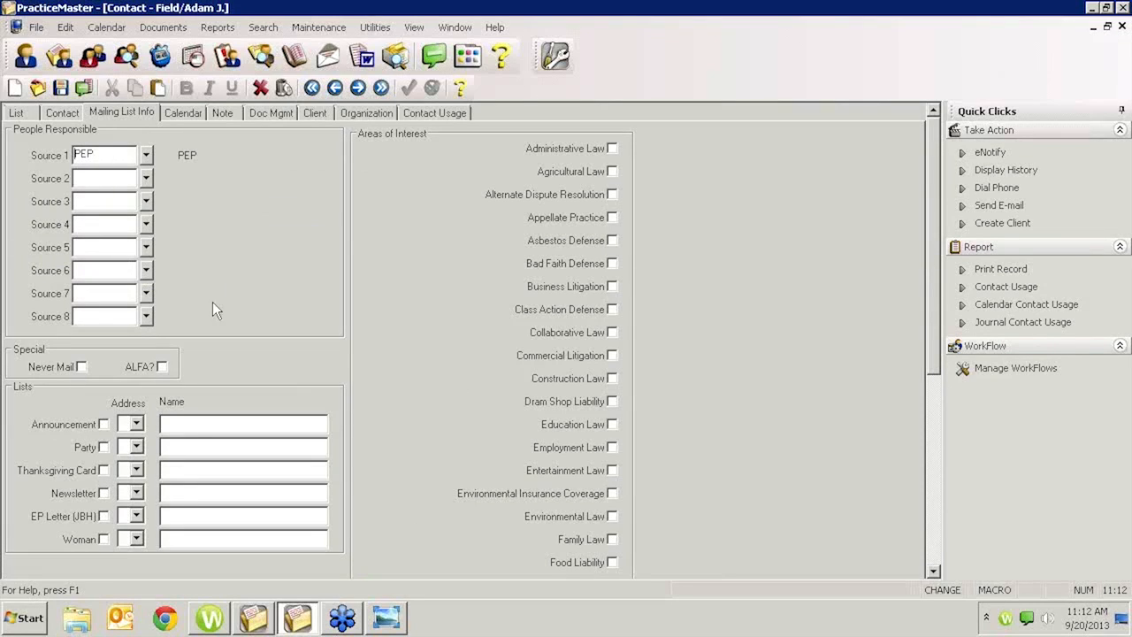
mouse_move(207, 329)
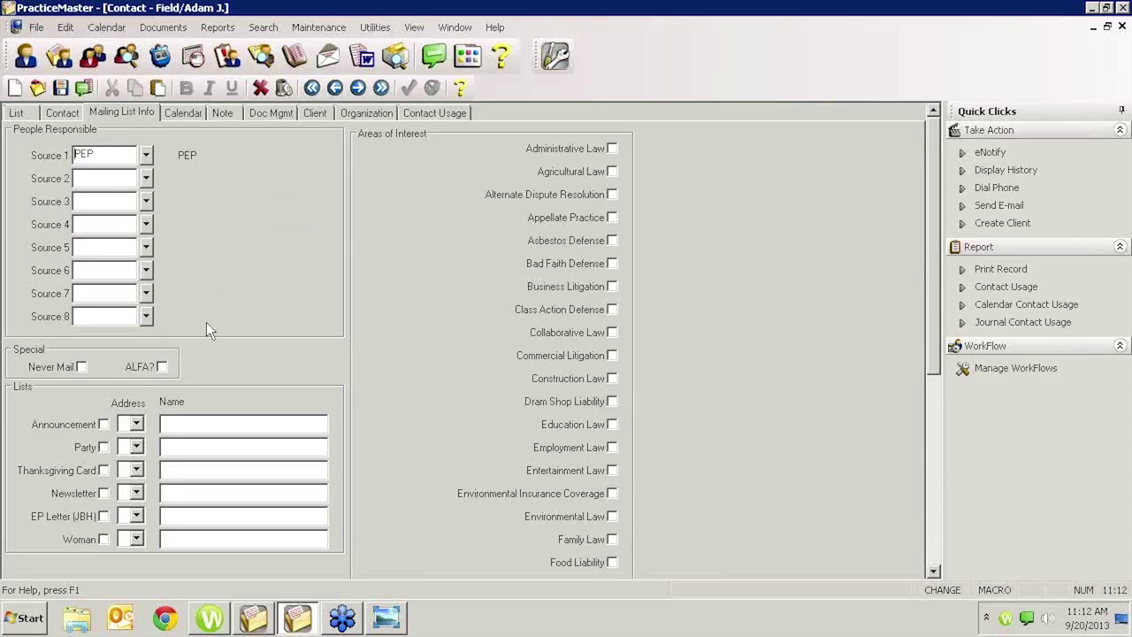
mouse_move(202, 340)
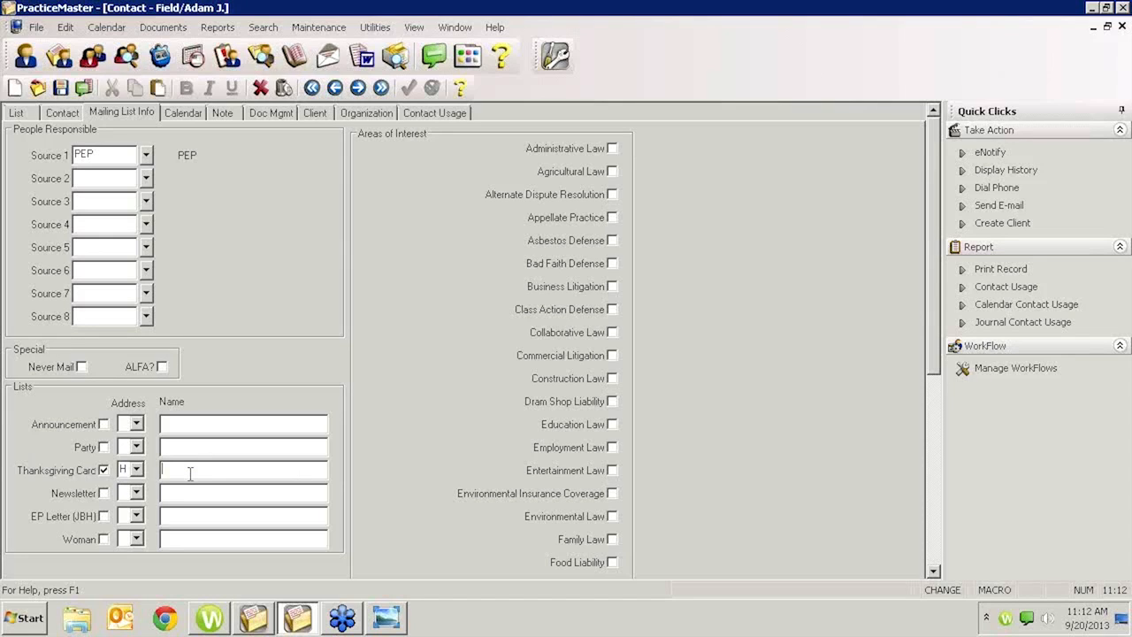
text(Adam and Betty F)
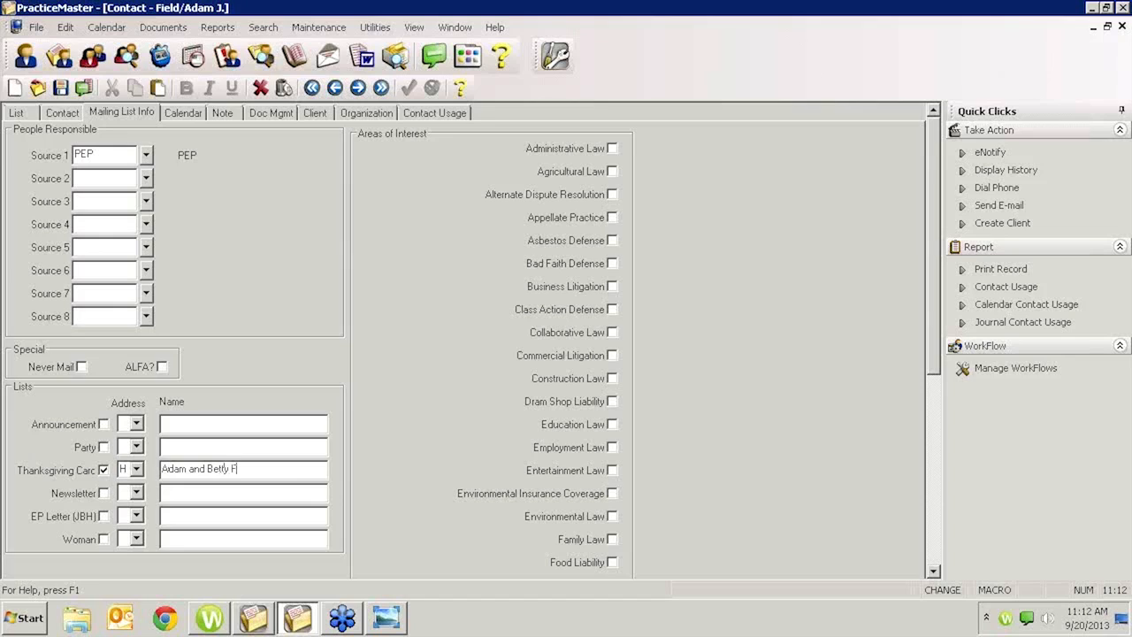
text(ield)
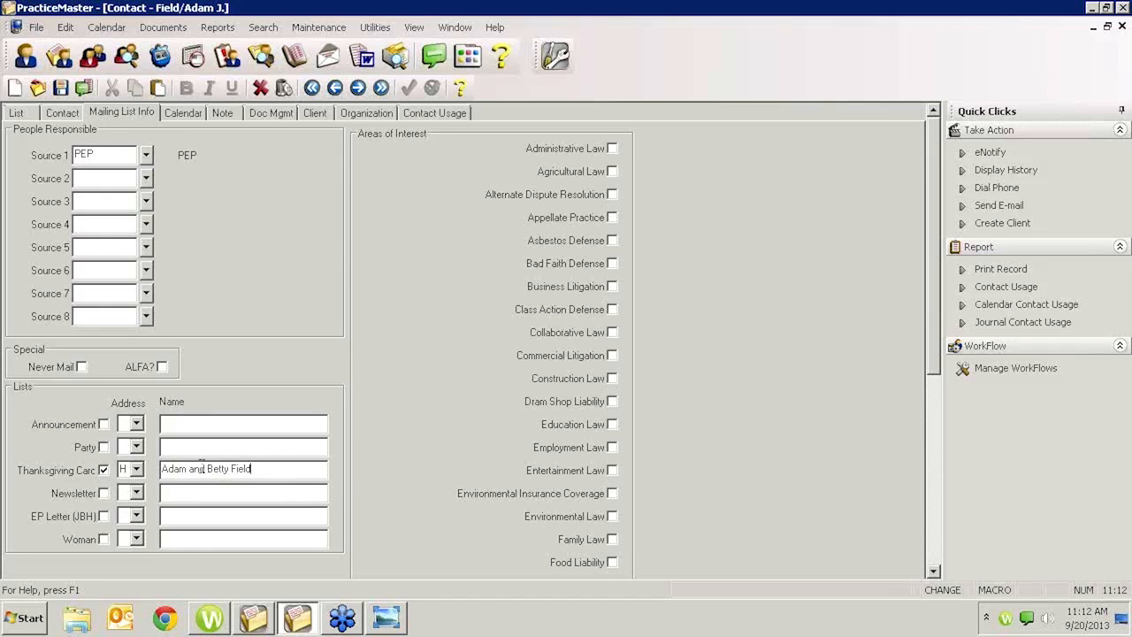
triple_click(206, 469)
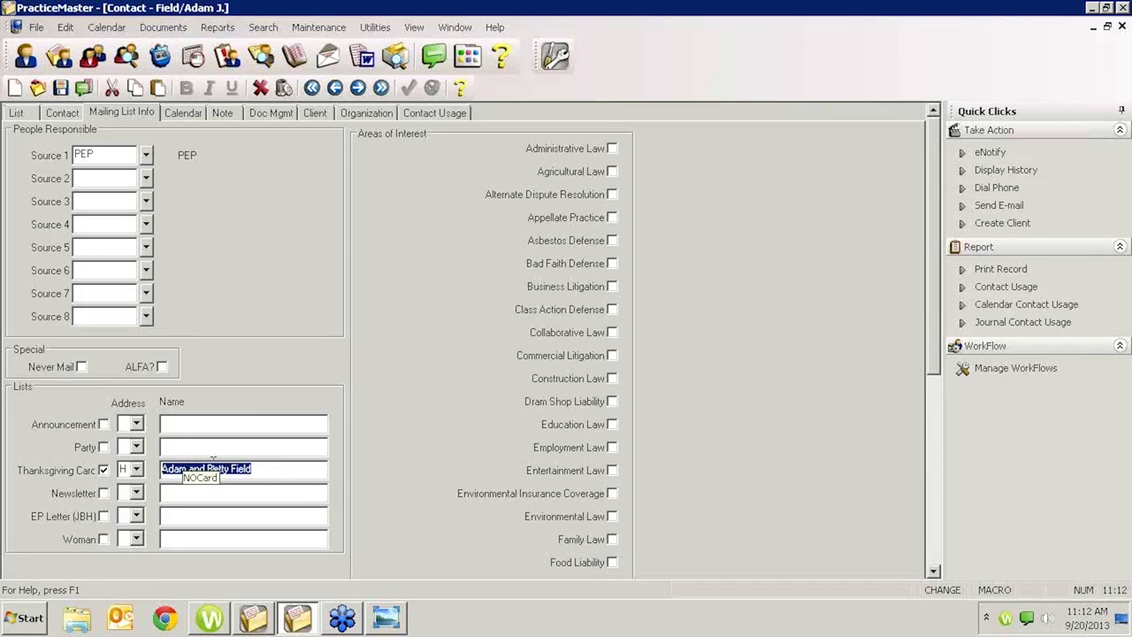
Retype the Thanksgiving Card name as 'Dr. Field and S', then clear the Name box
click(282, 470)
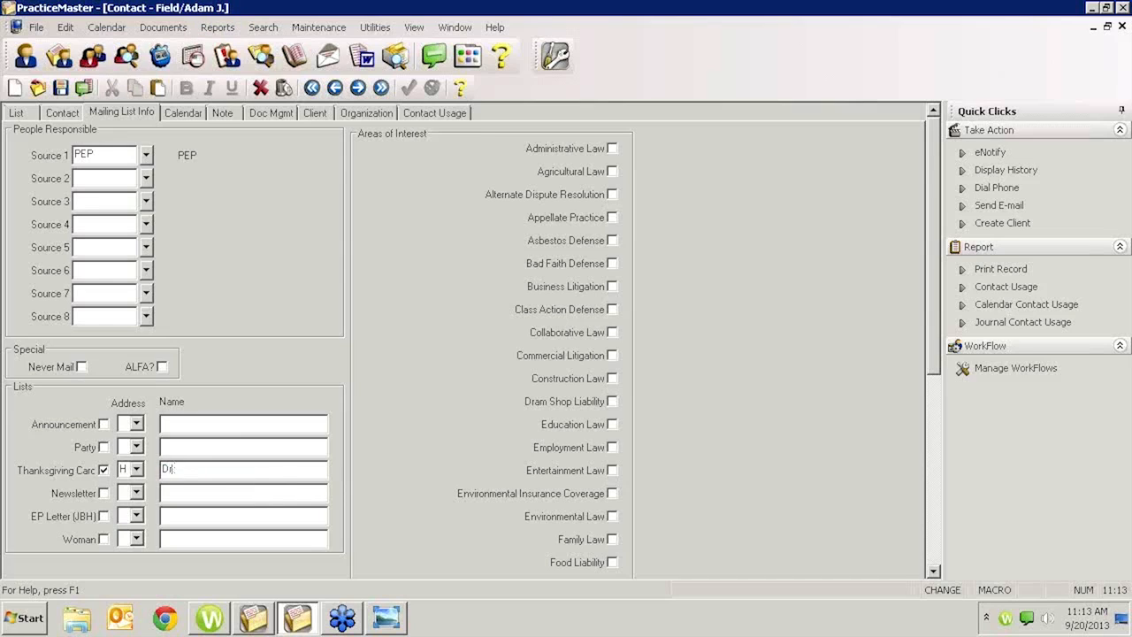
text(Dr. Field and Staff)
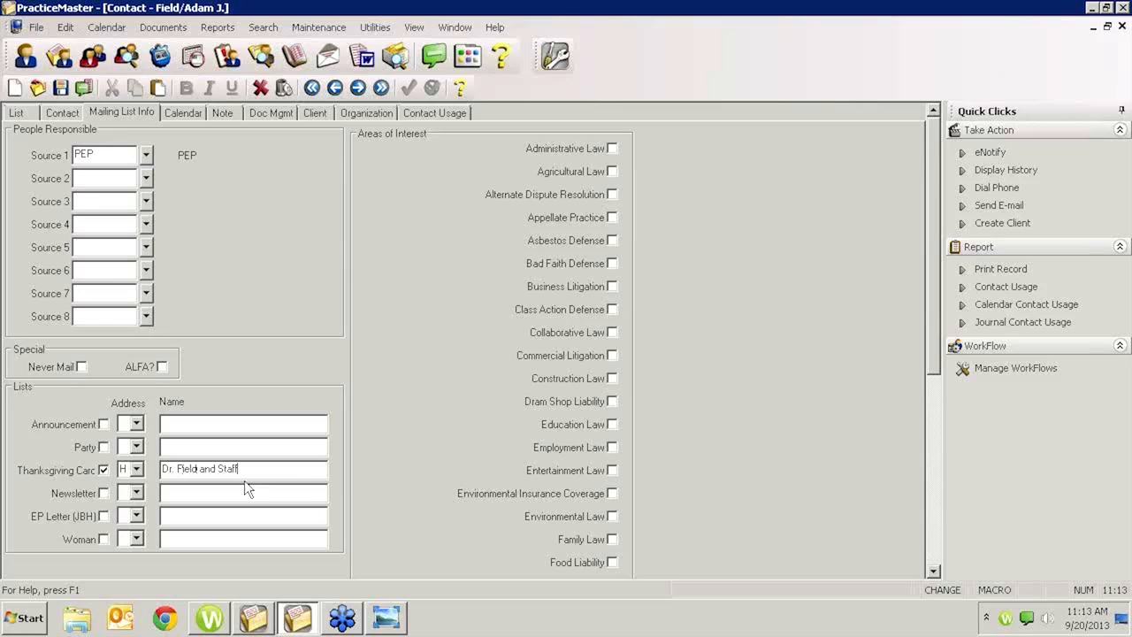
click(138, 471)
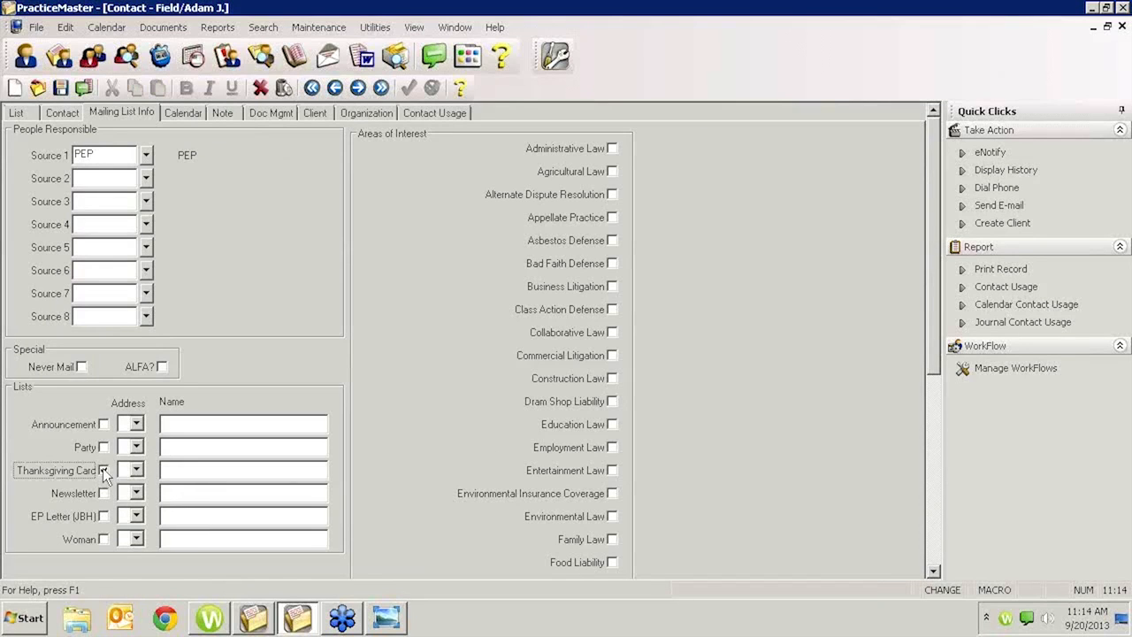
click(103, 471)
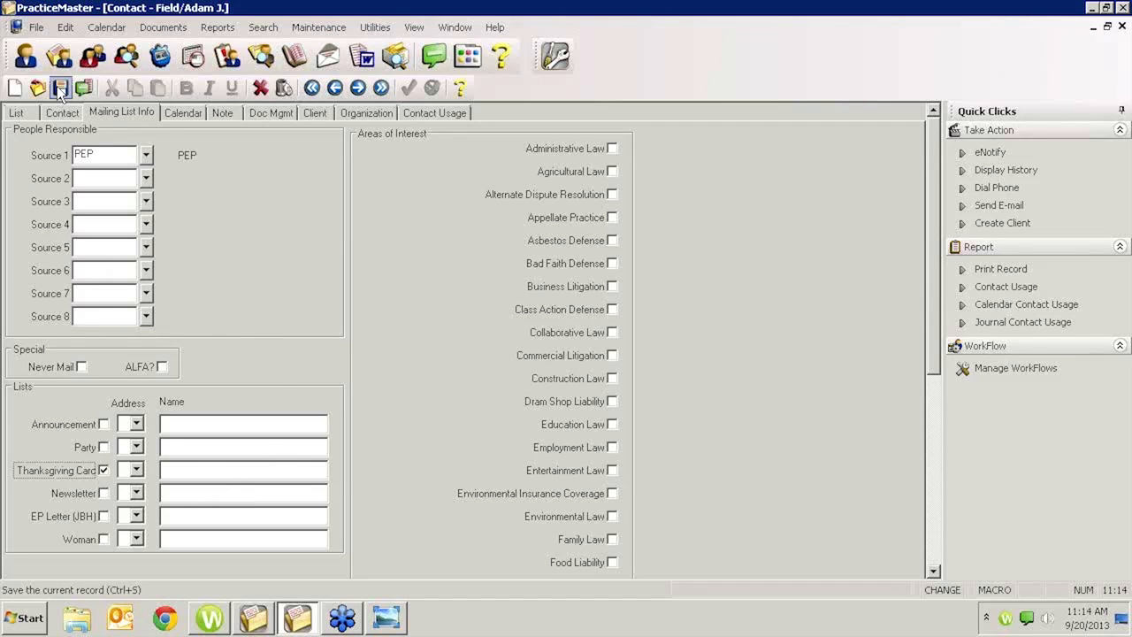
click(60, 92)
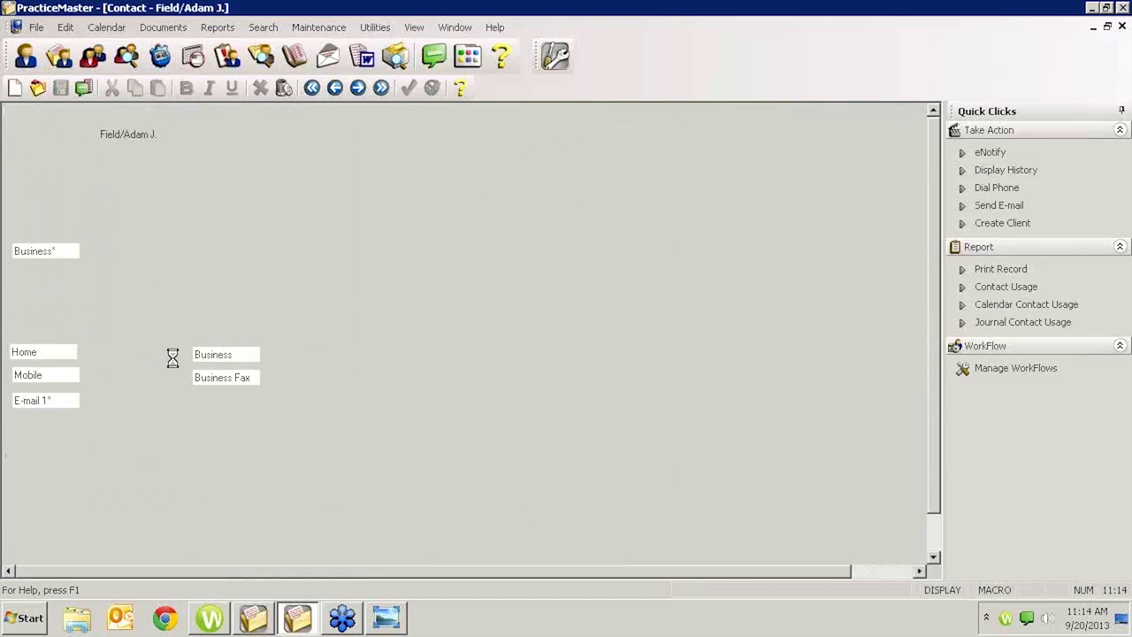
click(120, 113)
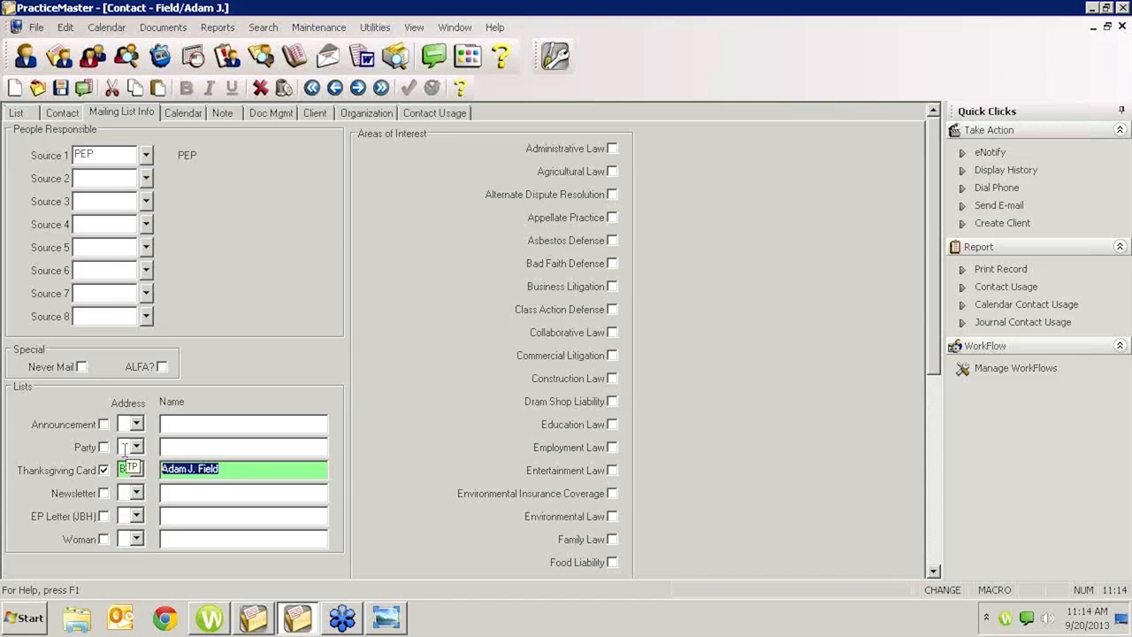
click(139, 469)
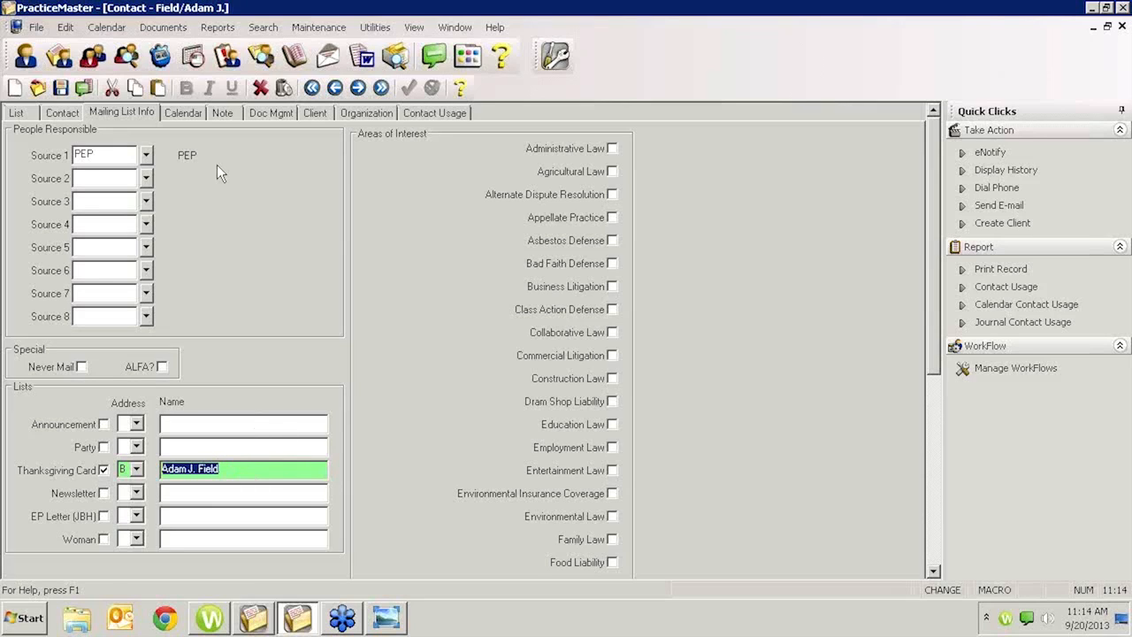
mouse_move(138, 469)
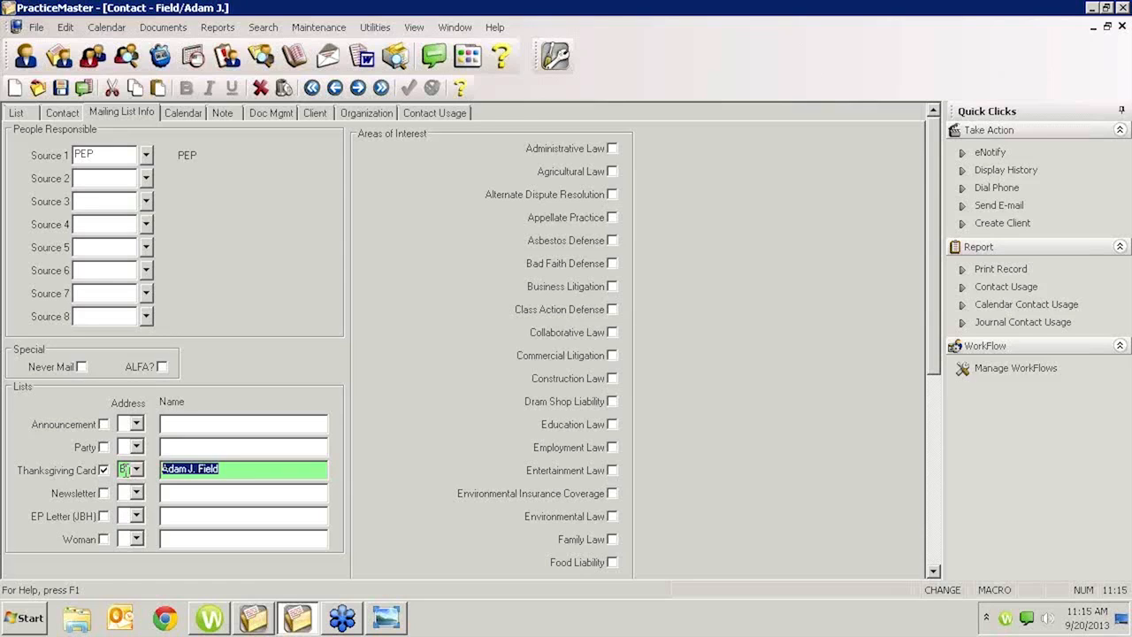
mouse_move(106, 471)
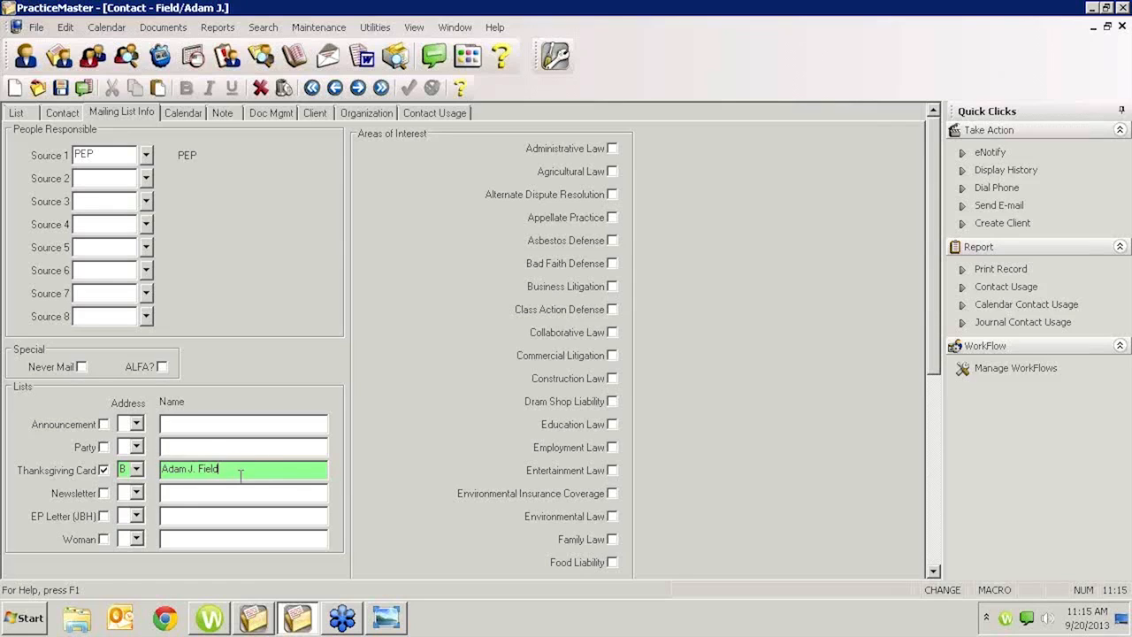
mouse_move(159, 481)
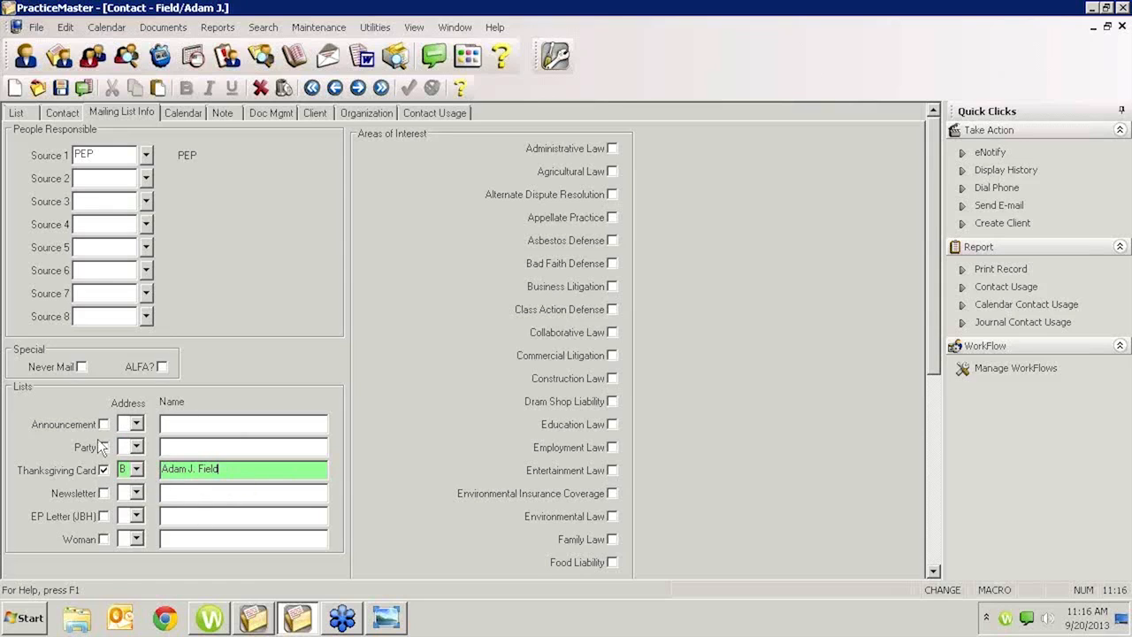
mouse_move(106, 476)
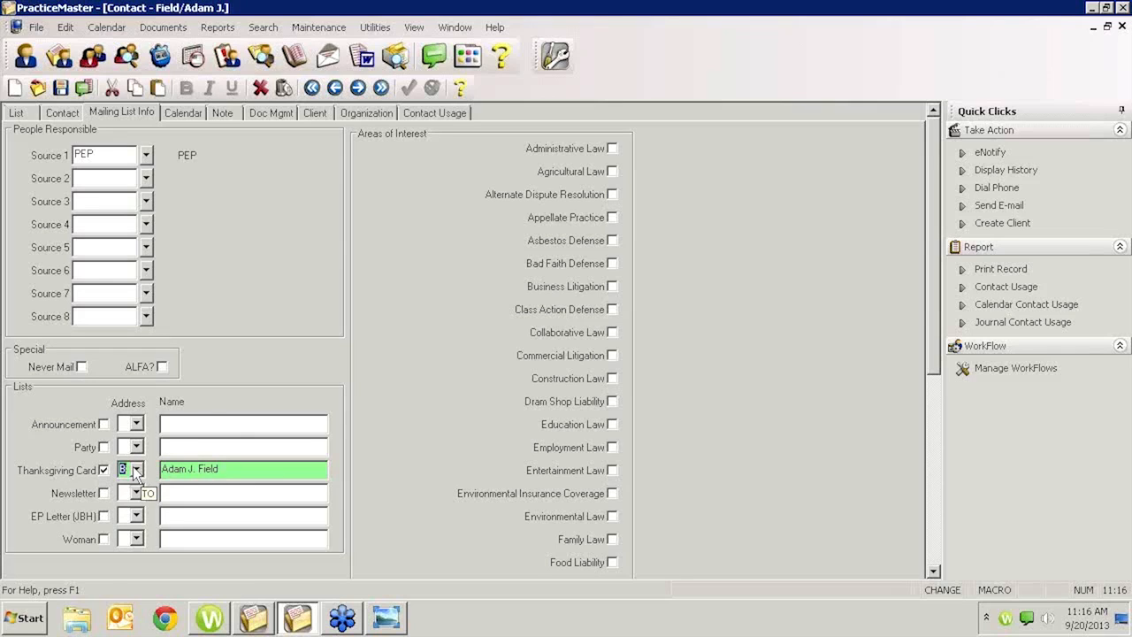
Cancel the Thanksgiving Card edit so its checkbox and Name field revert to blank
click(138, 471)
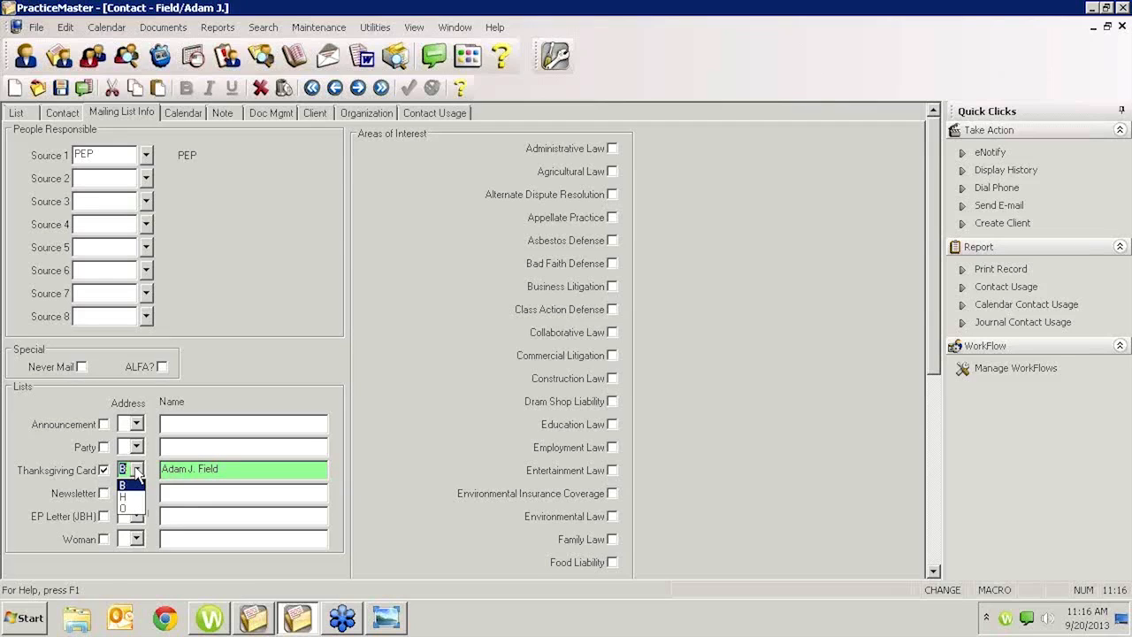
click(124, 485)
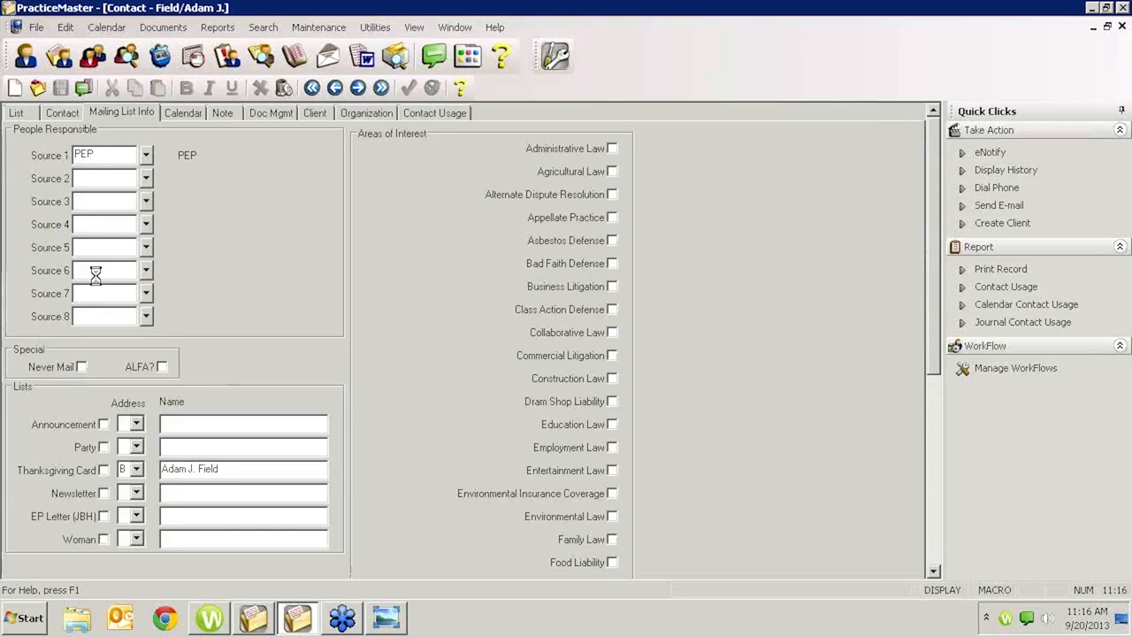
click(244, 471)
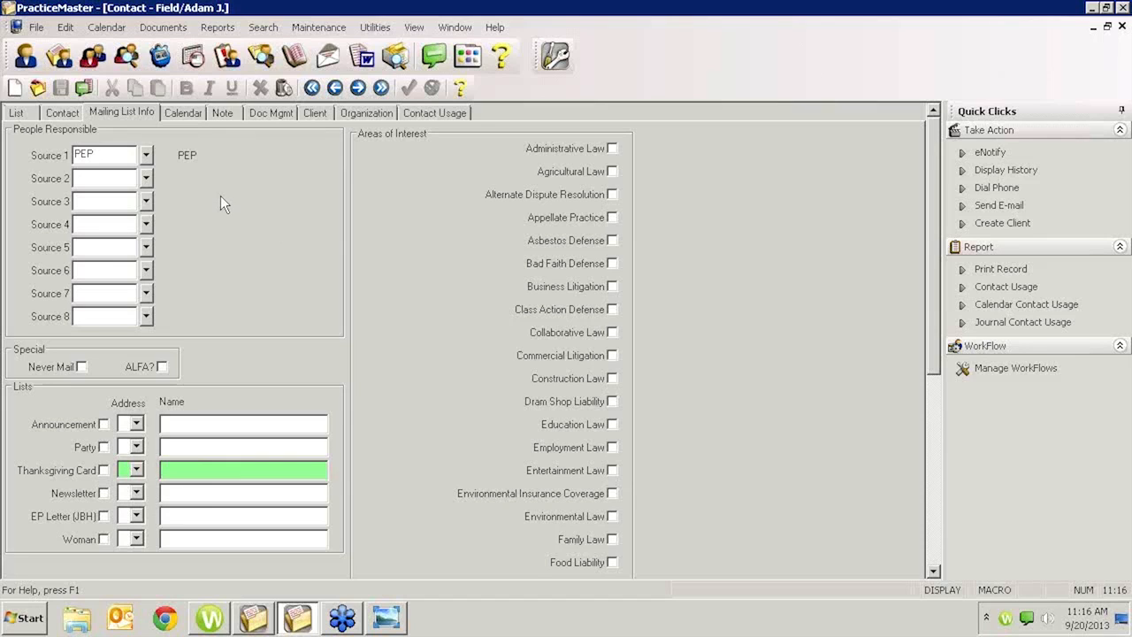
click(216, 27)
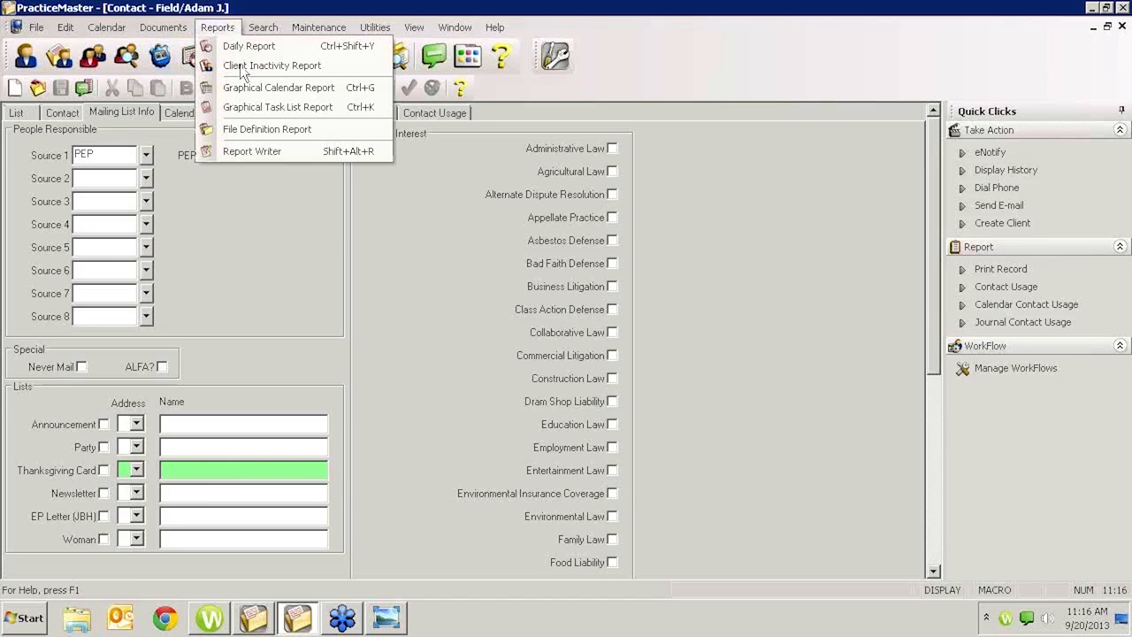
click(251, 152)
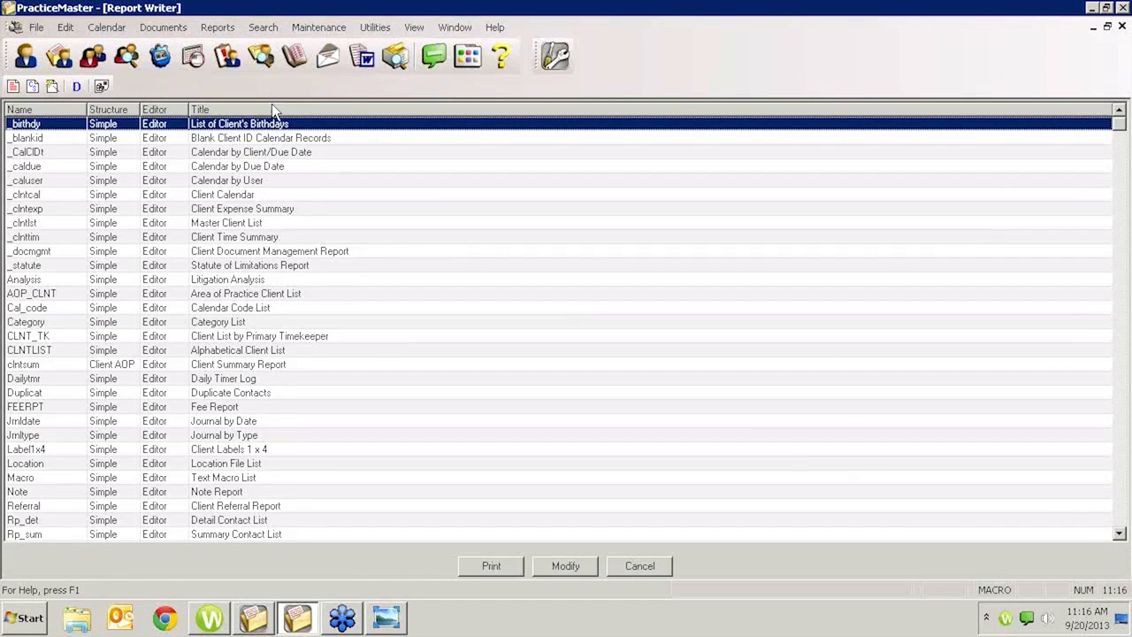
click(200, 109)
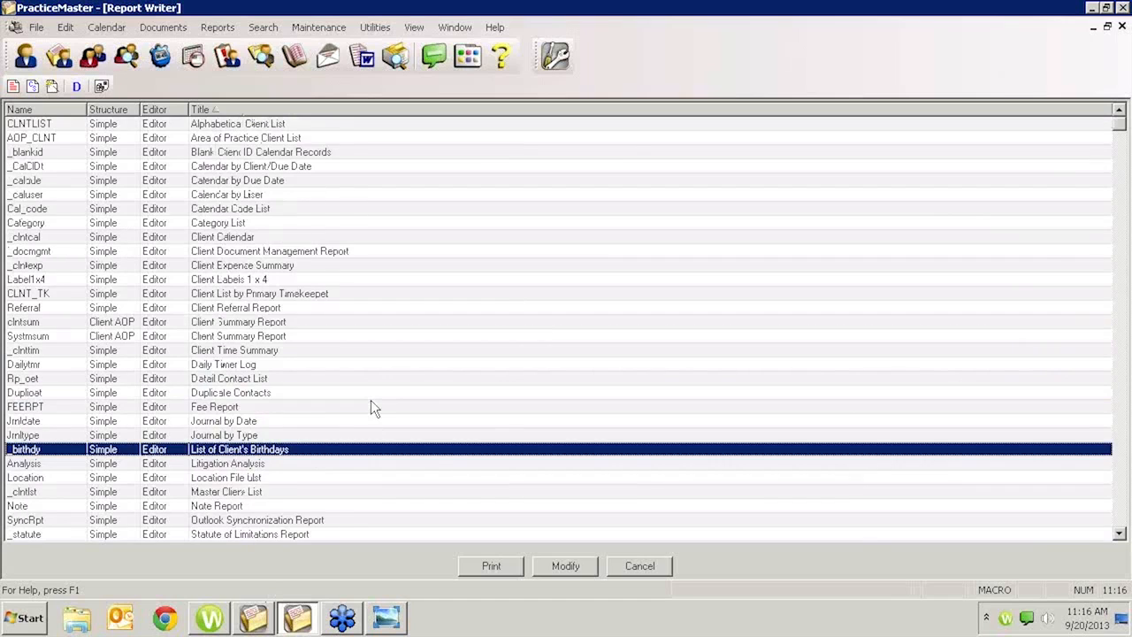
mouse_move(573, 430)
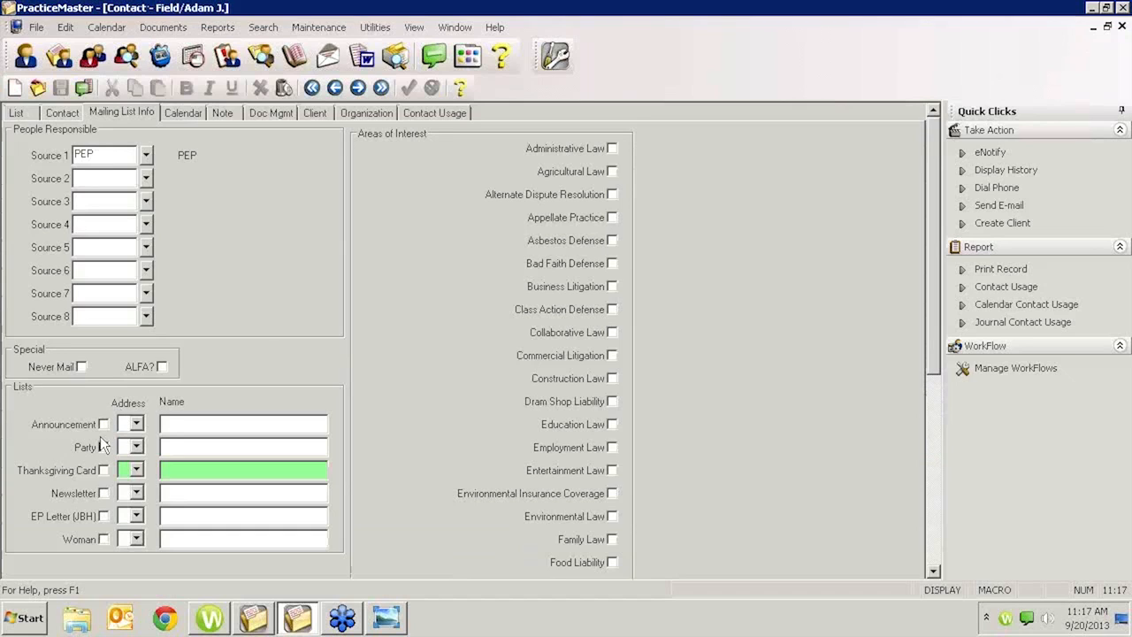
mouse_move(99, 449)
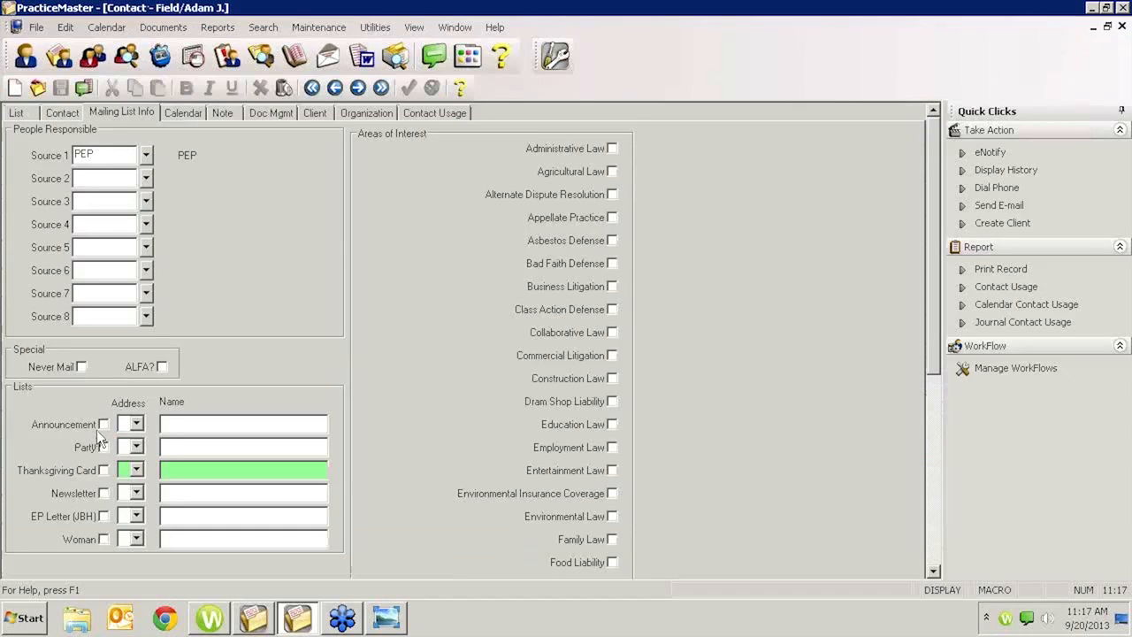
mouse_move(101, 453)
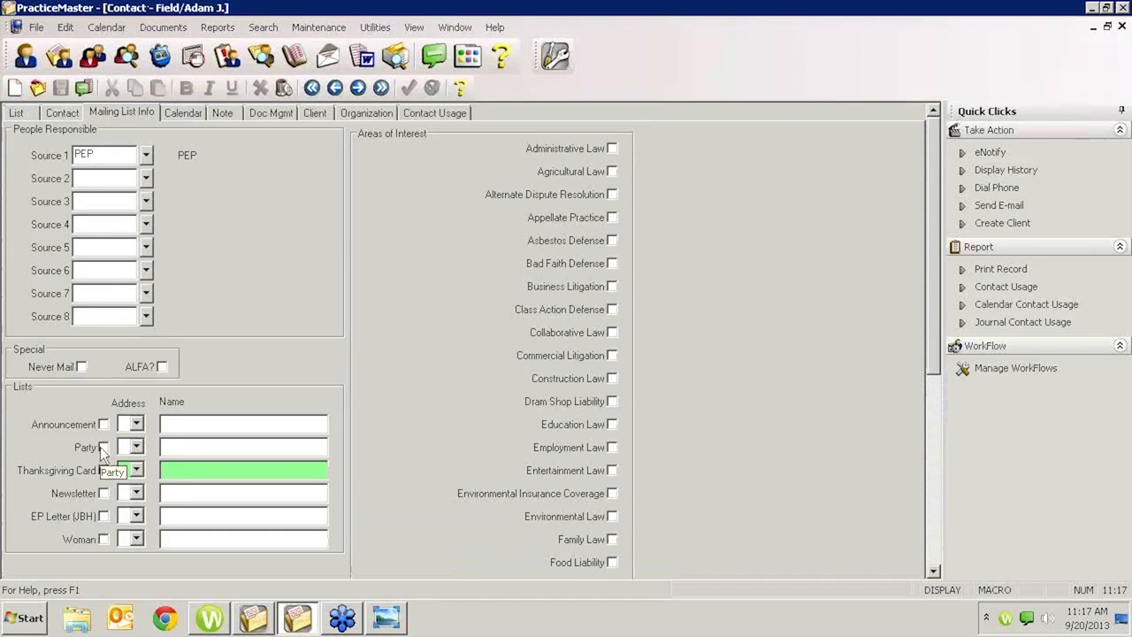
mouse_move(103, 471)
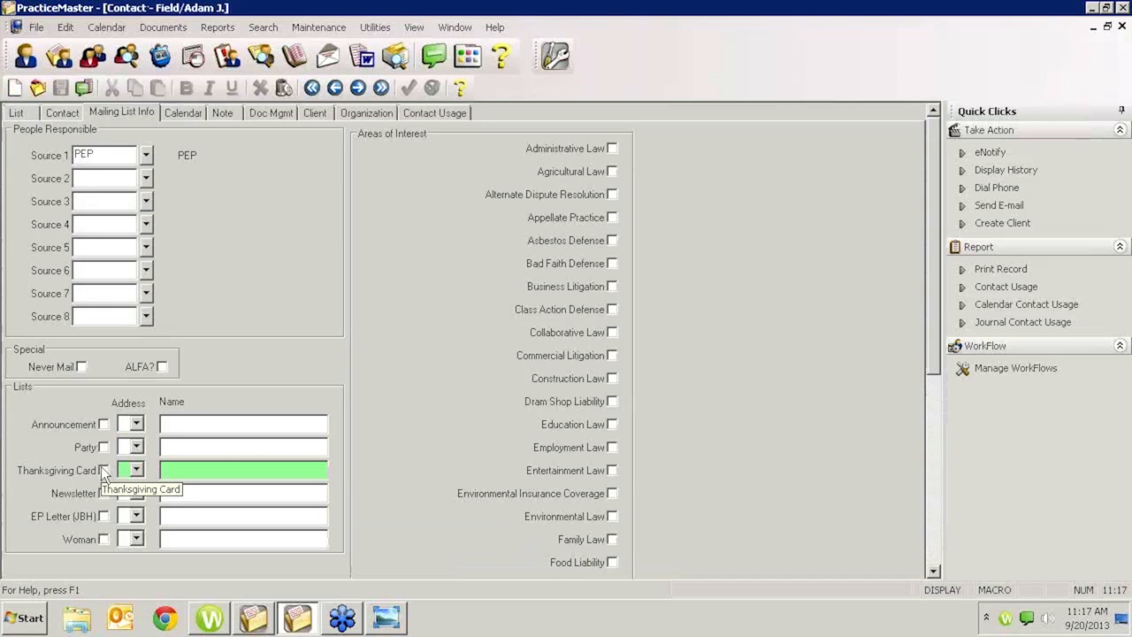
mouse_move(106, 481)
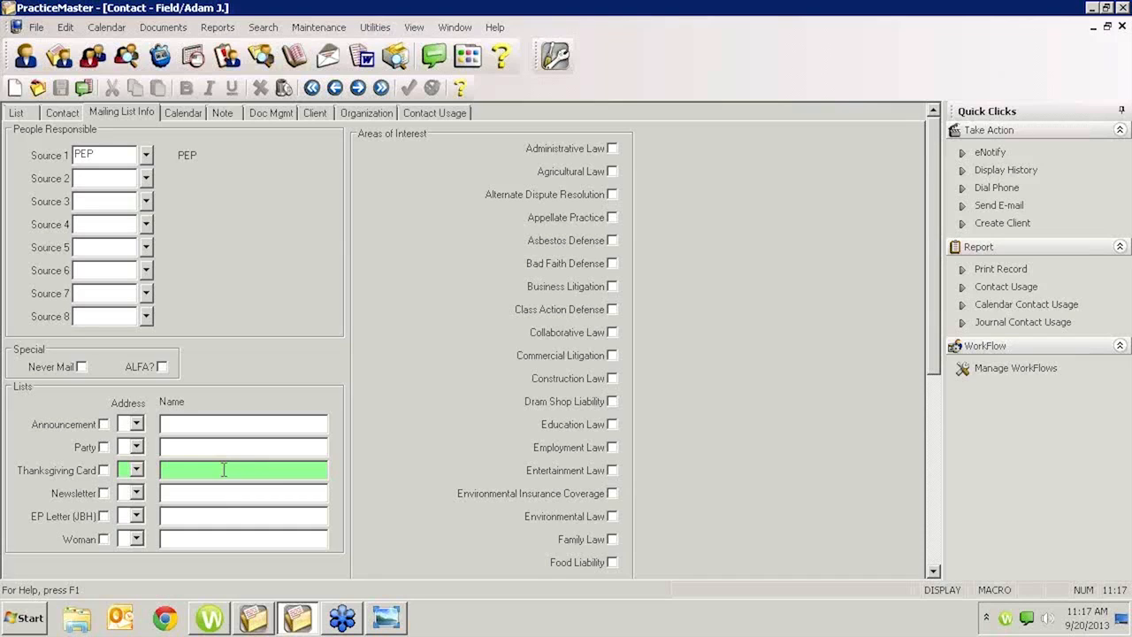
mouse_move(190, 480)
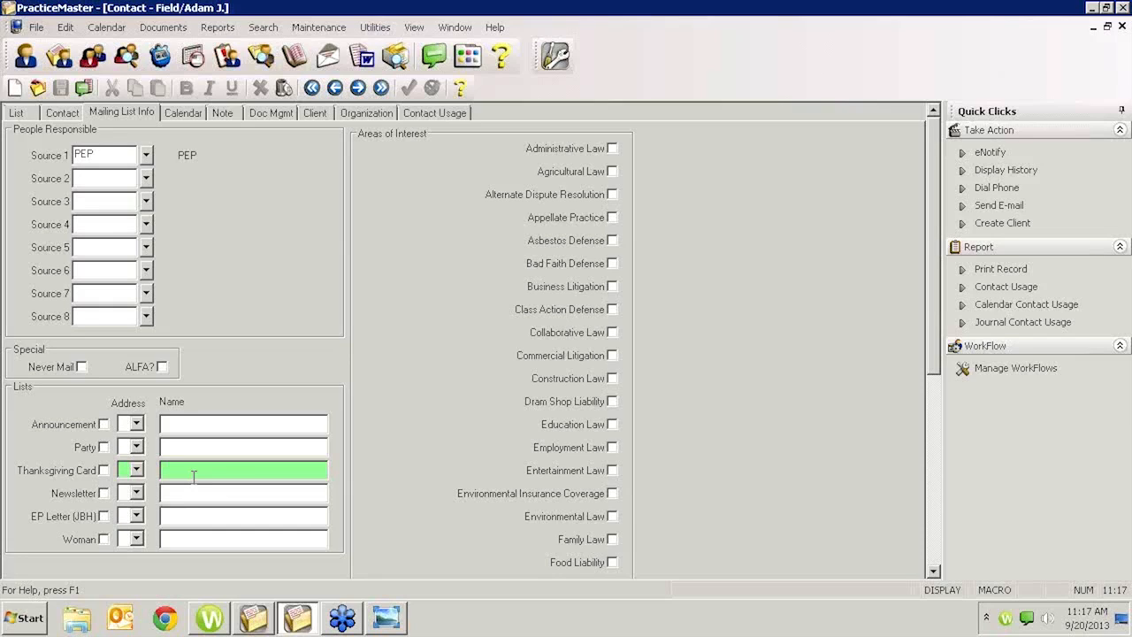
mouse_move(198, 492)
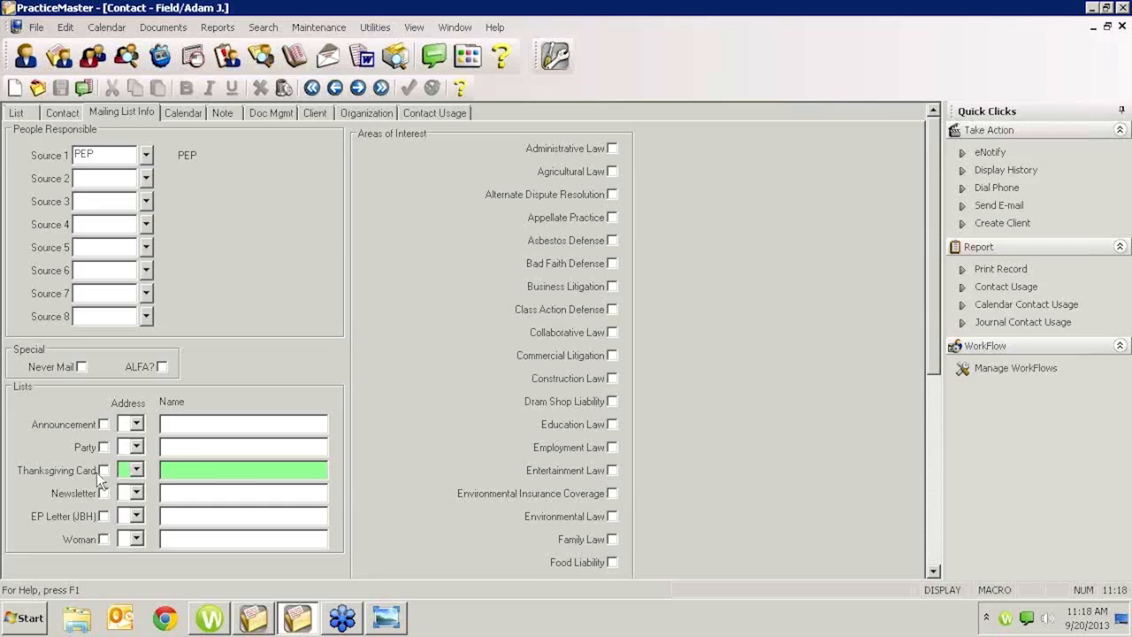
mouse_move(108, 474)
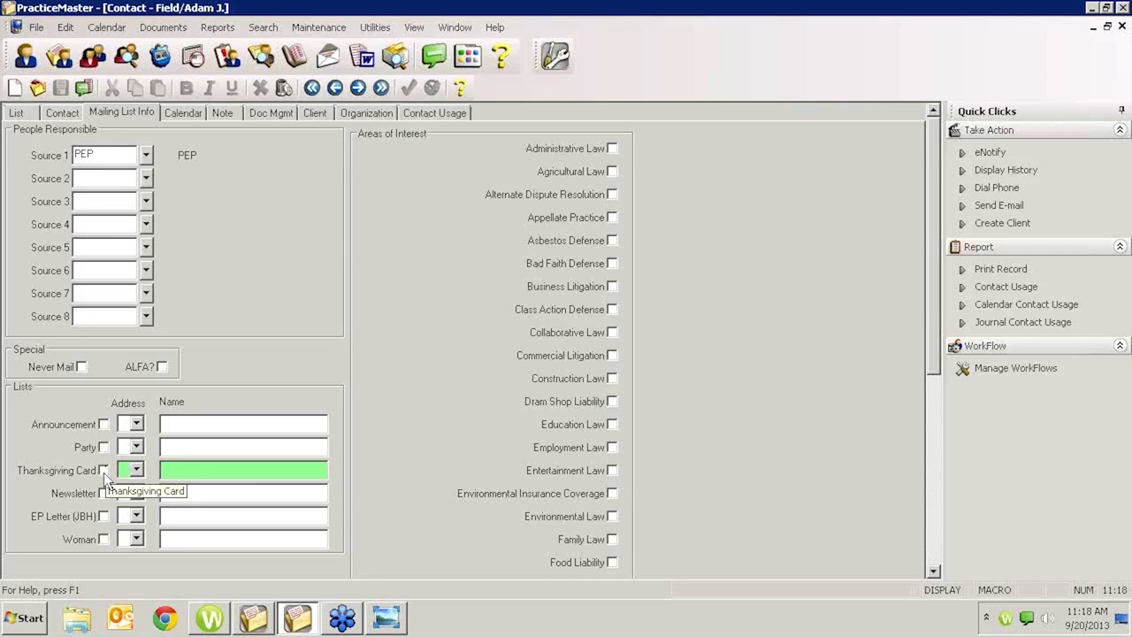
mouse_move(212, 233)
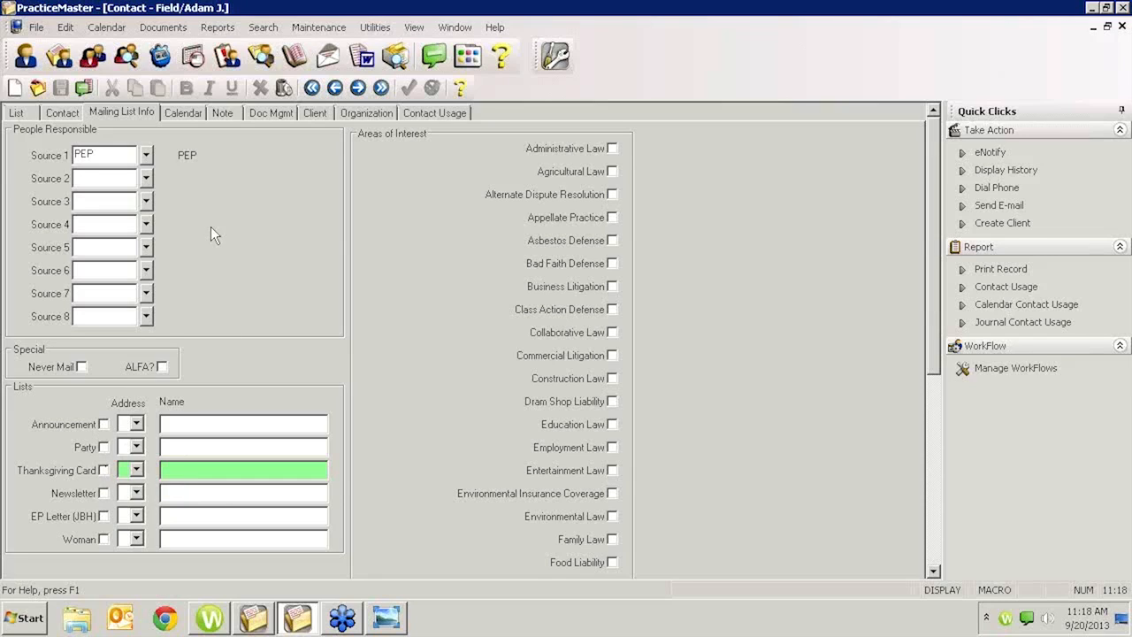
mouse_move(122, 473)
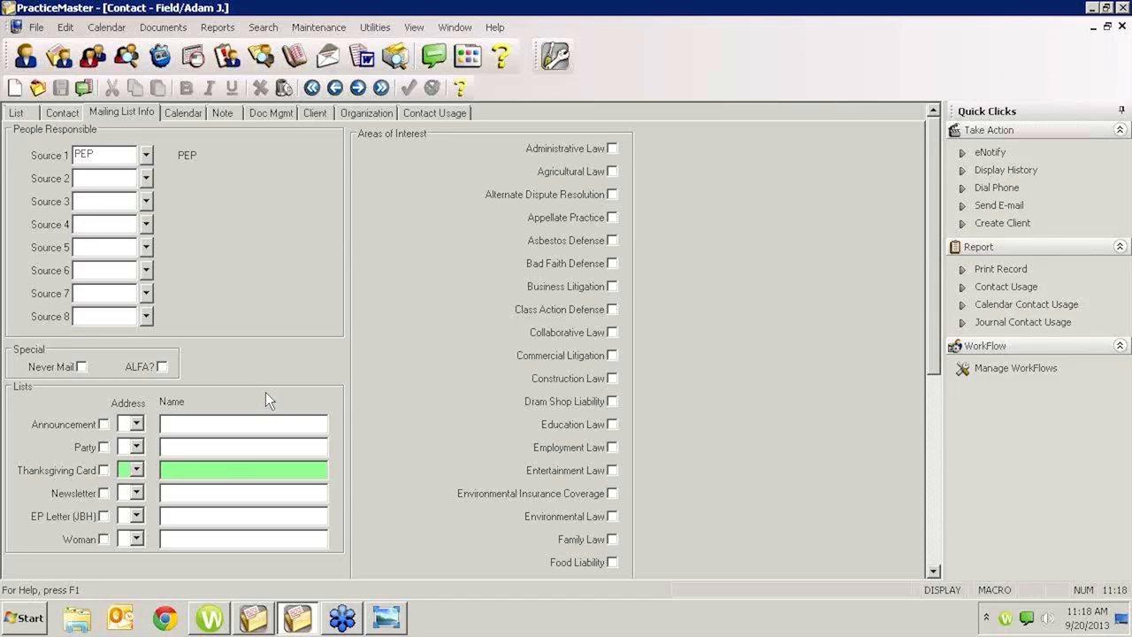
mouse_move(310, 298)
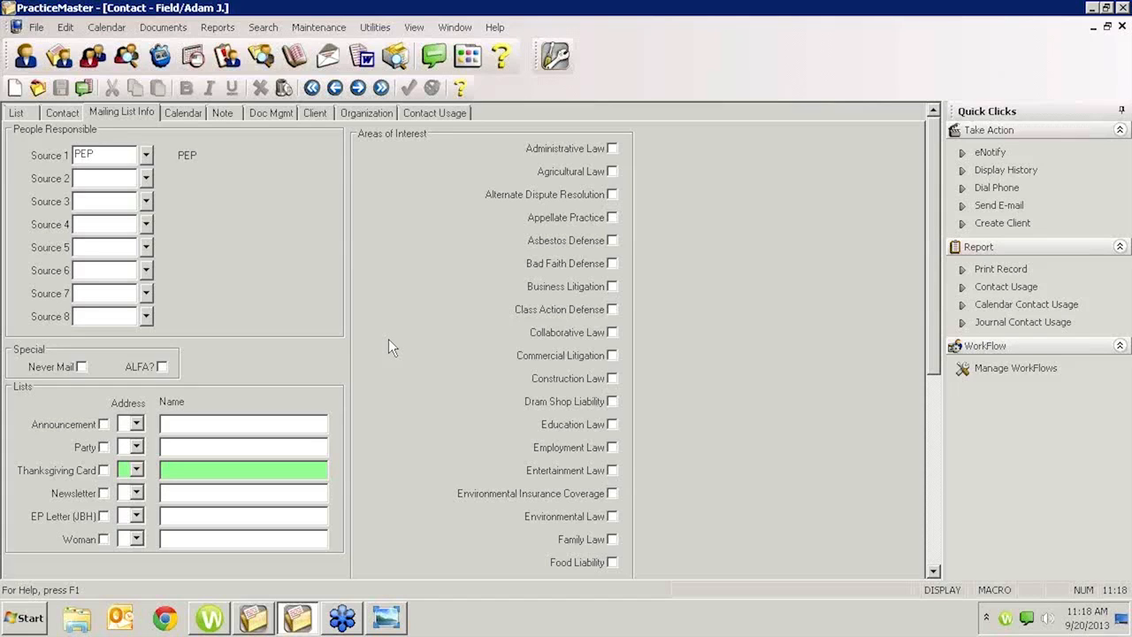
mouse_move(506, 496)
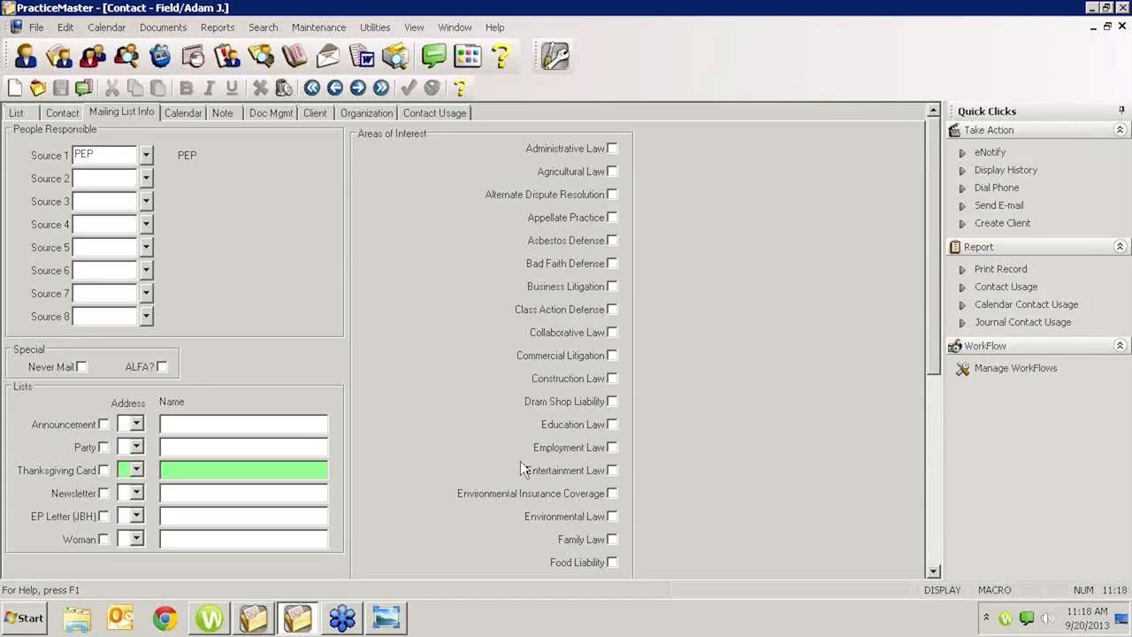
mouse_move(517, 464)
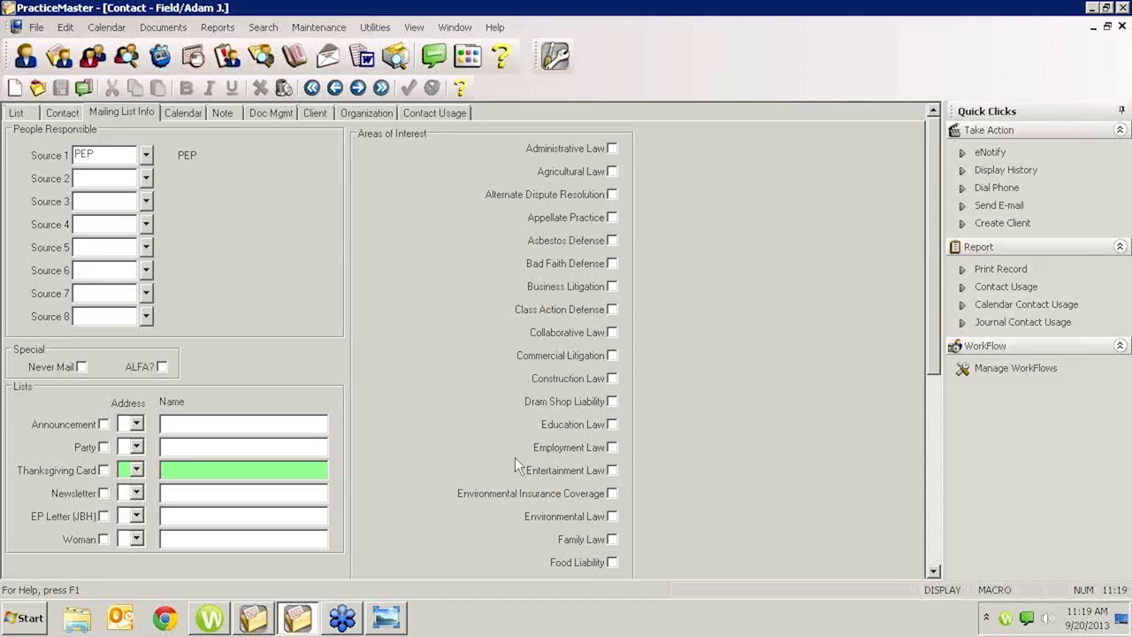
mouse_move(221, 149)
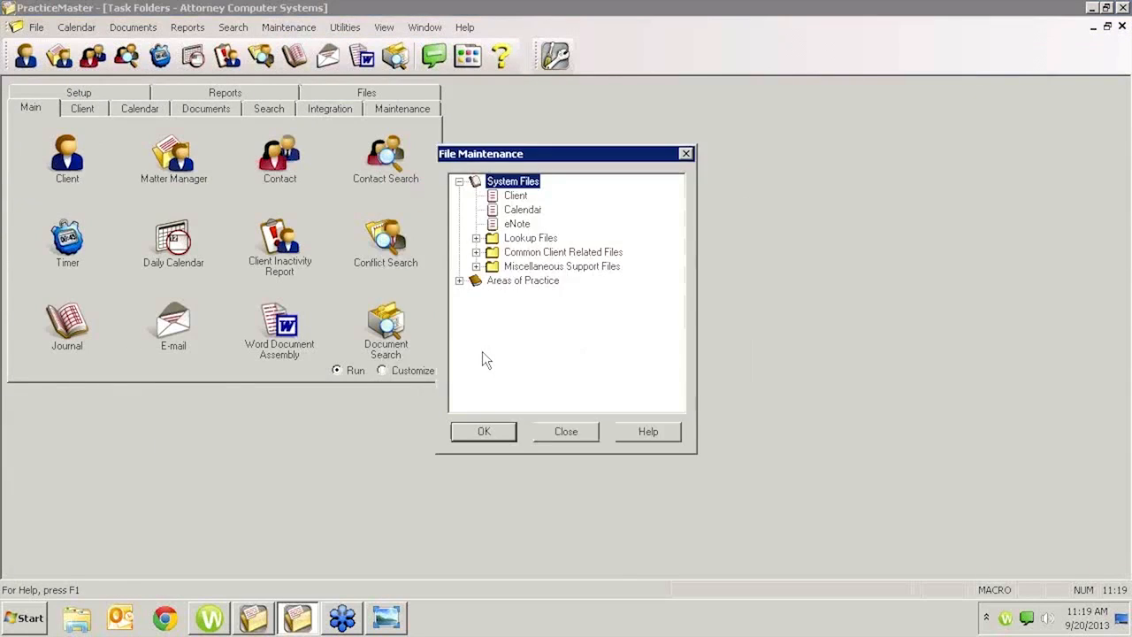
mouse_move(528, 258)
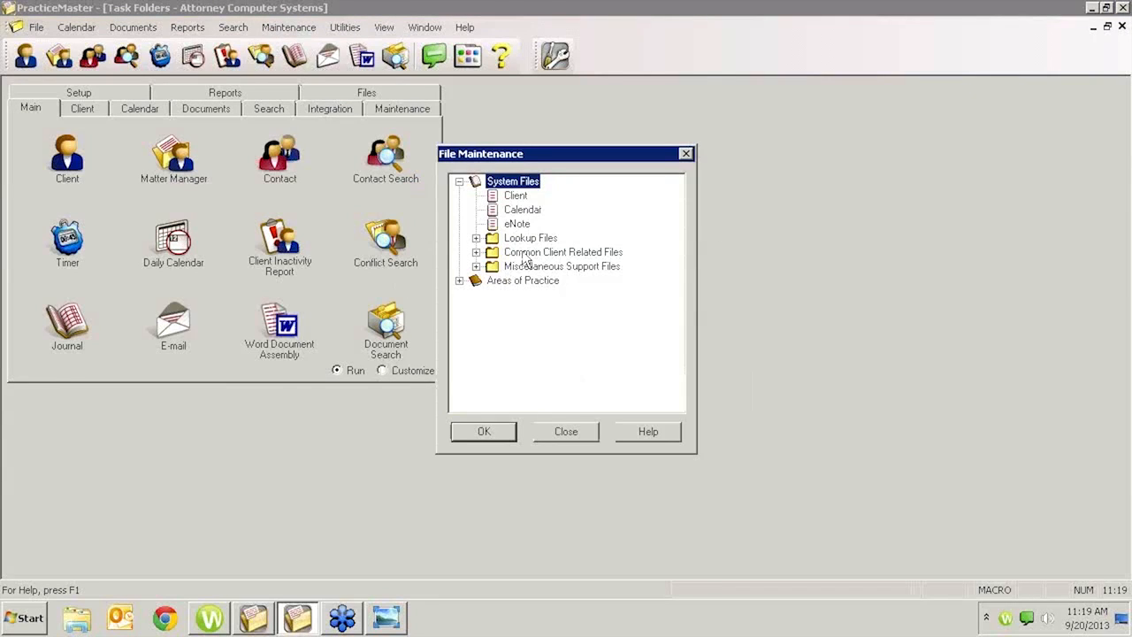
Expand Lookup Files in File Maintenance and review the Contact file's field list
click(478, 237)
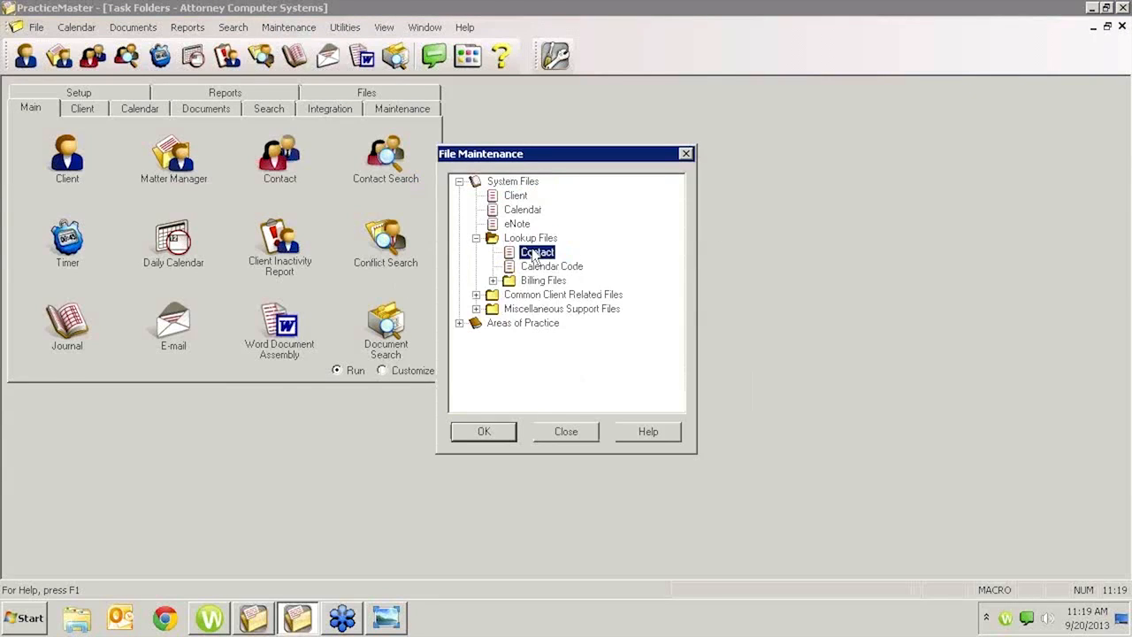
click(483, 431)
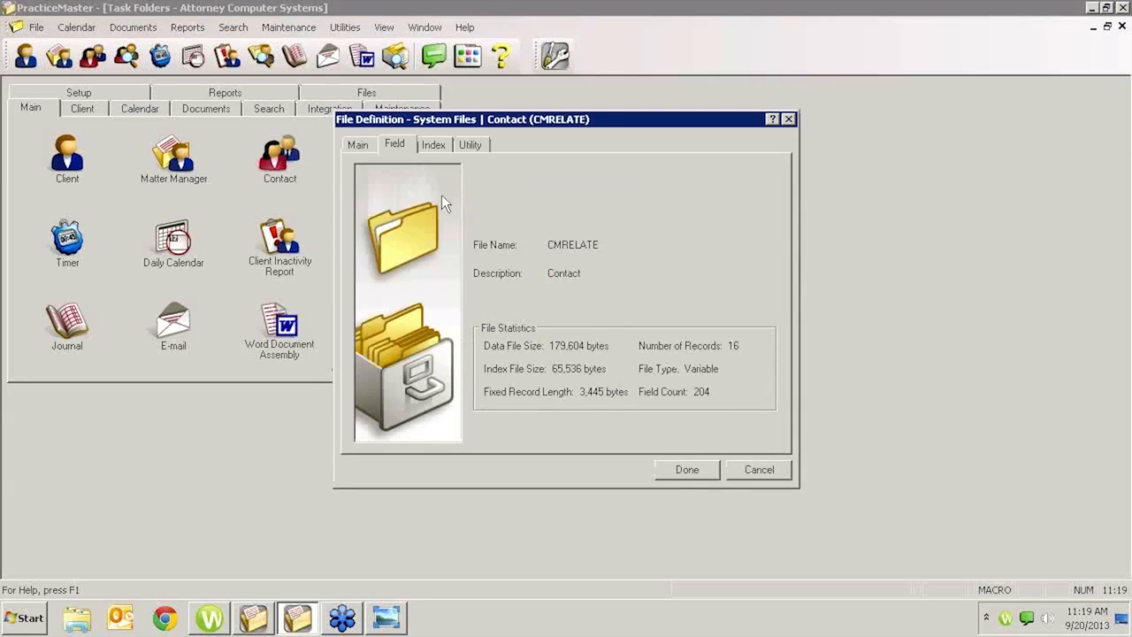
click(395, 145)
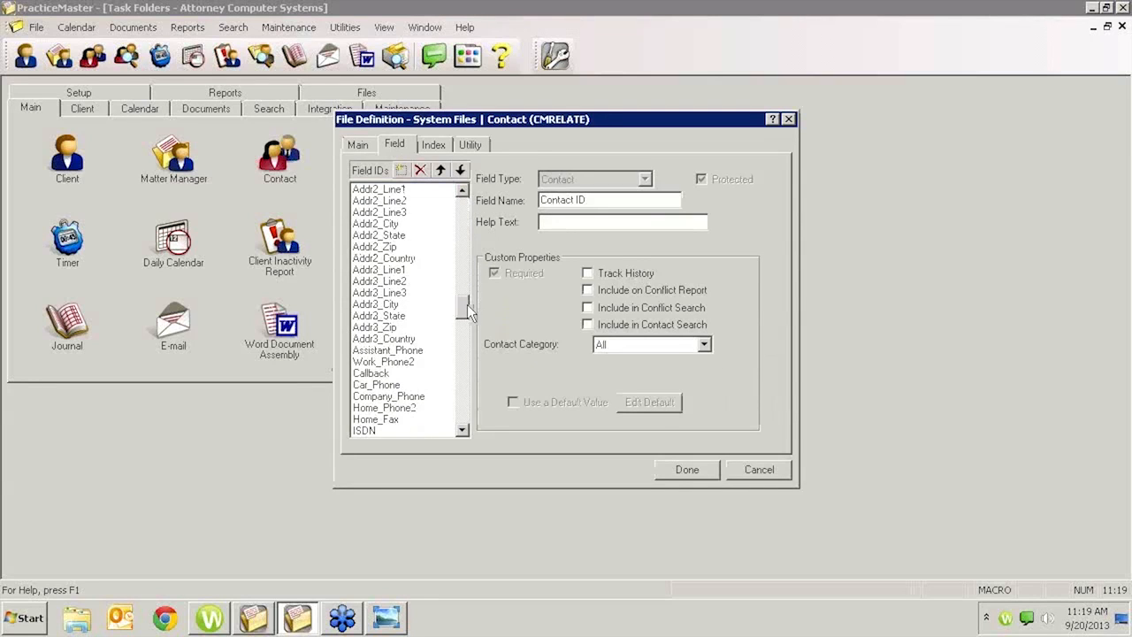
scroll(down, 3)
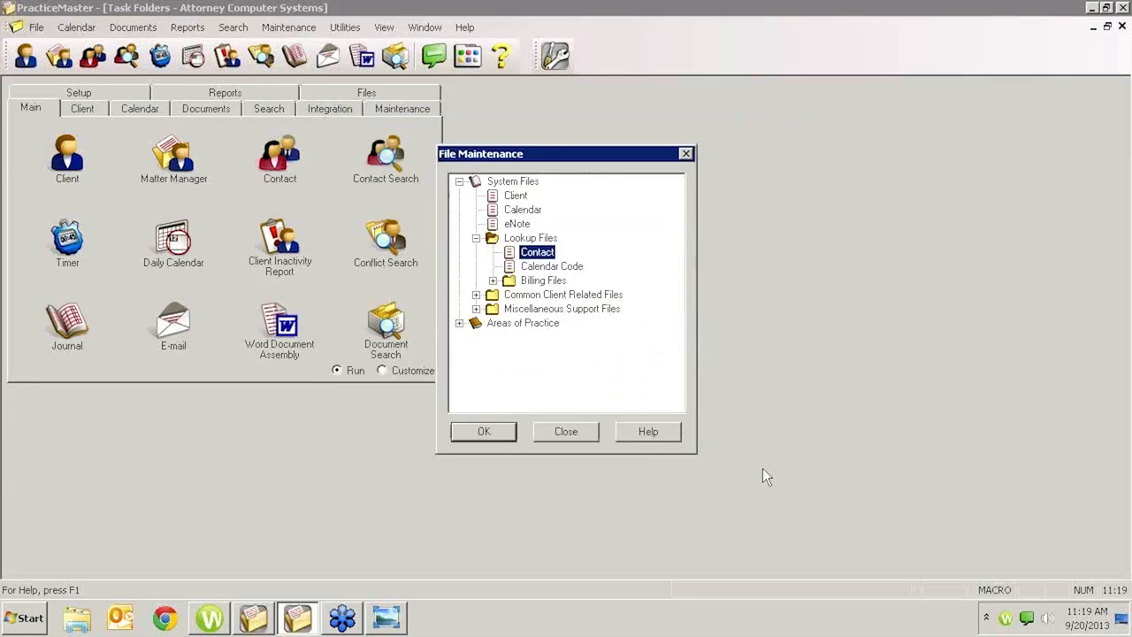
View the Mailing List Info section of the blank Contact layout, then close it to the Contact list
click(567, 432)
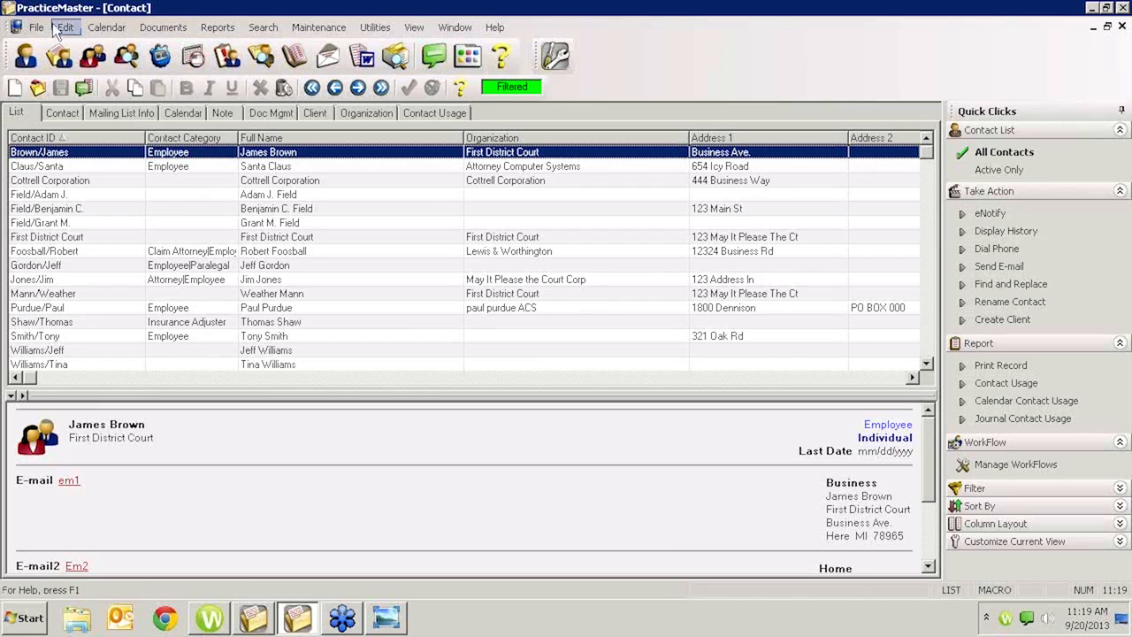
click(55, 26)
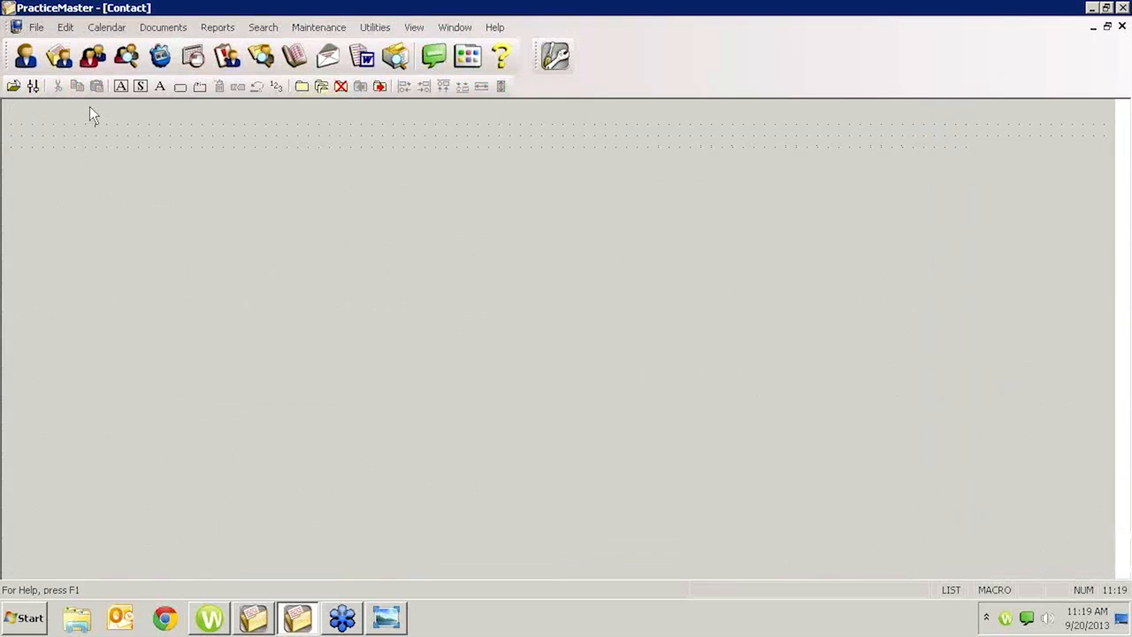
click(85, 110)
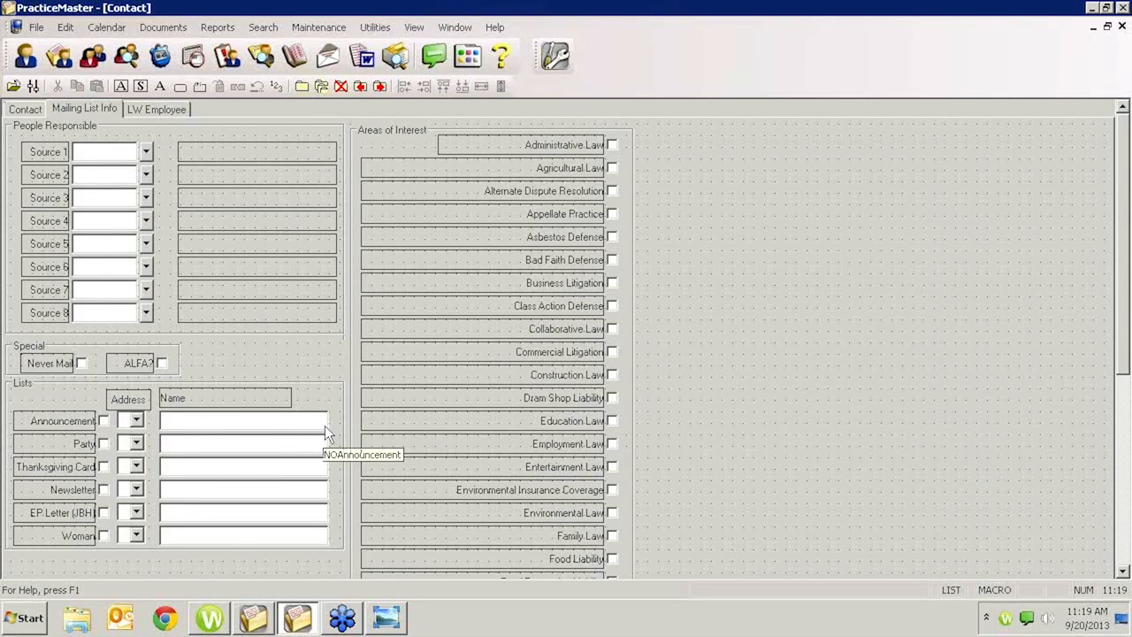
mouse_move(1120, 31)
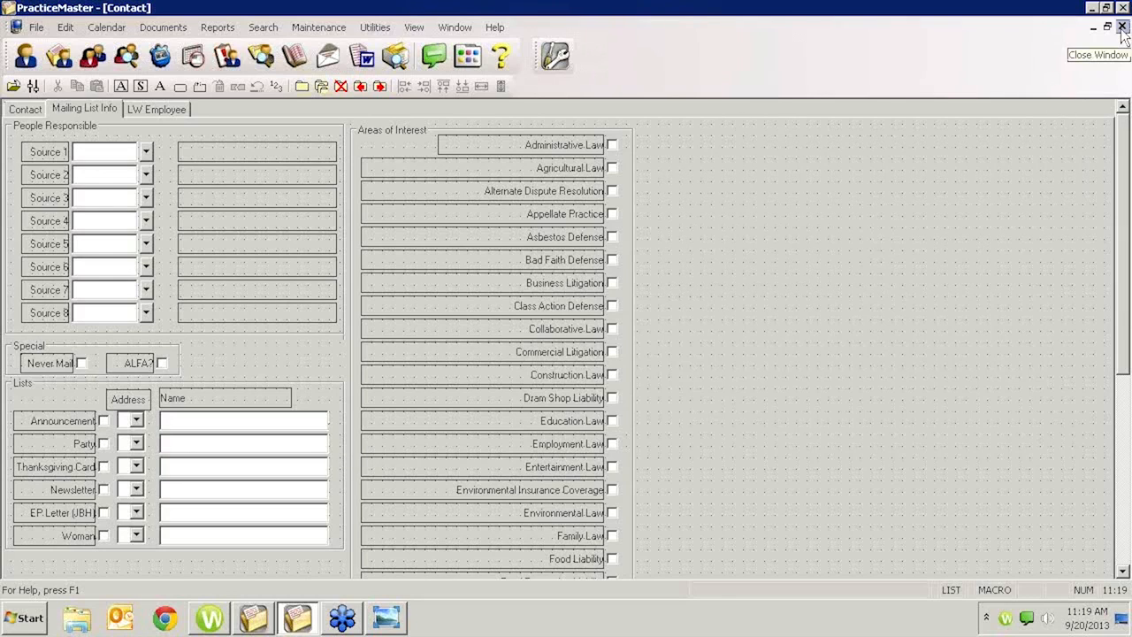
click(1126, 28)
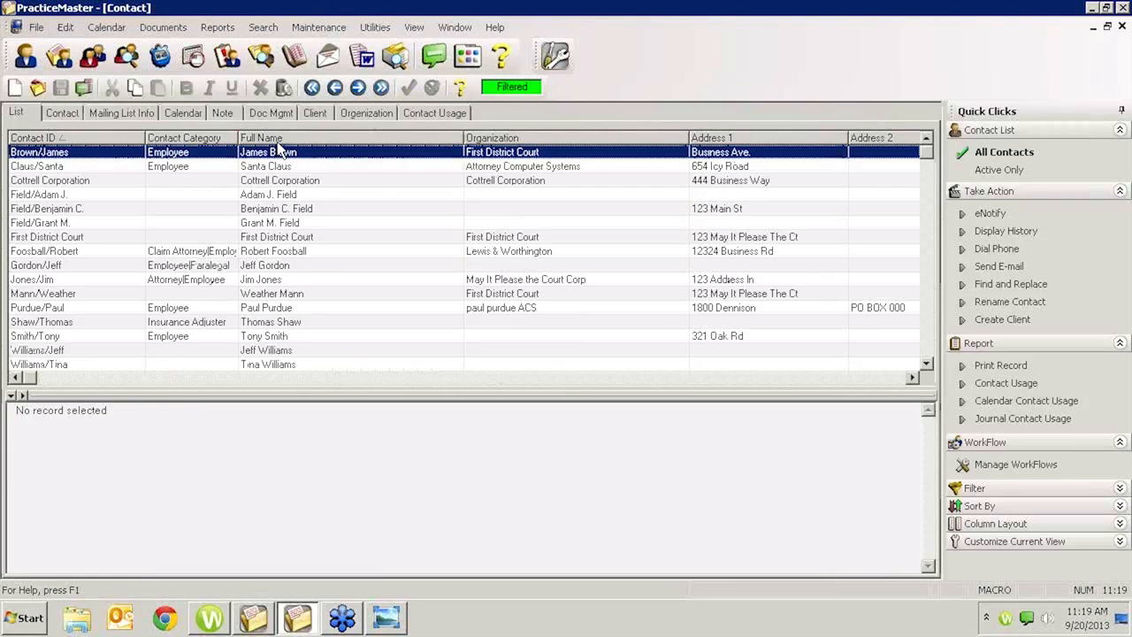
click(45, 265)
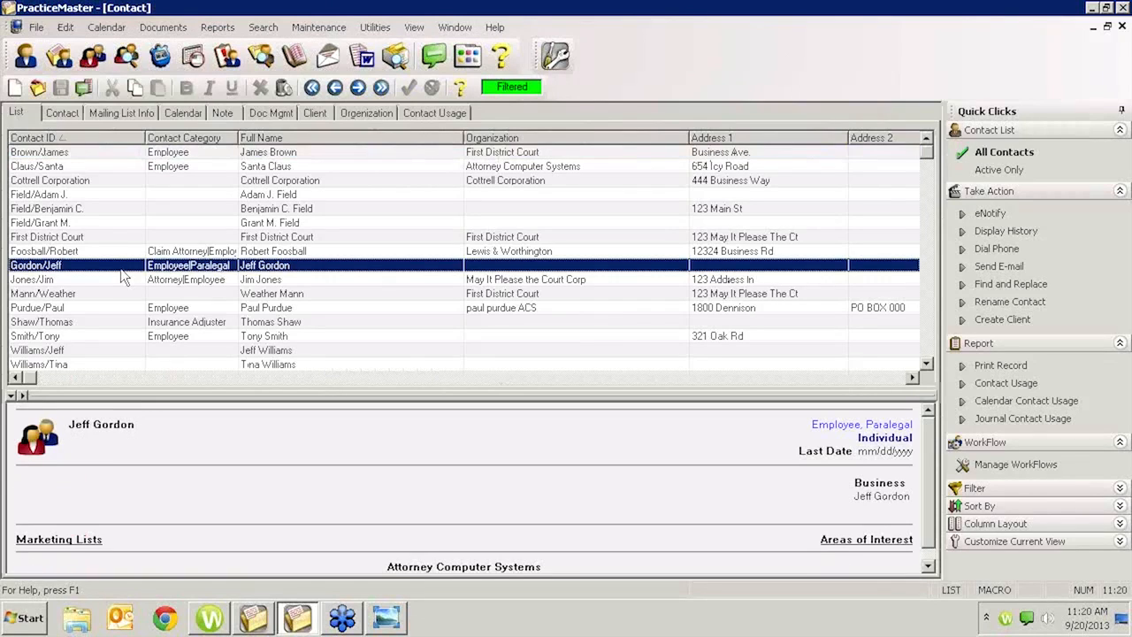
click(50, 180)
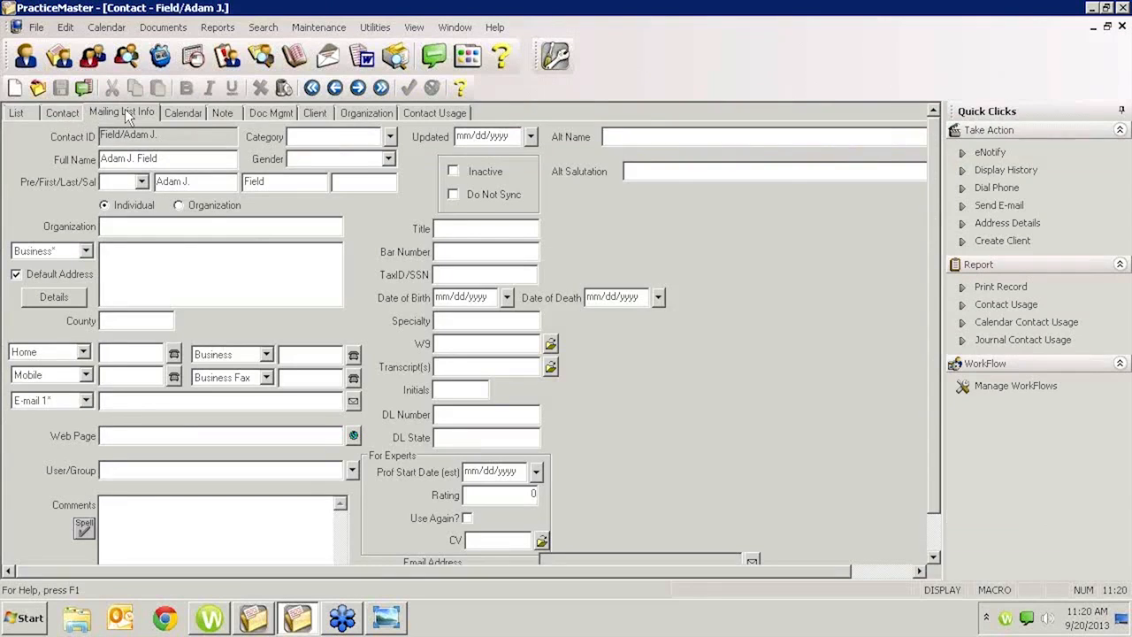
click(121, 113)
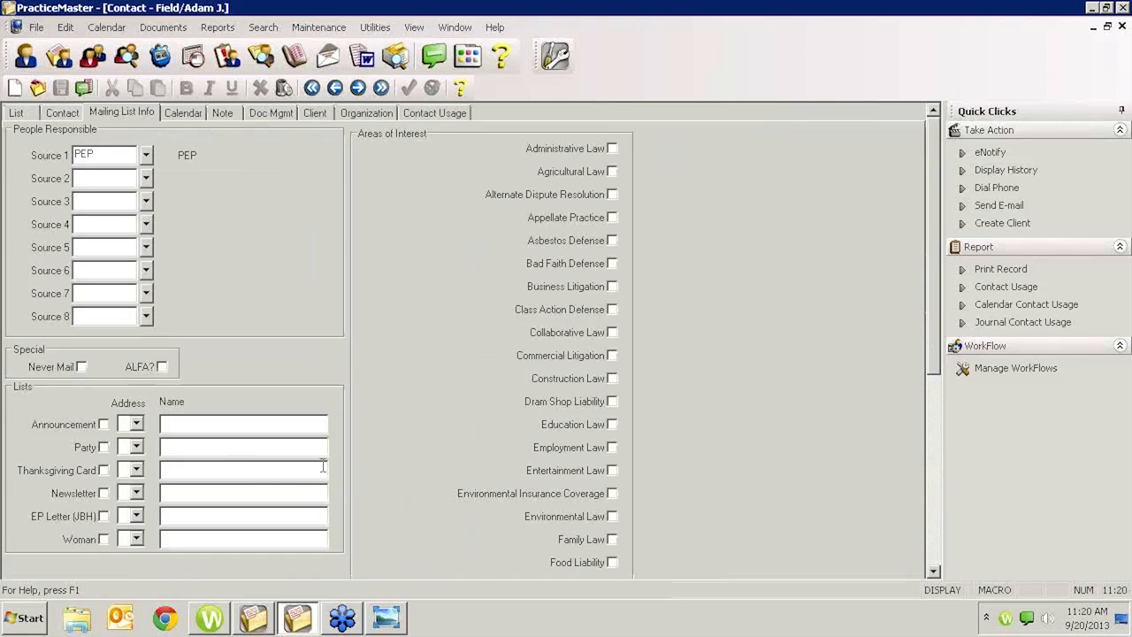
mouse_move(351, 449)
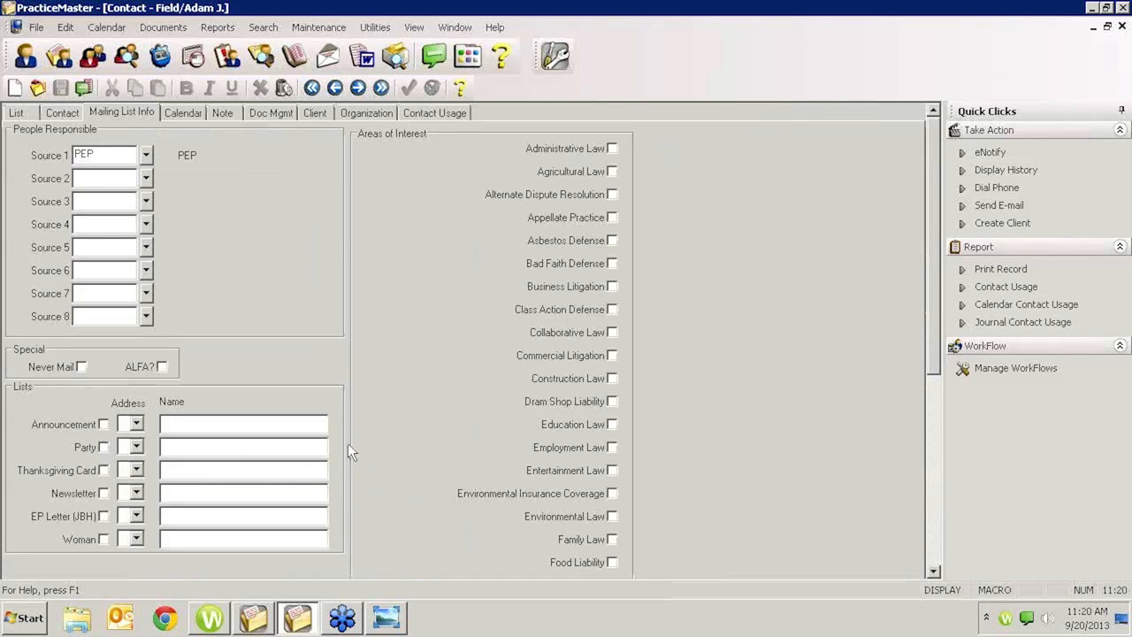
mouse_move(361, 463)
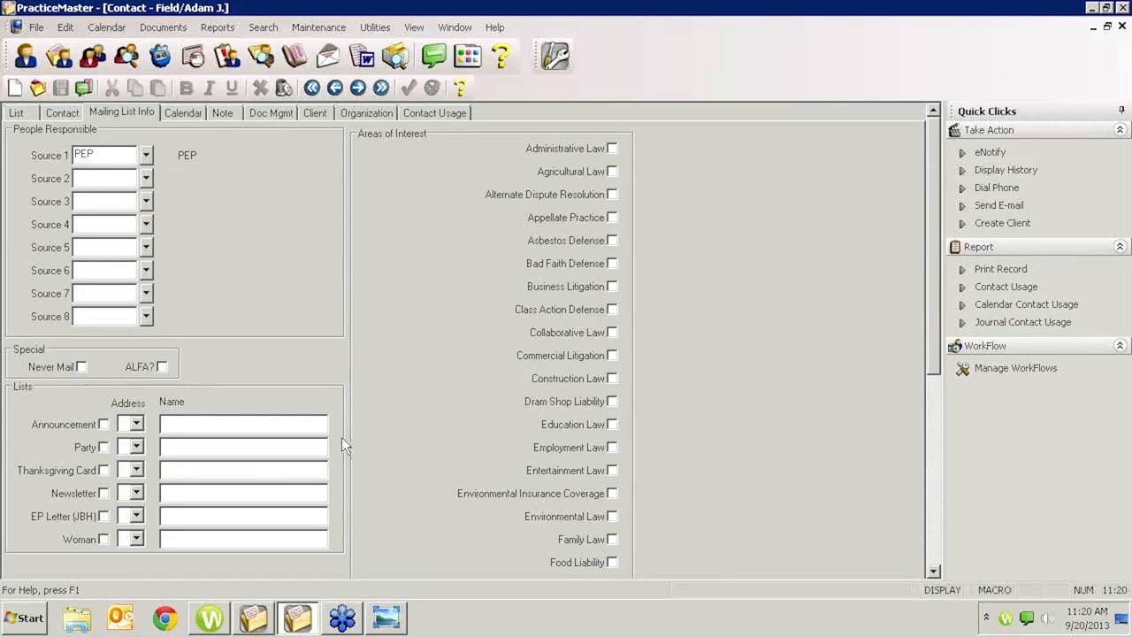
mouse_move(615, 310)
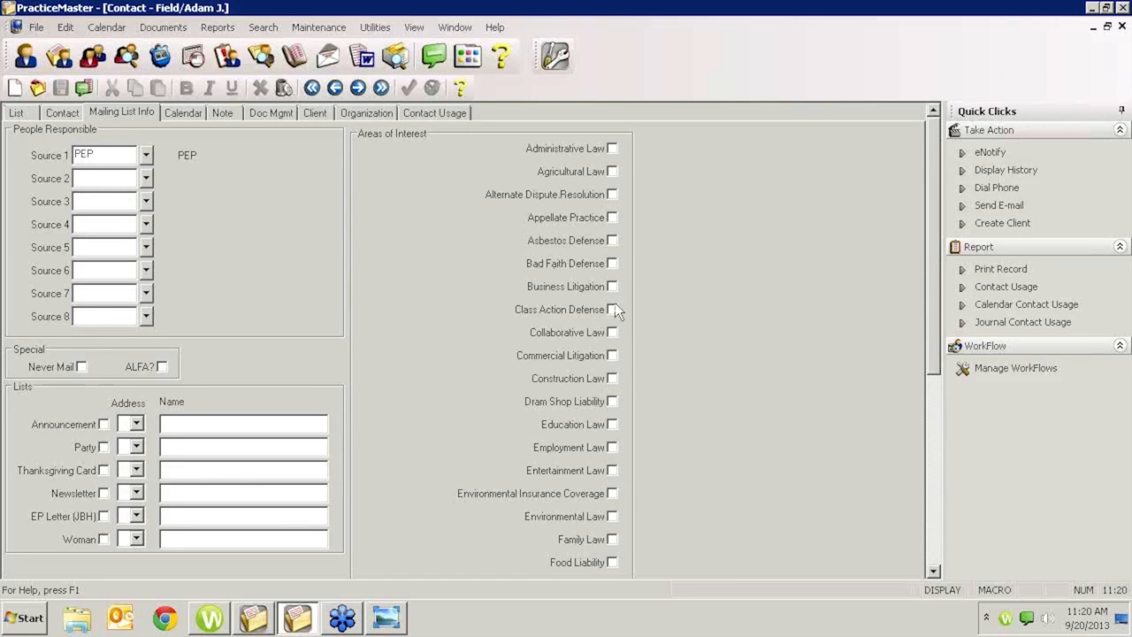
mouse_move(577, 410)
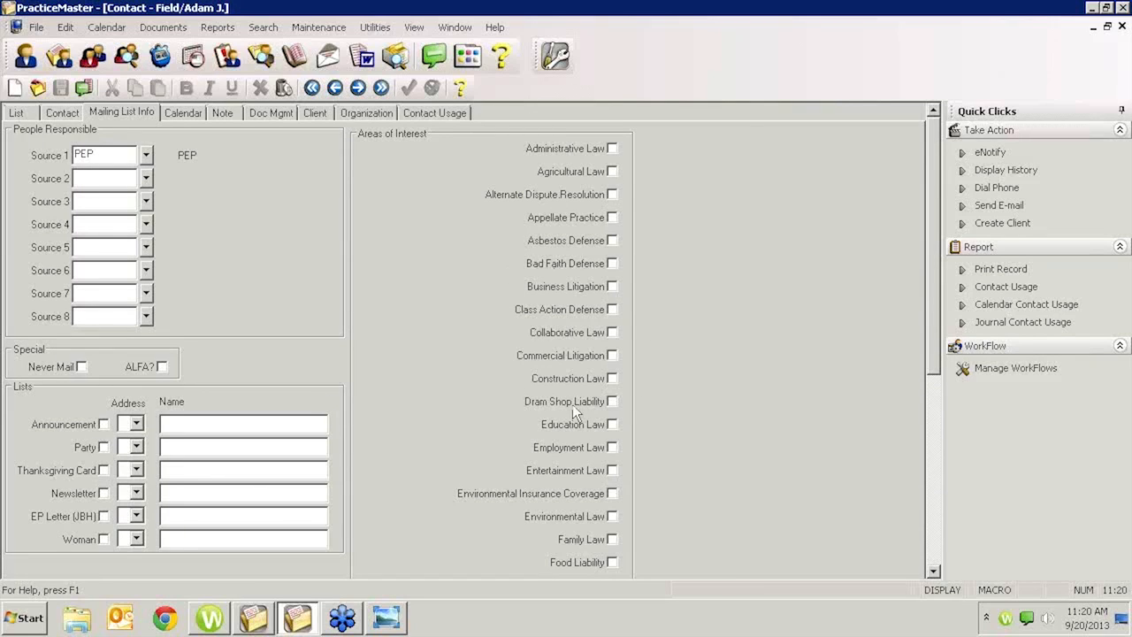
mouse_move(929, 352)
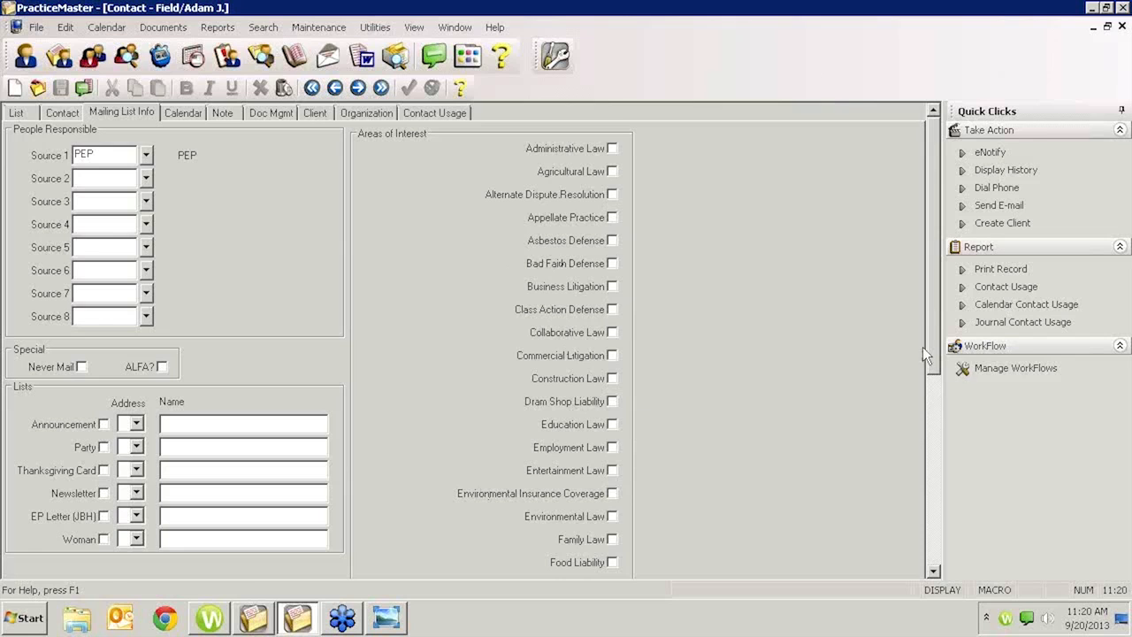
scroll(down, 3)
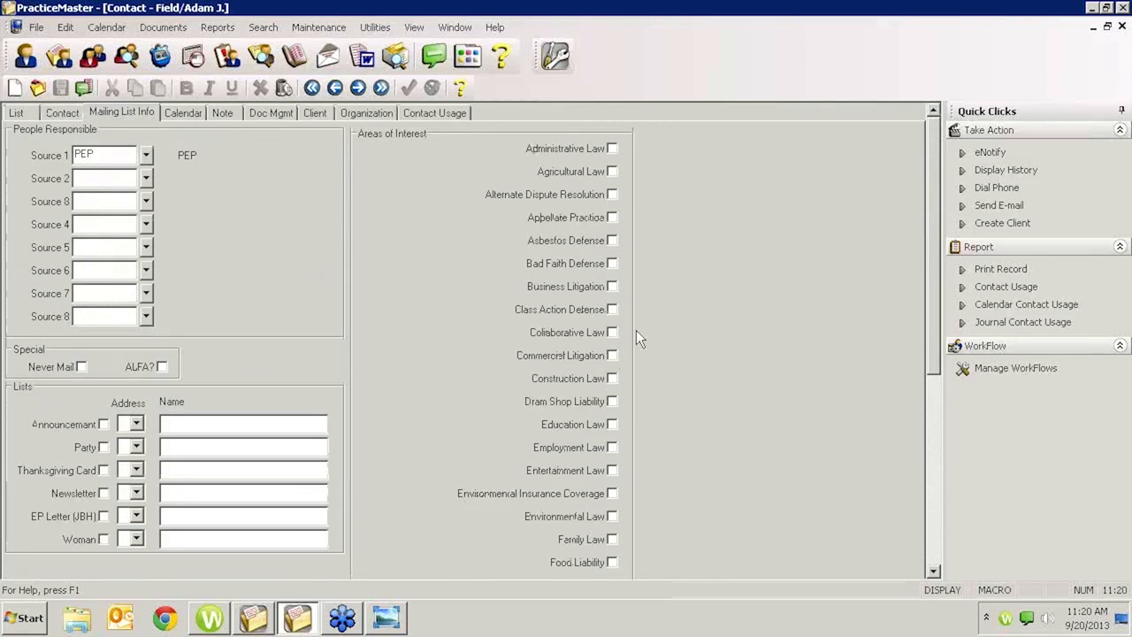
mouse_move(239, 488)
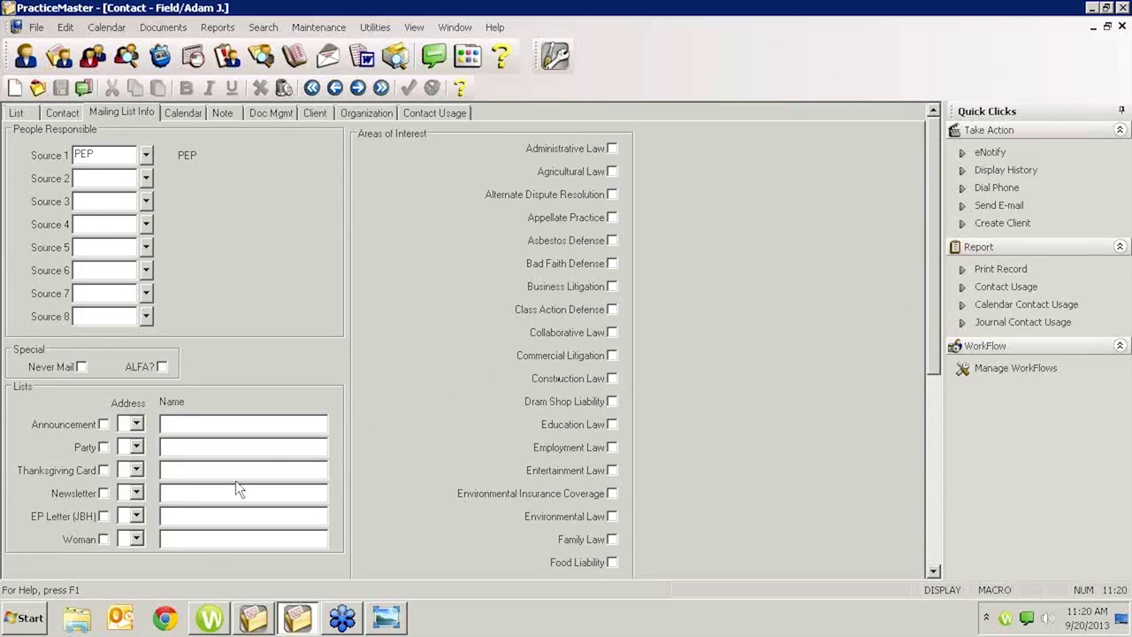
mouse_move(79, 183)
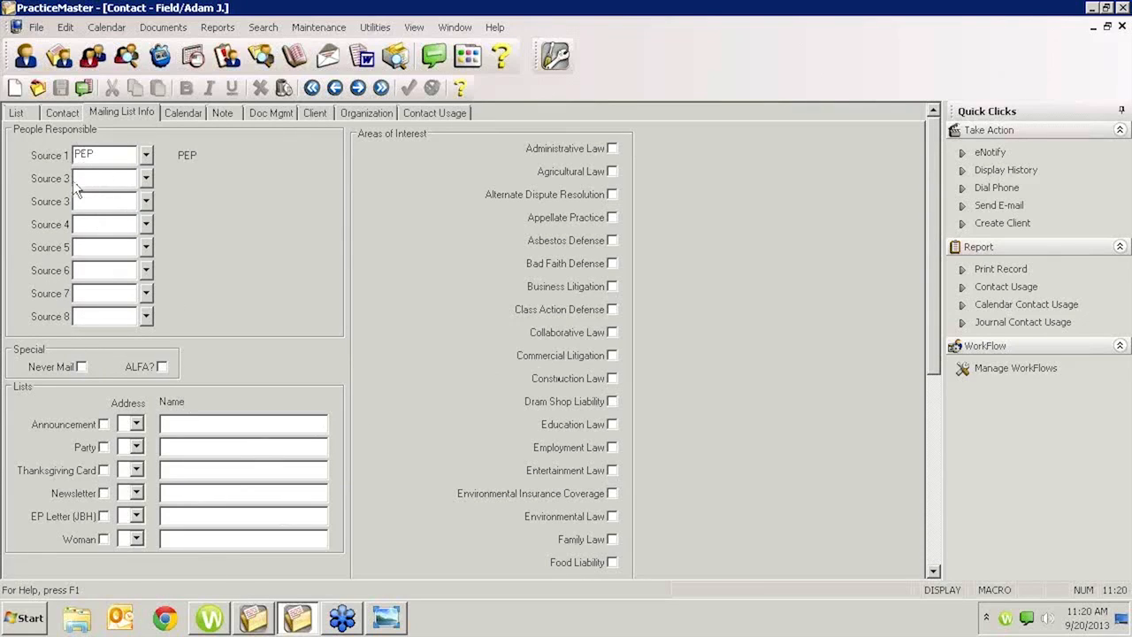
mouse_move(81, 191)
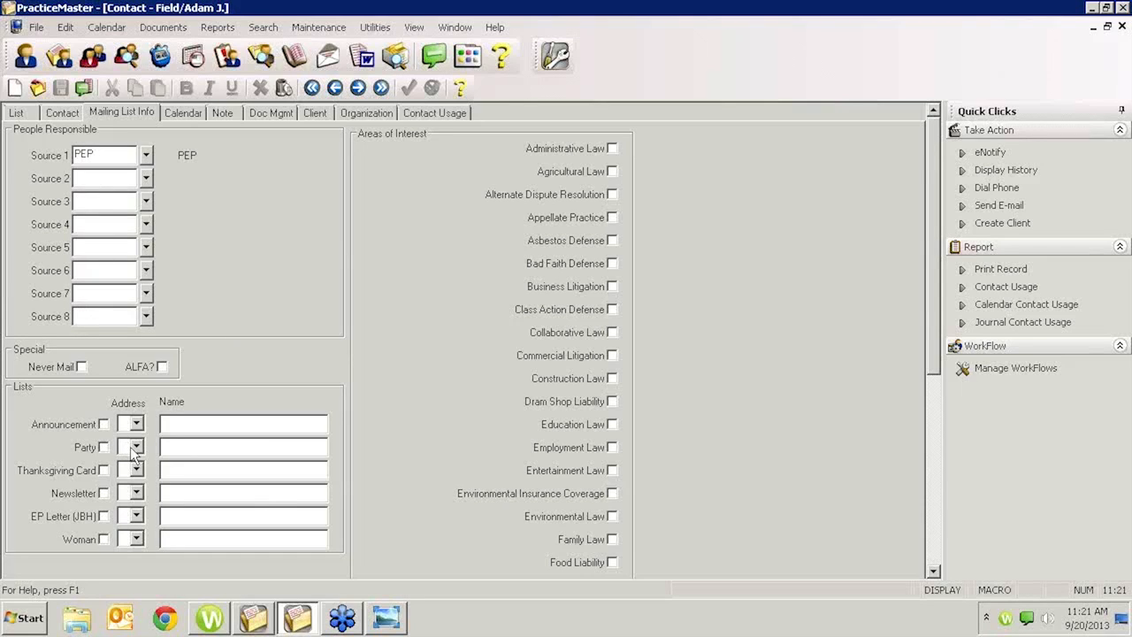
mouse_move(106, 435)
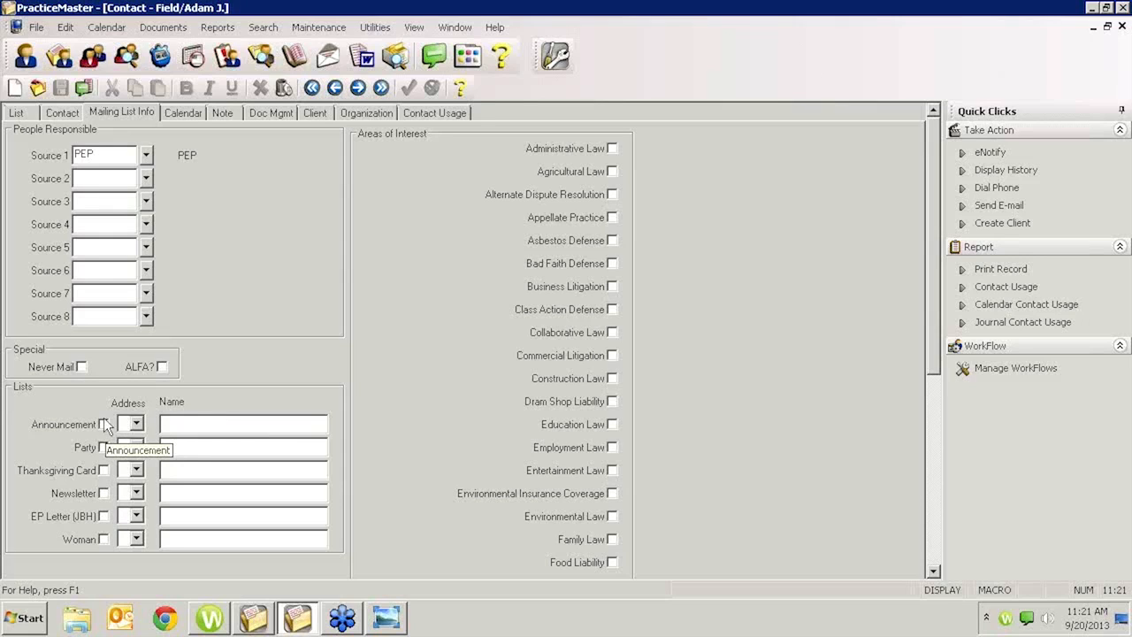
mouse_move(120, 435)
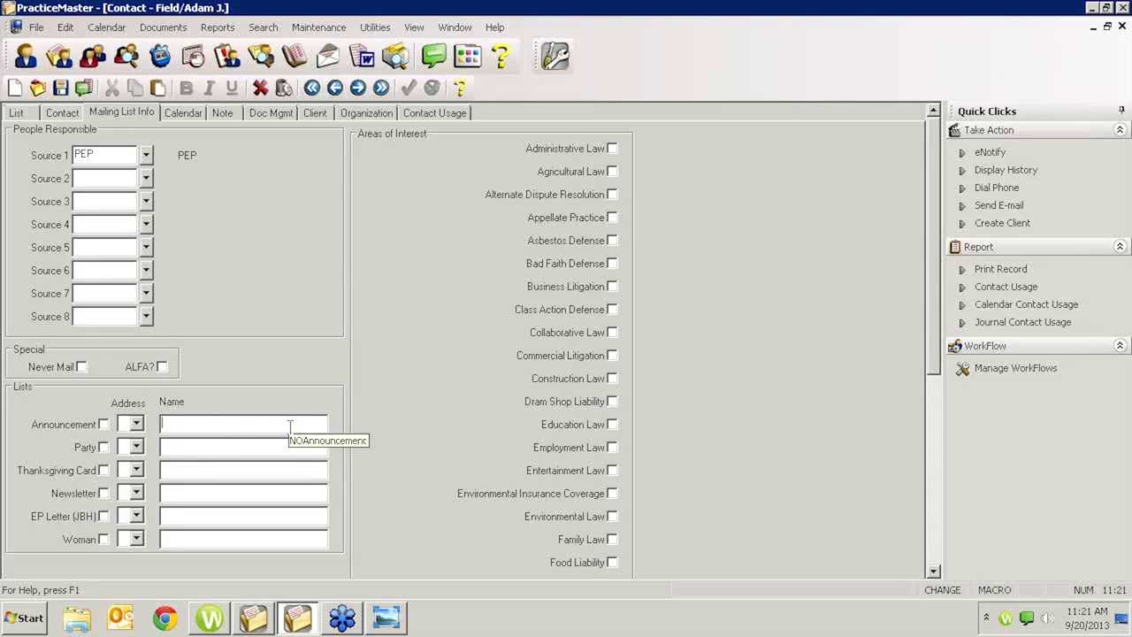
mouse_move(237, 412)
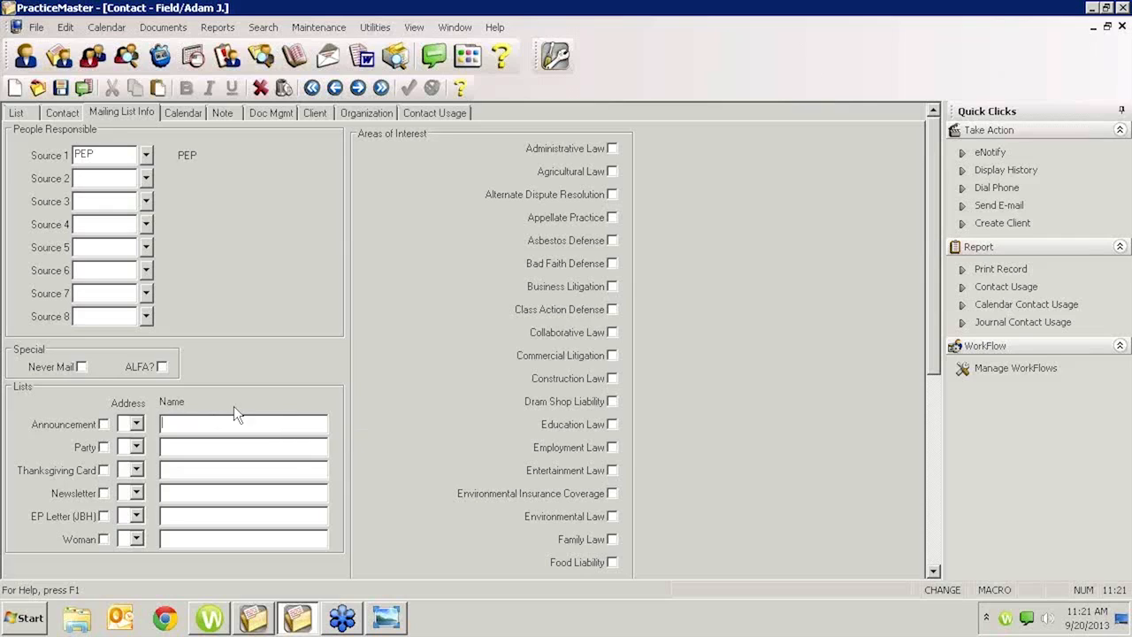
mouse_move(226, 412)
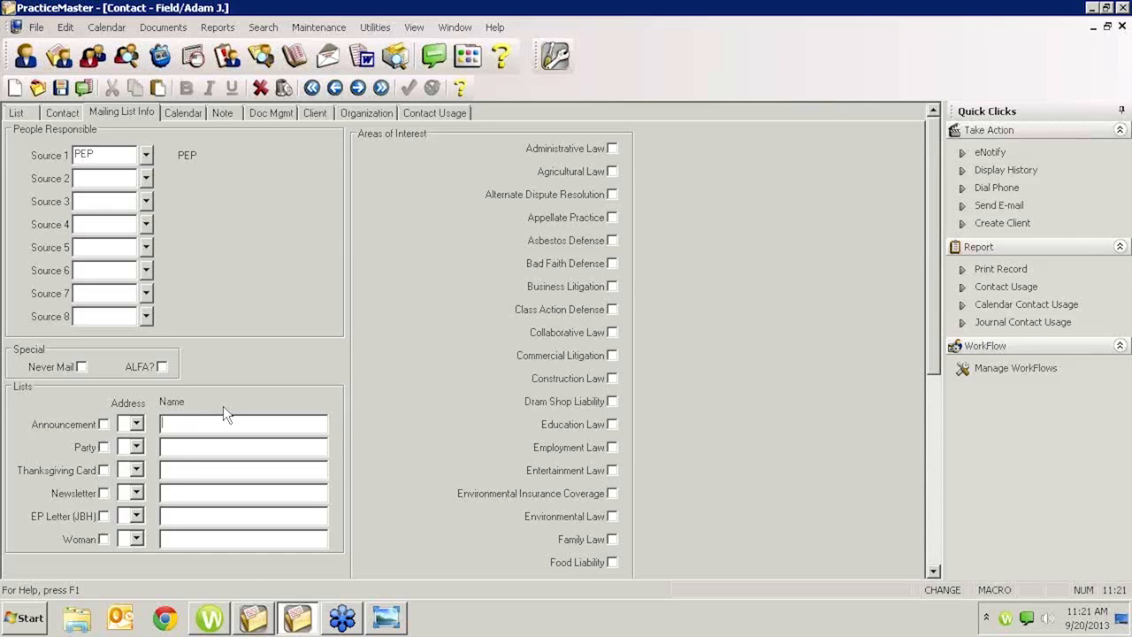
mouse_move(234, 414)
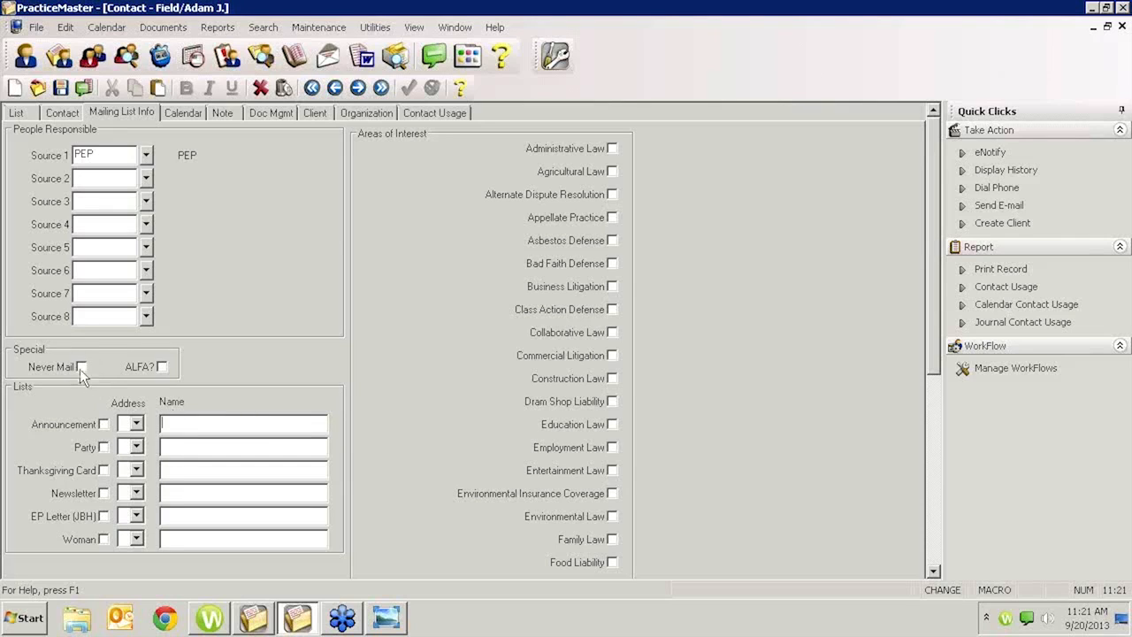
mouse_move(83, 387)
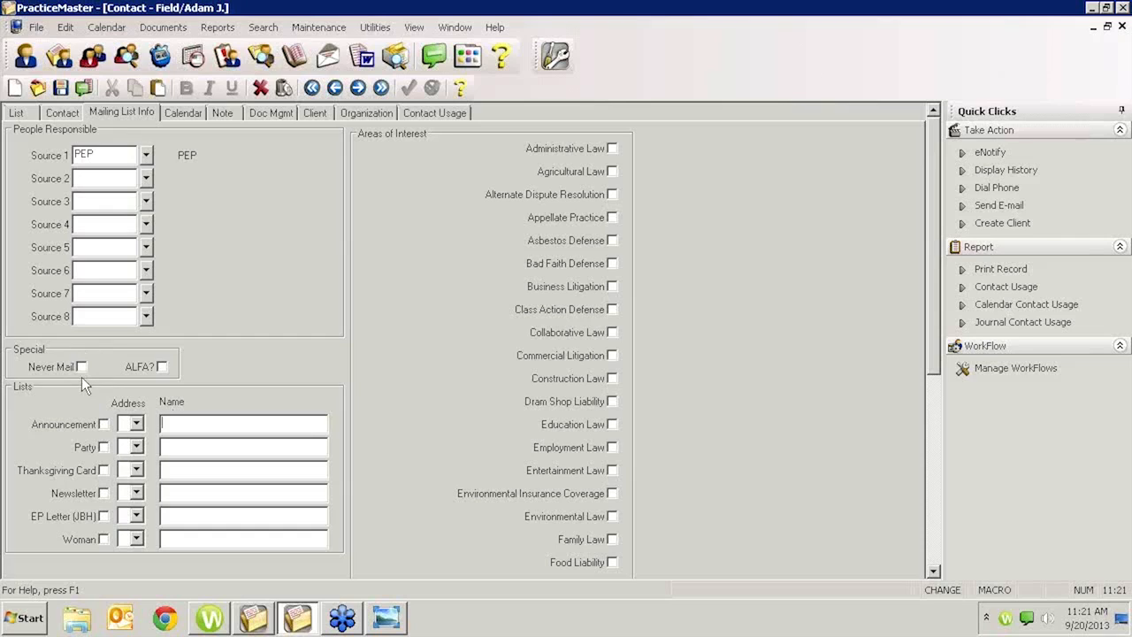
click(103, 470)
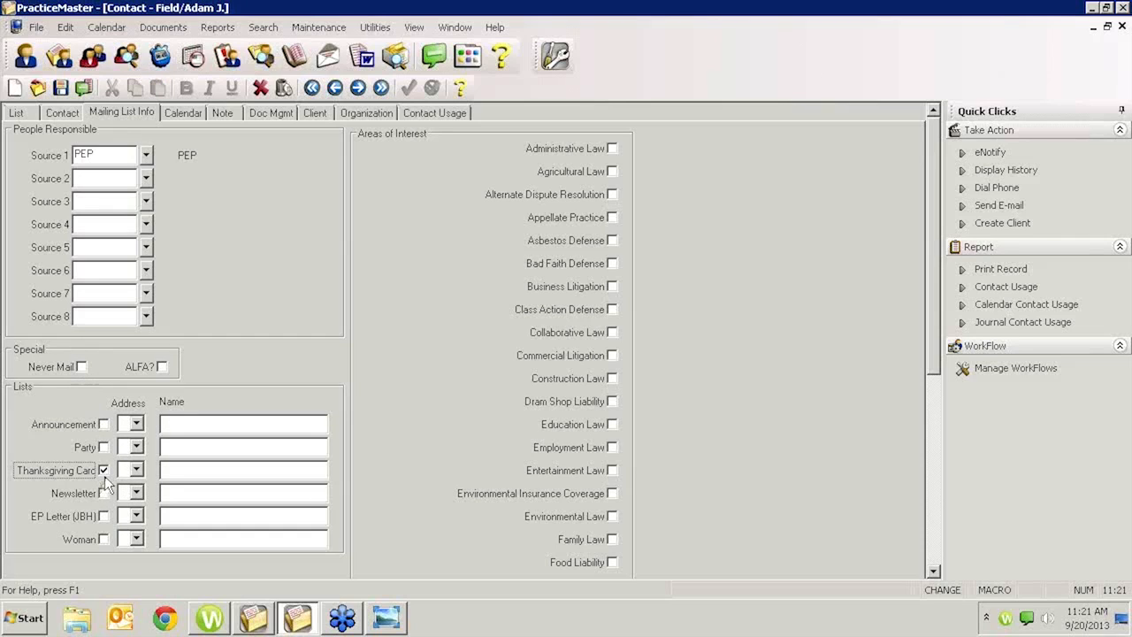
click(104, 470)
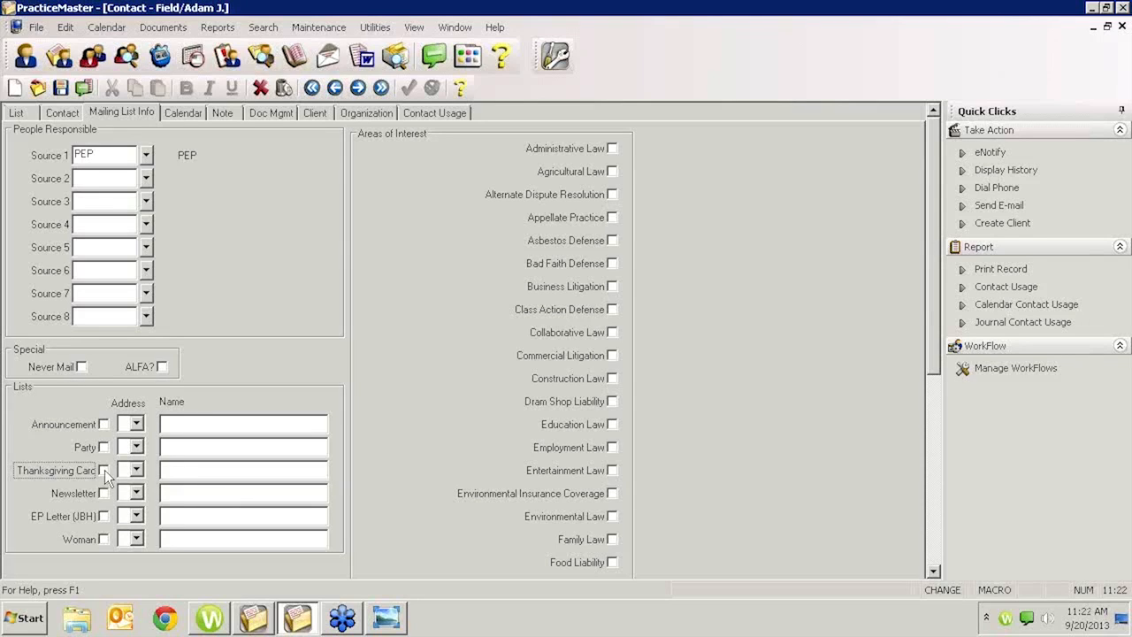
mouse_move(85, 366)
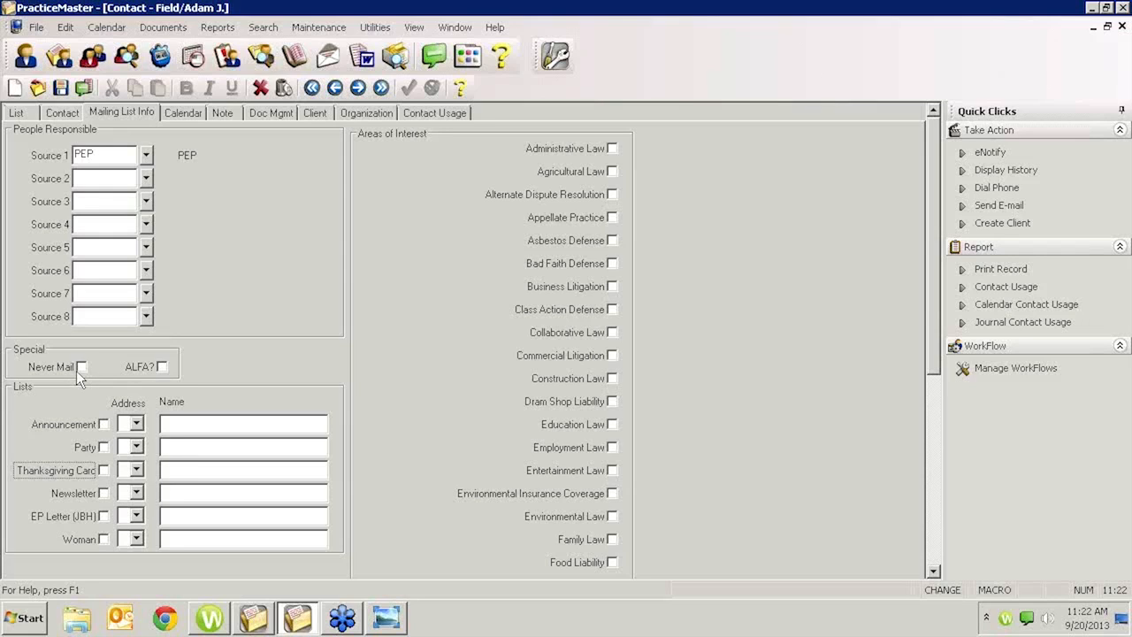
mouse_move(177, 10)
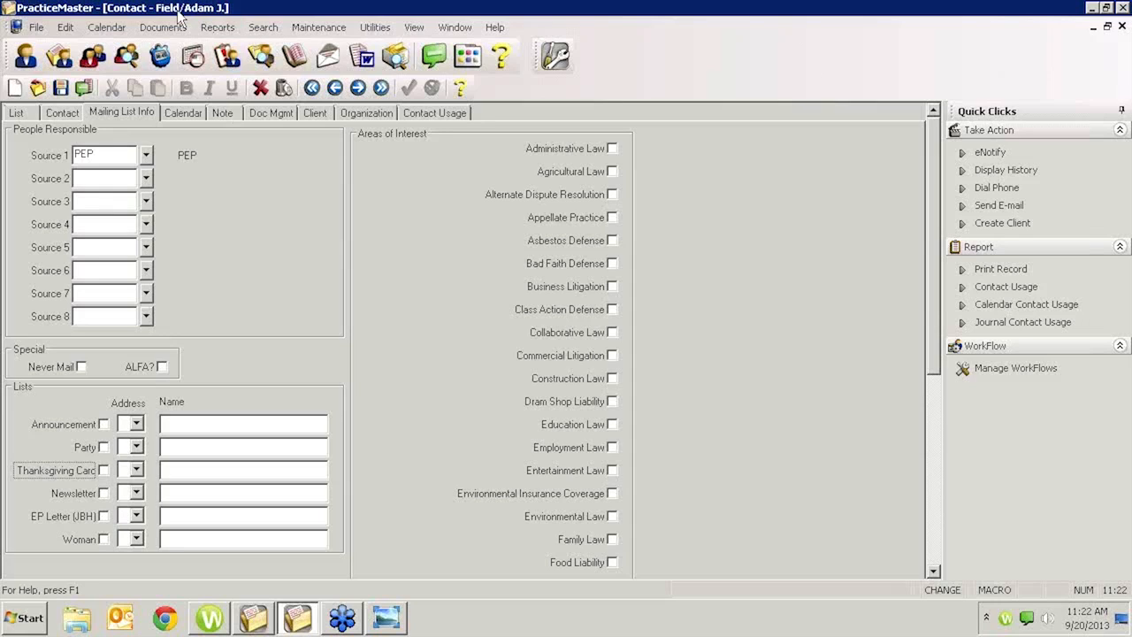
mouse_move(186, 34)
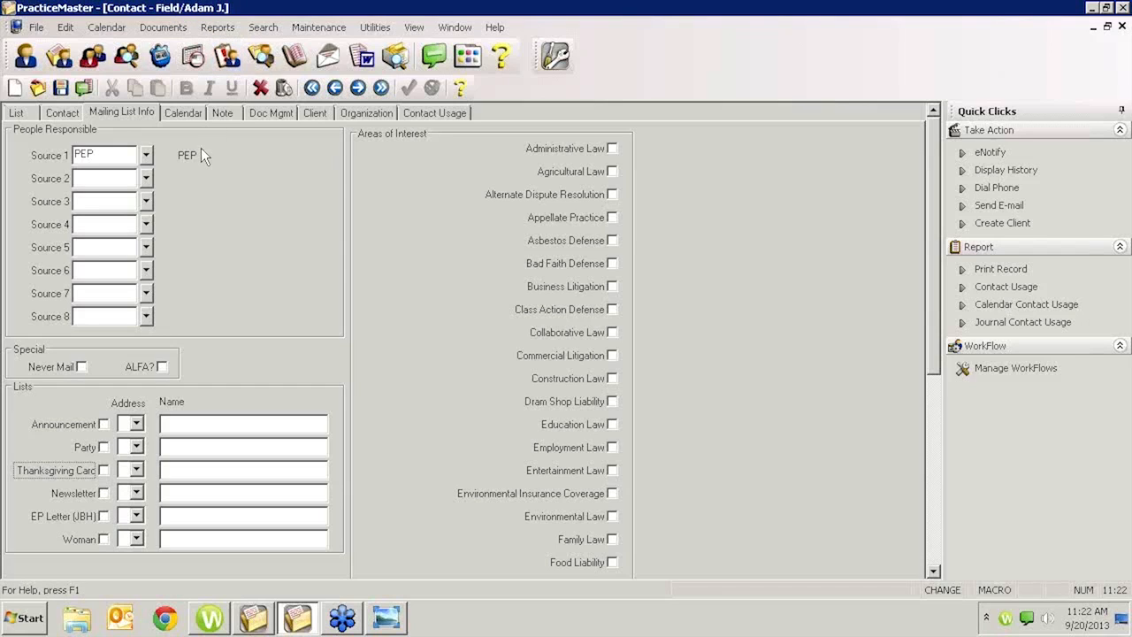
mouse_move(107, 481)
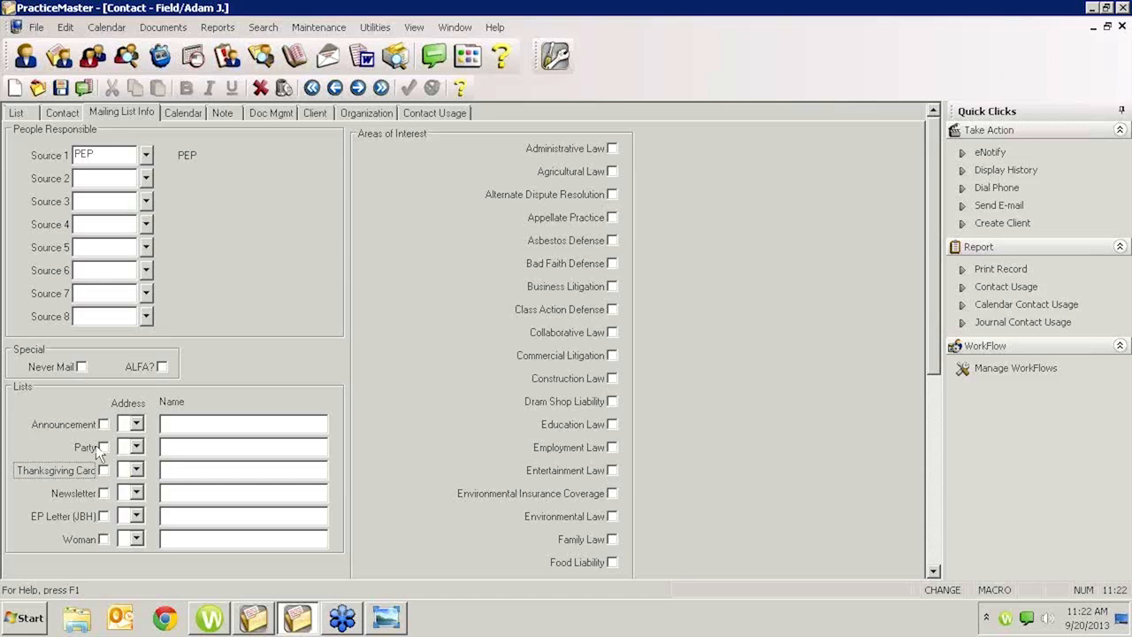
mouse_move(101, 484)
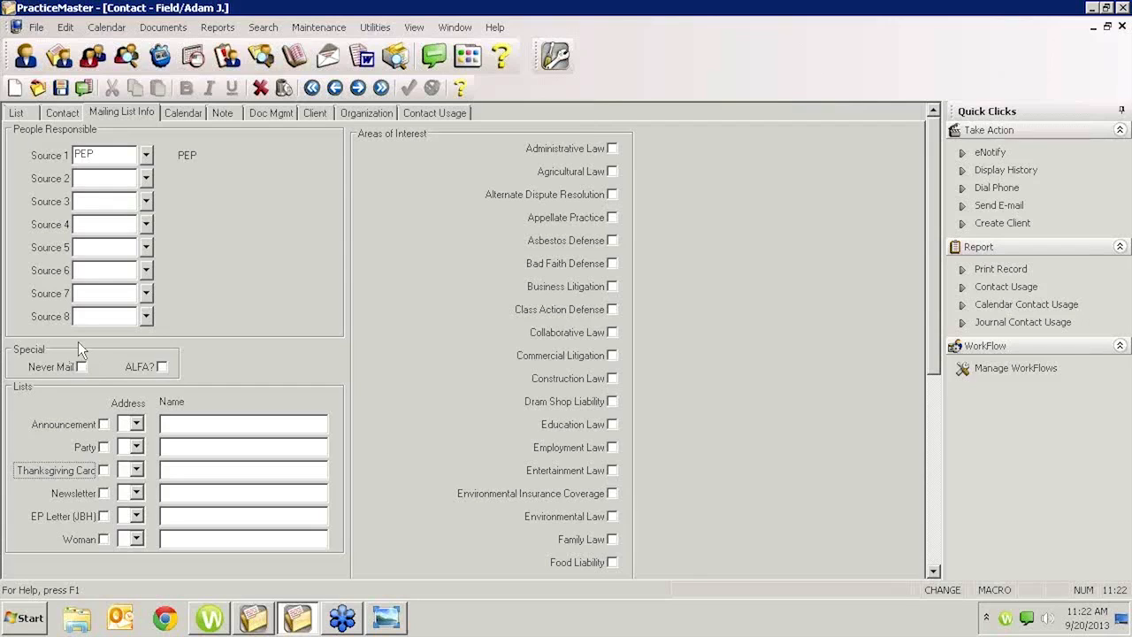
mouse_move(124, 488)
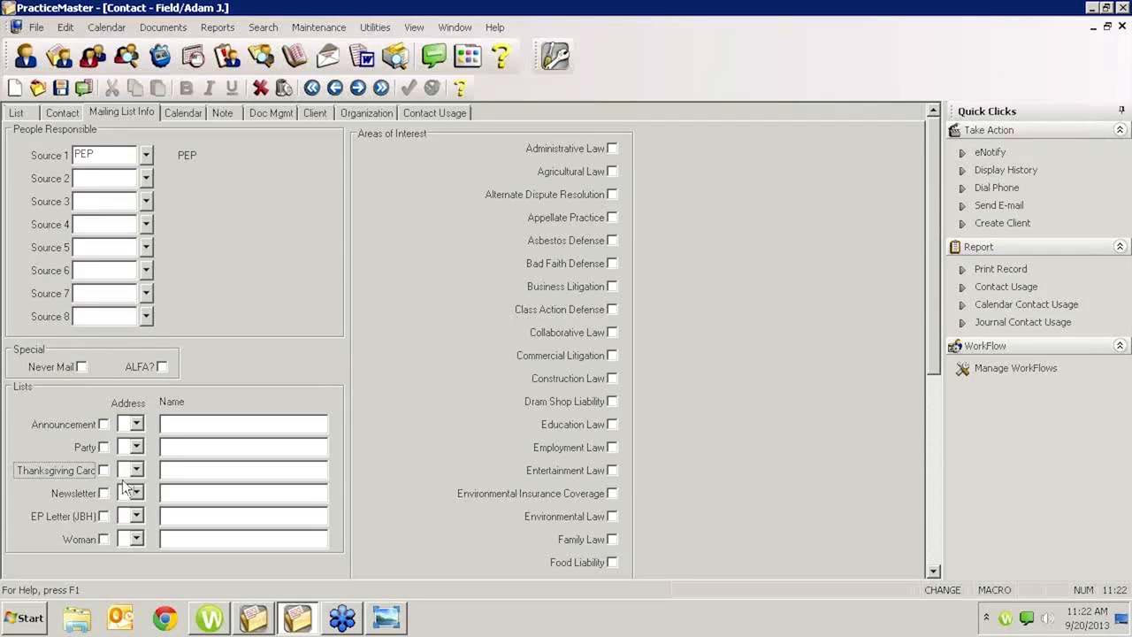
mouse_move(92, 419)
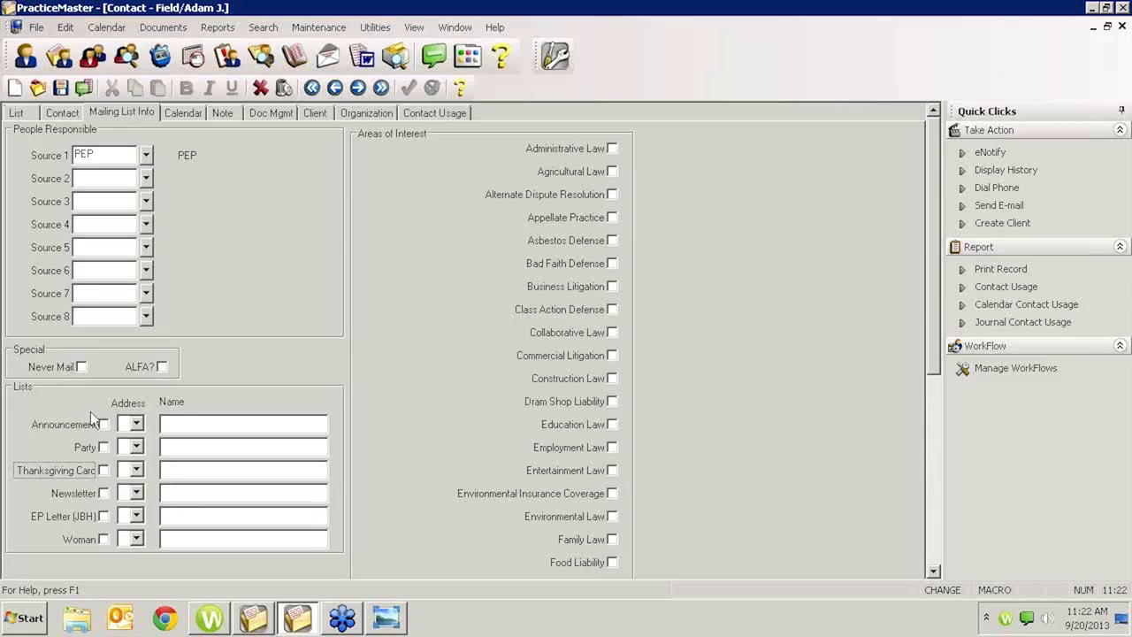
mouse_move(85, 377)
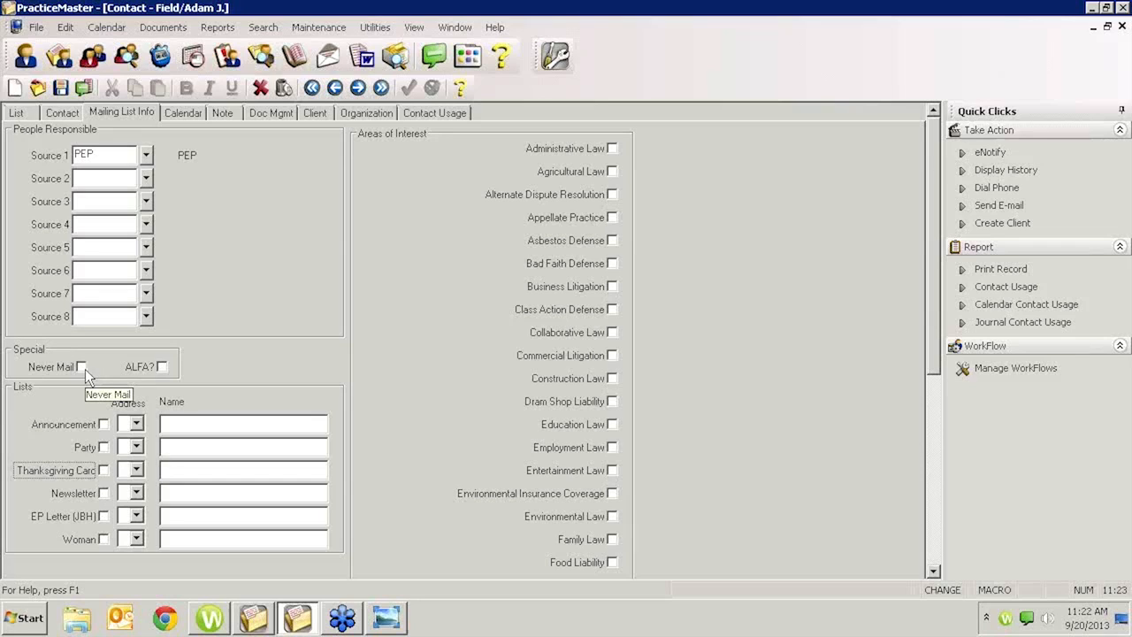
mouse_move(89, 375)
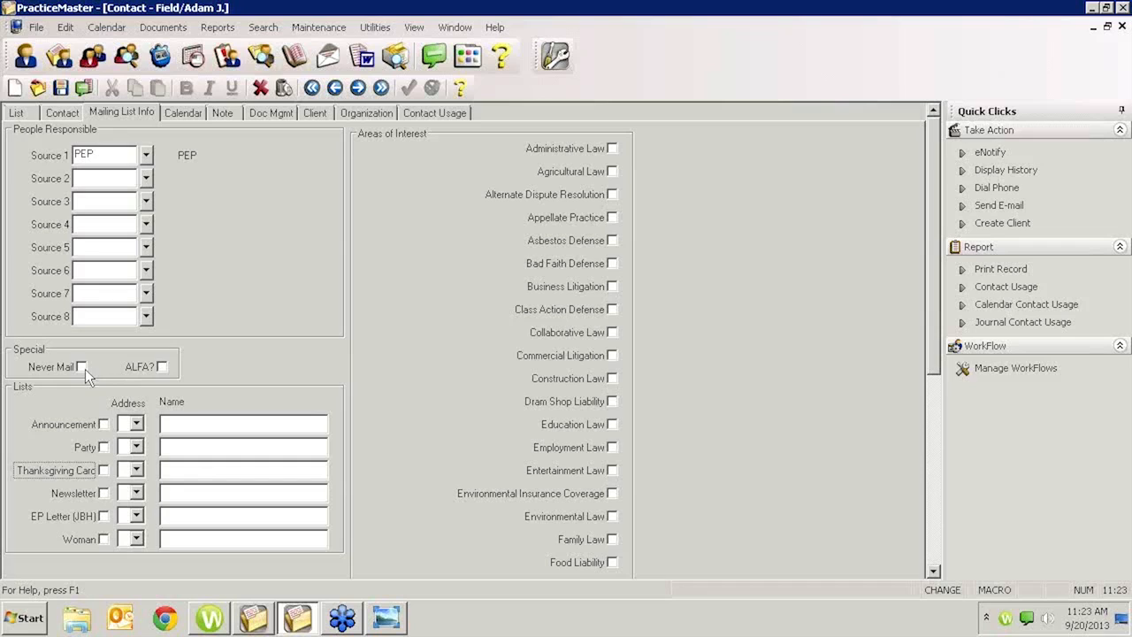
mouse_move(97, 361)
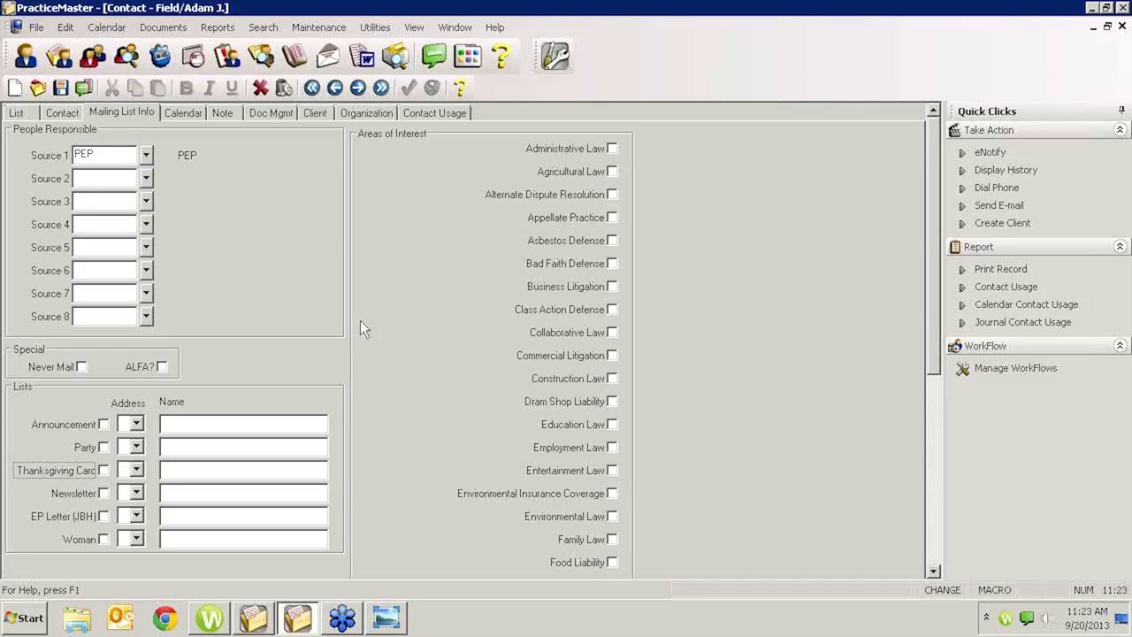
mouse_move(453, 304)
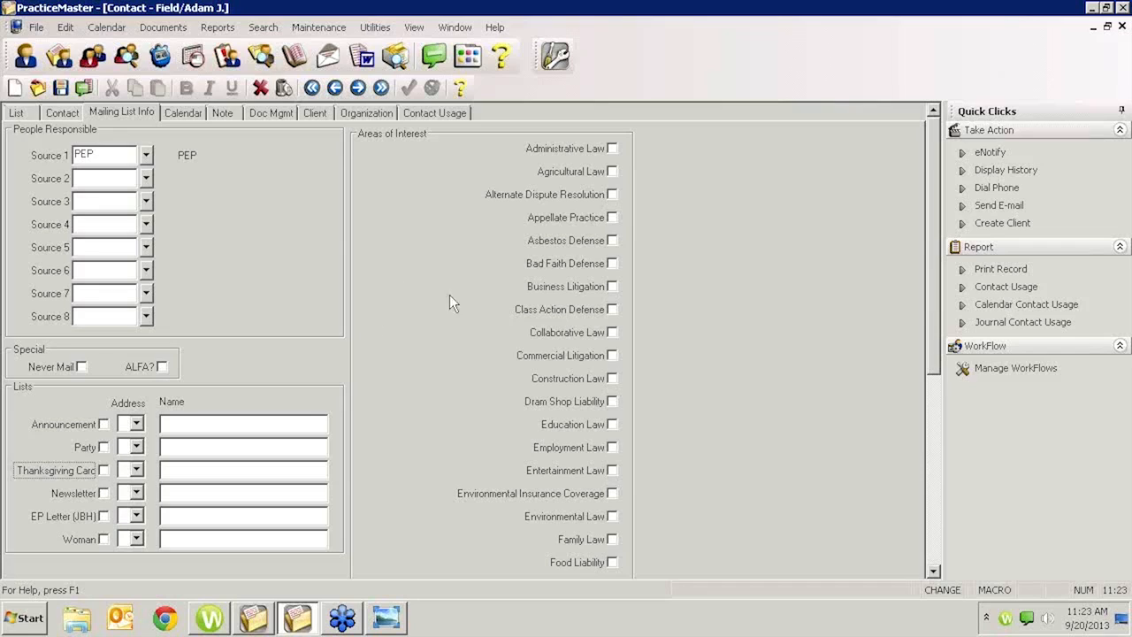
mouse_move(770, 228)
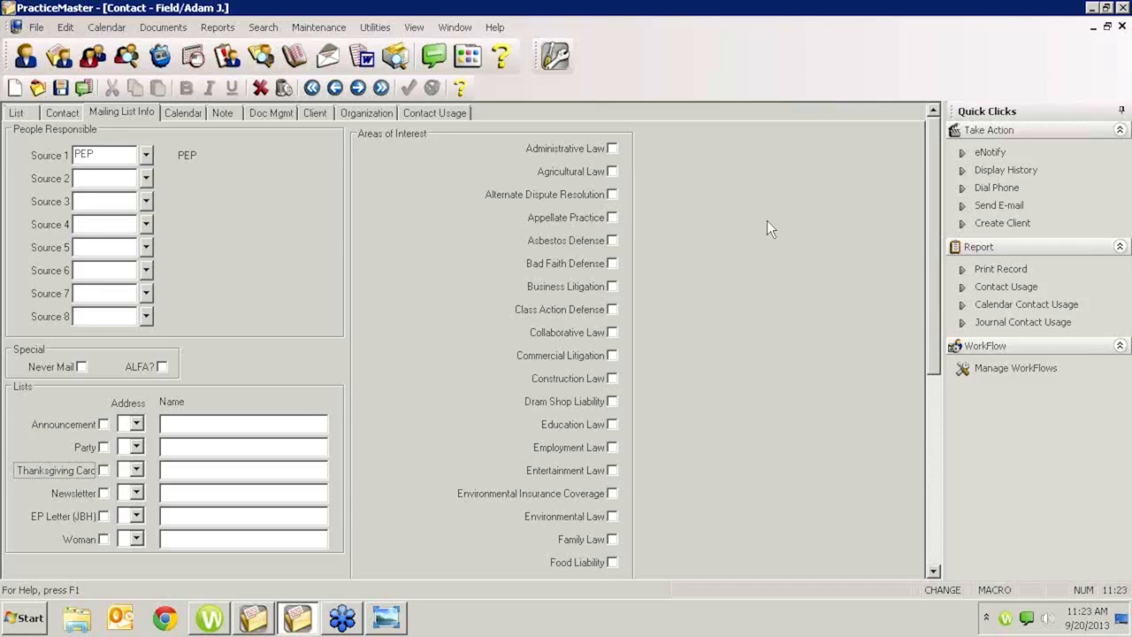
mouse_move(727, 165)
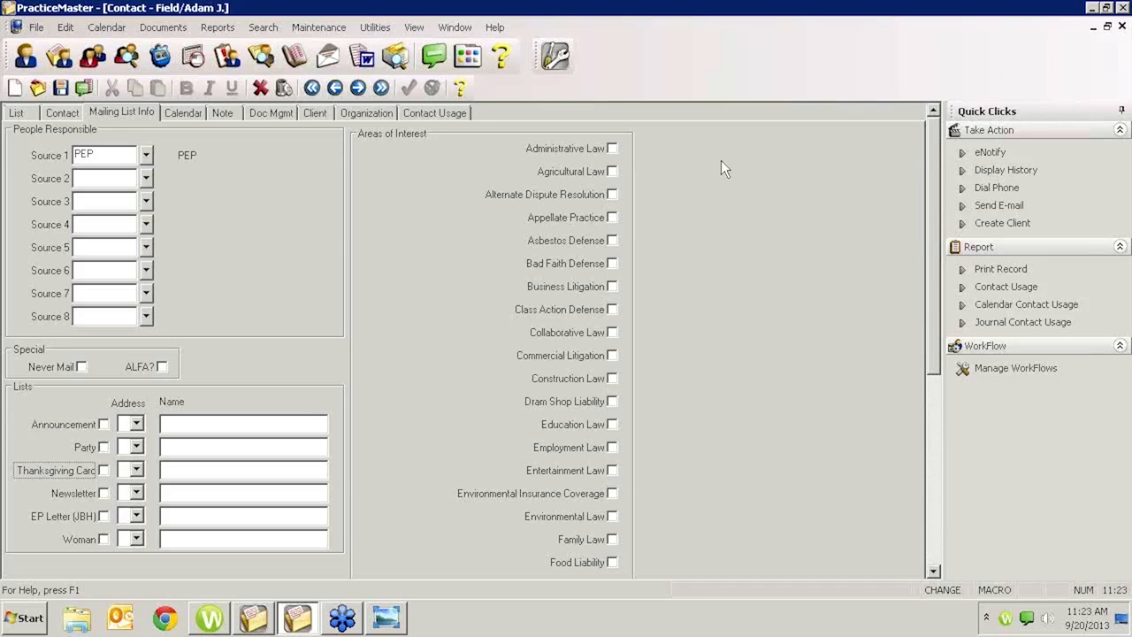
mouse_move(757, 166)
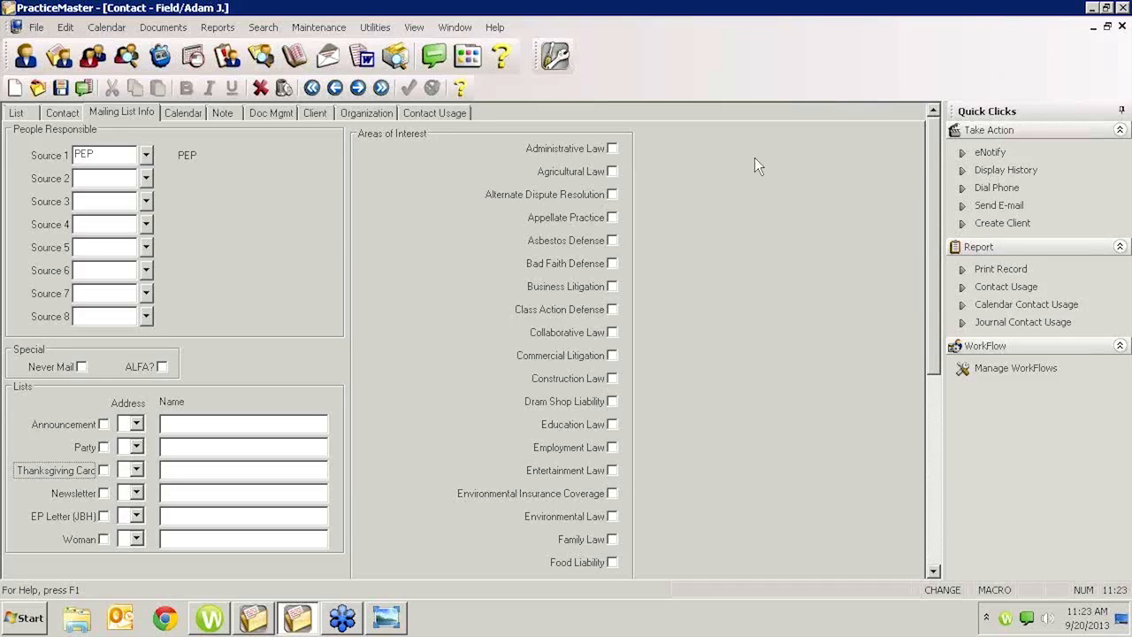
mouse_move(743, 210)
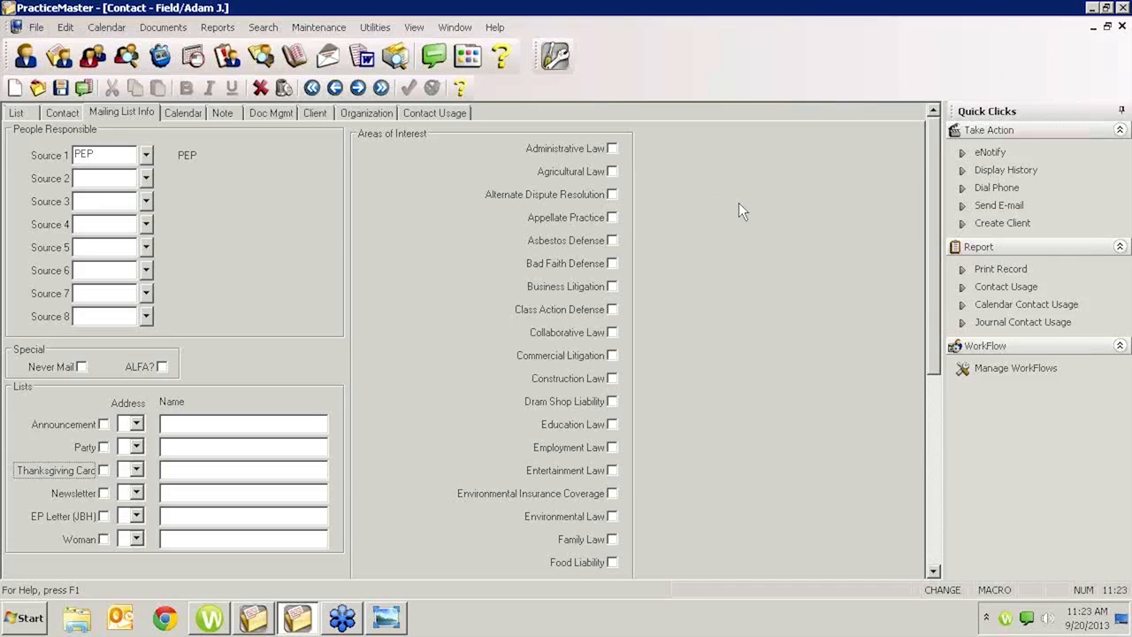
mouse_move(867, 177)
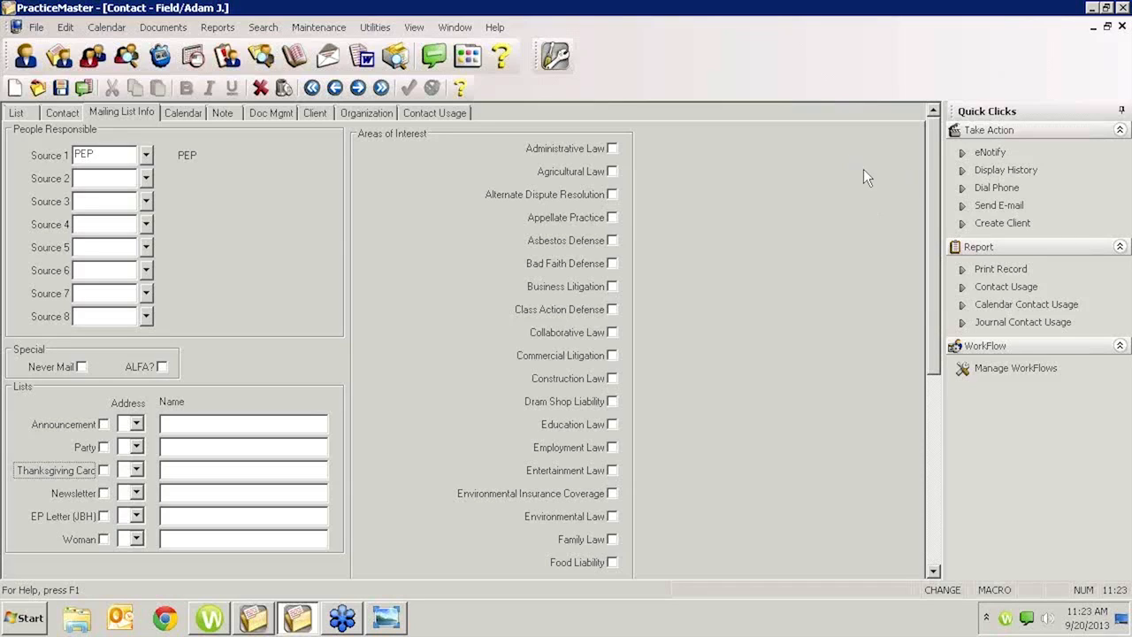
mouse_move(857, 173)
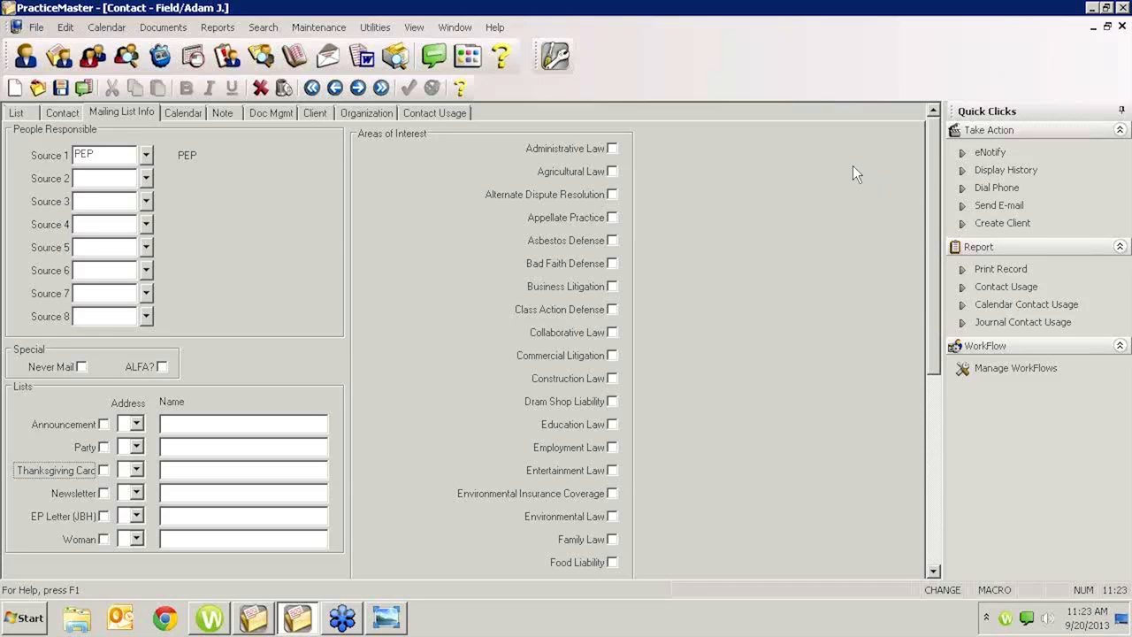
mouse_move(817, 174)
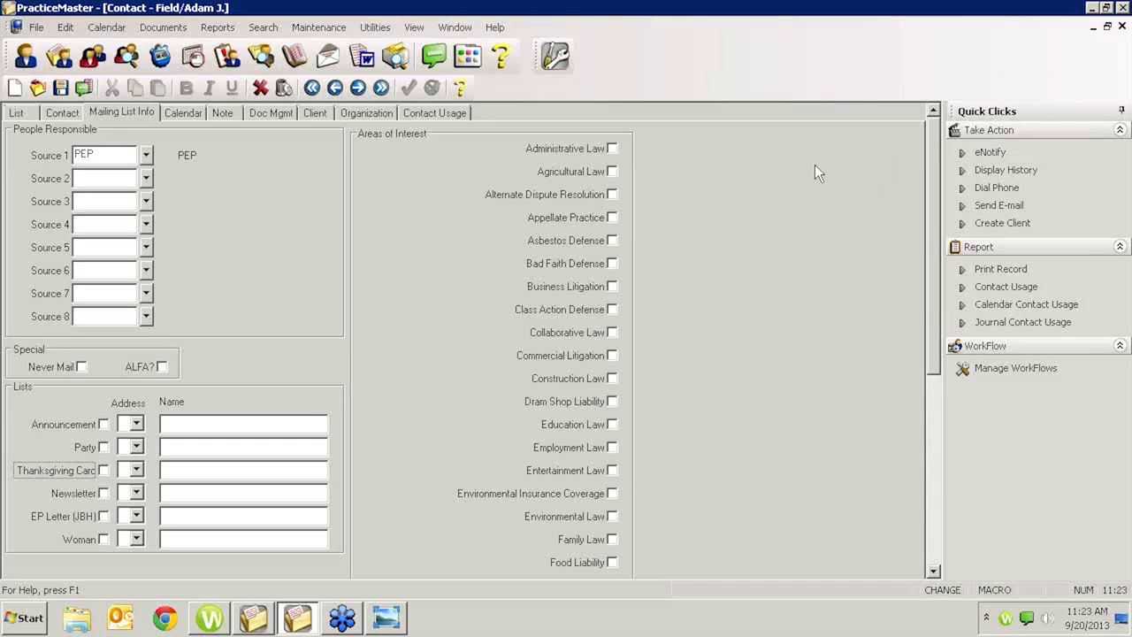
mouse_move(810, 212)
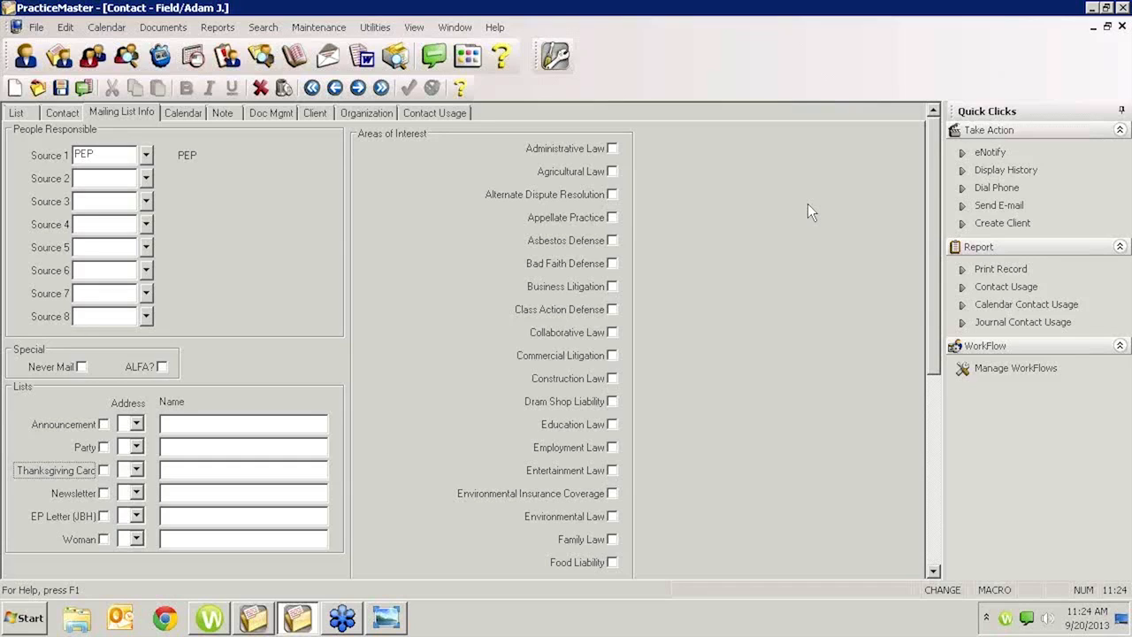
mouse_move(847, 228)
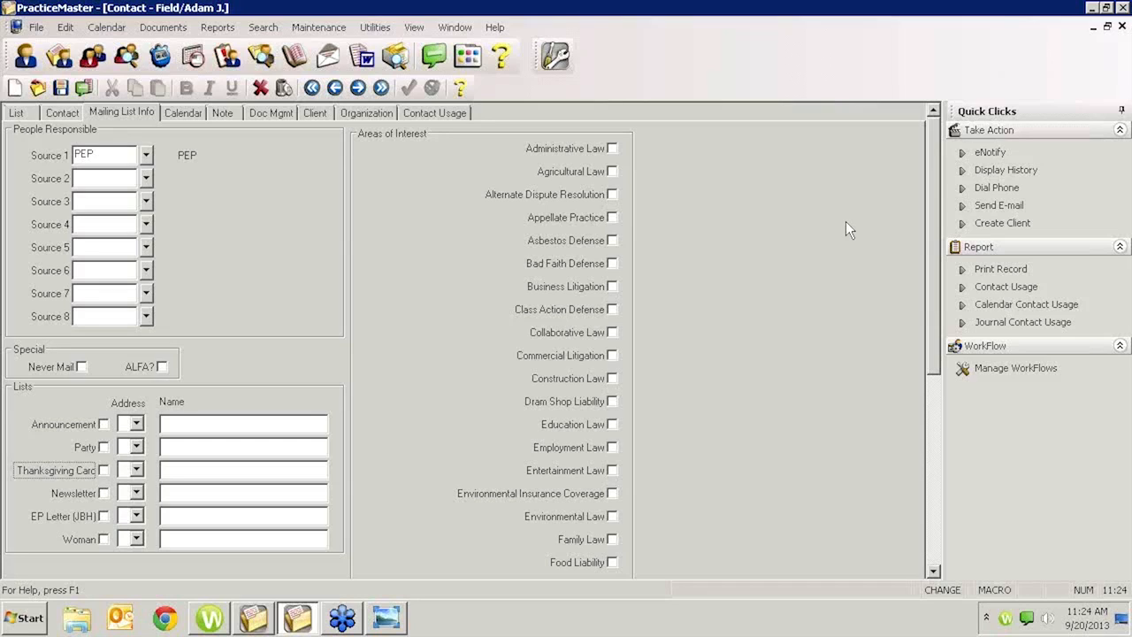
mouse_move(807, 317)
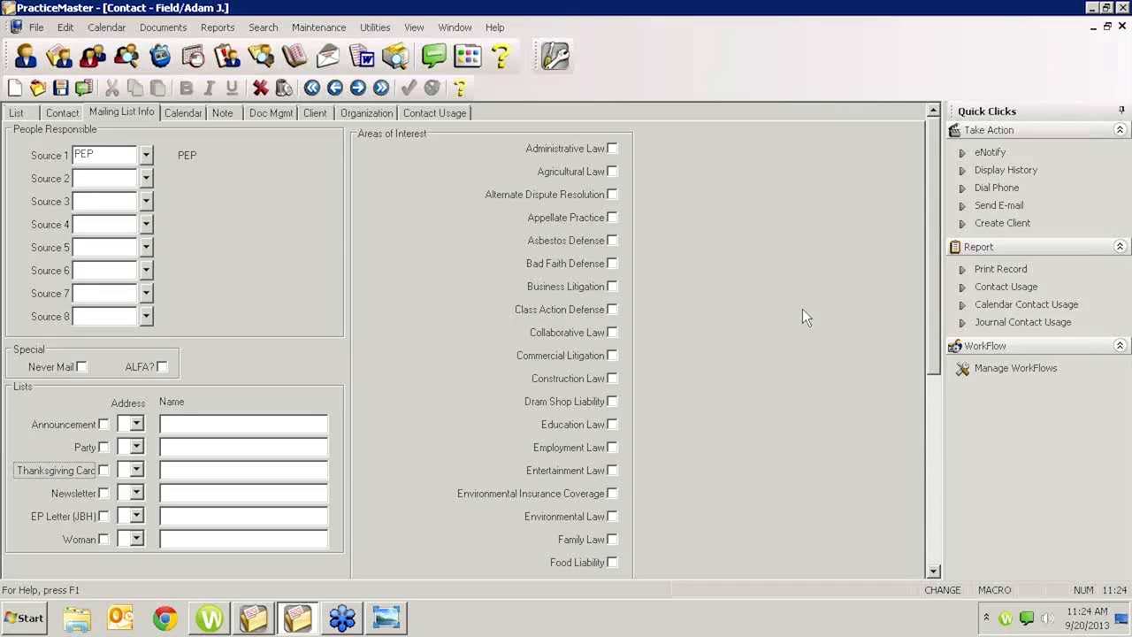
mouse_move(793, 237)
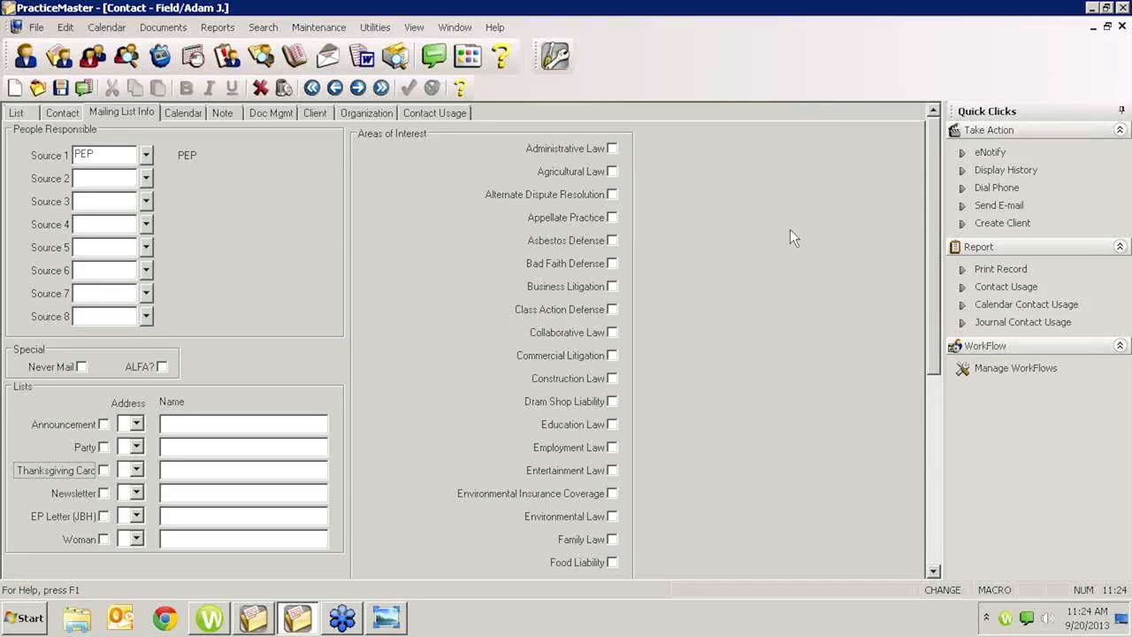
mouse_move(790, 168)
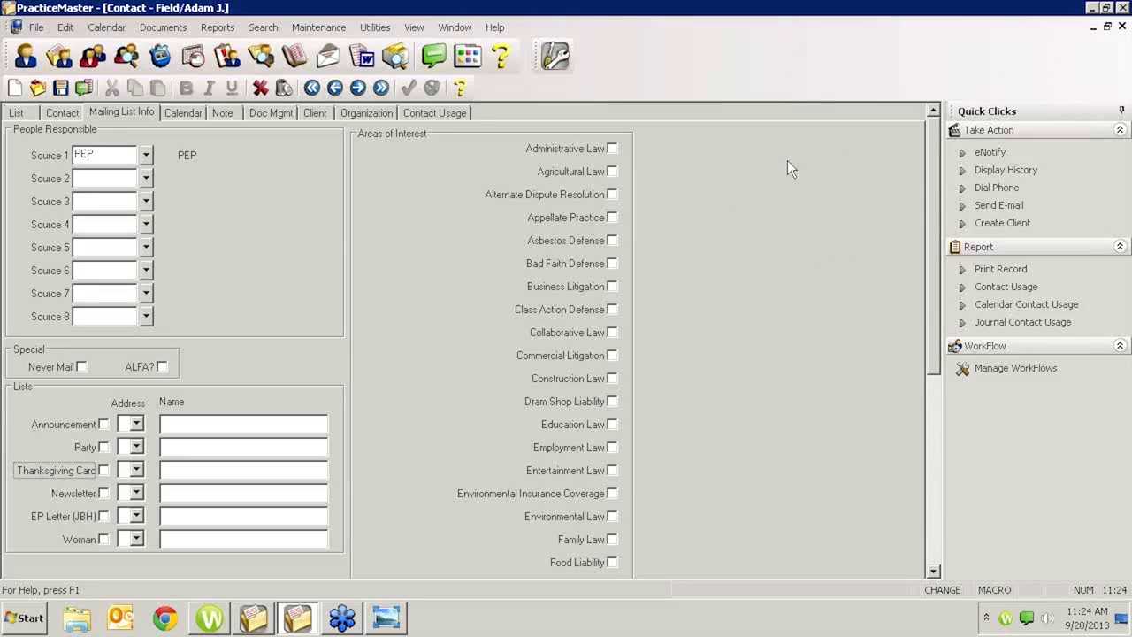
mouse_move(844, 248)
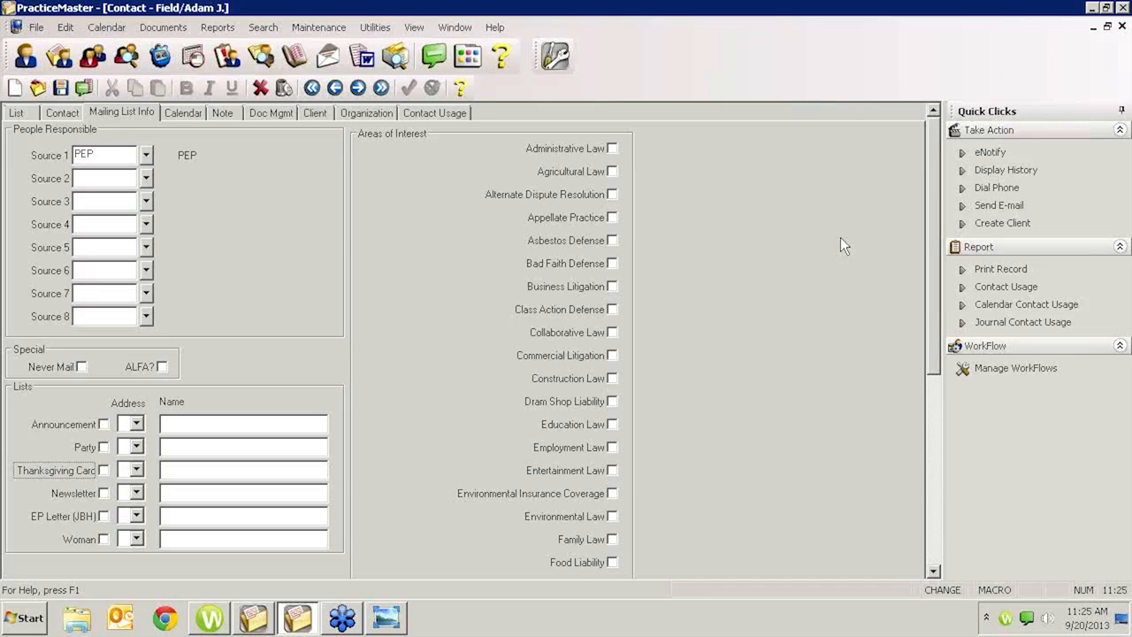
mouse_move(816, 273)
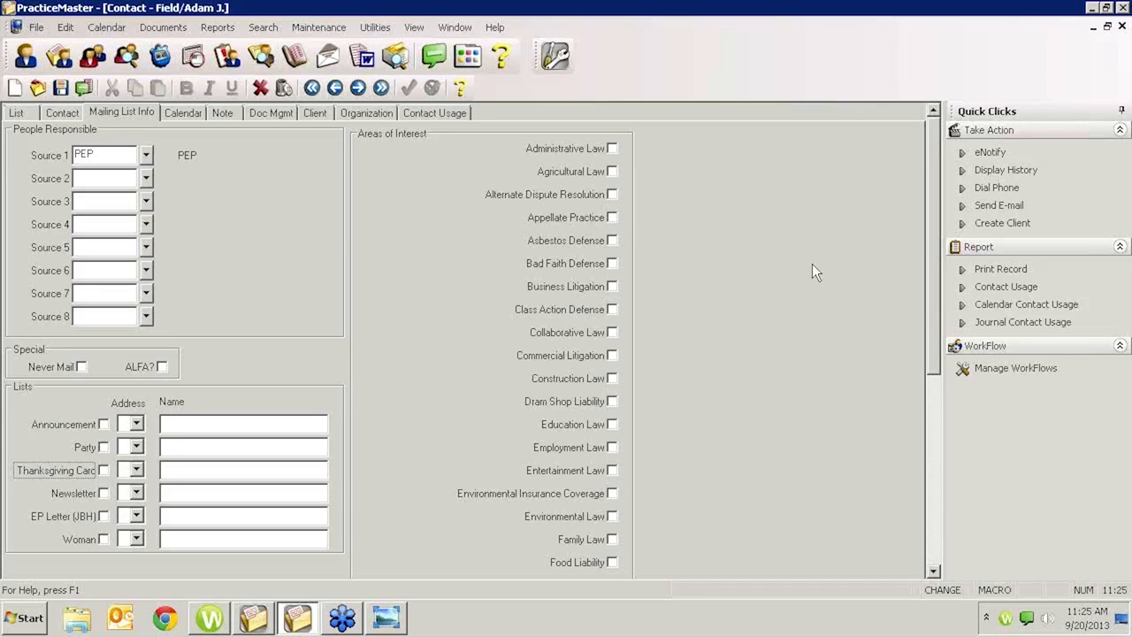
mouse_move(800, 281)
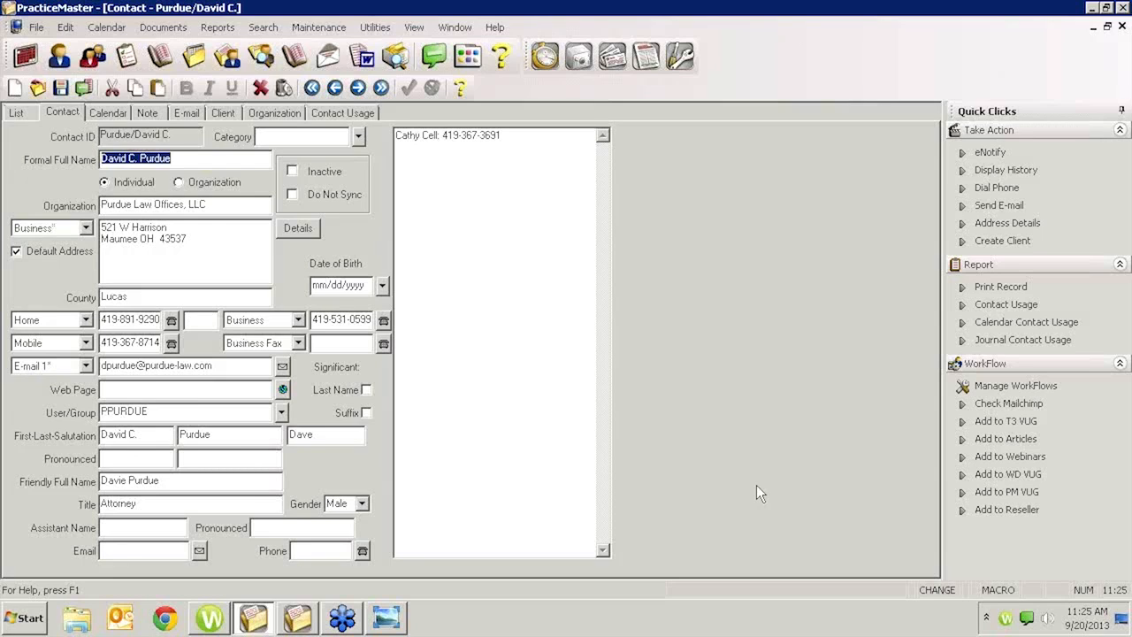
mouse_move(924, 453)
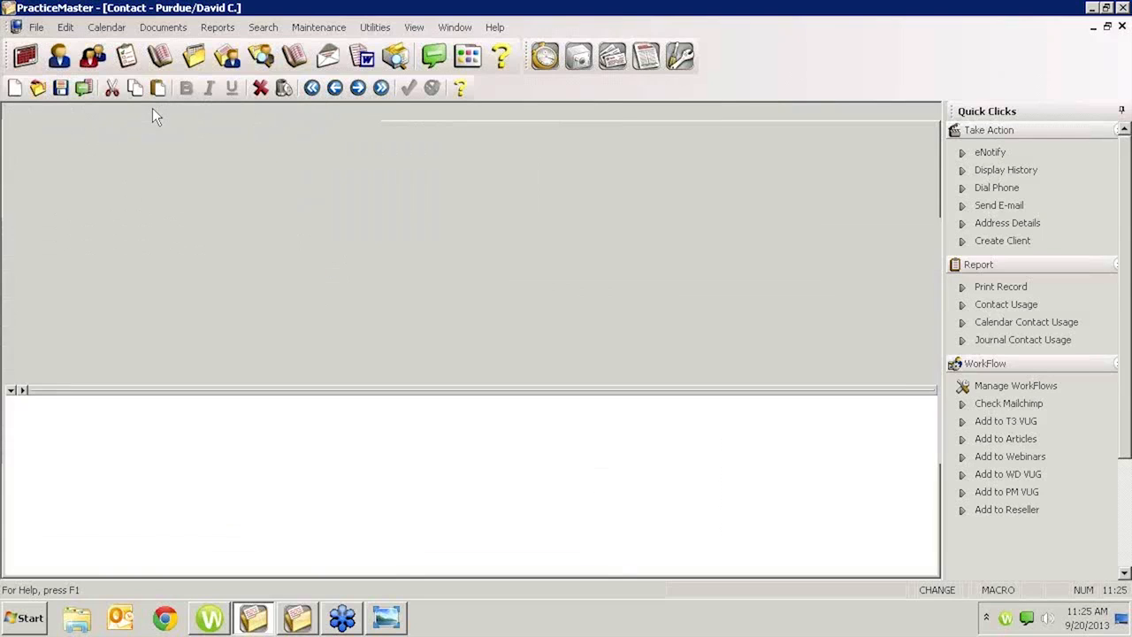
click(149, 113)
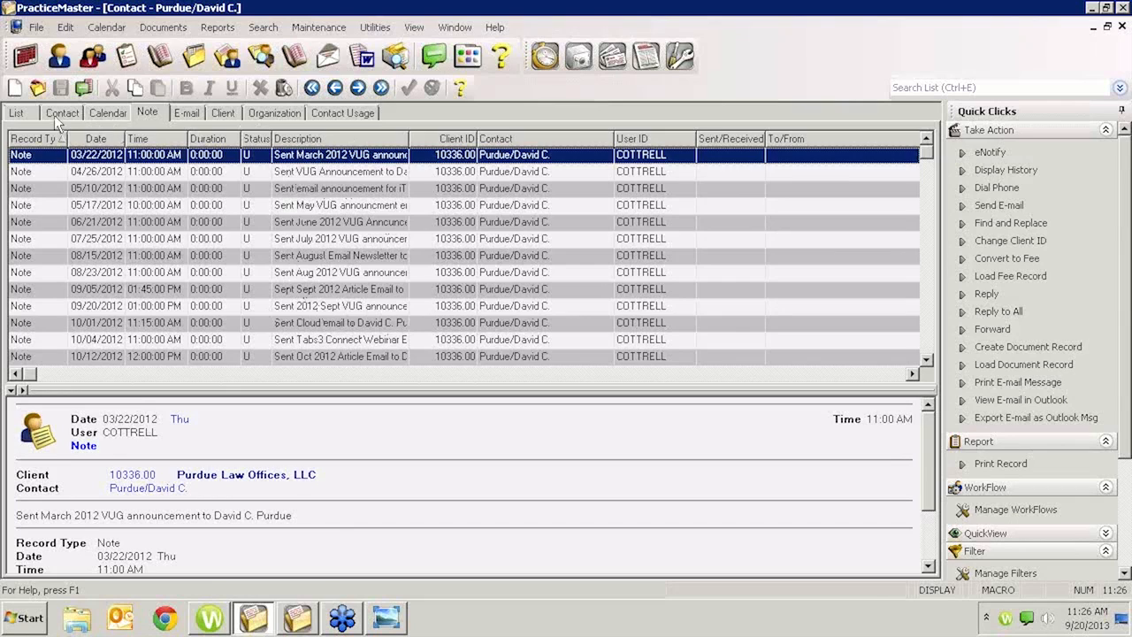
click(60, 113)
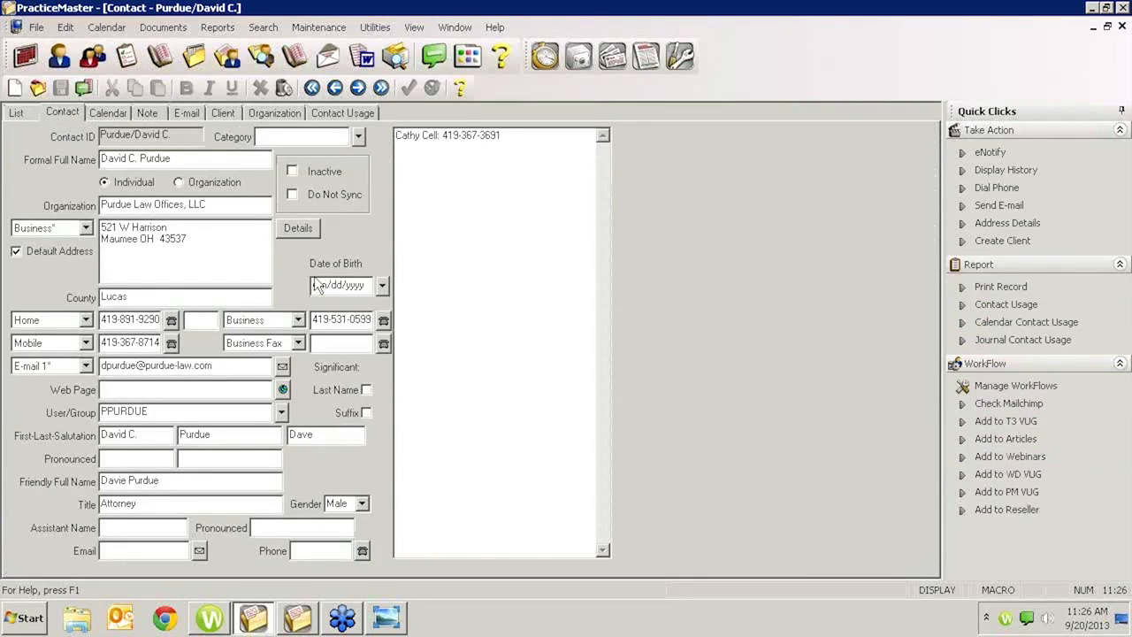
mouse_move(328, 285)
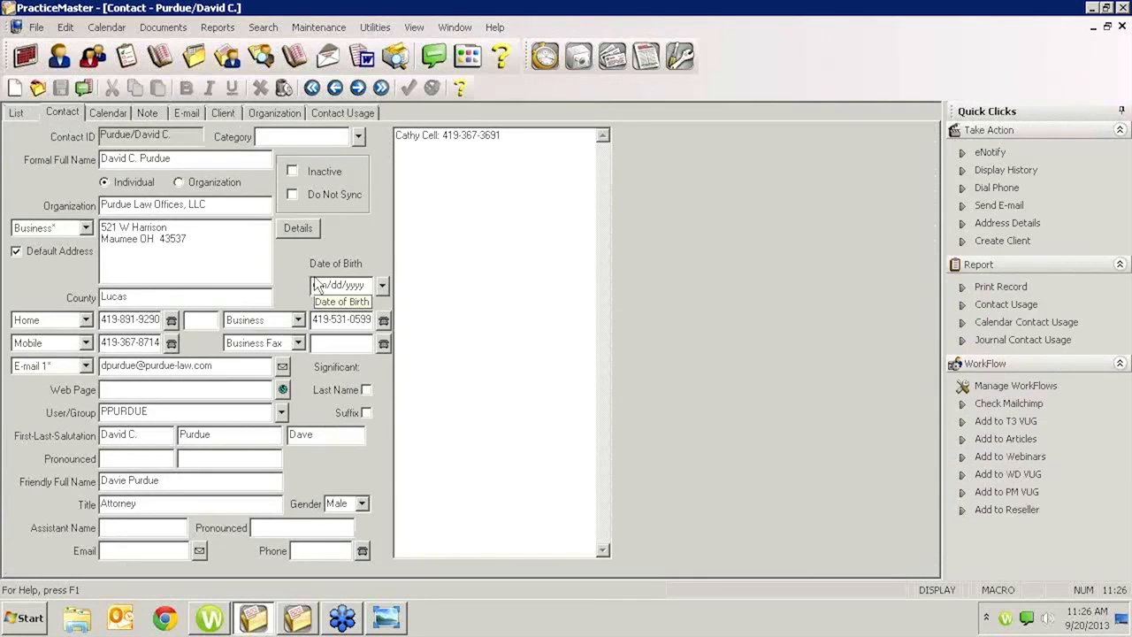
mouse_move(389, 258)
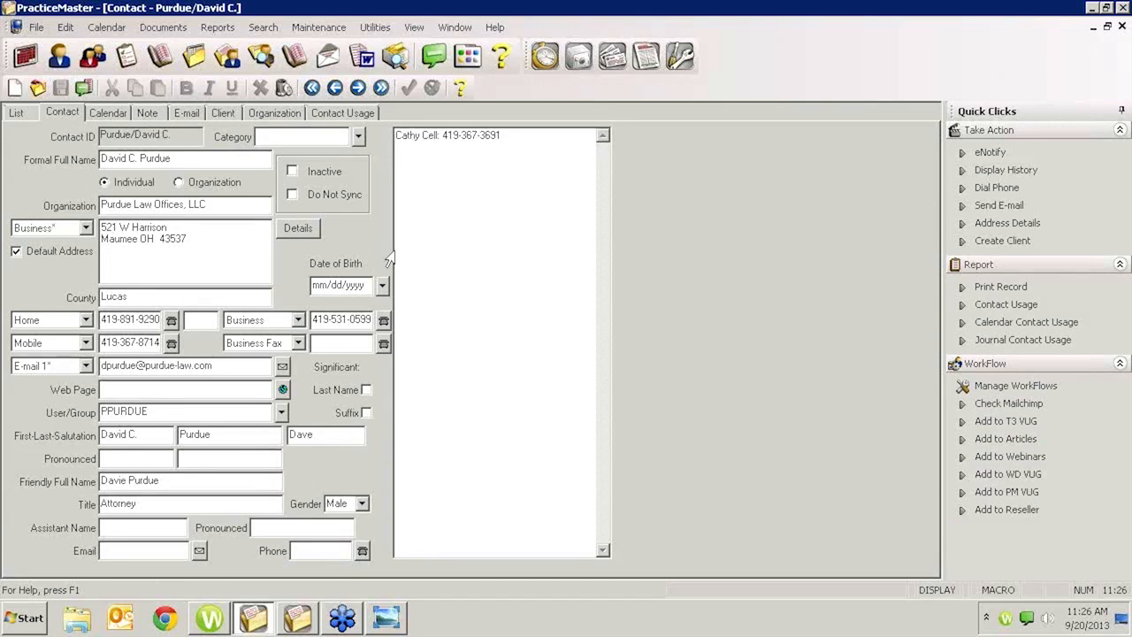
mouse_move(393, 262)
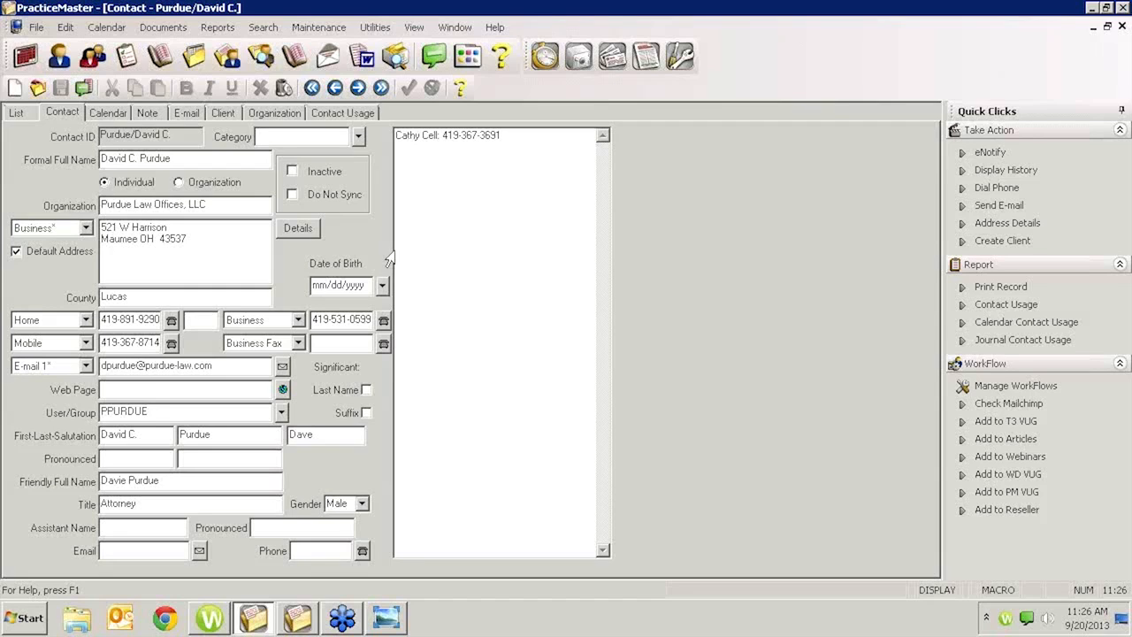
mouse_move(848, 283)
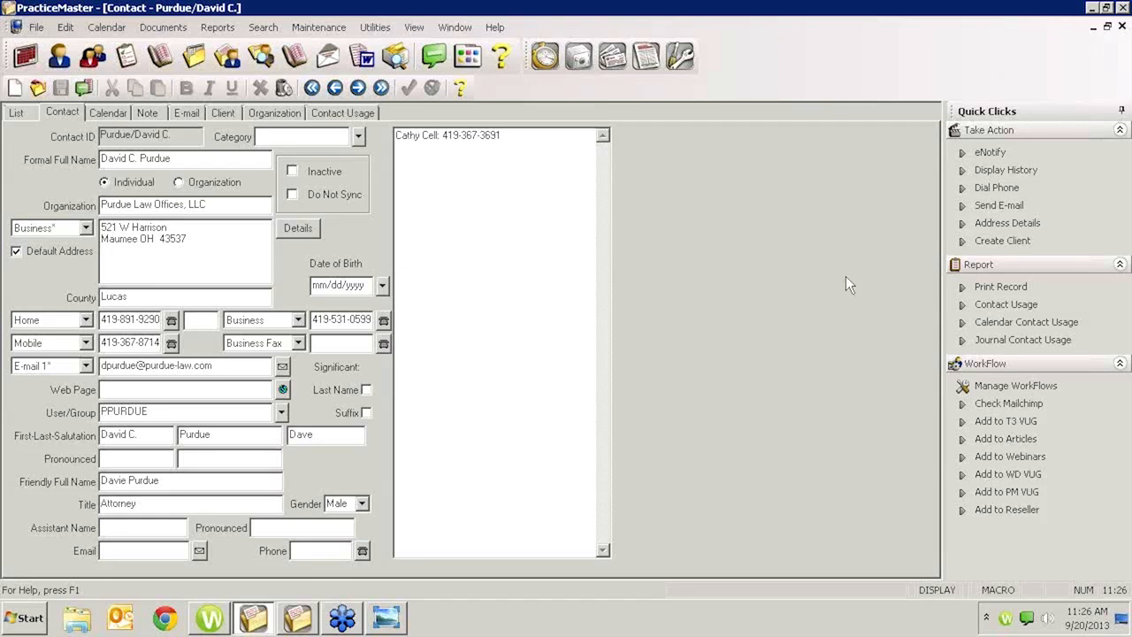
mouse_move(1031, 421)
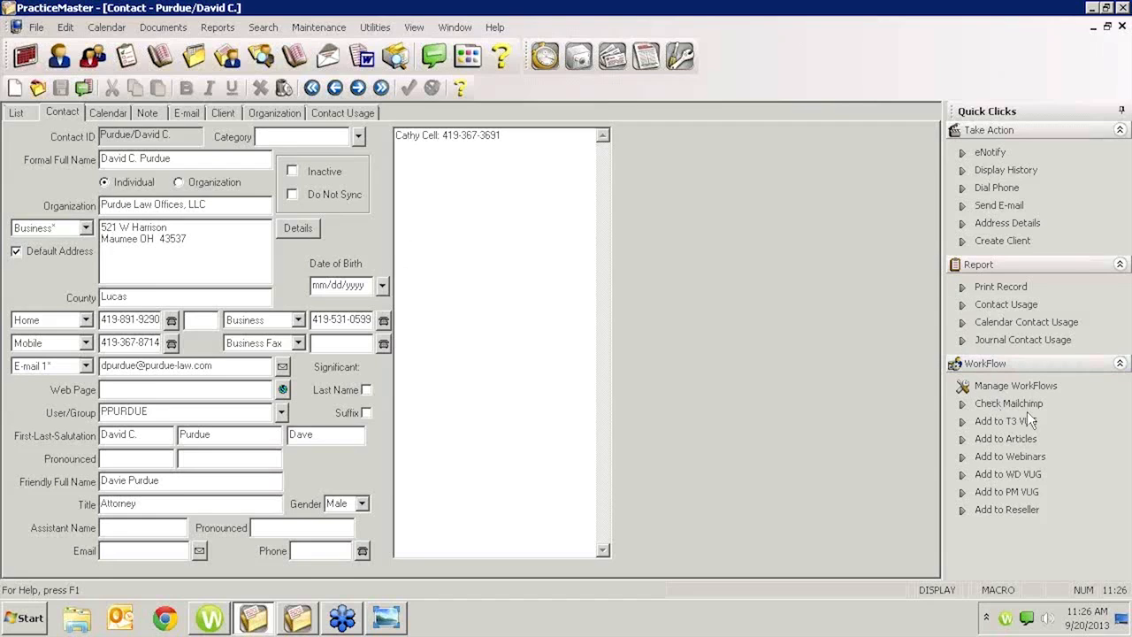
click(1001, 403)
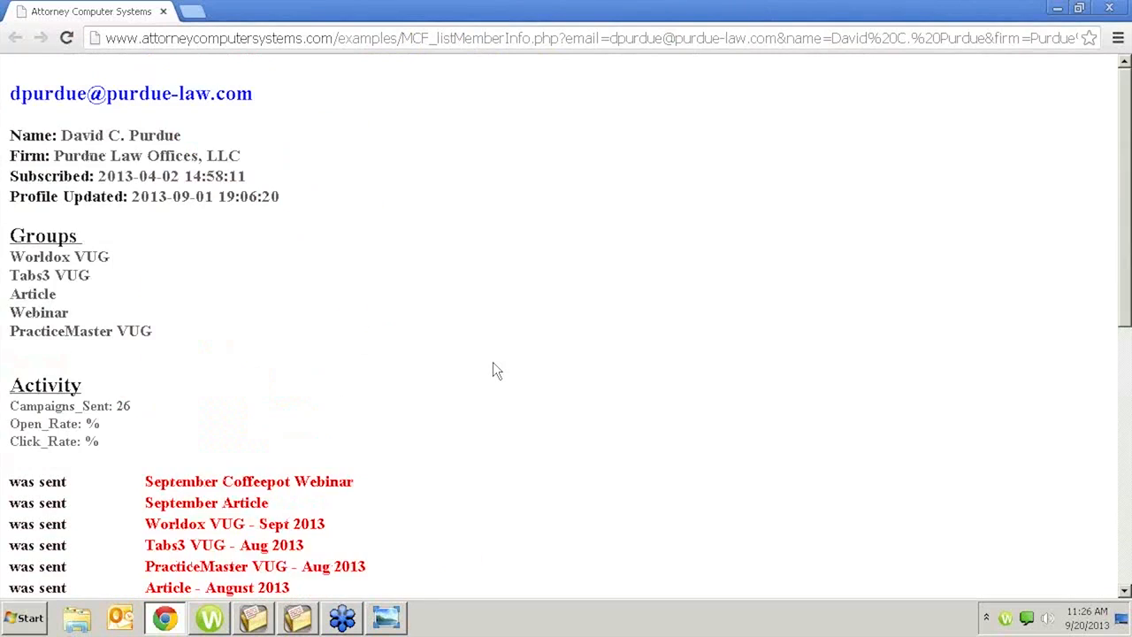
Scroll through David C. Purdue's MailChimp campaign activity list in Chrome
scroll(down, 3)
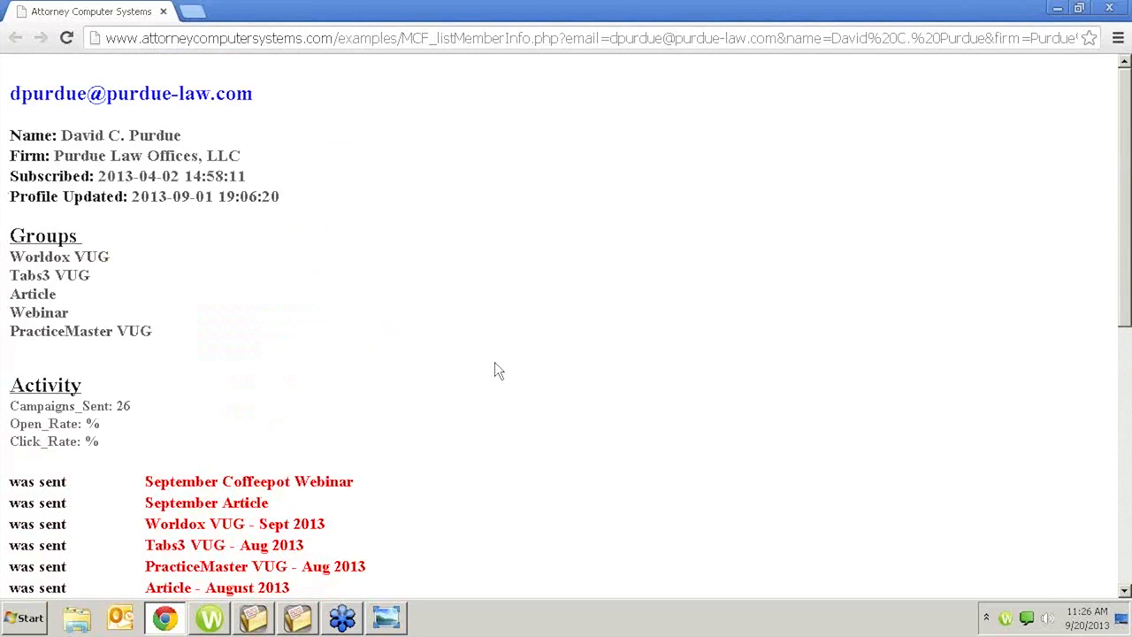
mouse_move(620, 248)
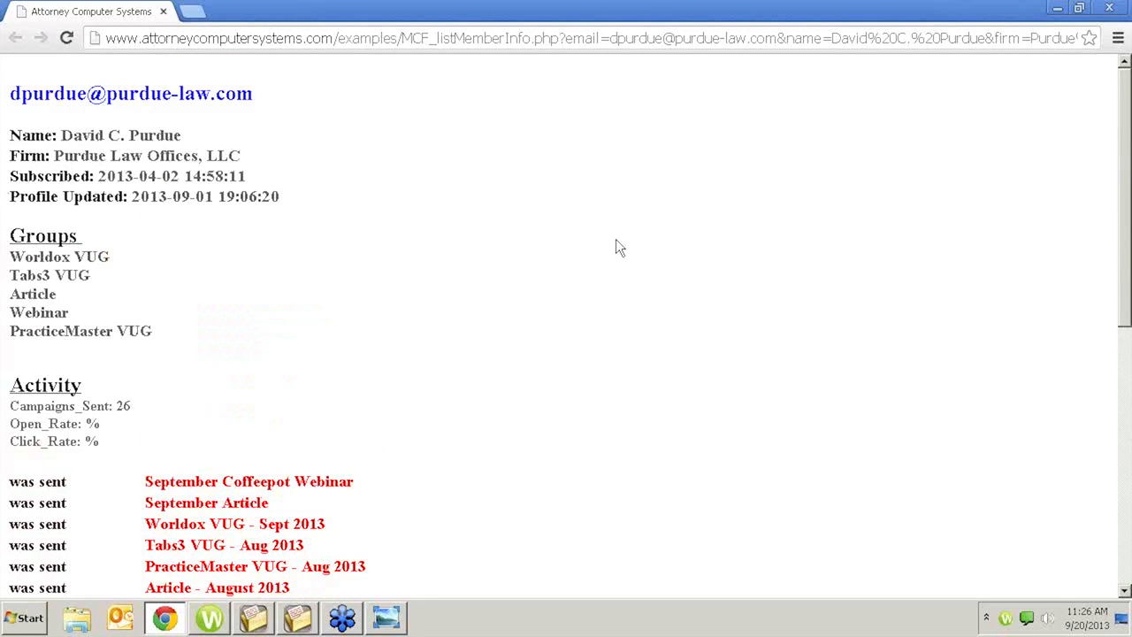
scroll(down, 3)
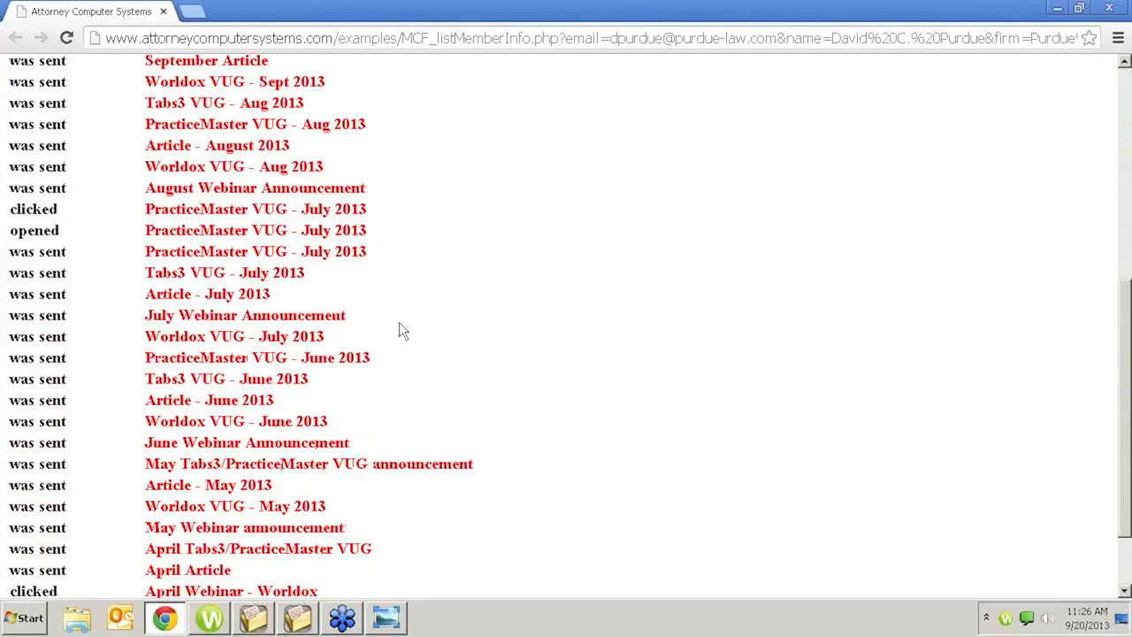
scroll(up, 3)
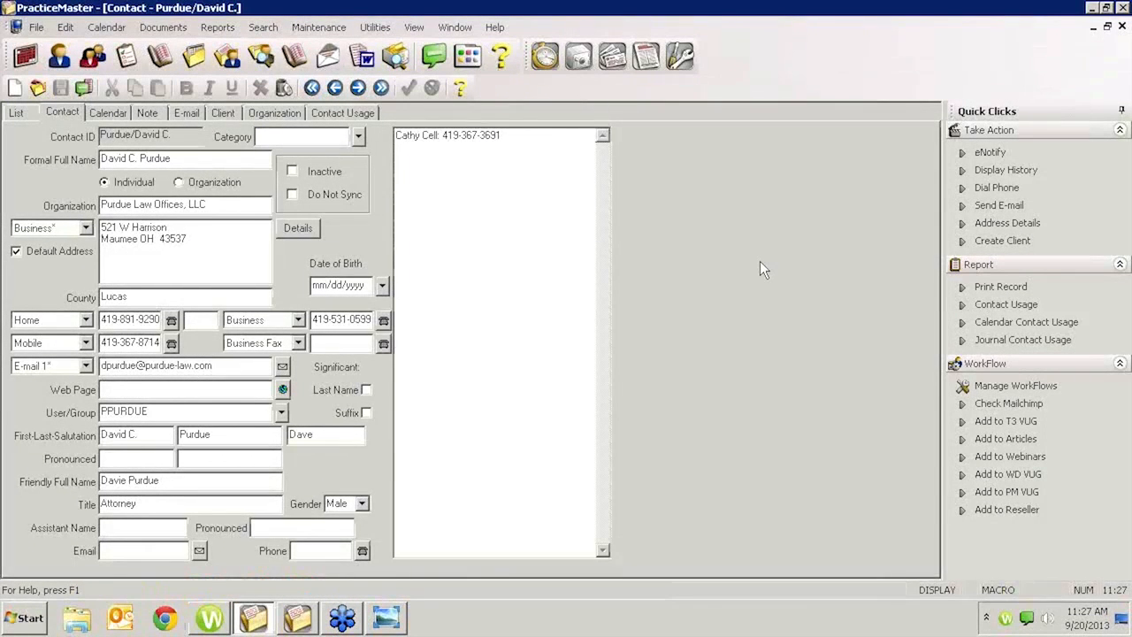
mouse_move(757, 271)
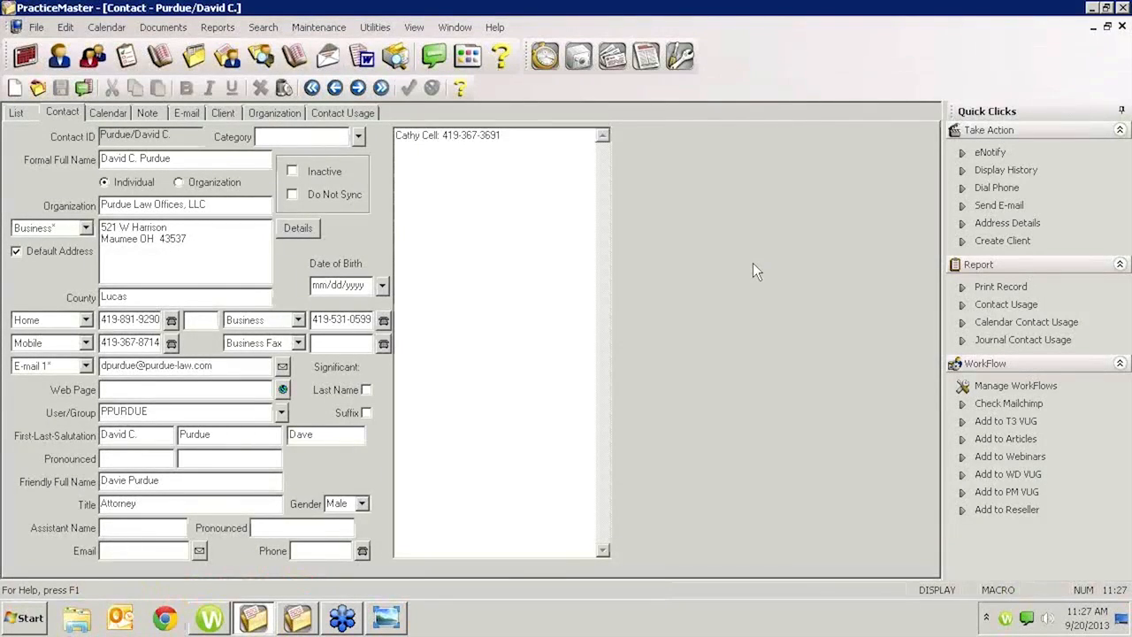
mouse_move(779, 283)
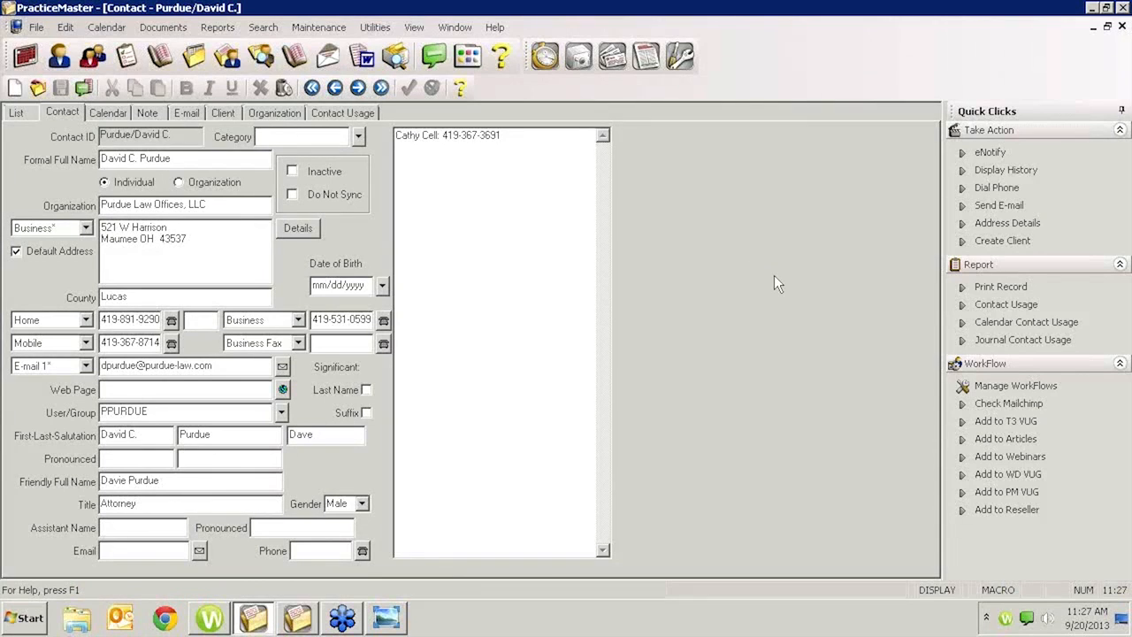
mouse_move(901, 398)
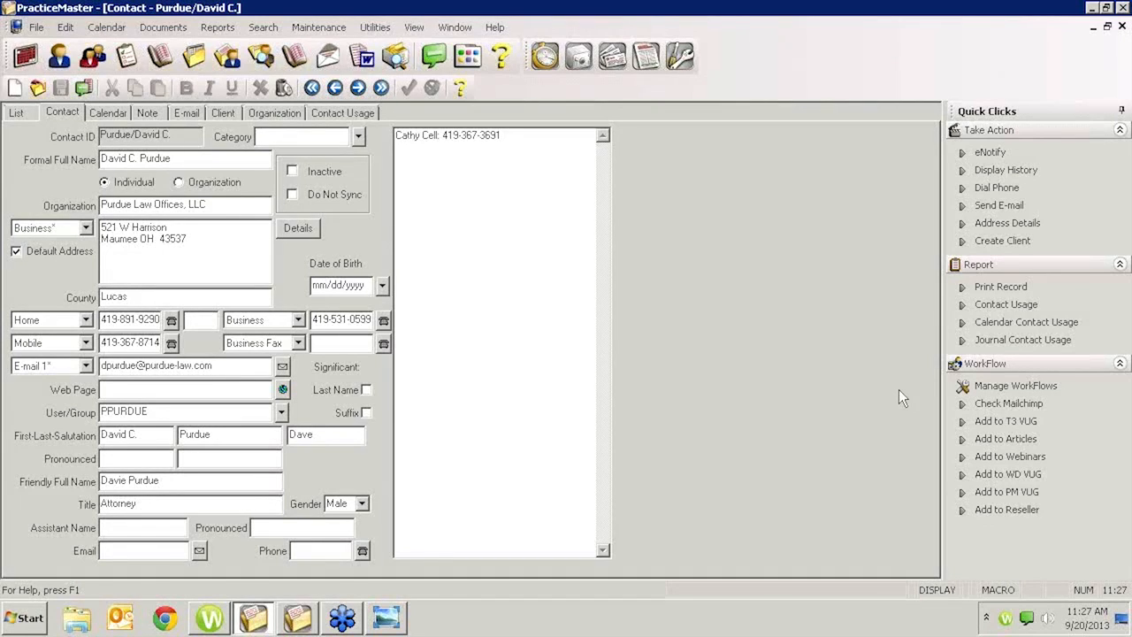
mouse_move(994, 438)
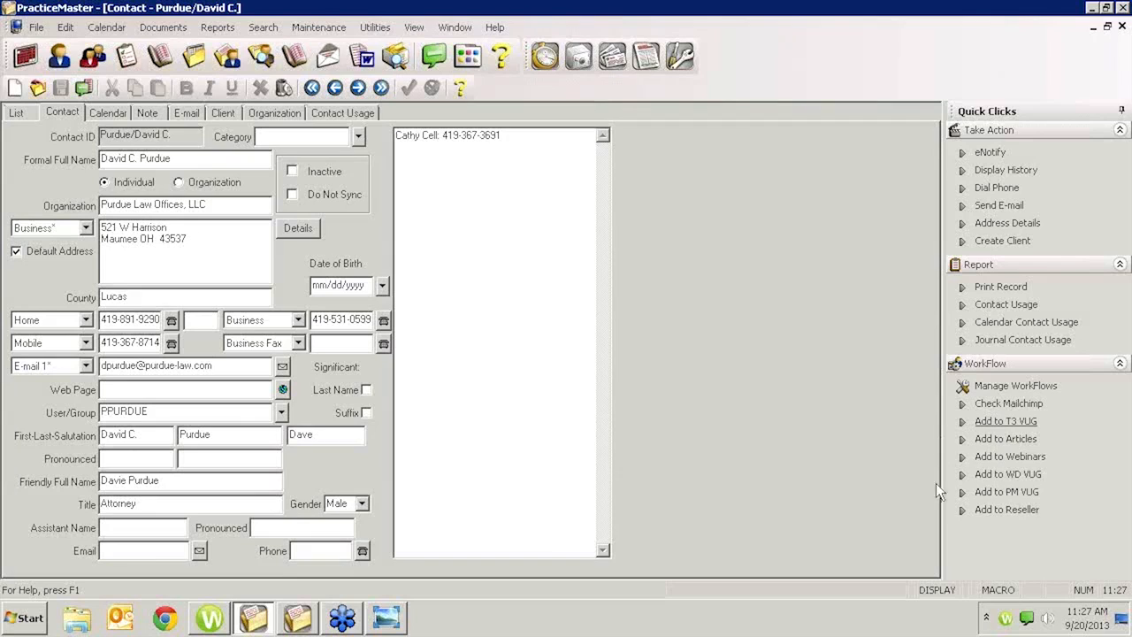
mouse_move(979, 494)
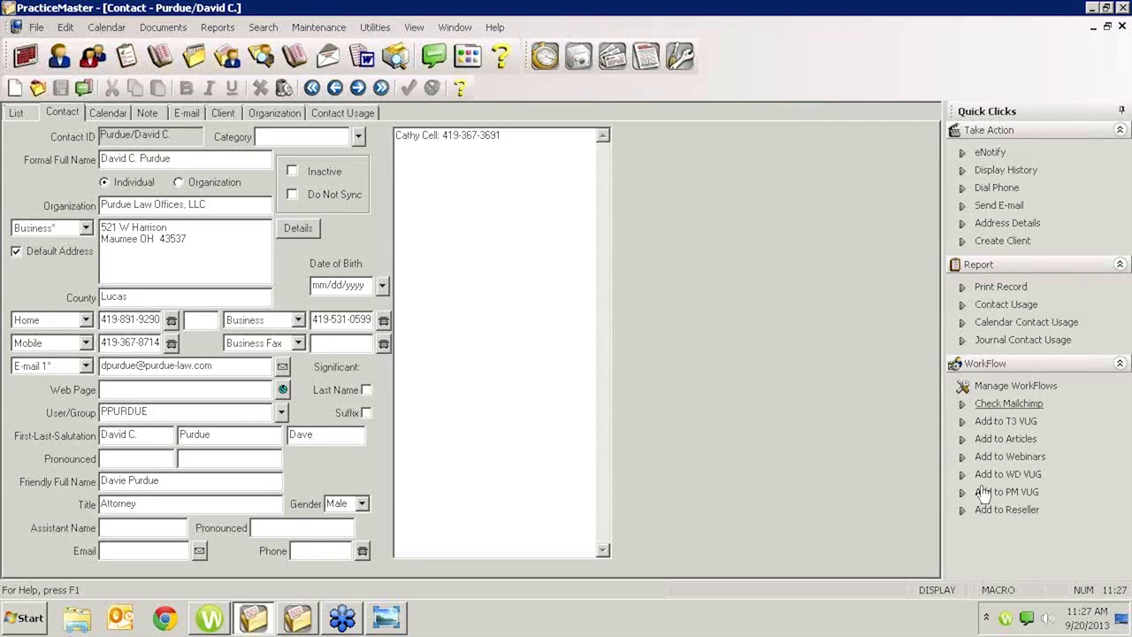
mouse_move(1002, 456)
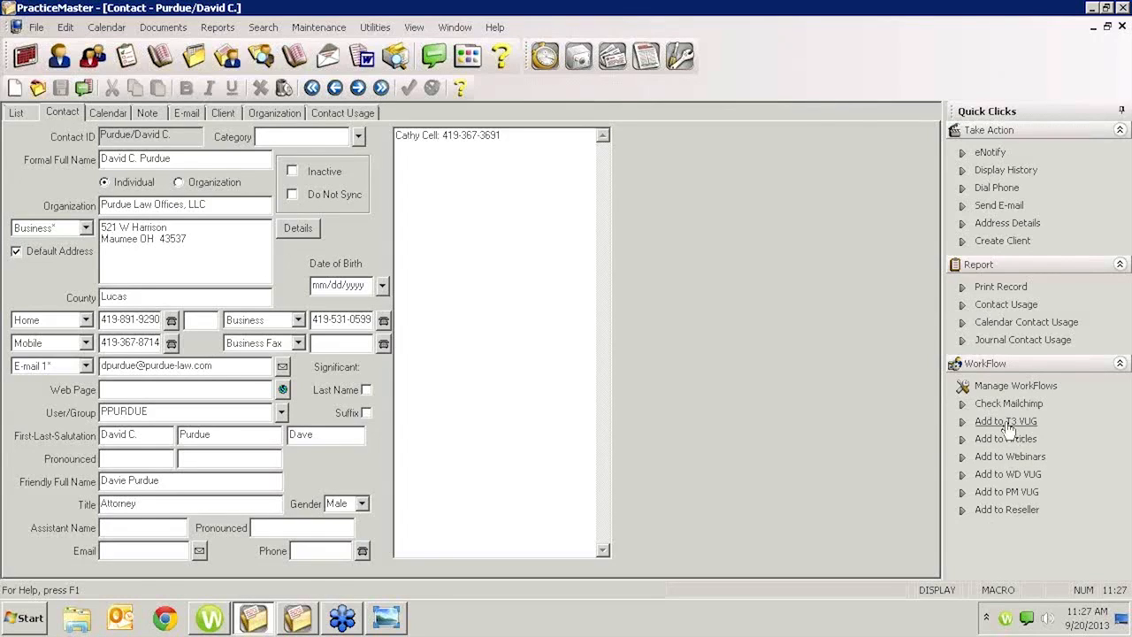
mouse_move(995, 426)
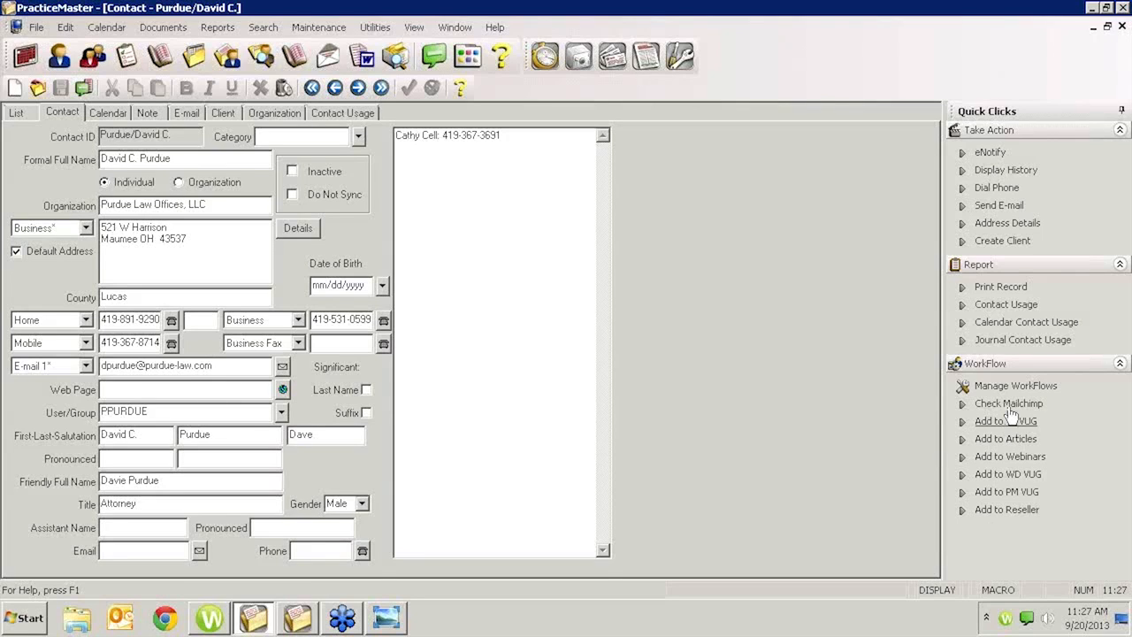
mouse_move(1009, 404)
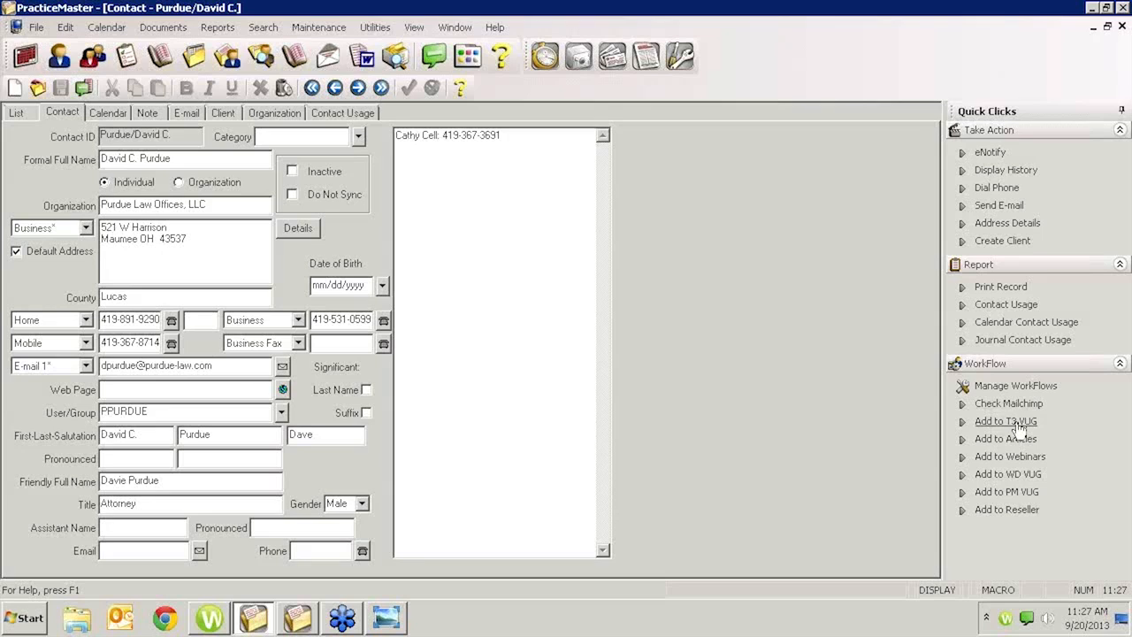
click(1005, 421)
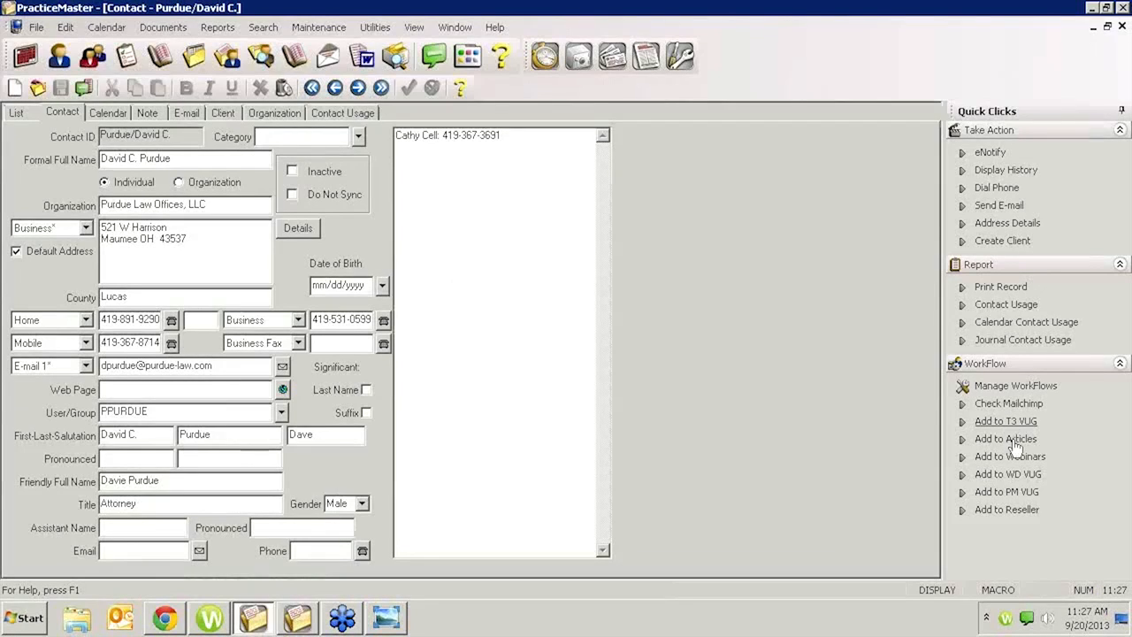
click(1005, 439)
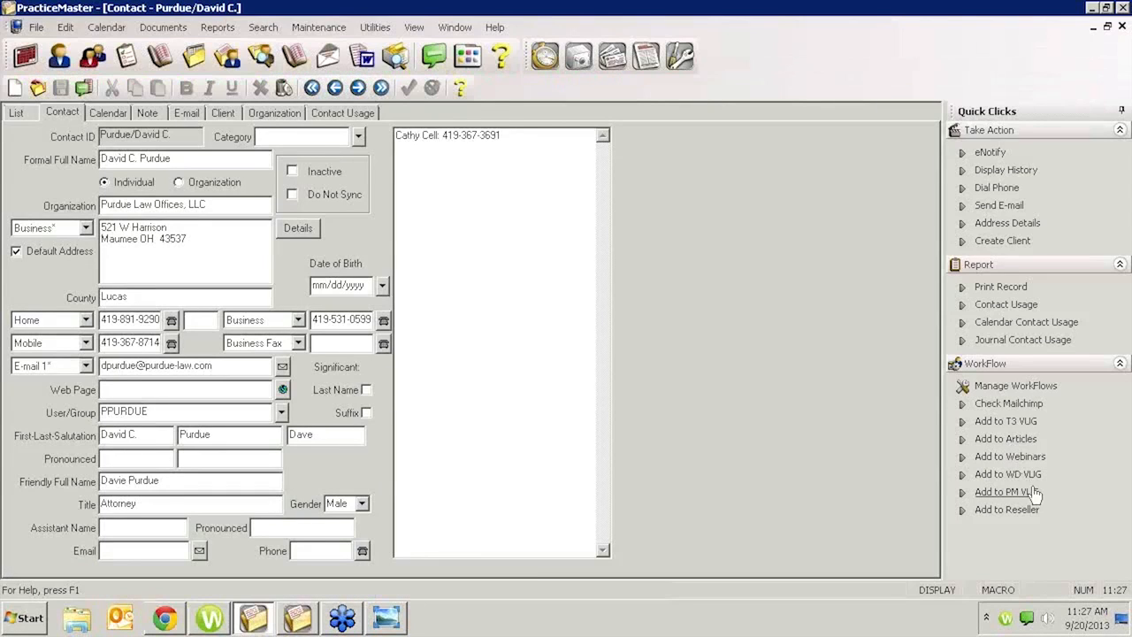
click(1010, 456)
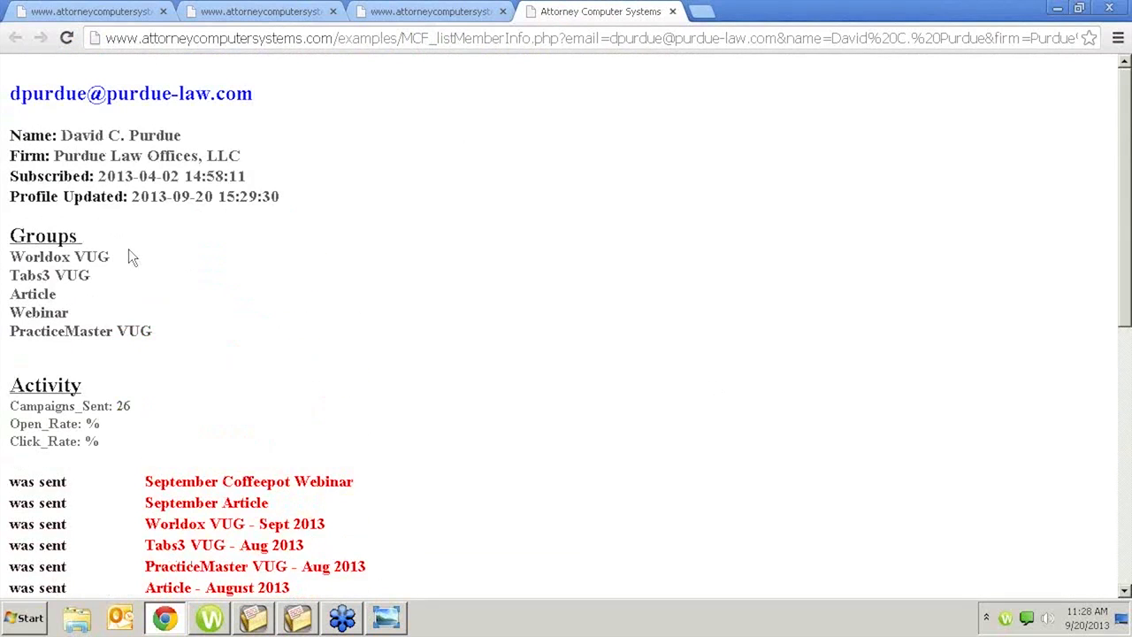
mouse_move(320, 523)
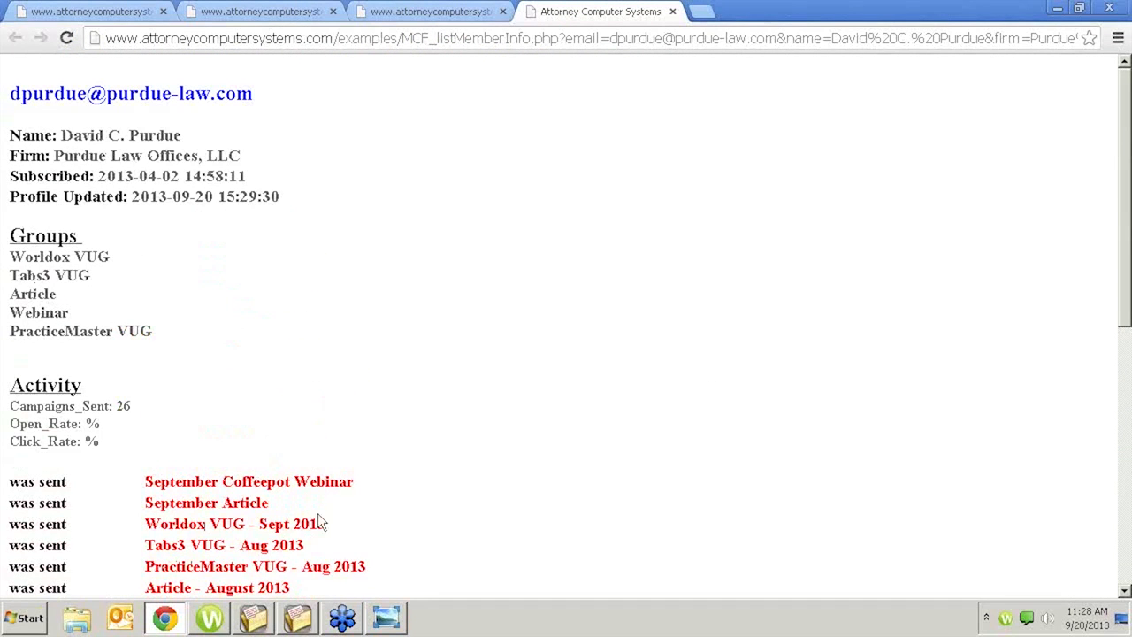
mouse_move(311, 513)
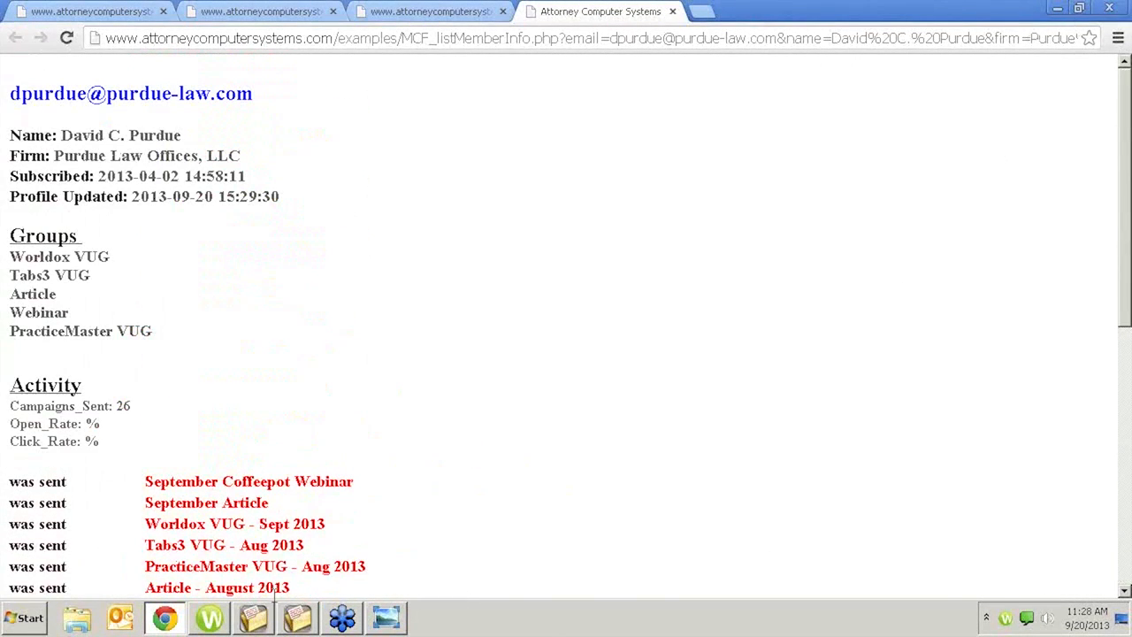
mouse_move(1086, 37)
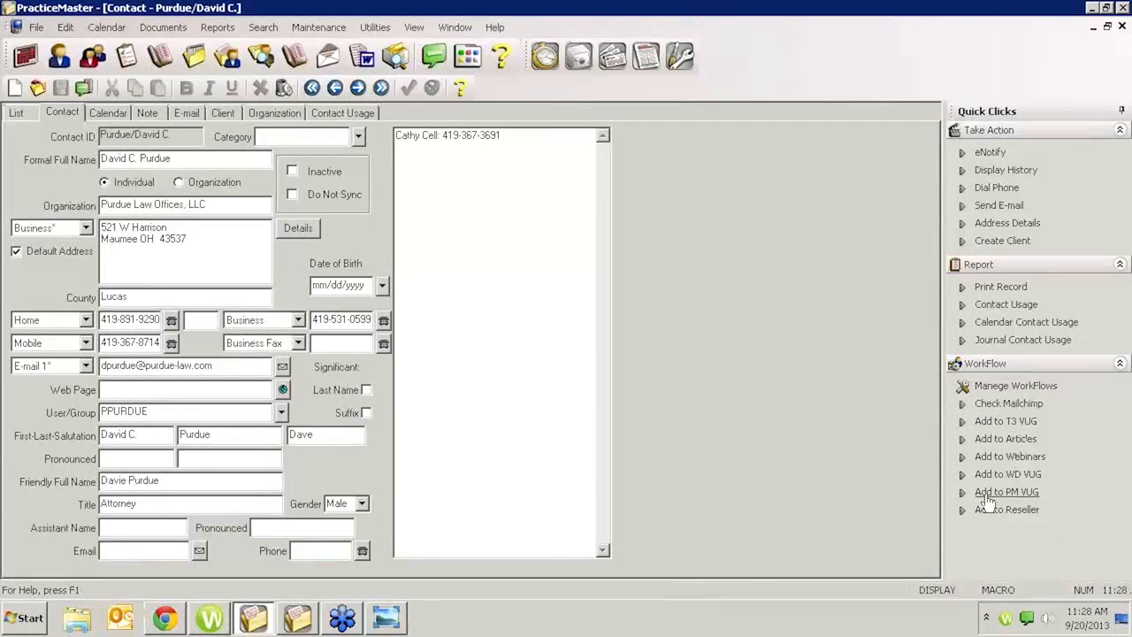
mouse_move(995, 404)
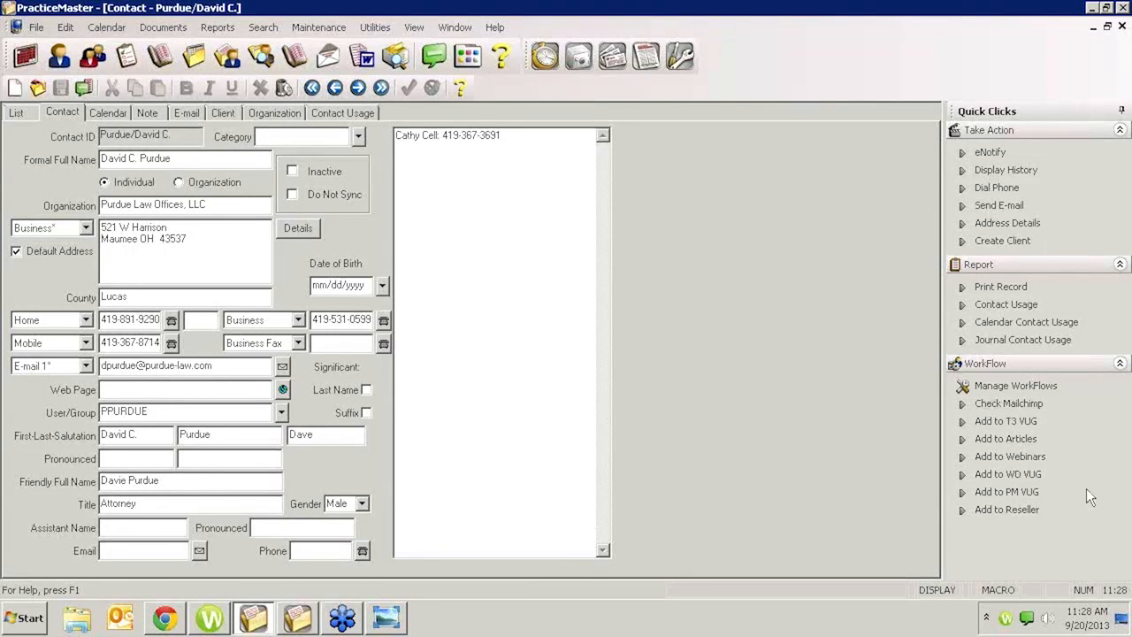
mouse_move(973, 547)
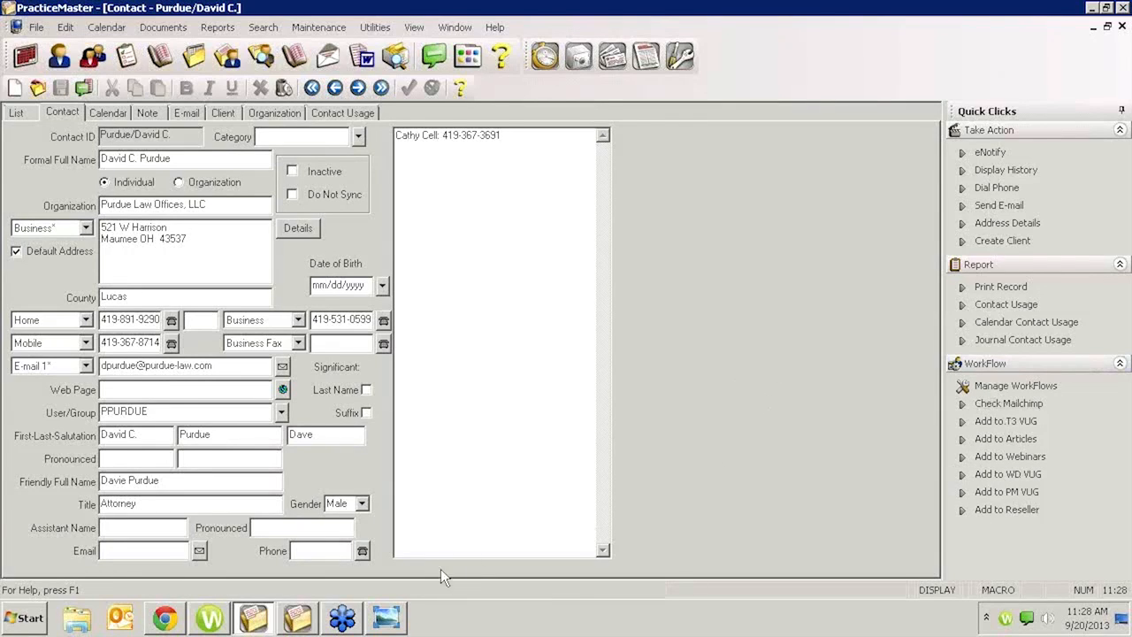
mouse_move(1030, 518)
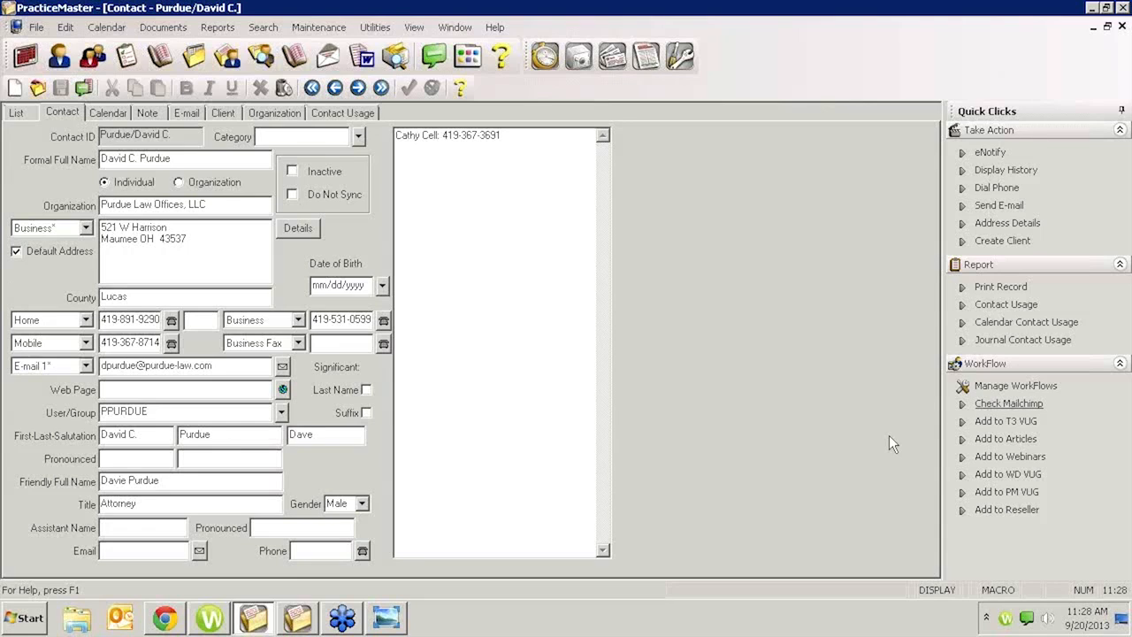
mouse_move(885, 446)
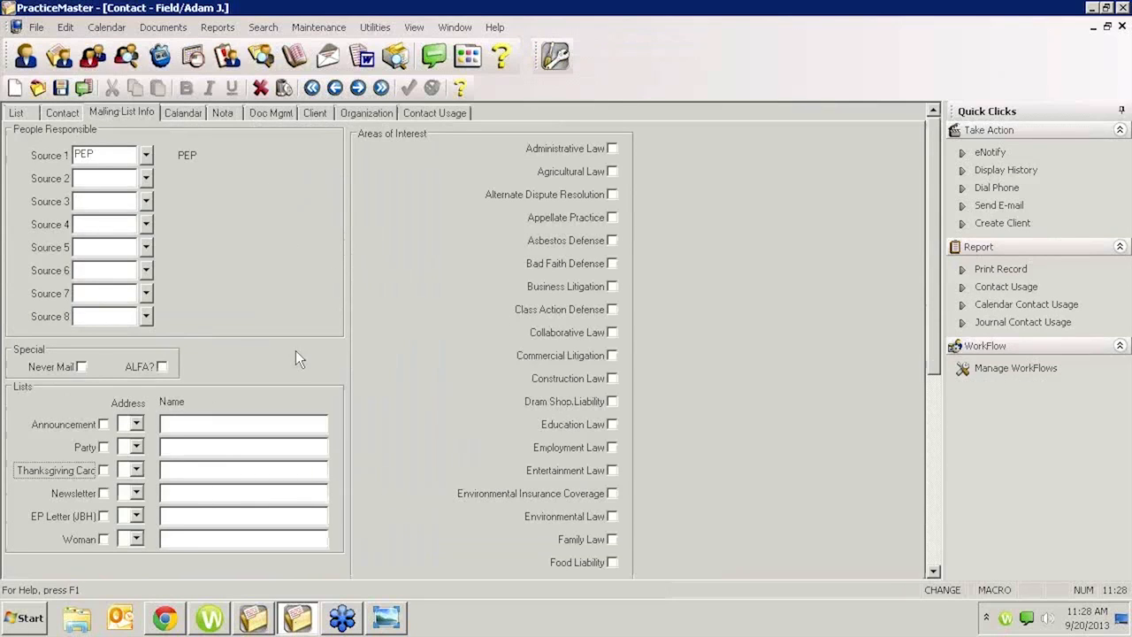
mouse_move(223, 328)
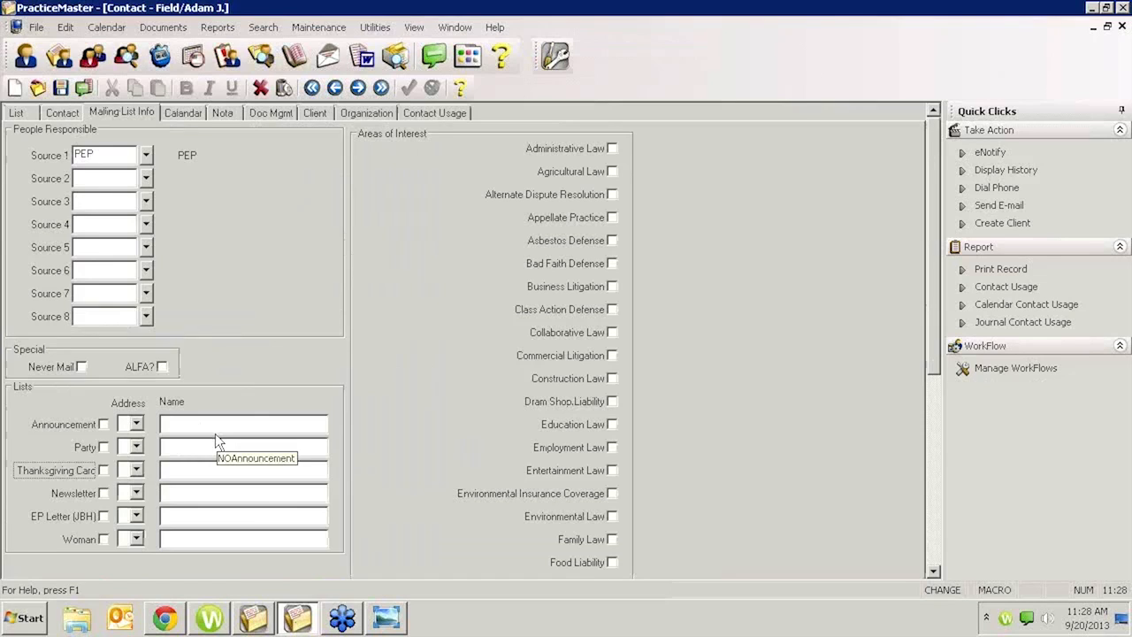
mouse_move(460, 410)
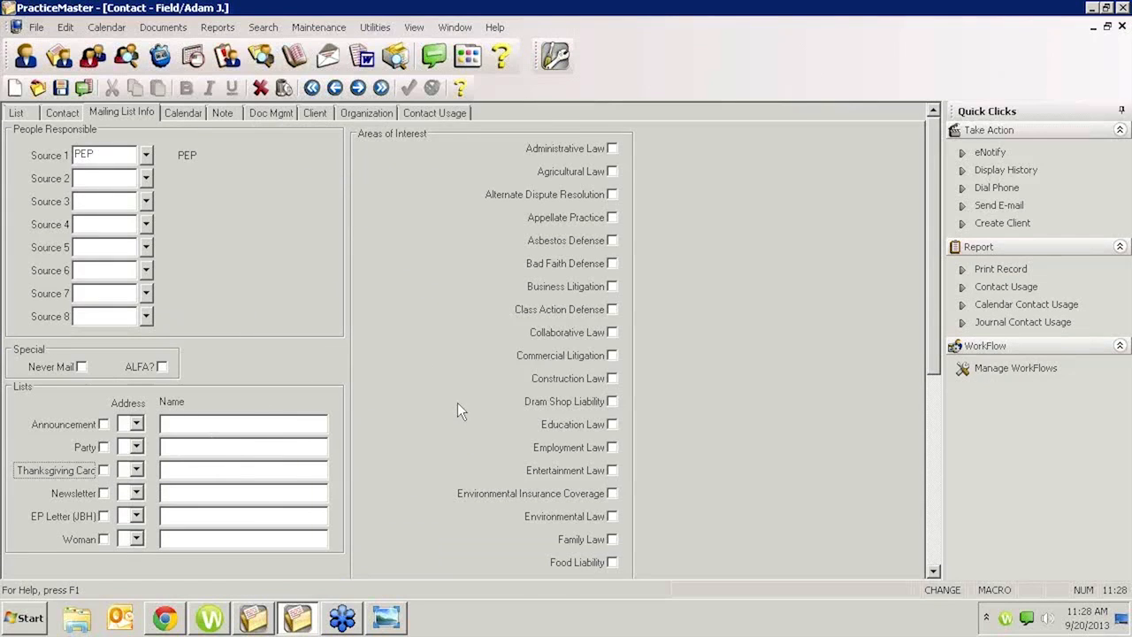
mouse_move(600, 450)
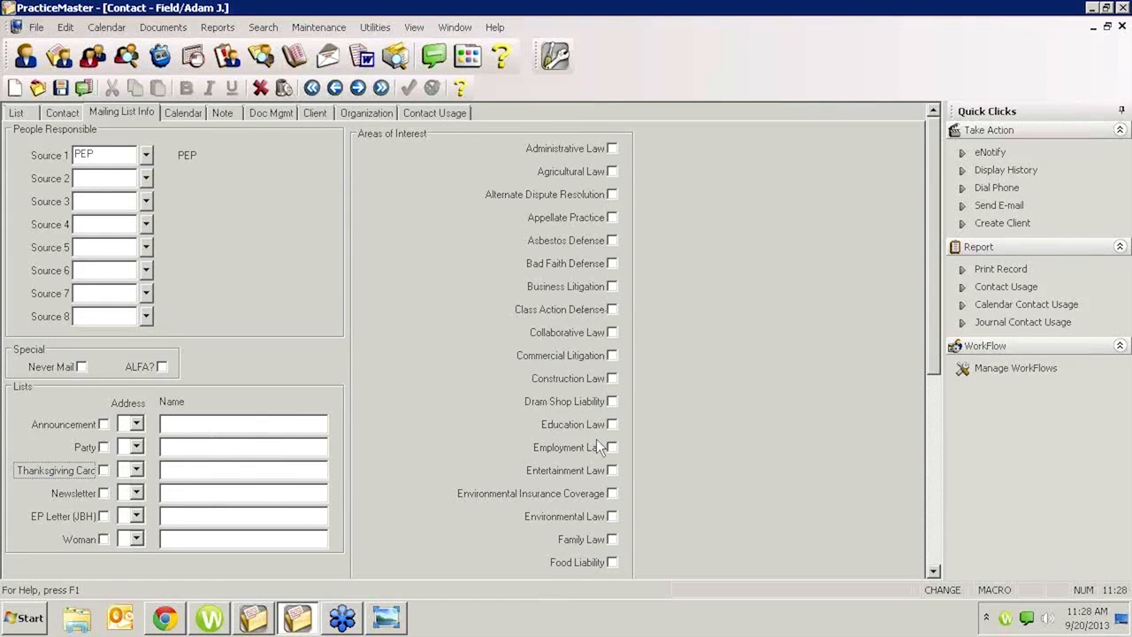
mouse_move(562, 575)
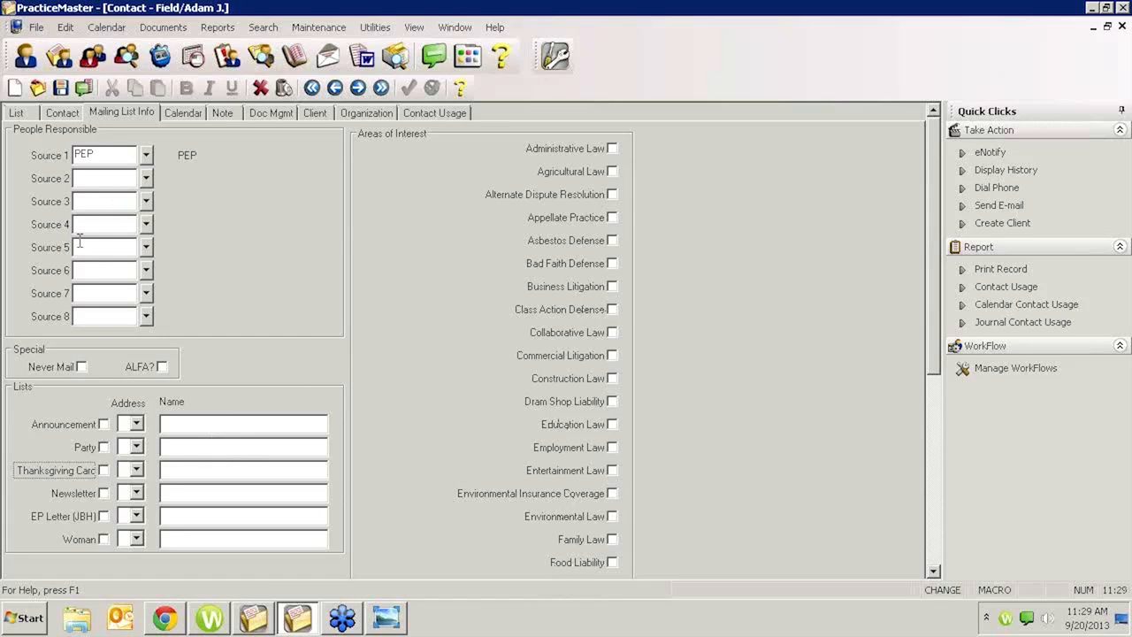
mouse_move(123, 262)
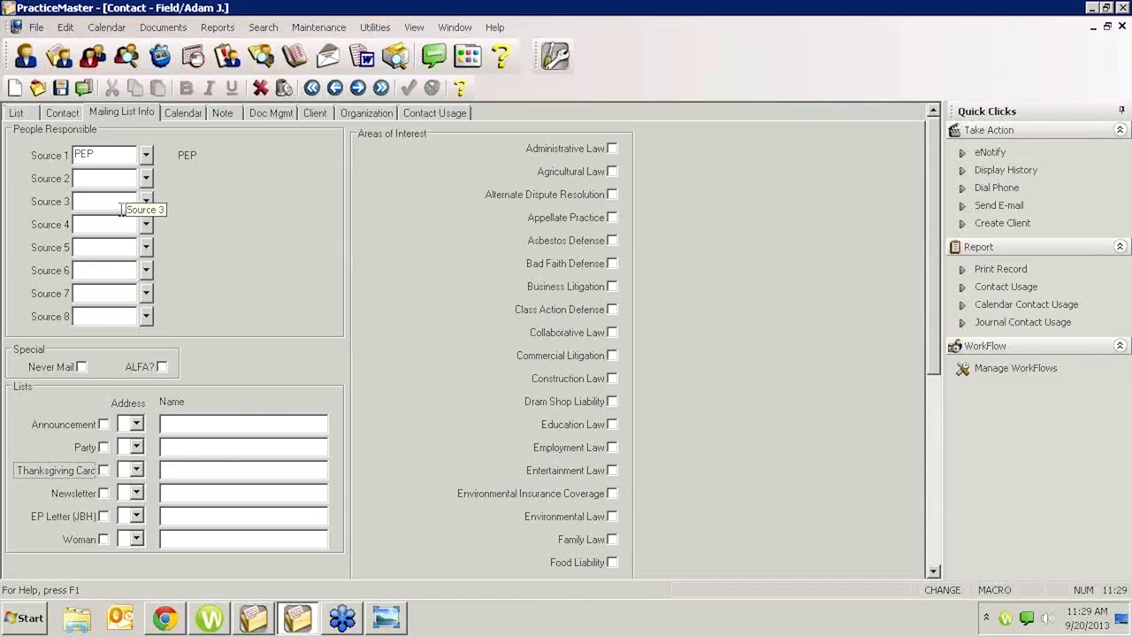
mouse_move(106, 223)
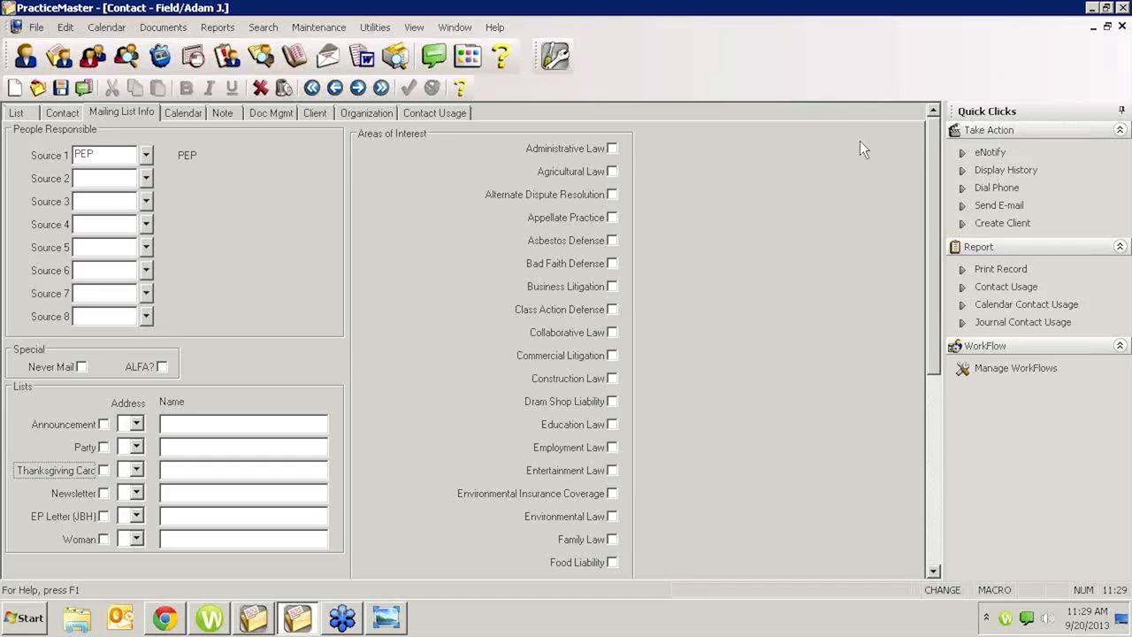
mouse_move(800, 223)
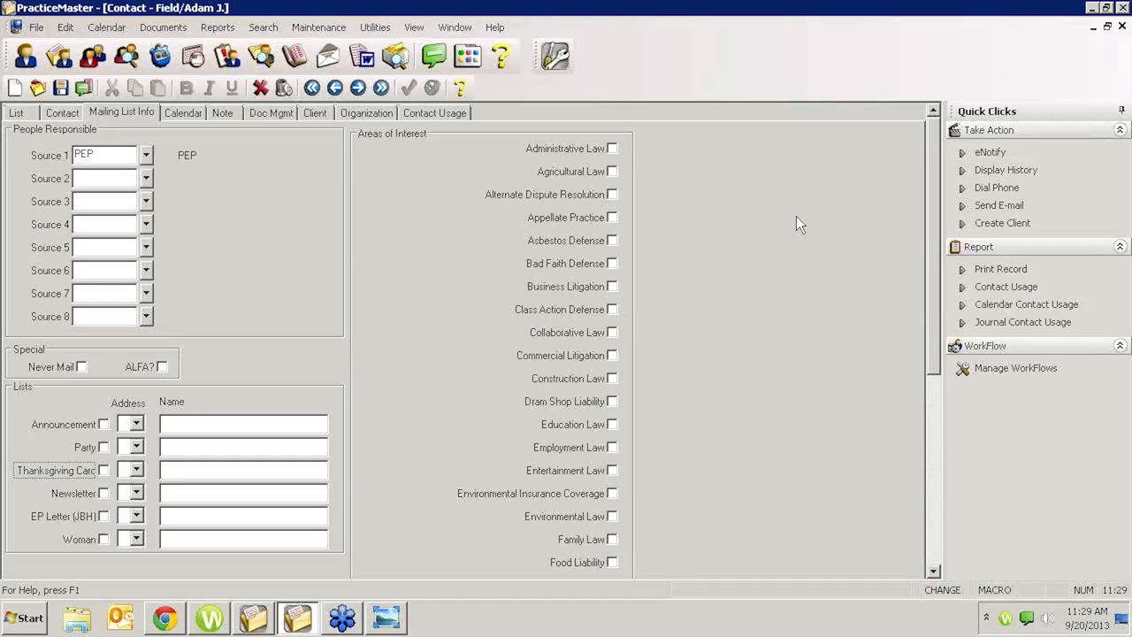
mouse_move(824, 246)
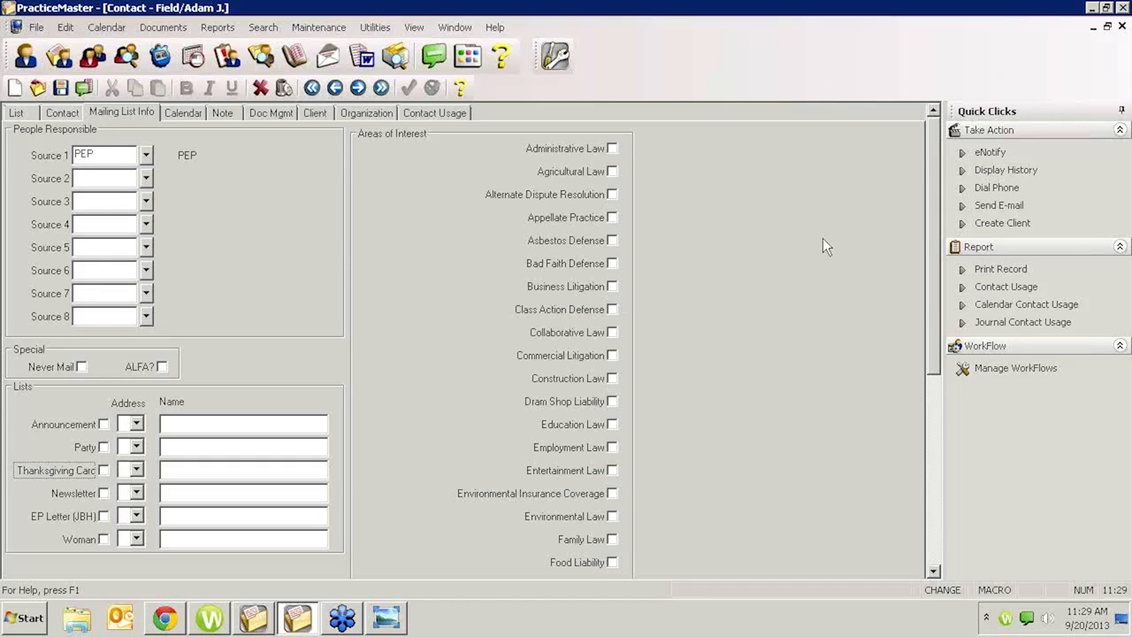
mouse_move(832, 248)
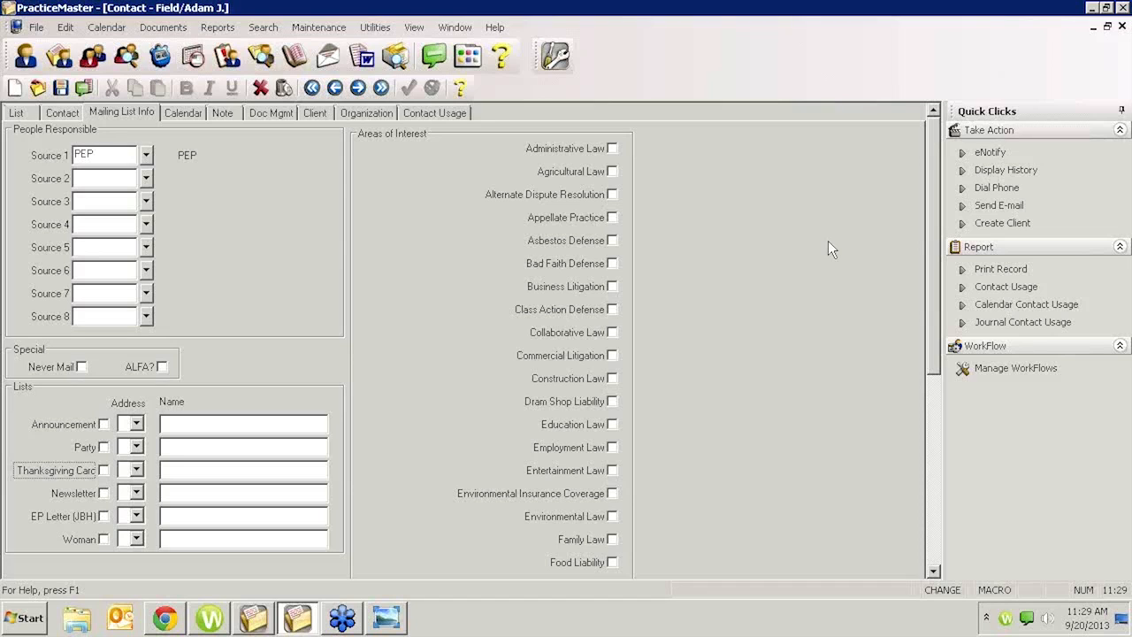
mouse_move(839, 215)
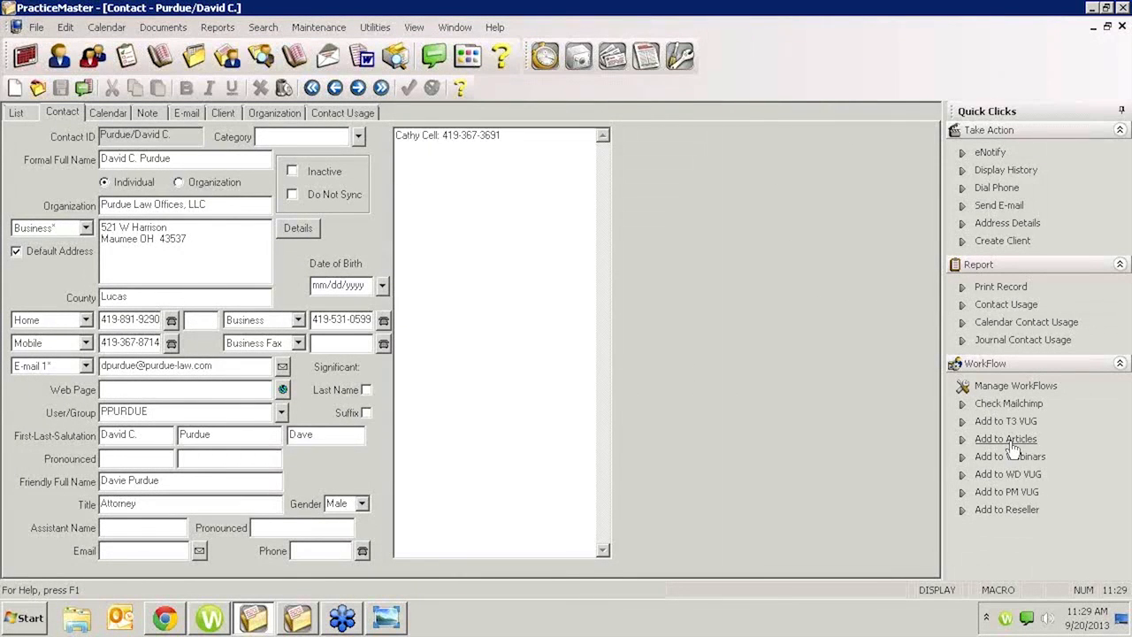
mouse_move(1026, 421)
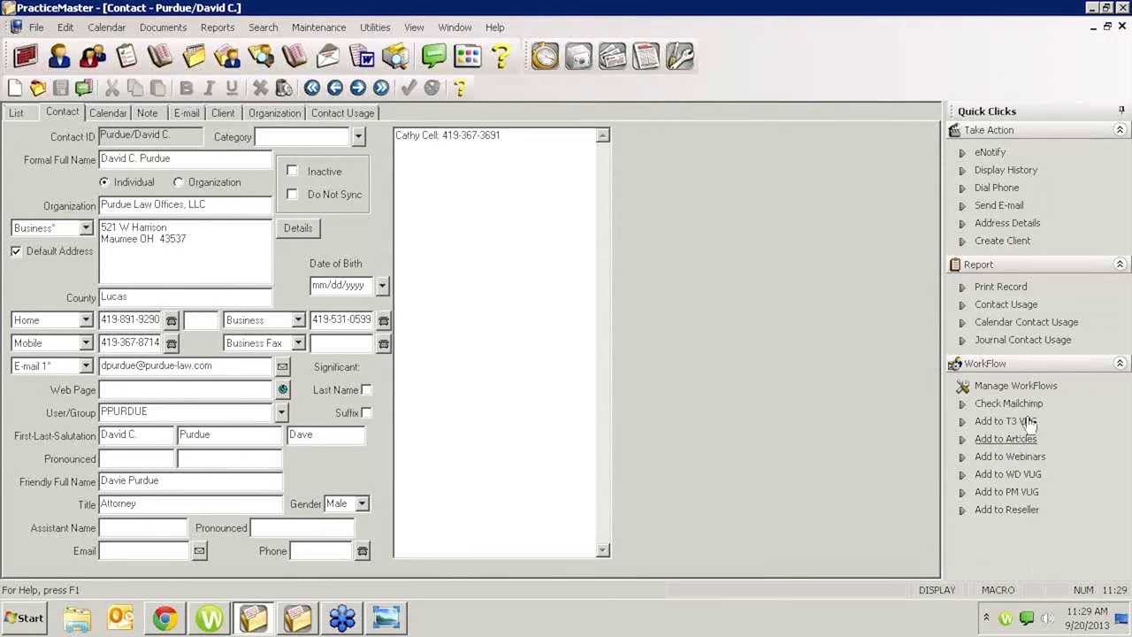